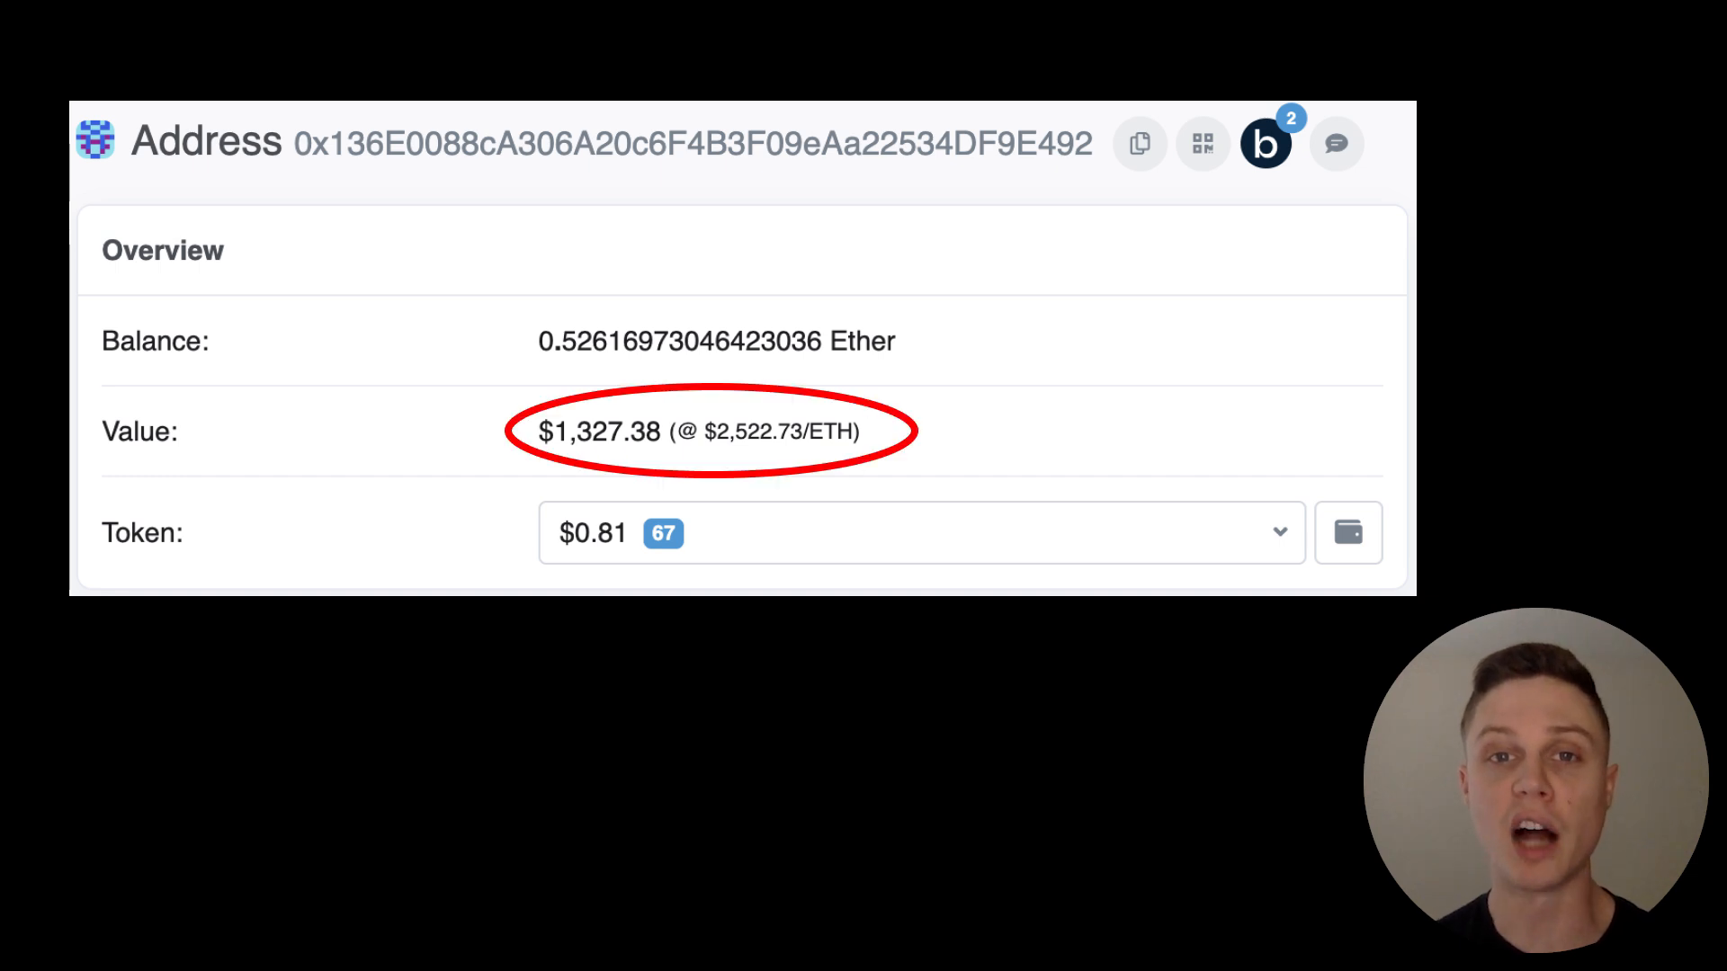
# - Advance the slides from the wallet balance to the Tornado Cash Classic and Nova overview
pyautogui.scroll(-3)
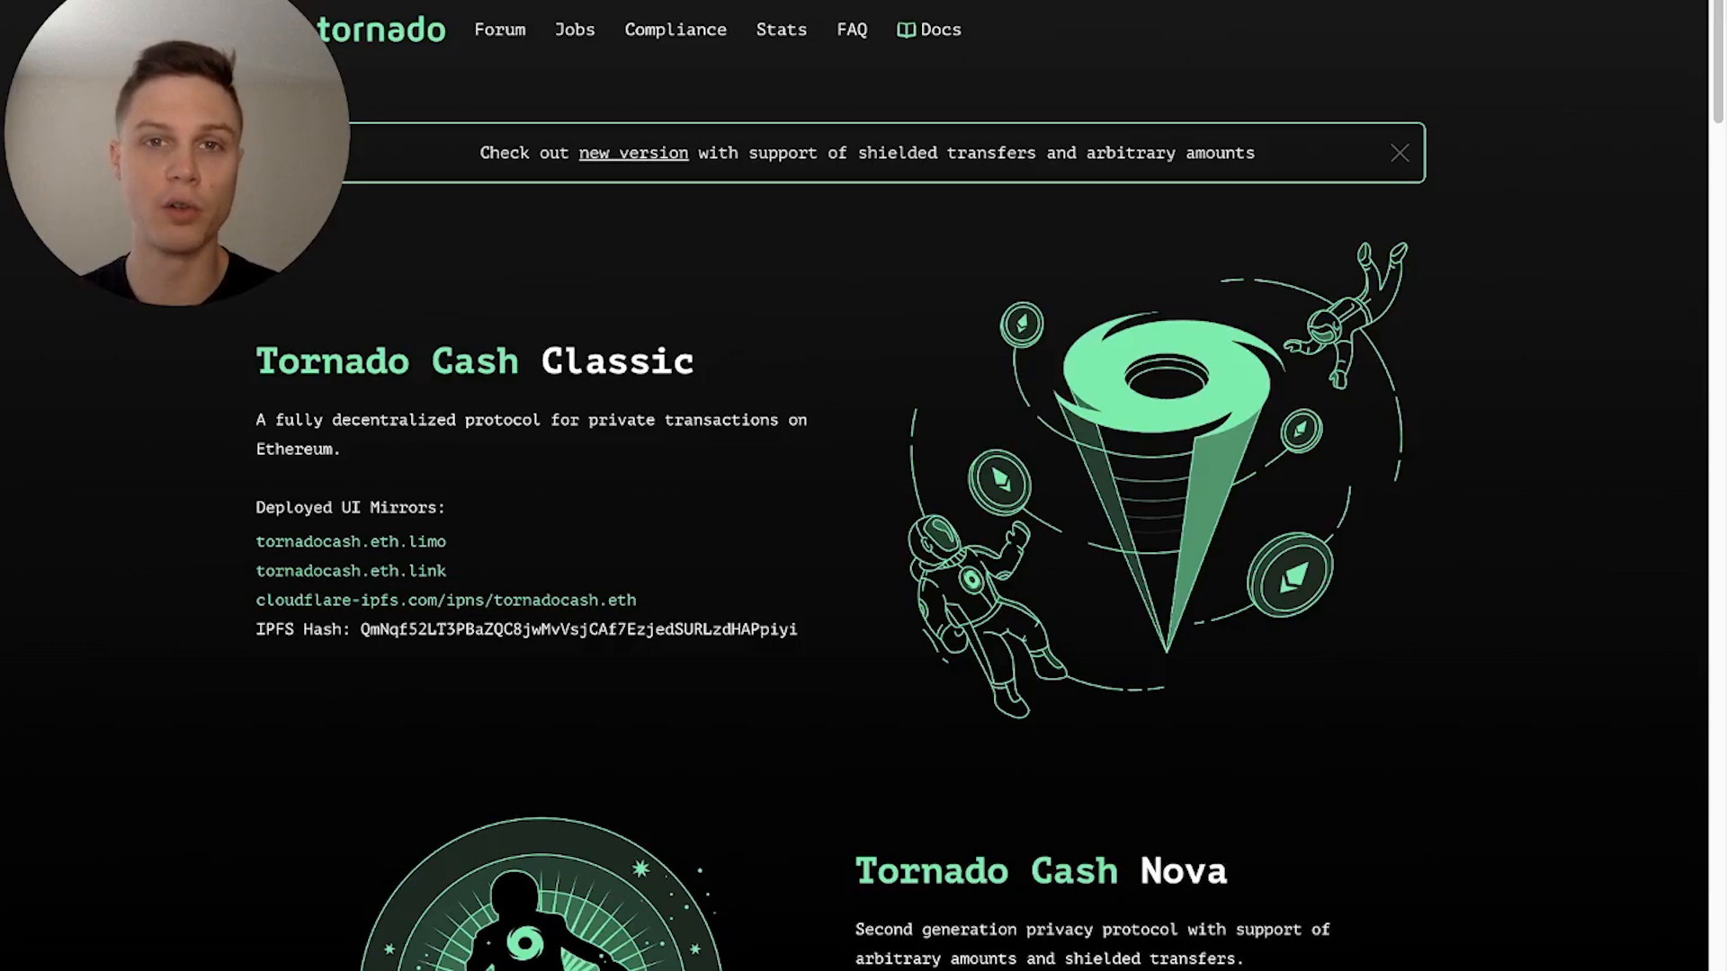
pyautogui.moveTo(711, 547)
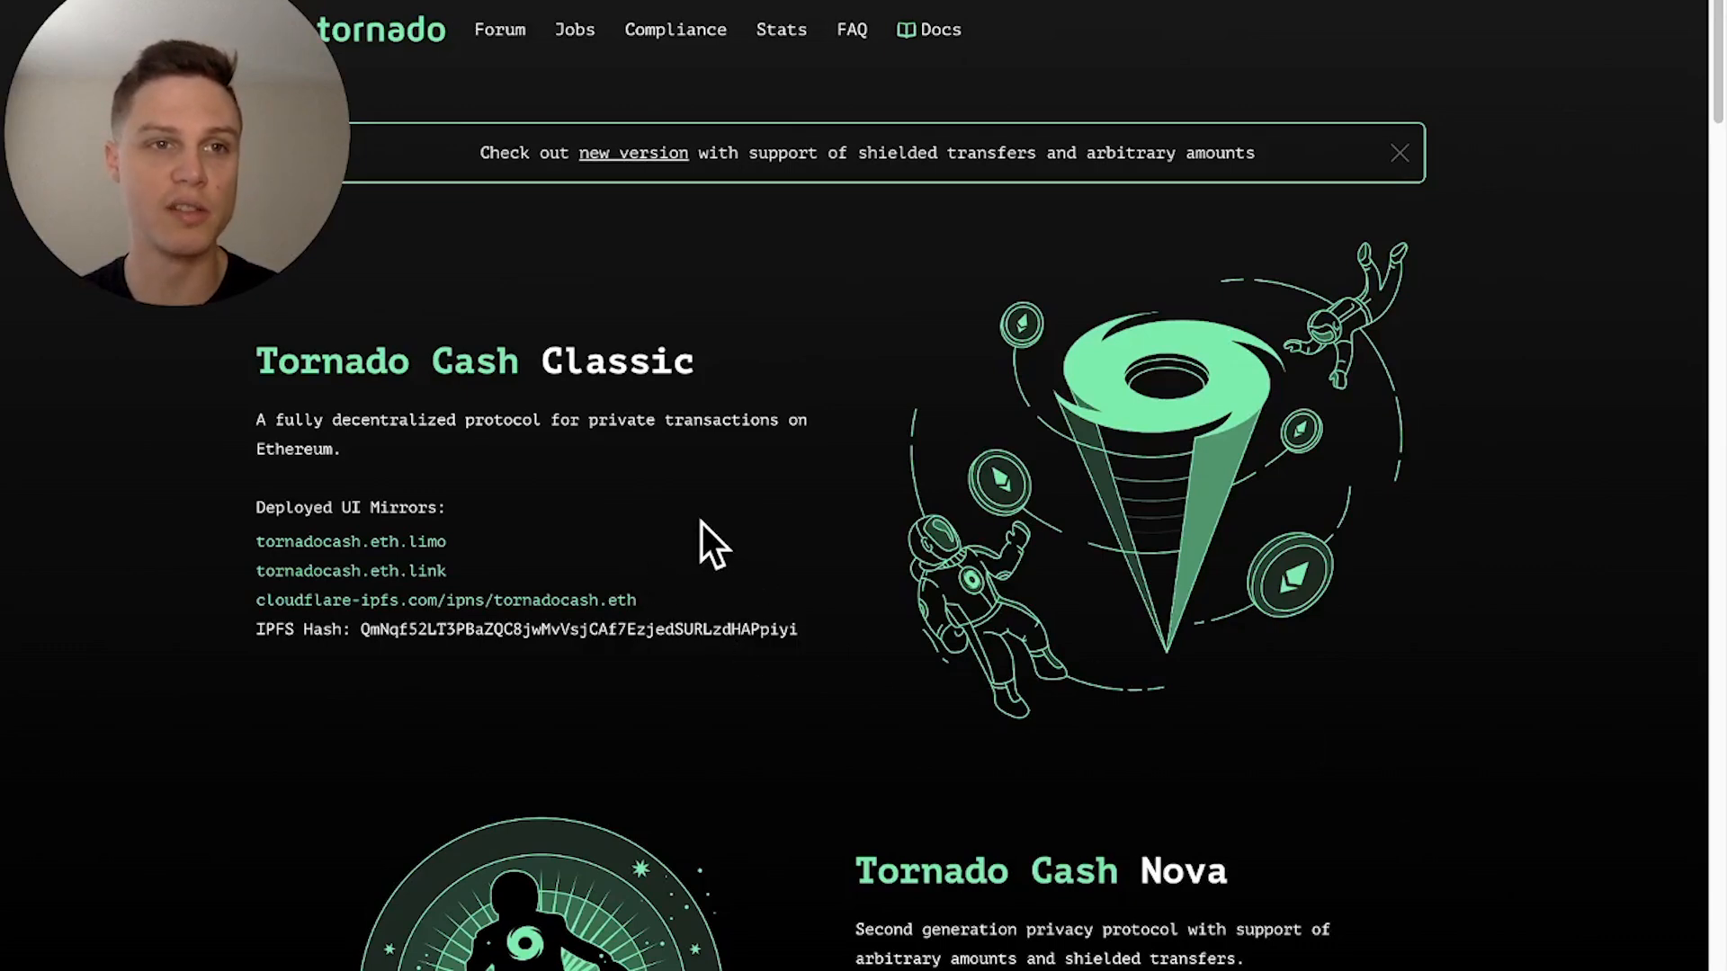
pyautogui.scroll(-3)
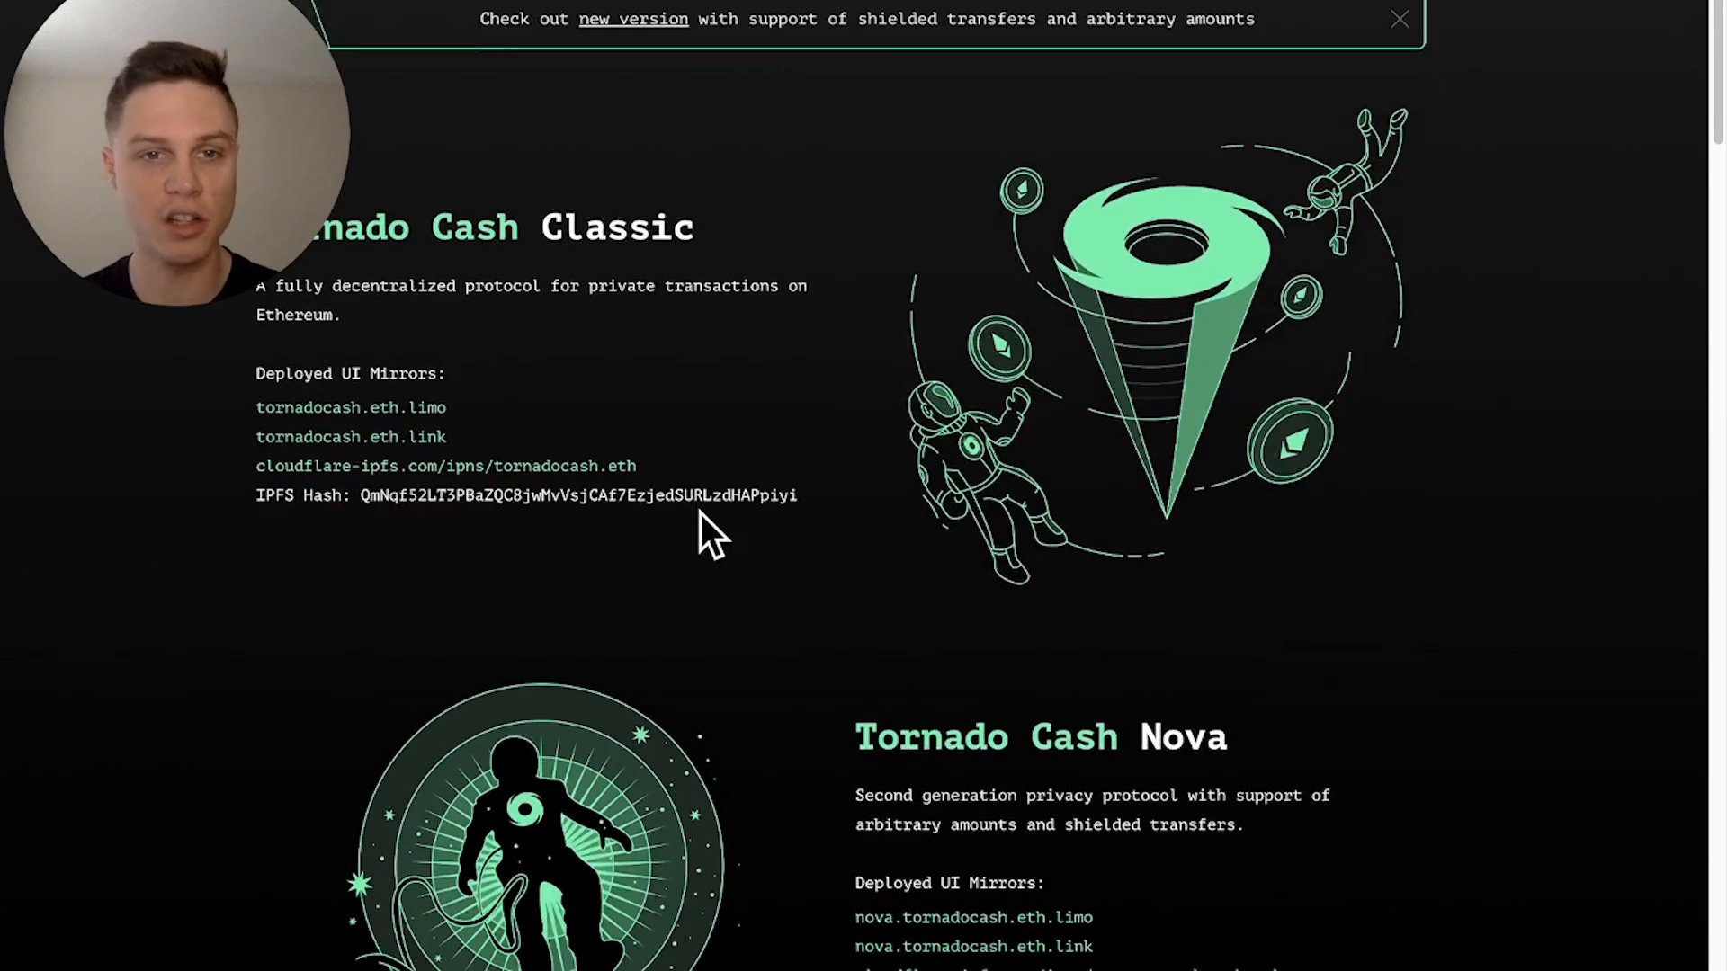
pyautogui.scroll(-3)
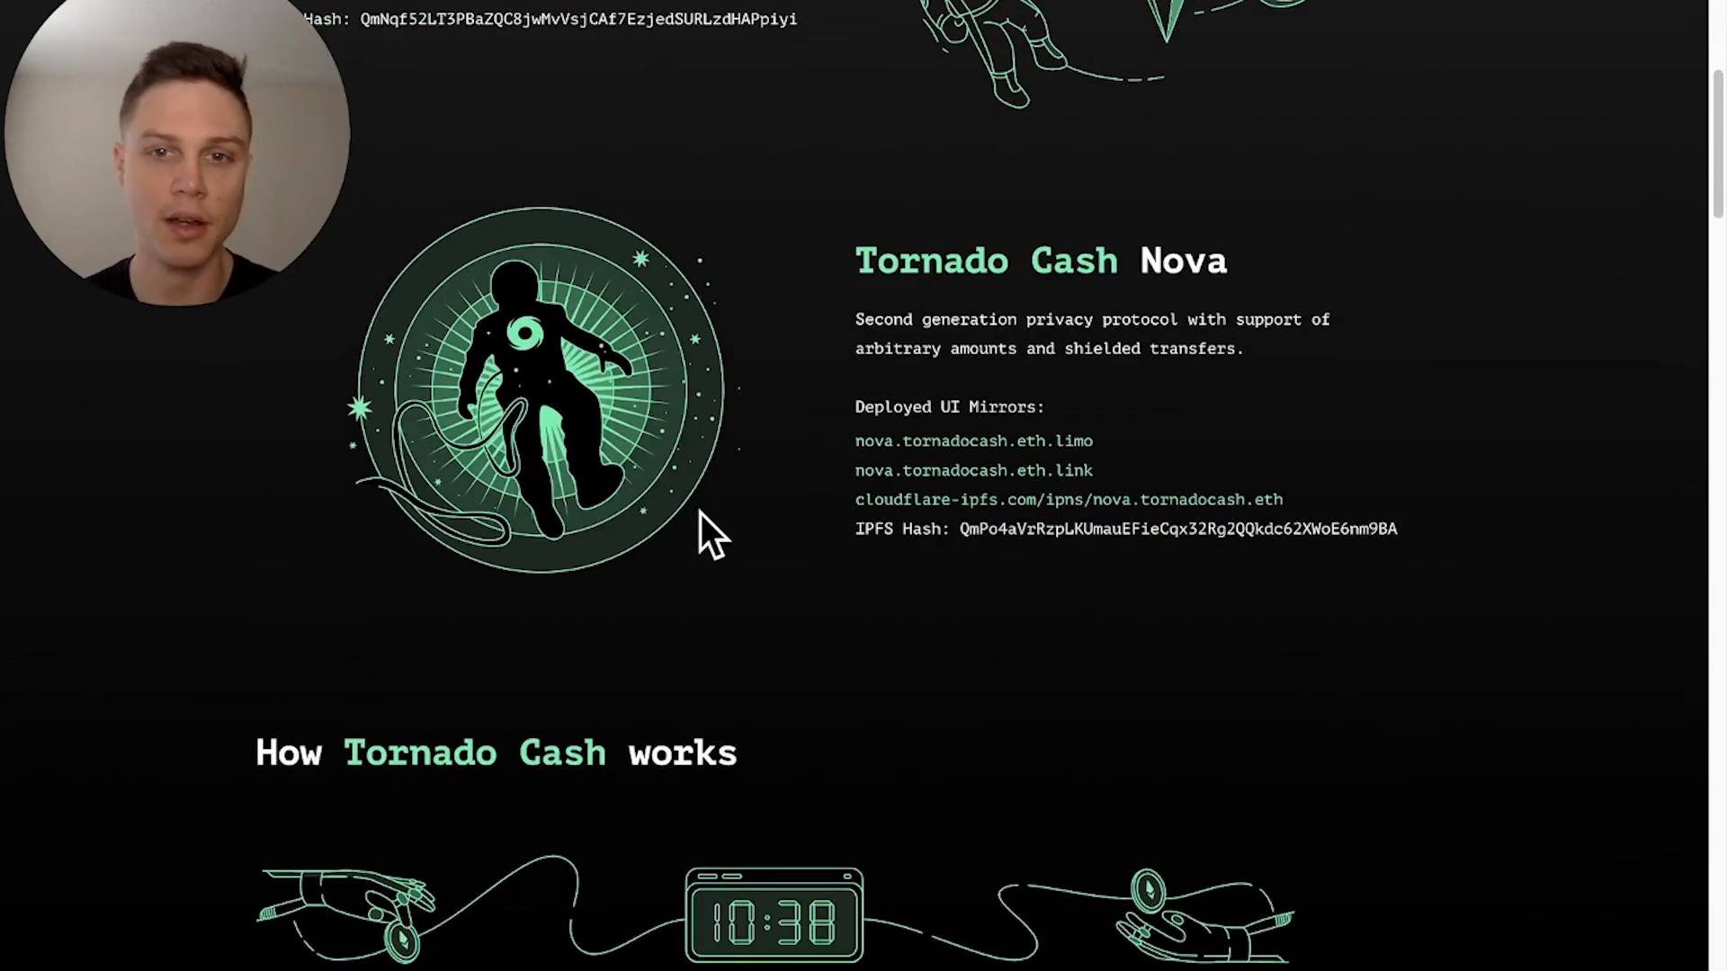
pyautogui.scroll(-3)
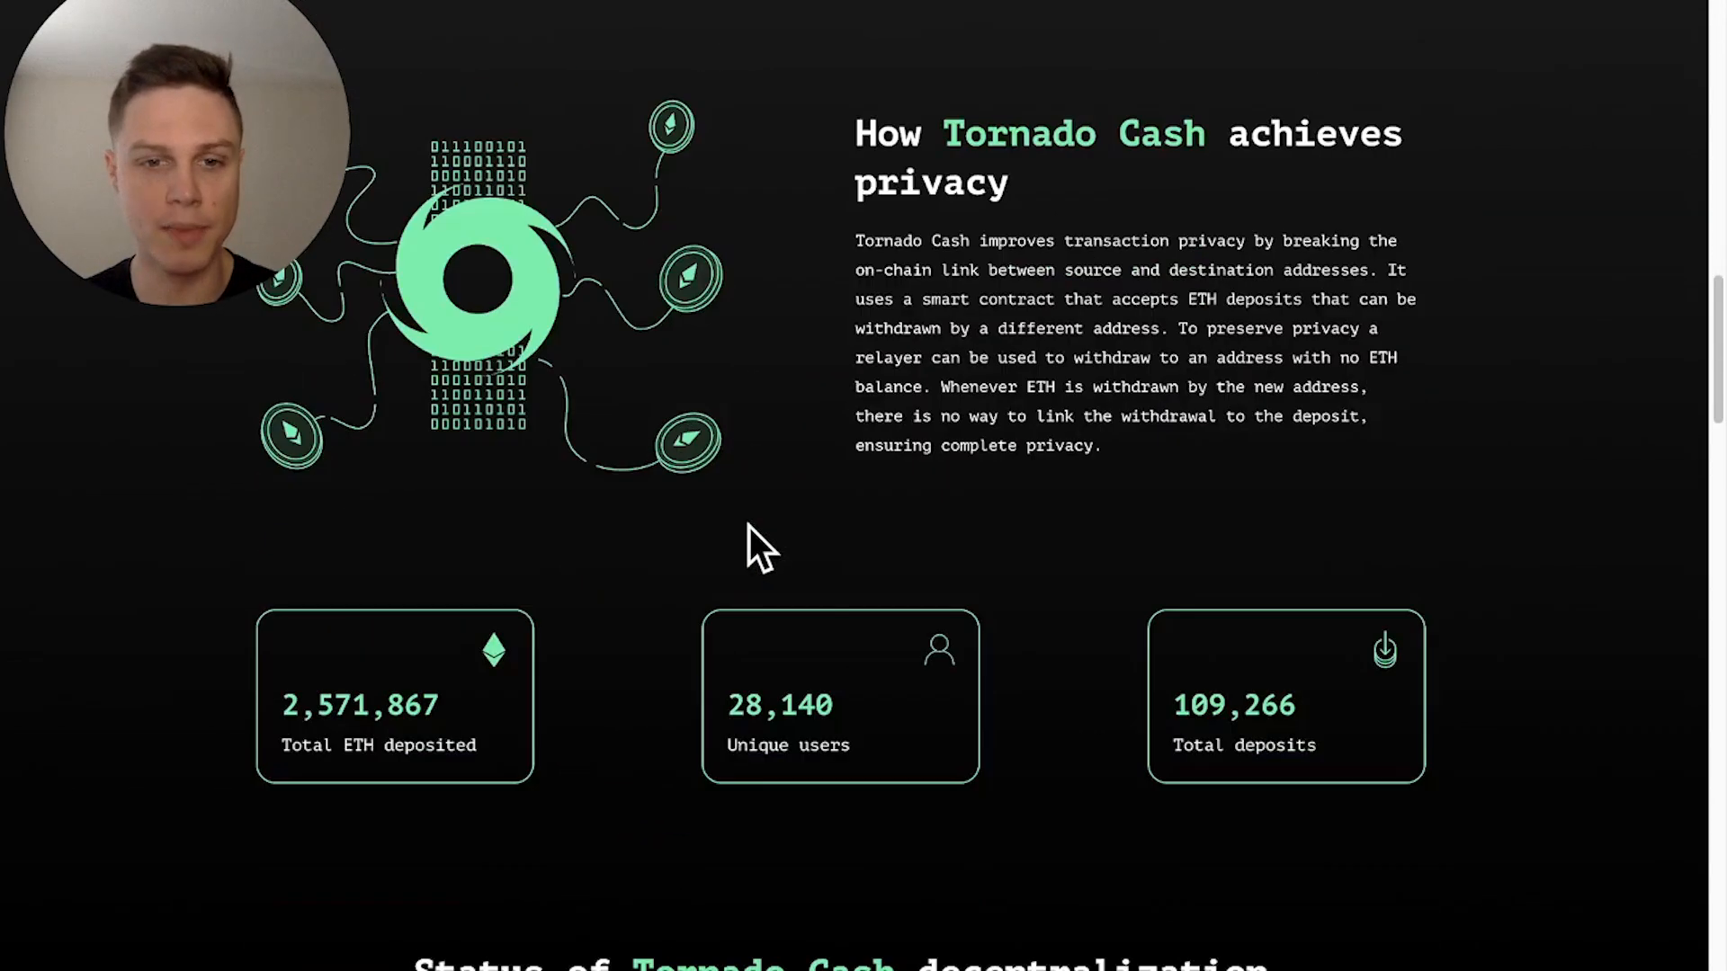
pyautogui.scroll(-3)
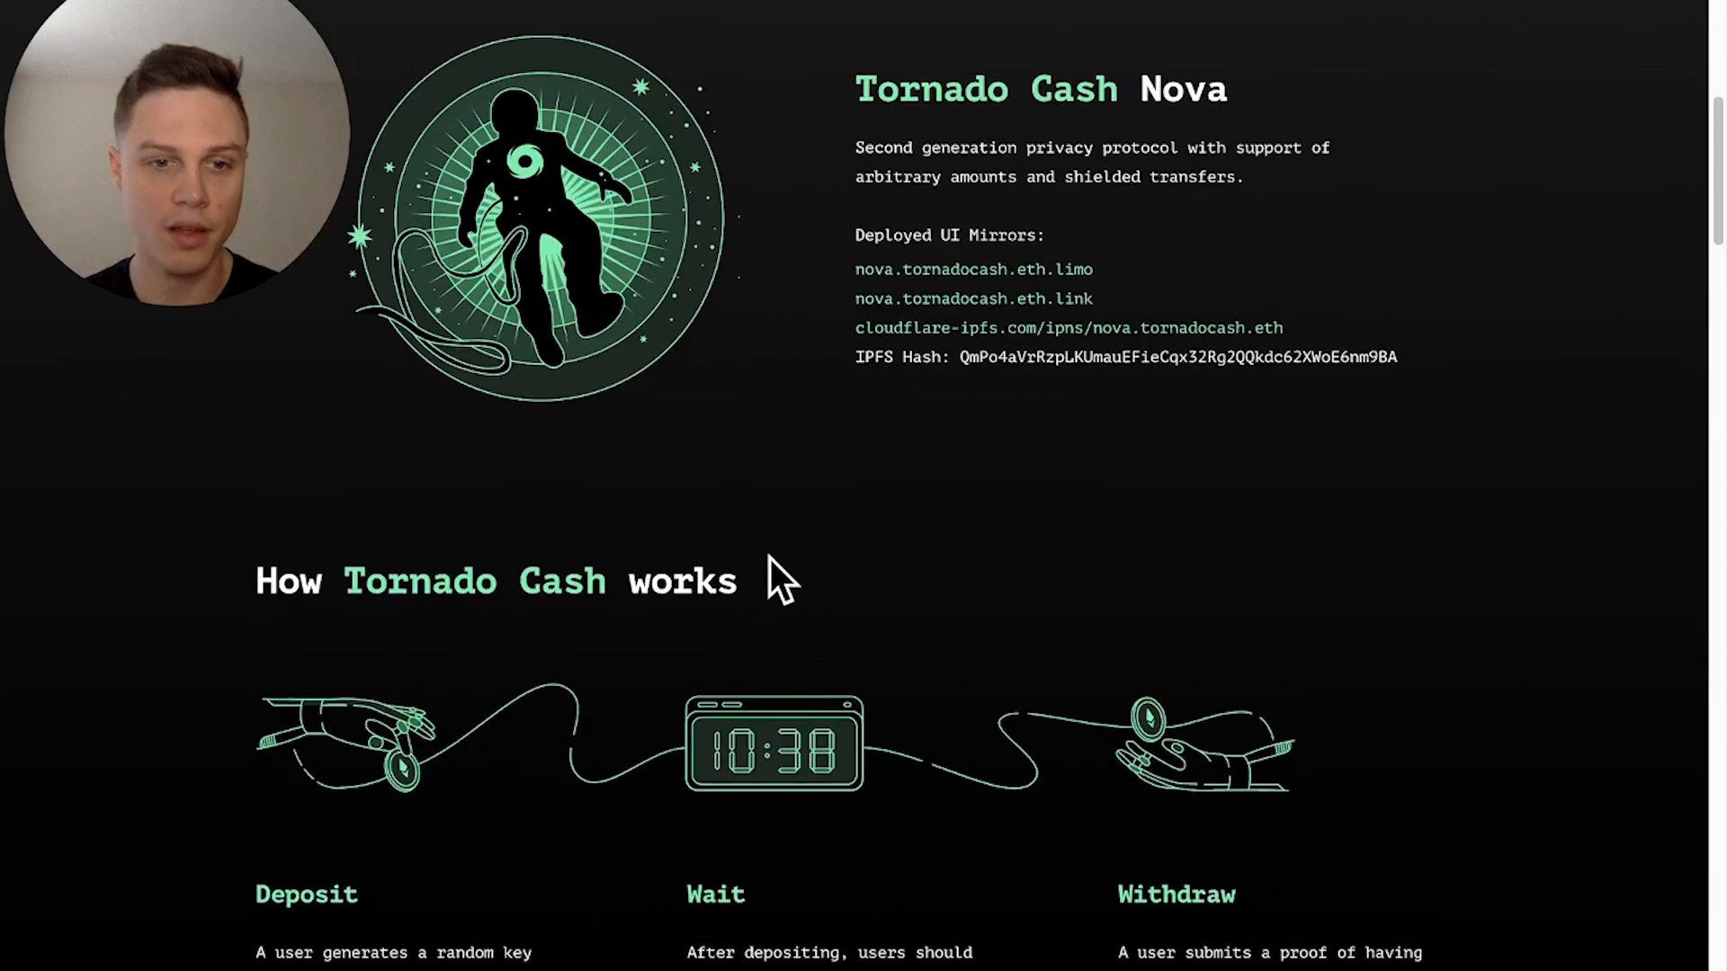
pyautogui.scroll(-3)
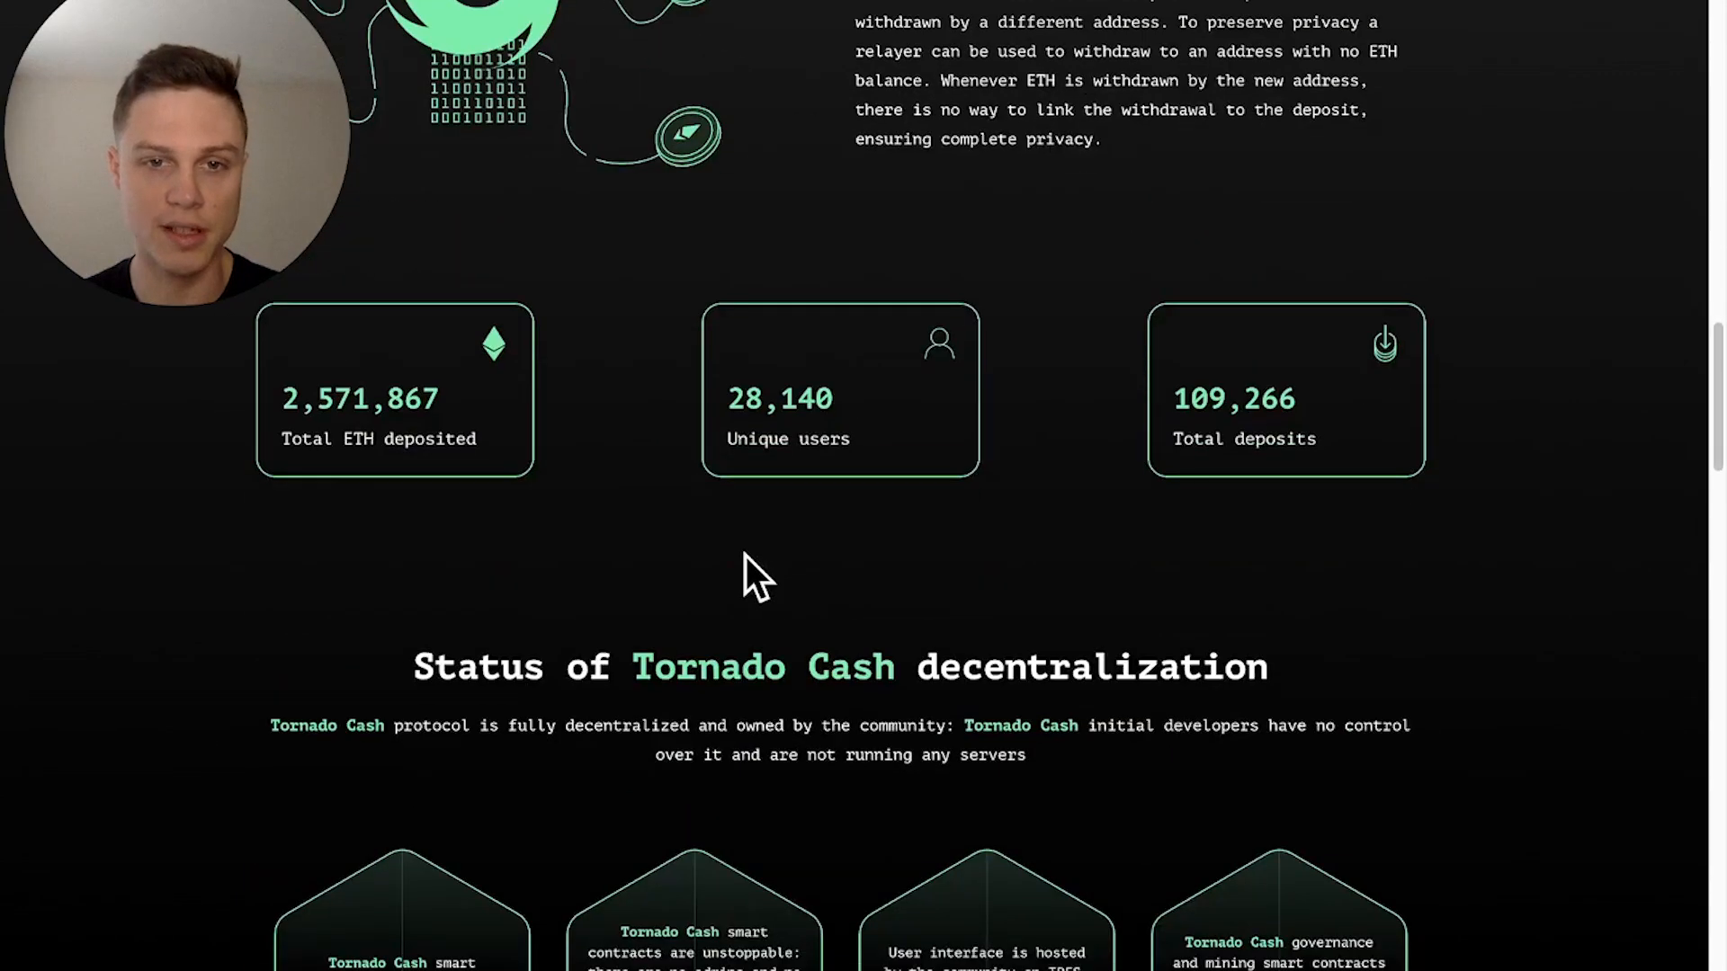
pyautogui.moveTo(551, 430)
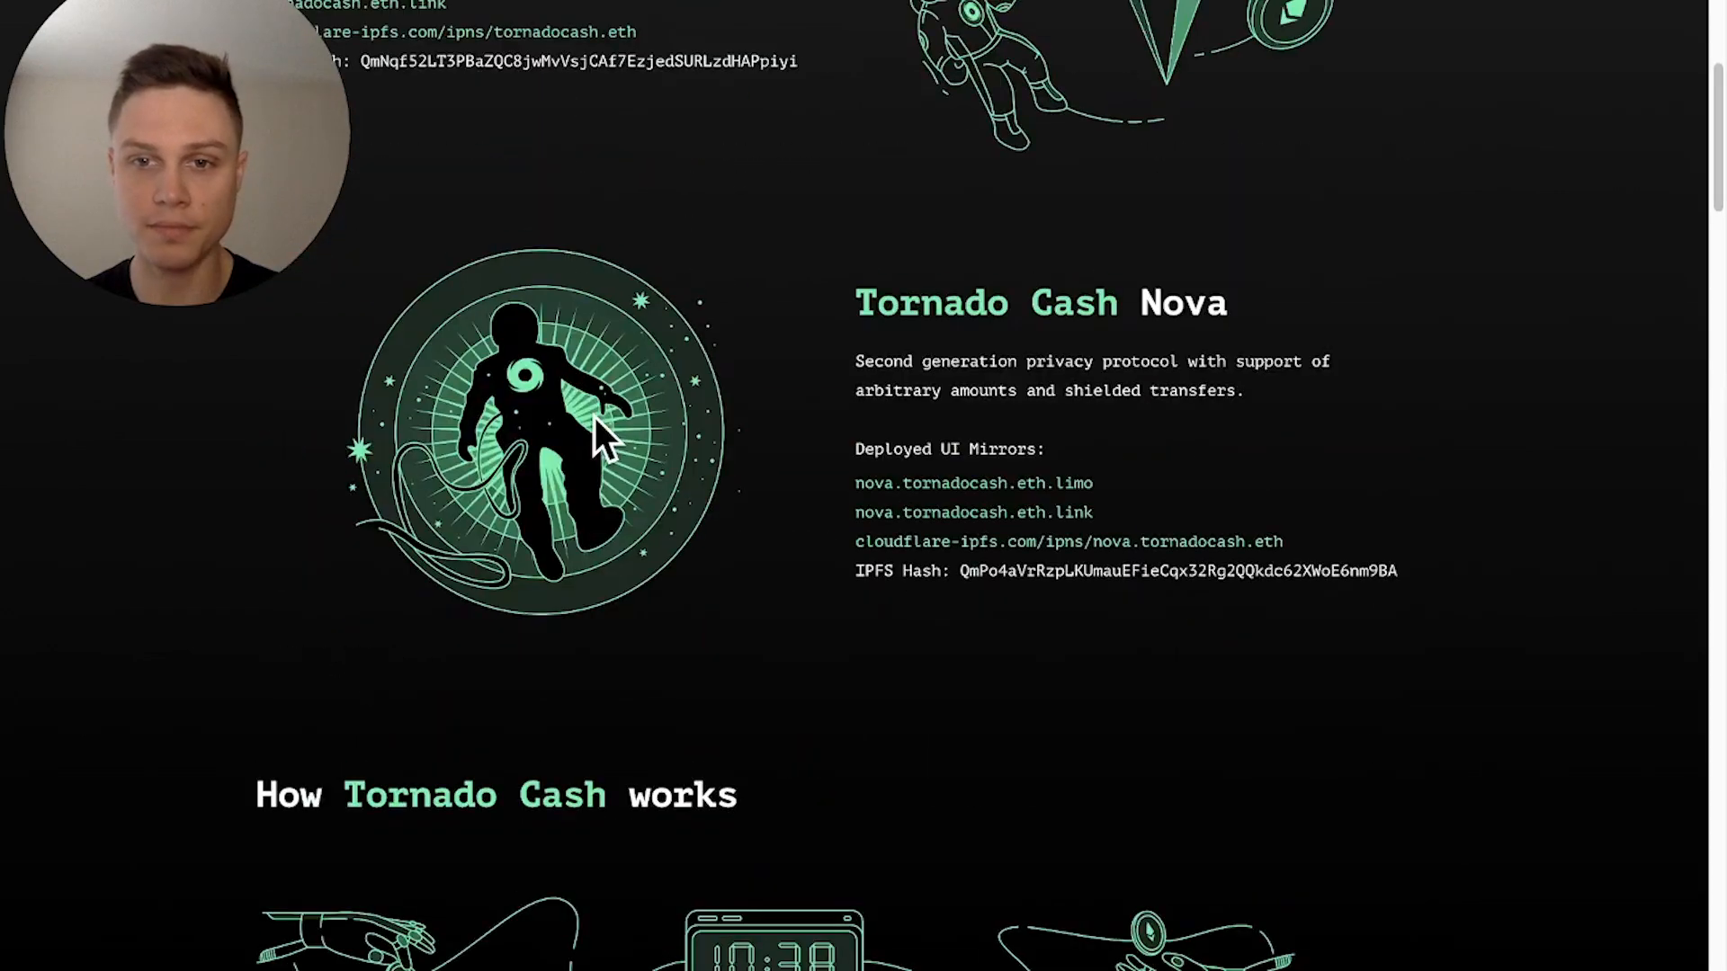
pyautogui.scroll(3)
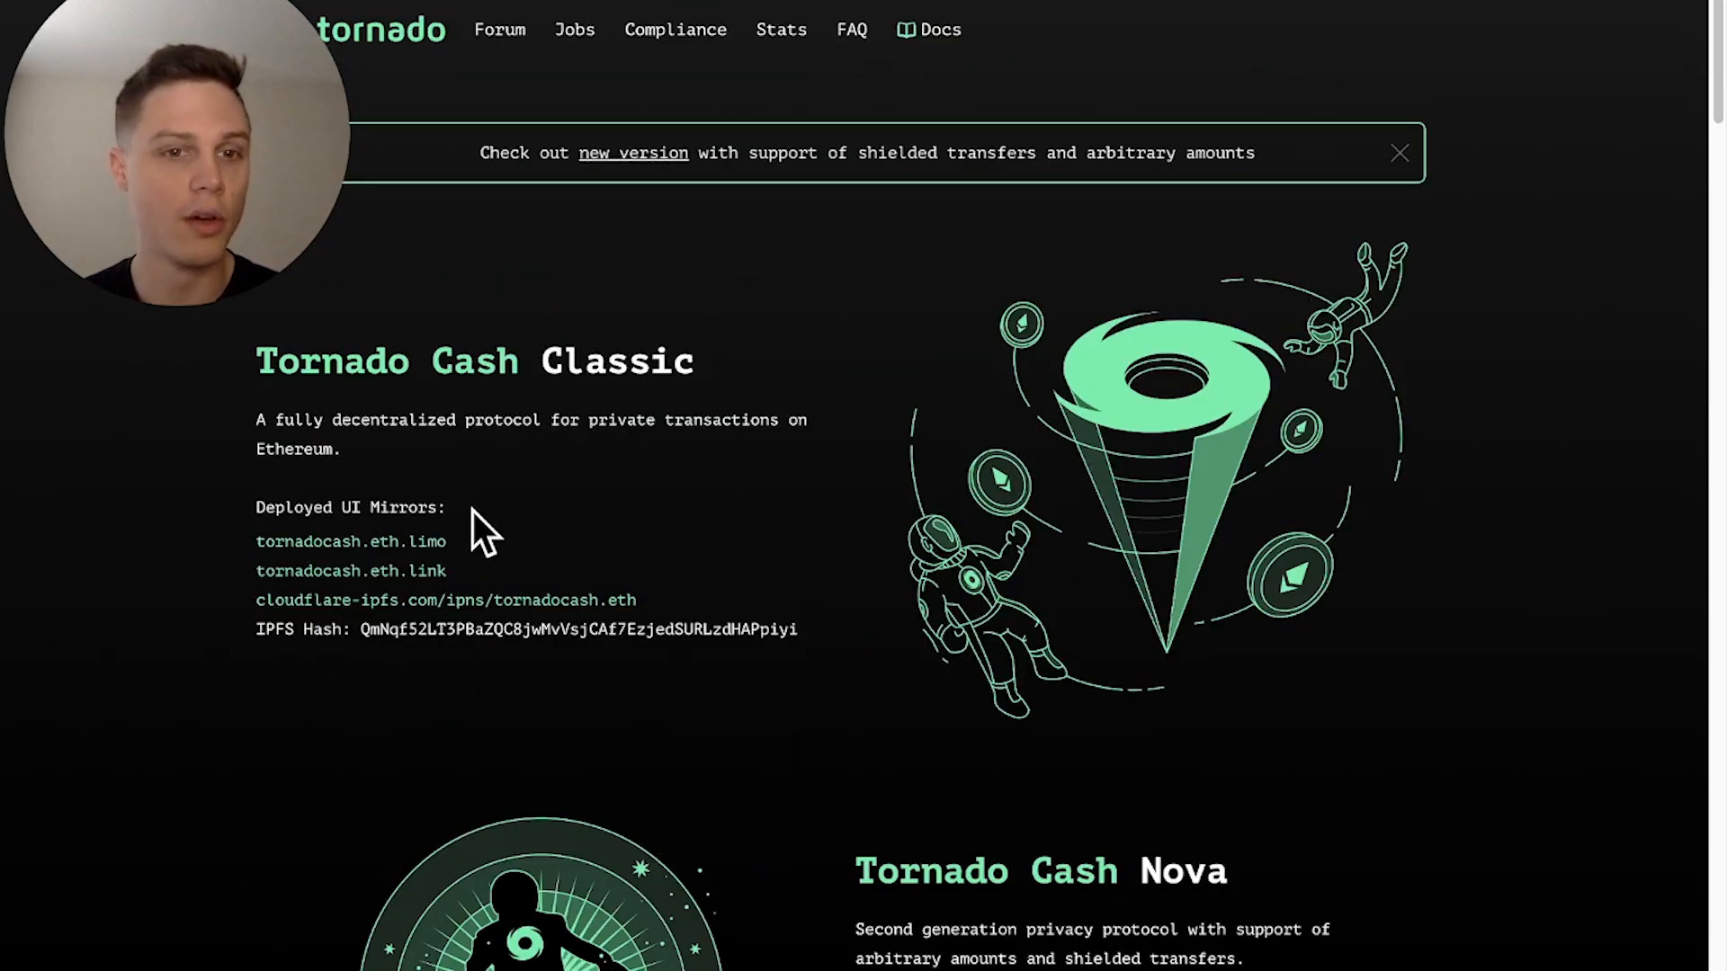
pyautogui.moveTo(451, 617)
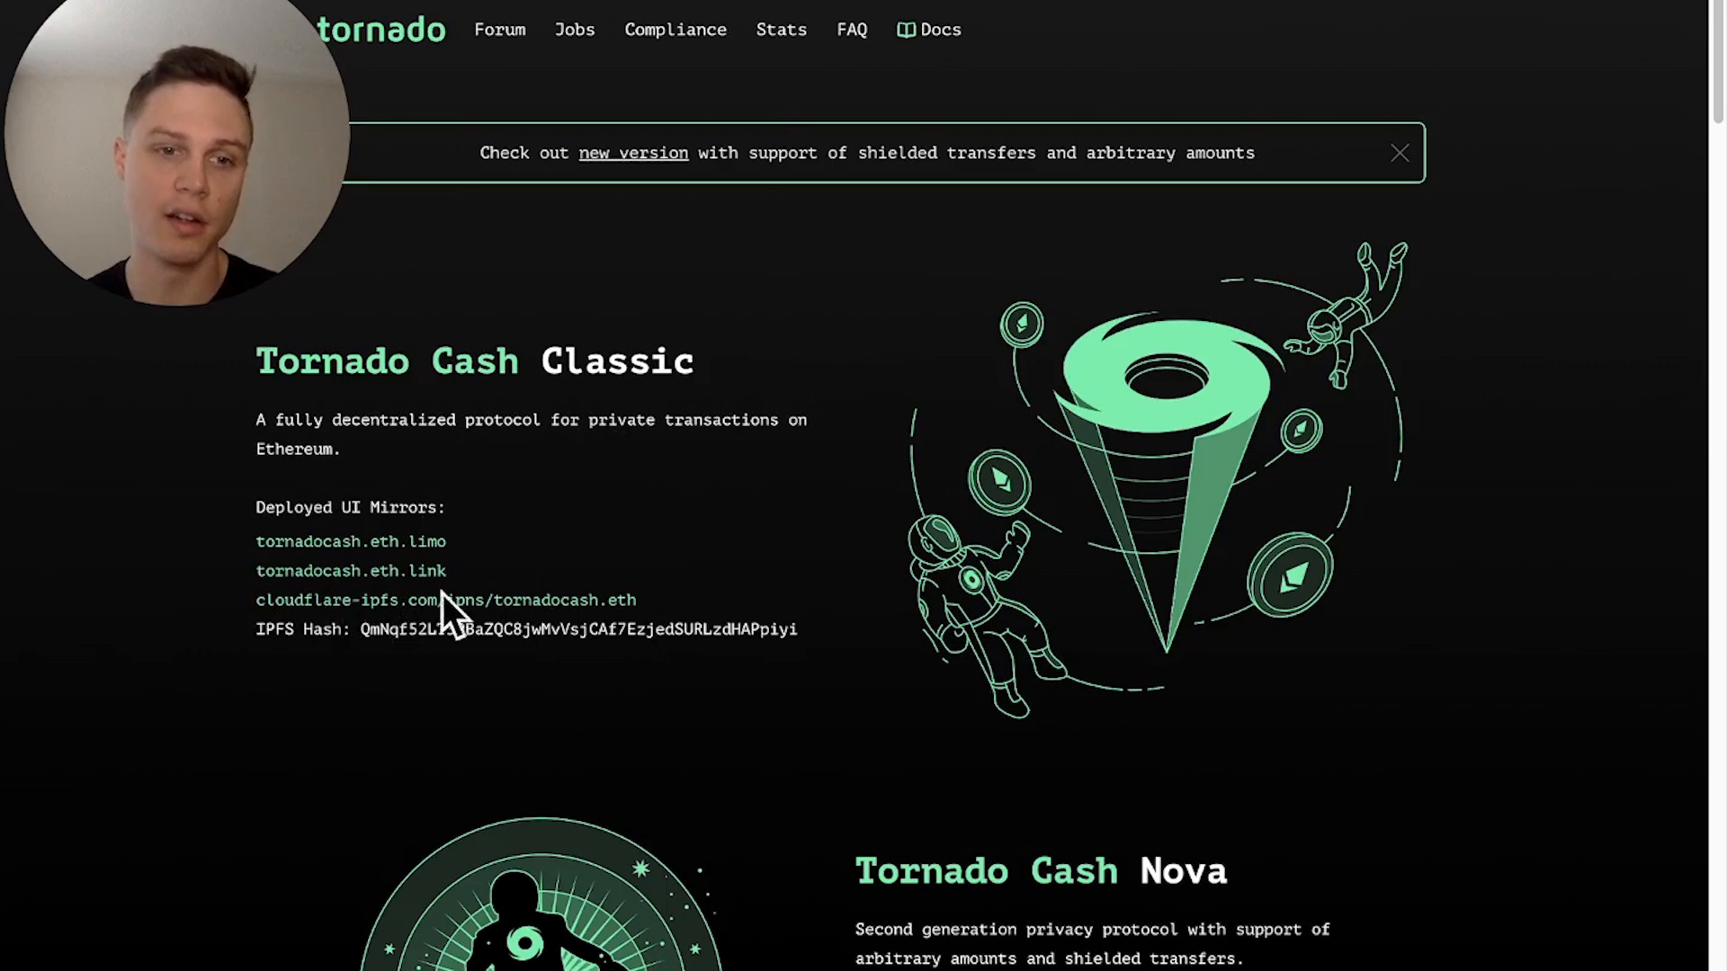
pyautogui.moveTo(428, 556)
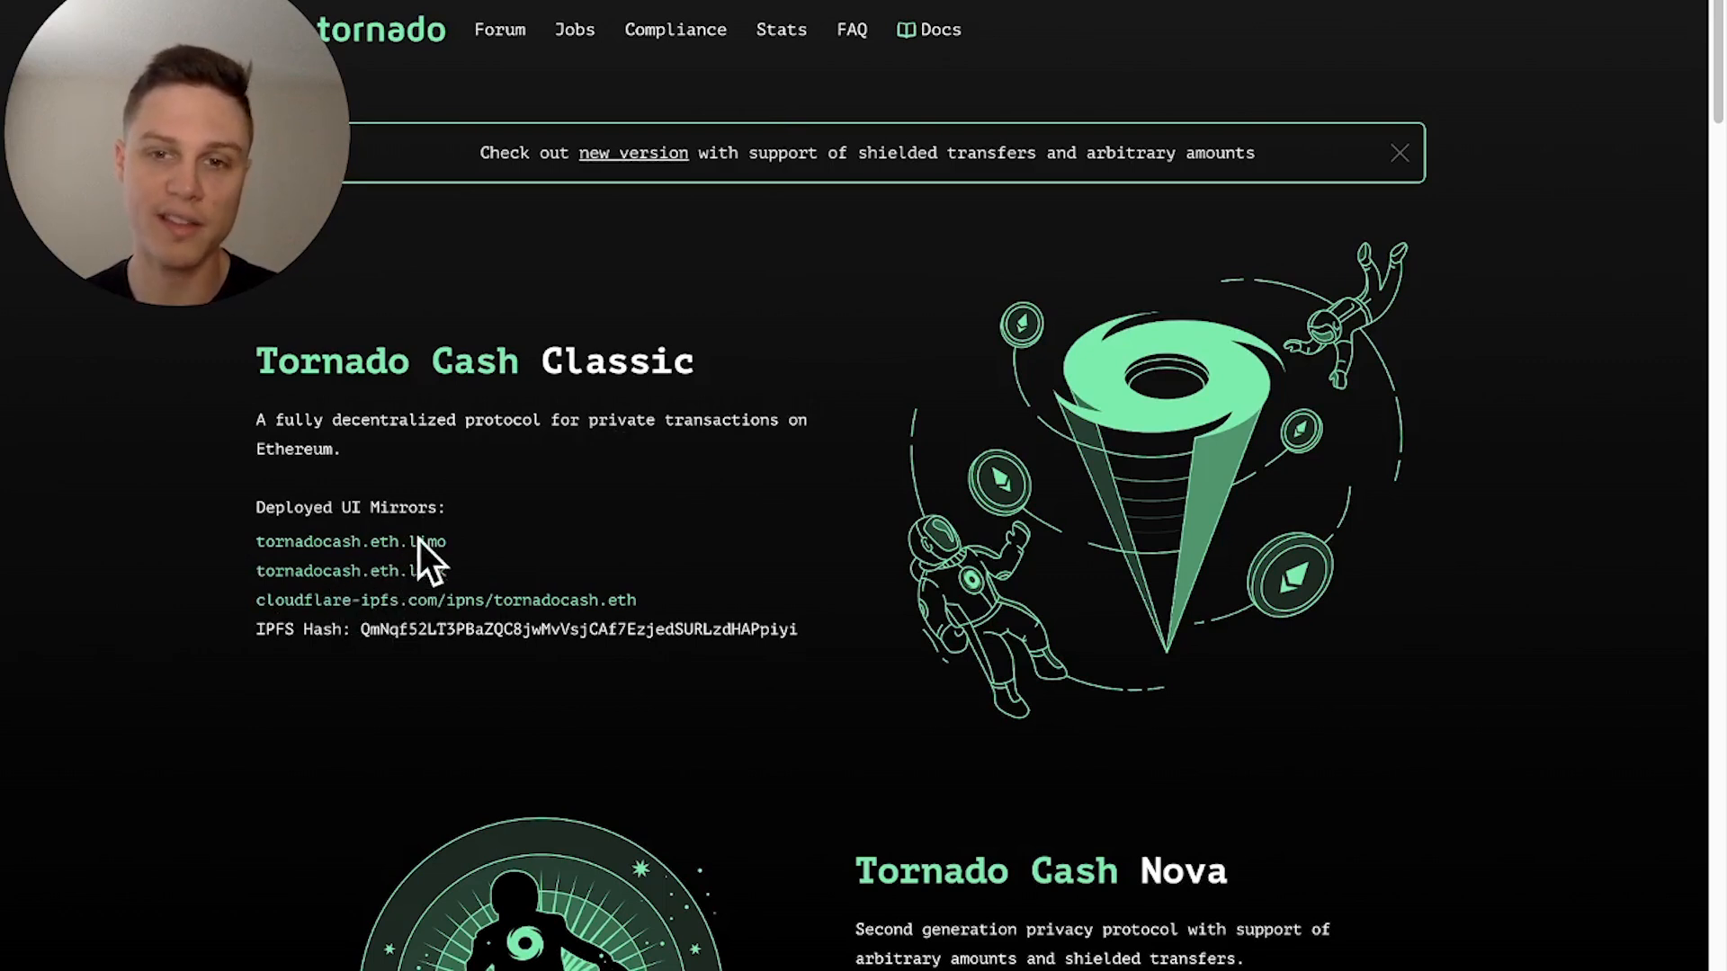
pyautogui.moveTo(401, 655)
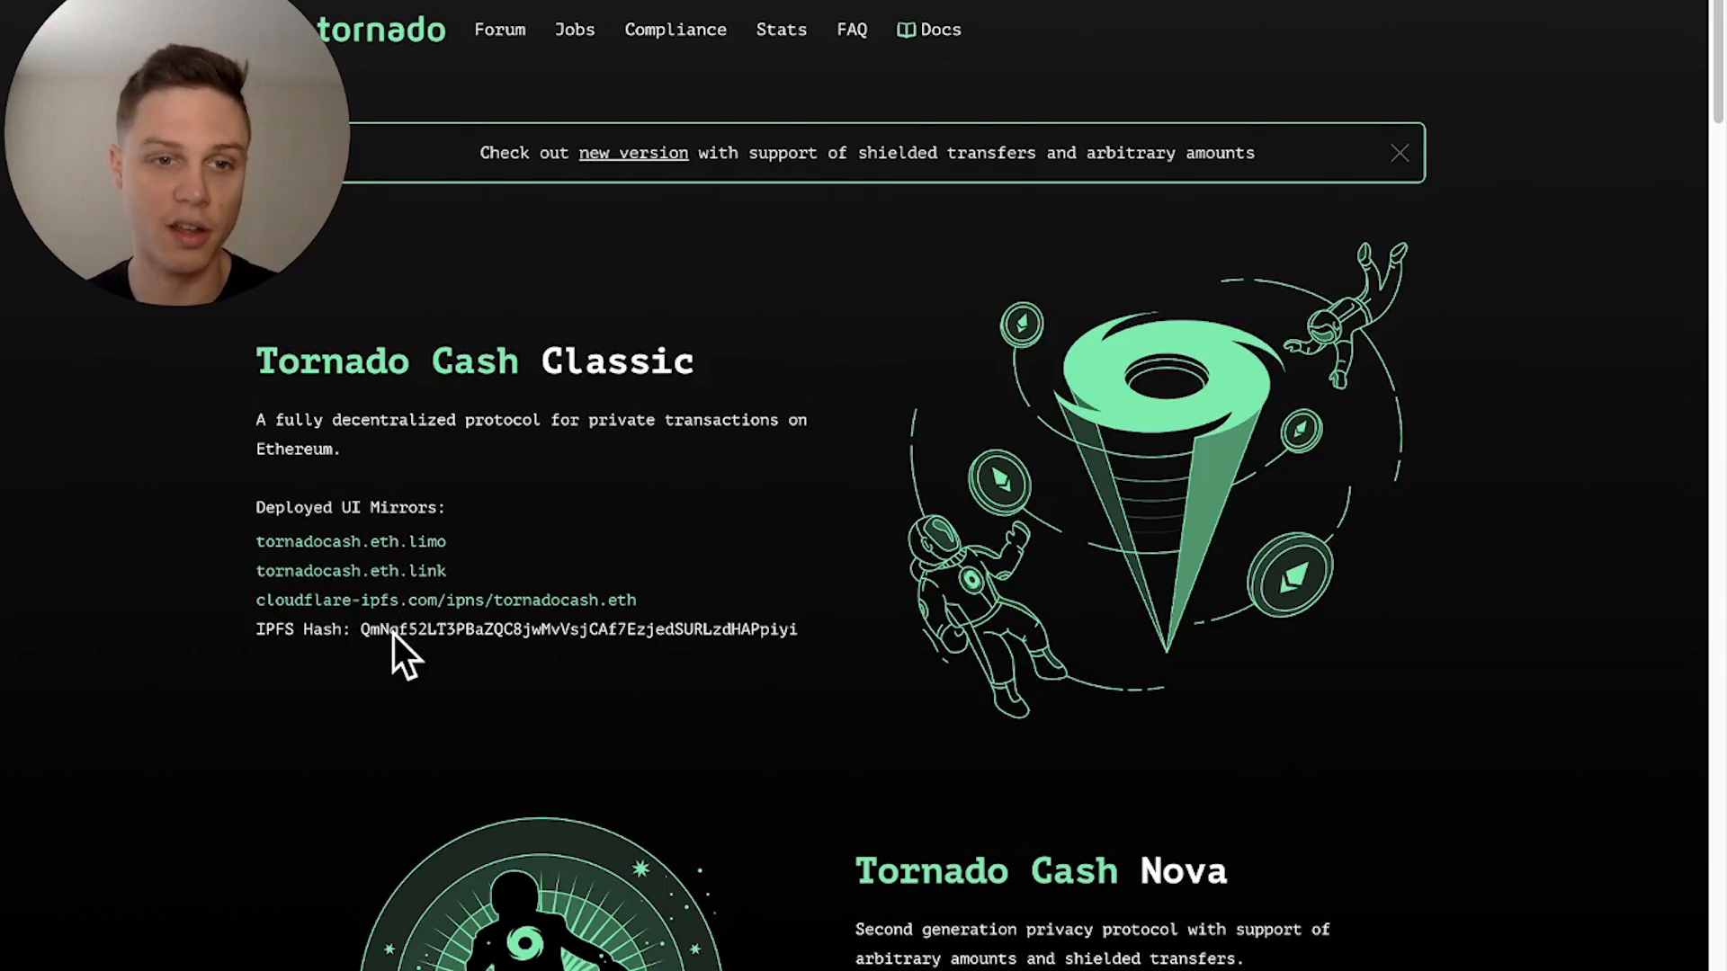
pyautogui.moveTo(566, 583)
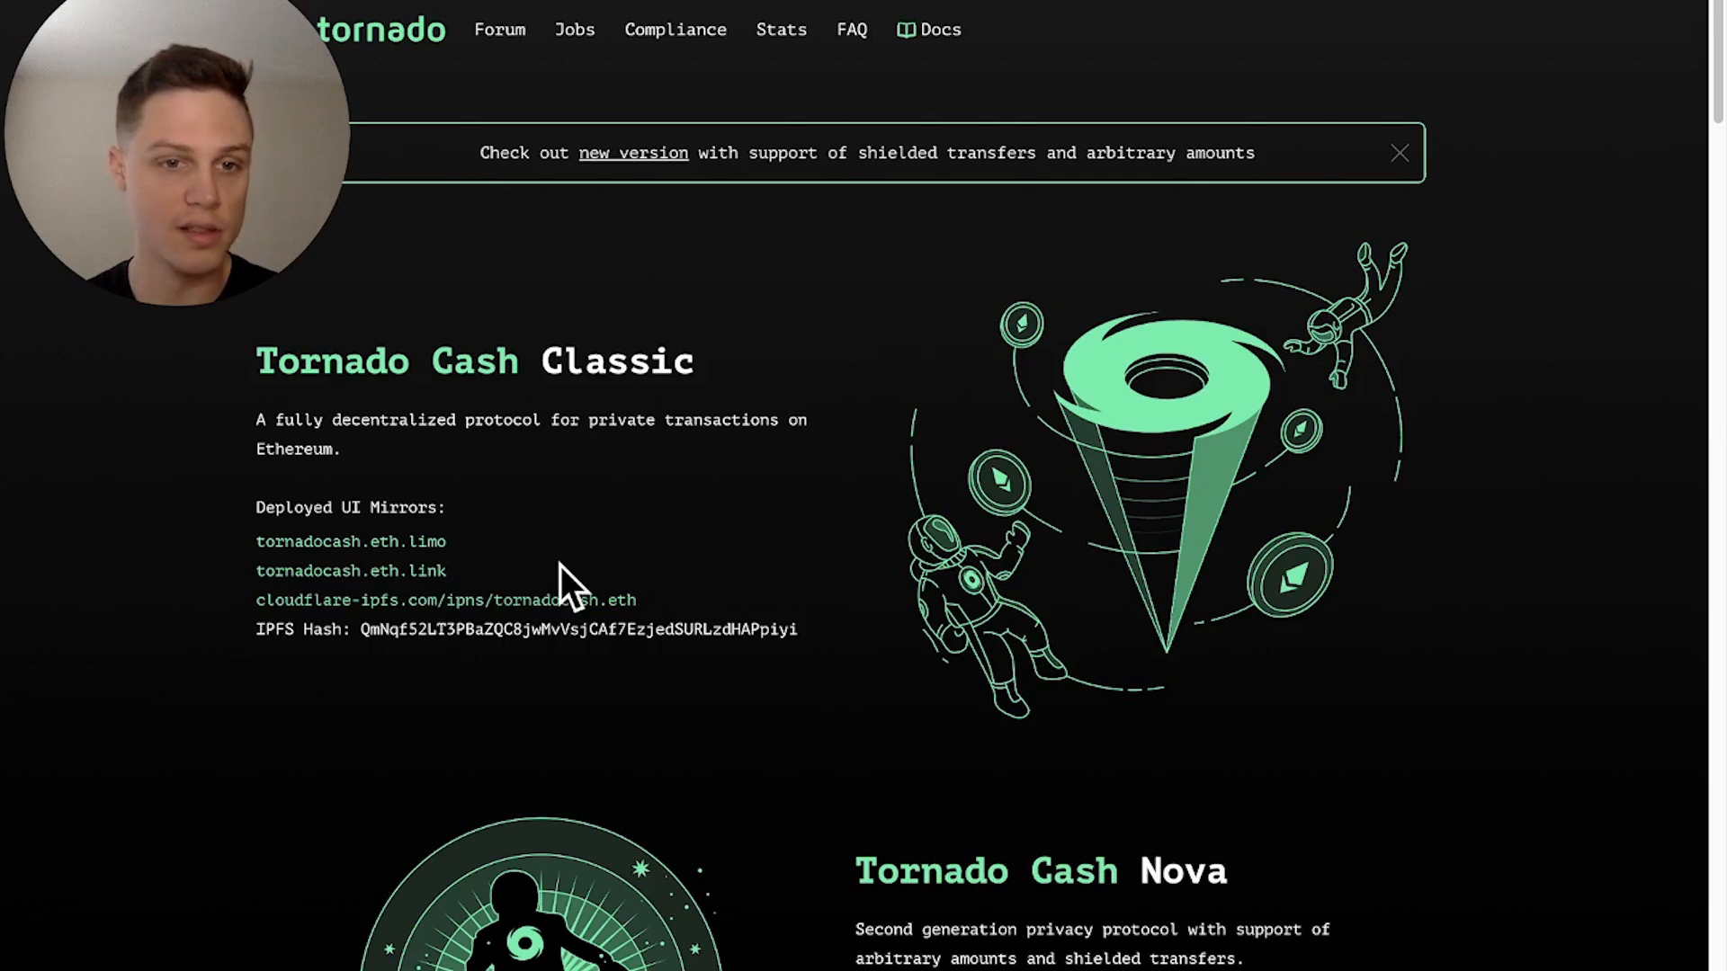
pyautogui.moveTo(390, 561)
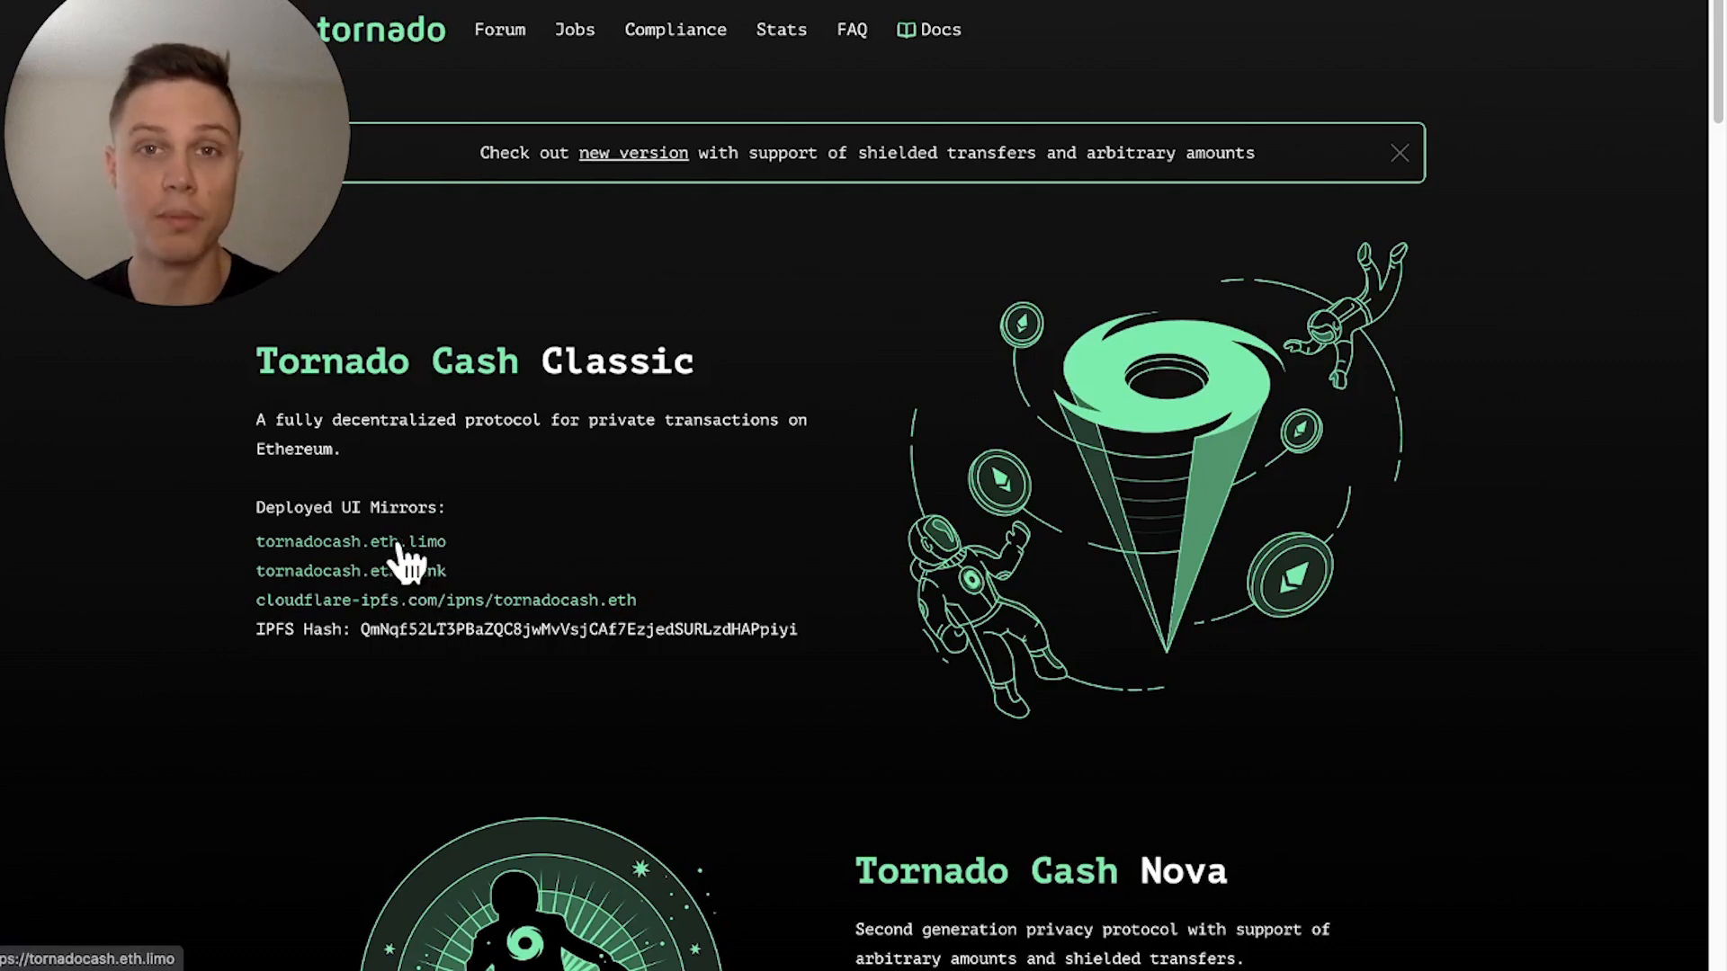
pyautogui.moveTo(428, 630)
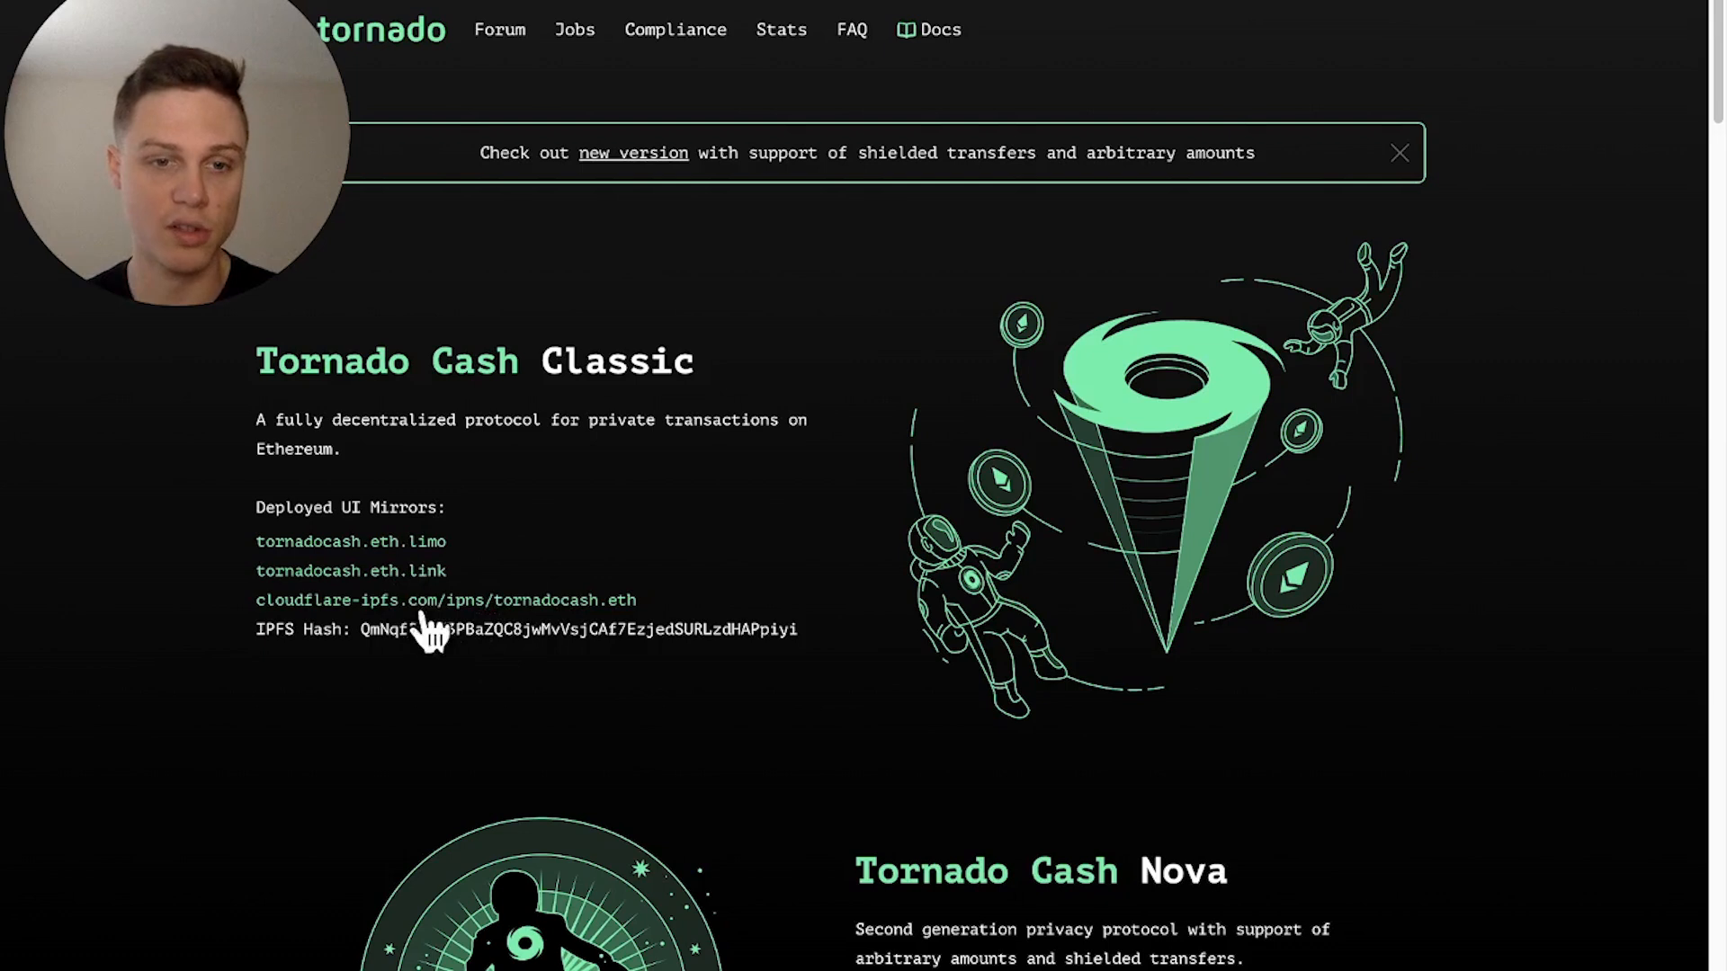
pyautogui.moveTo(380, 581)
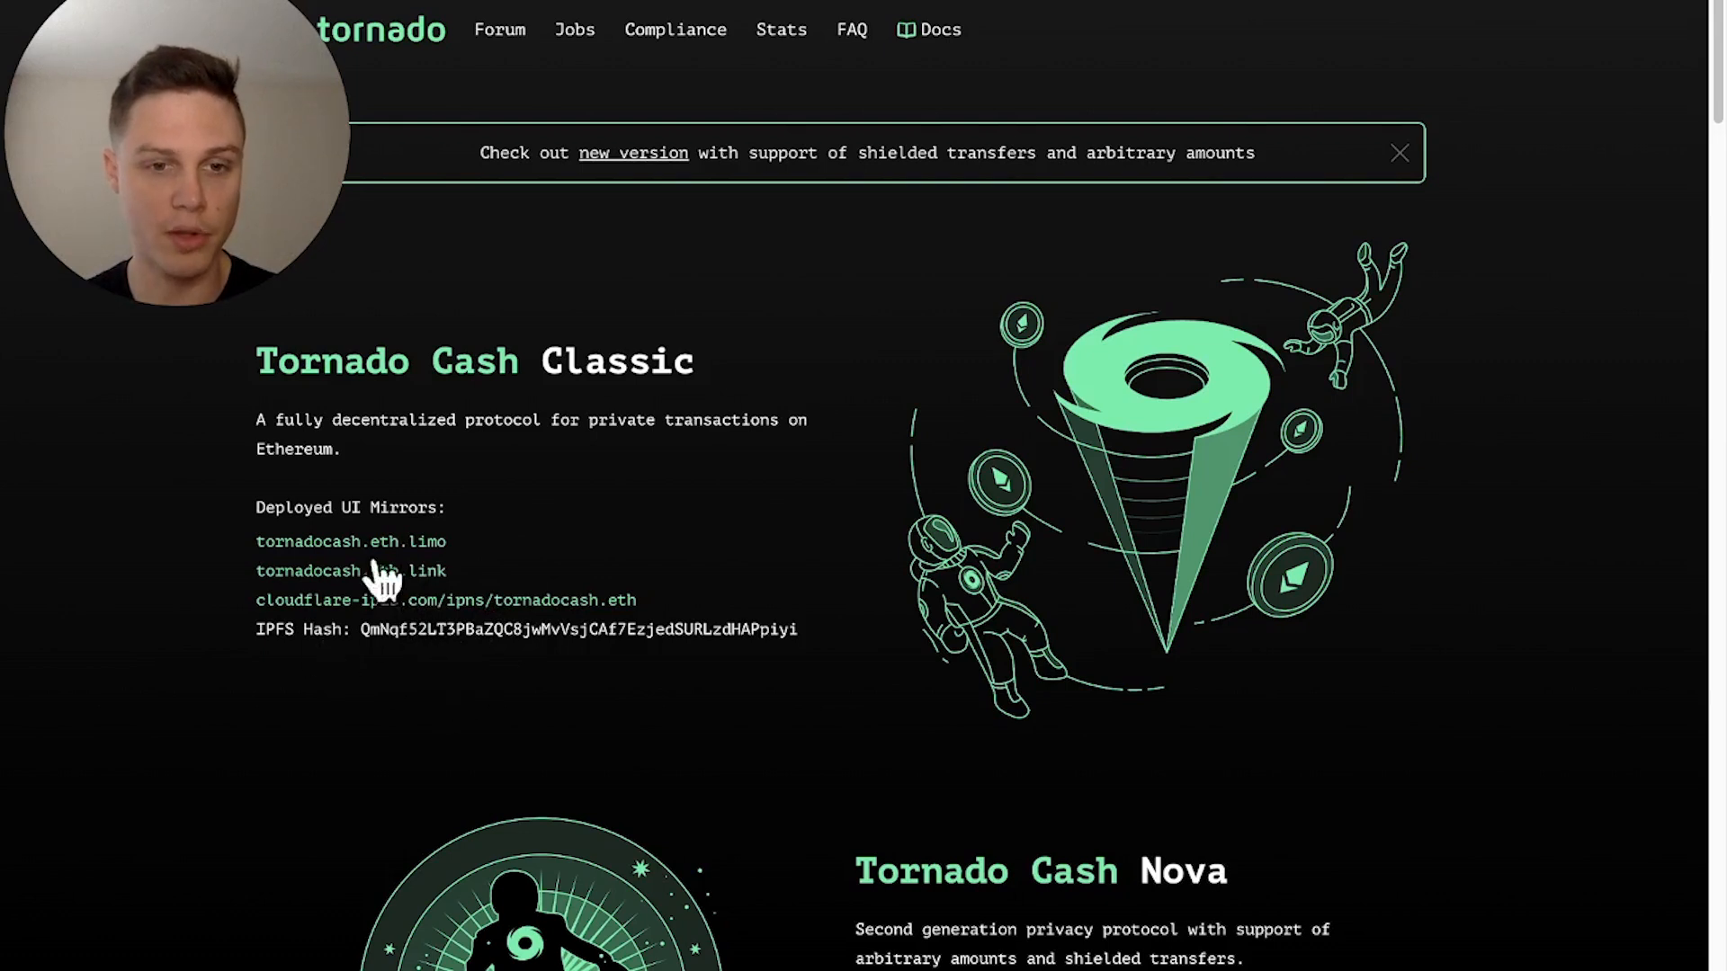
pyautogui.moveTo(367, 660)
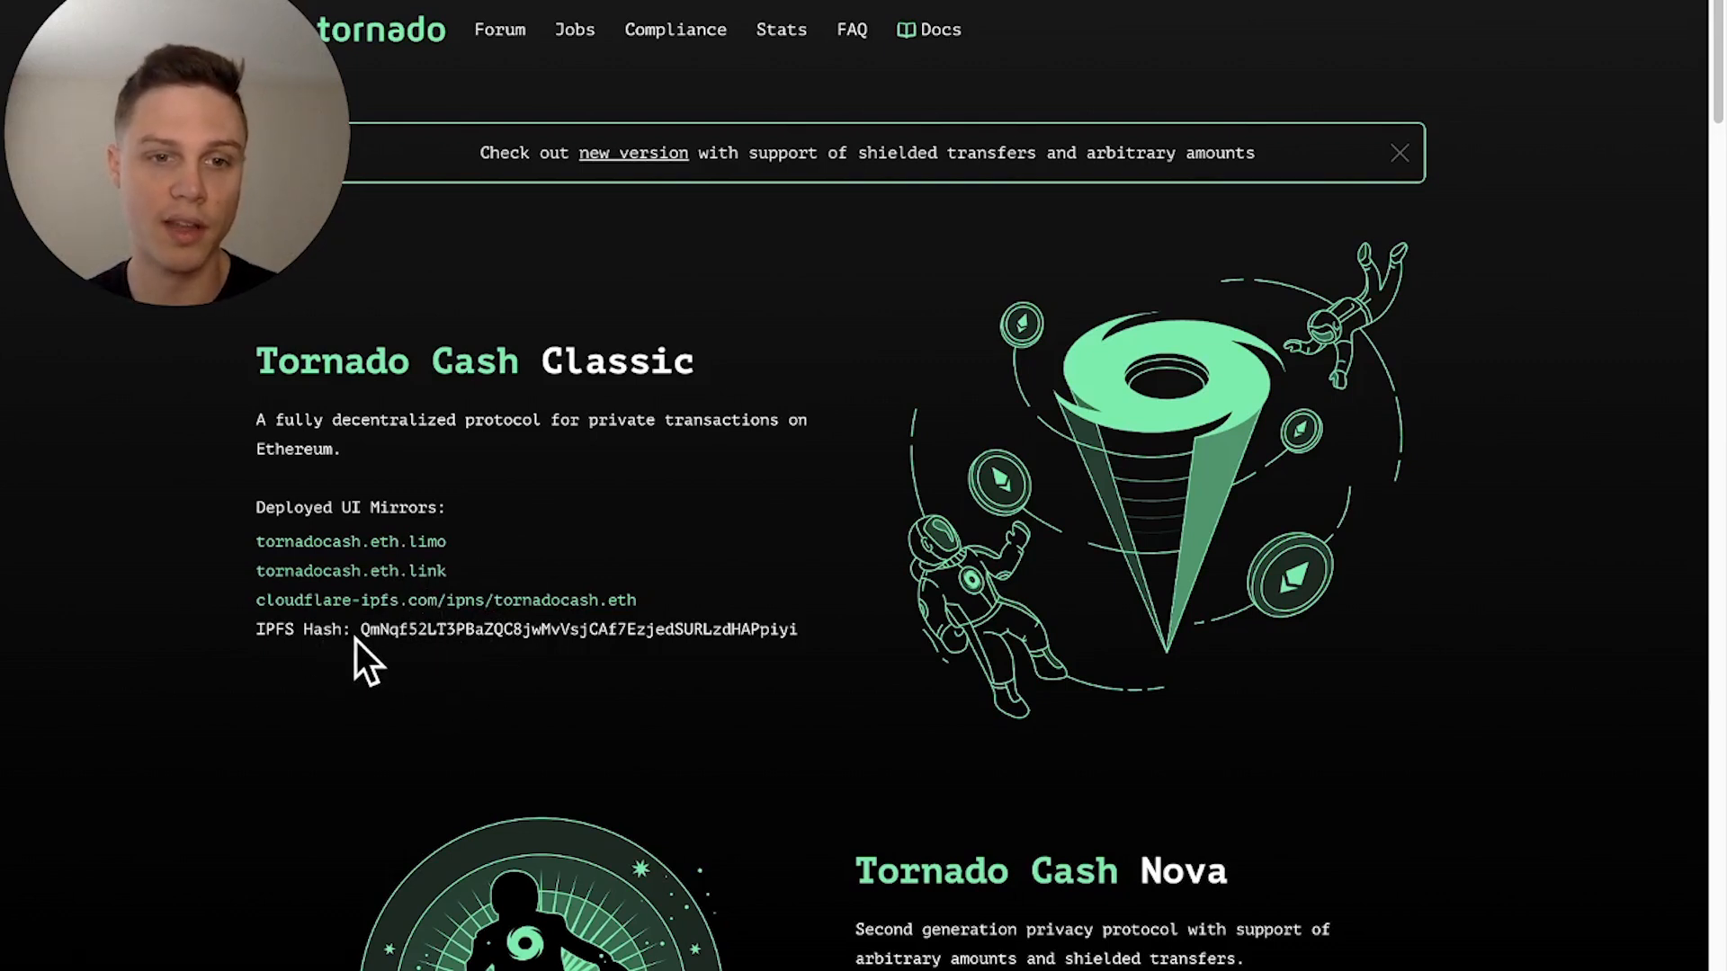
pyautogui.moveTo(414, 583)
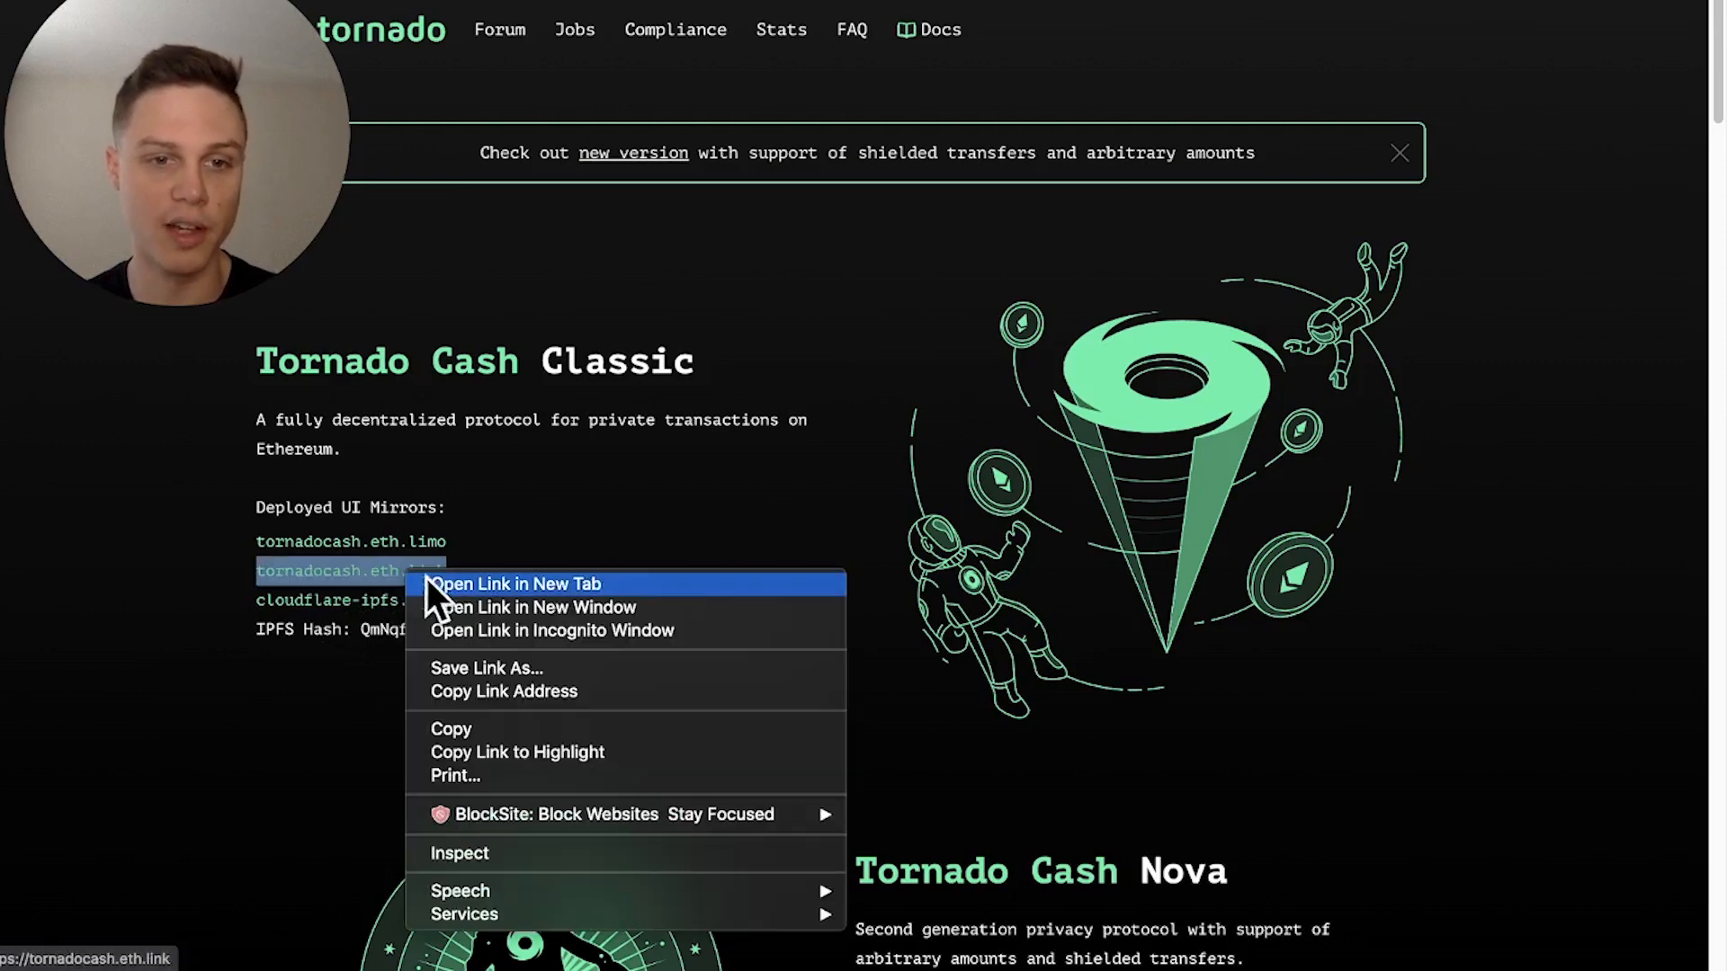
# - Open the tornadocash.eth.link mirror showing the 100 MATIC Polygon deposit form
pyautogui.click(514, 583)
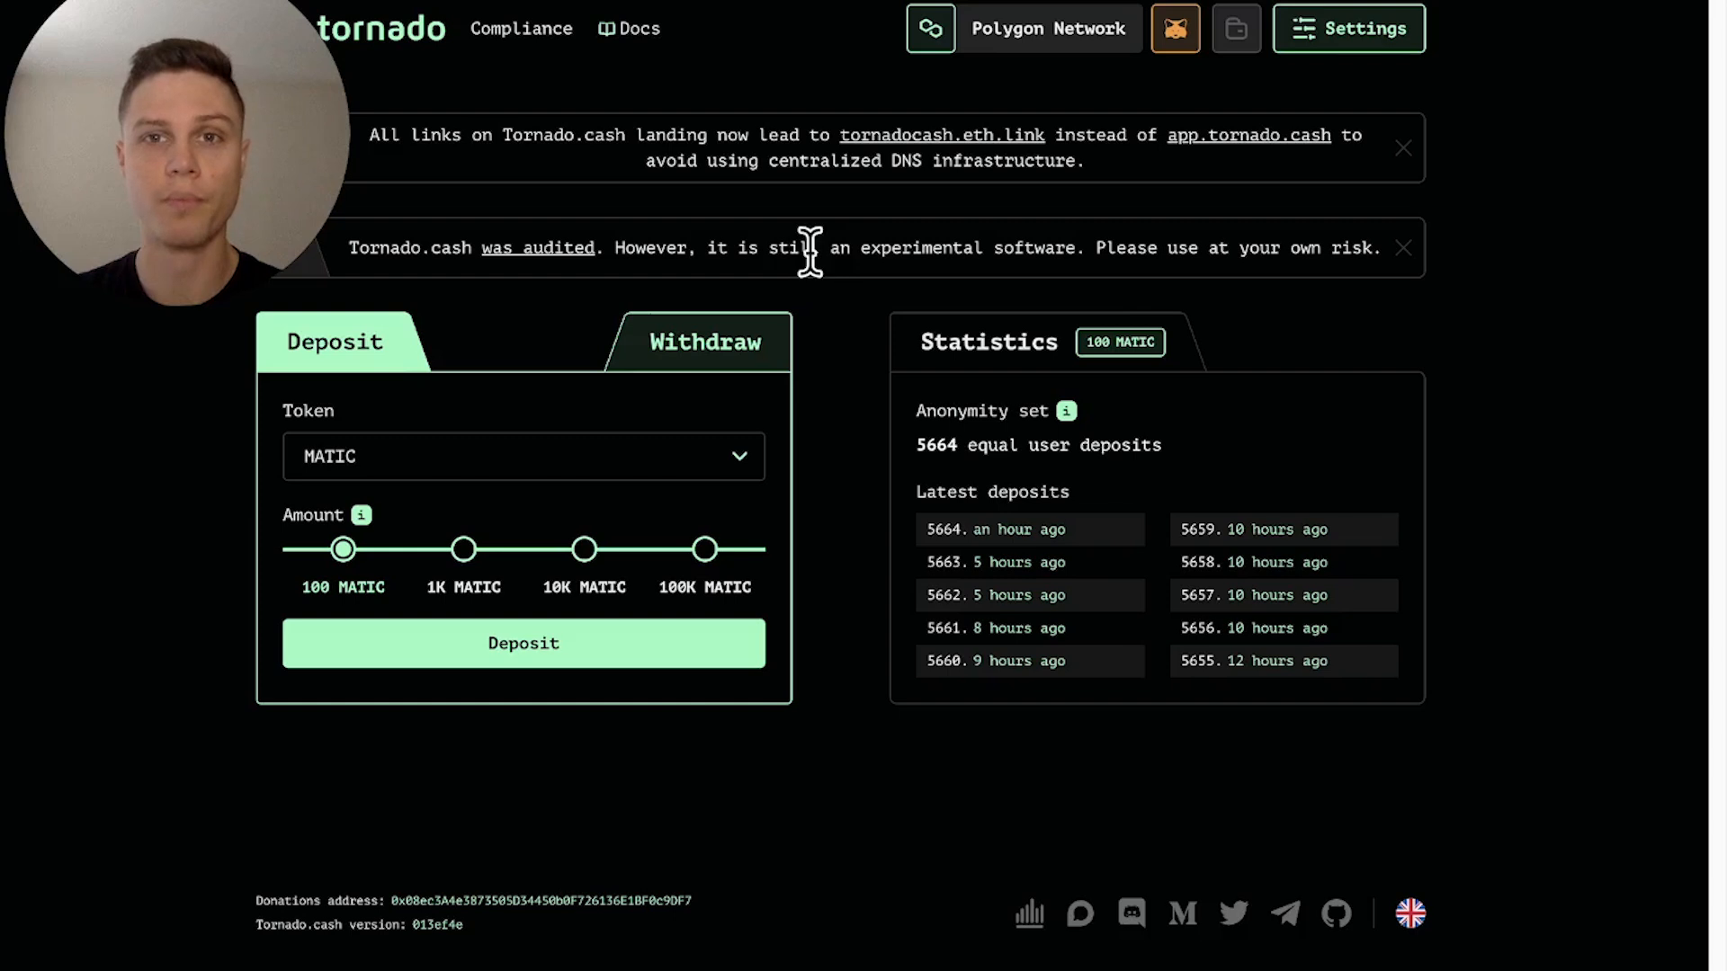
pyautogui.moveTo(987, 154)
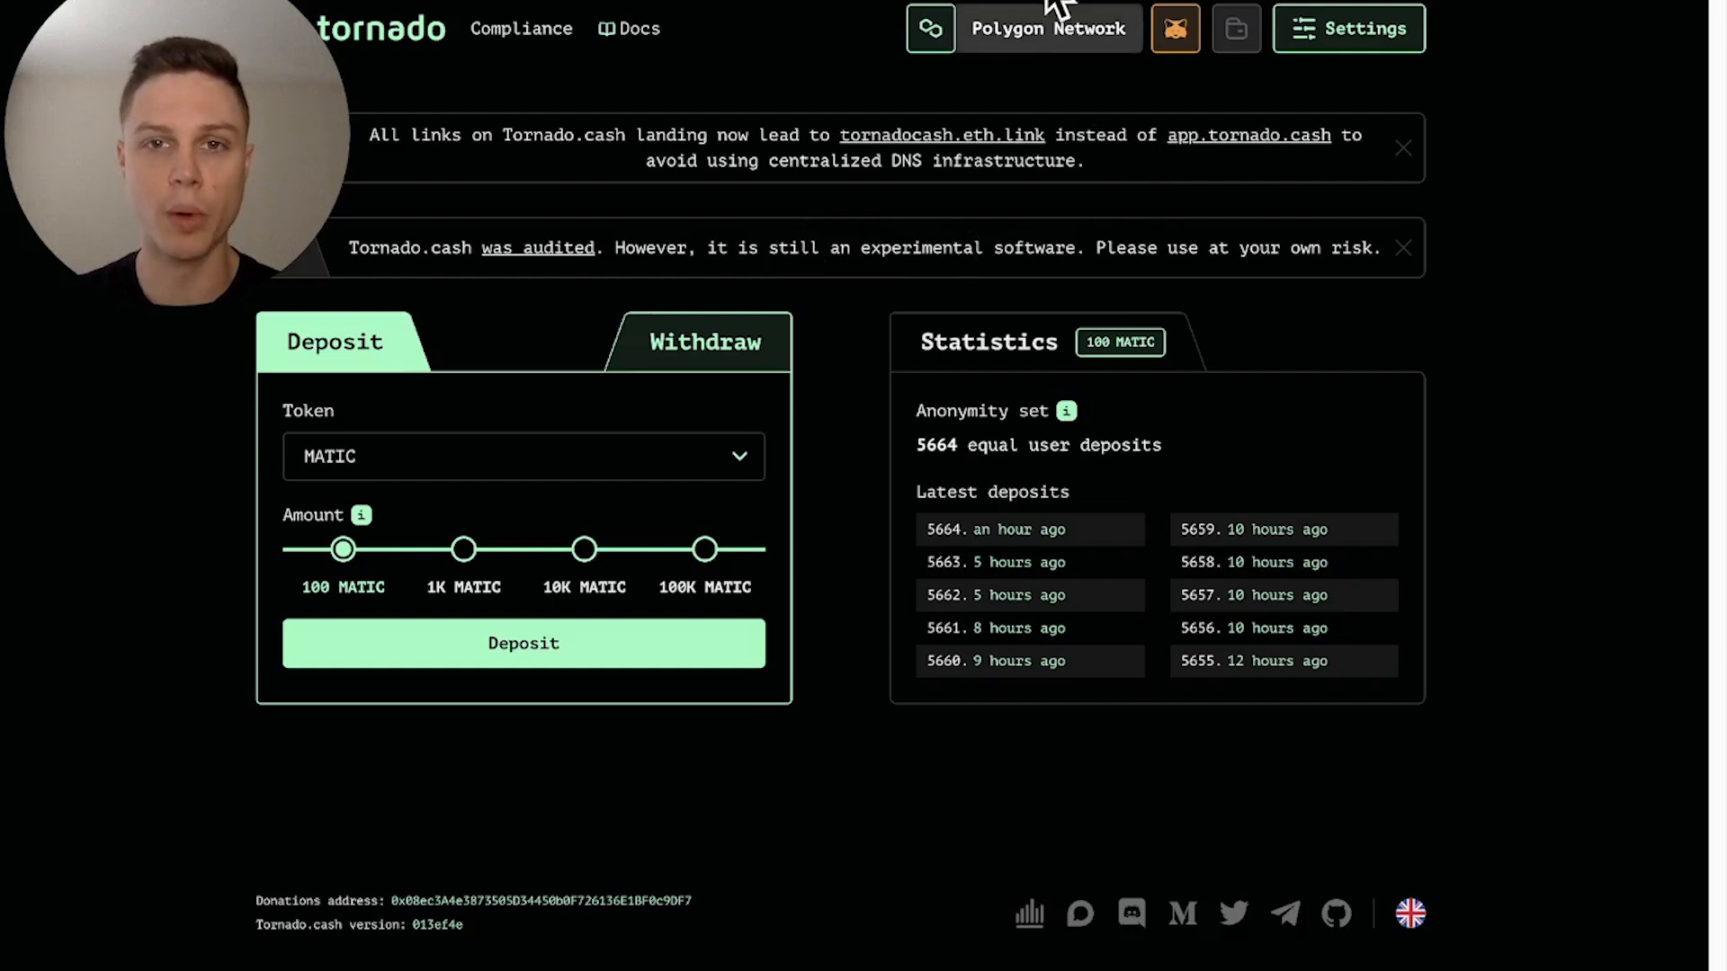
pyautogui.moveTo(1013, 109)
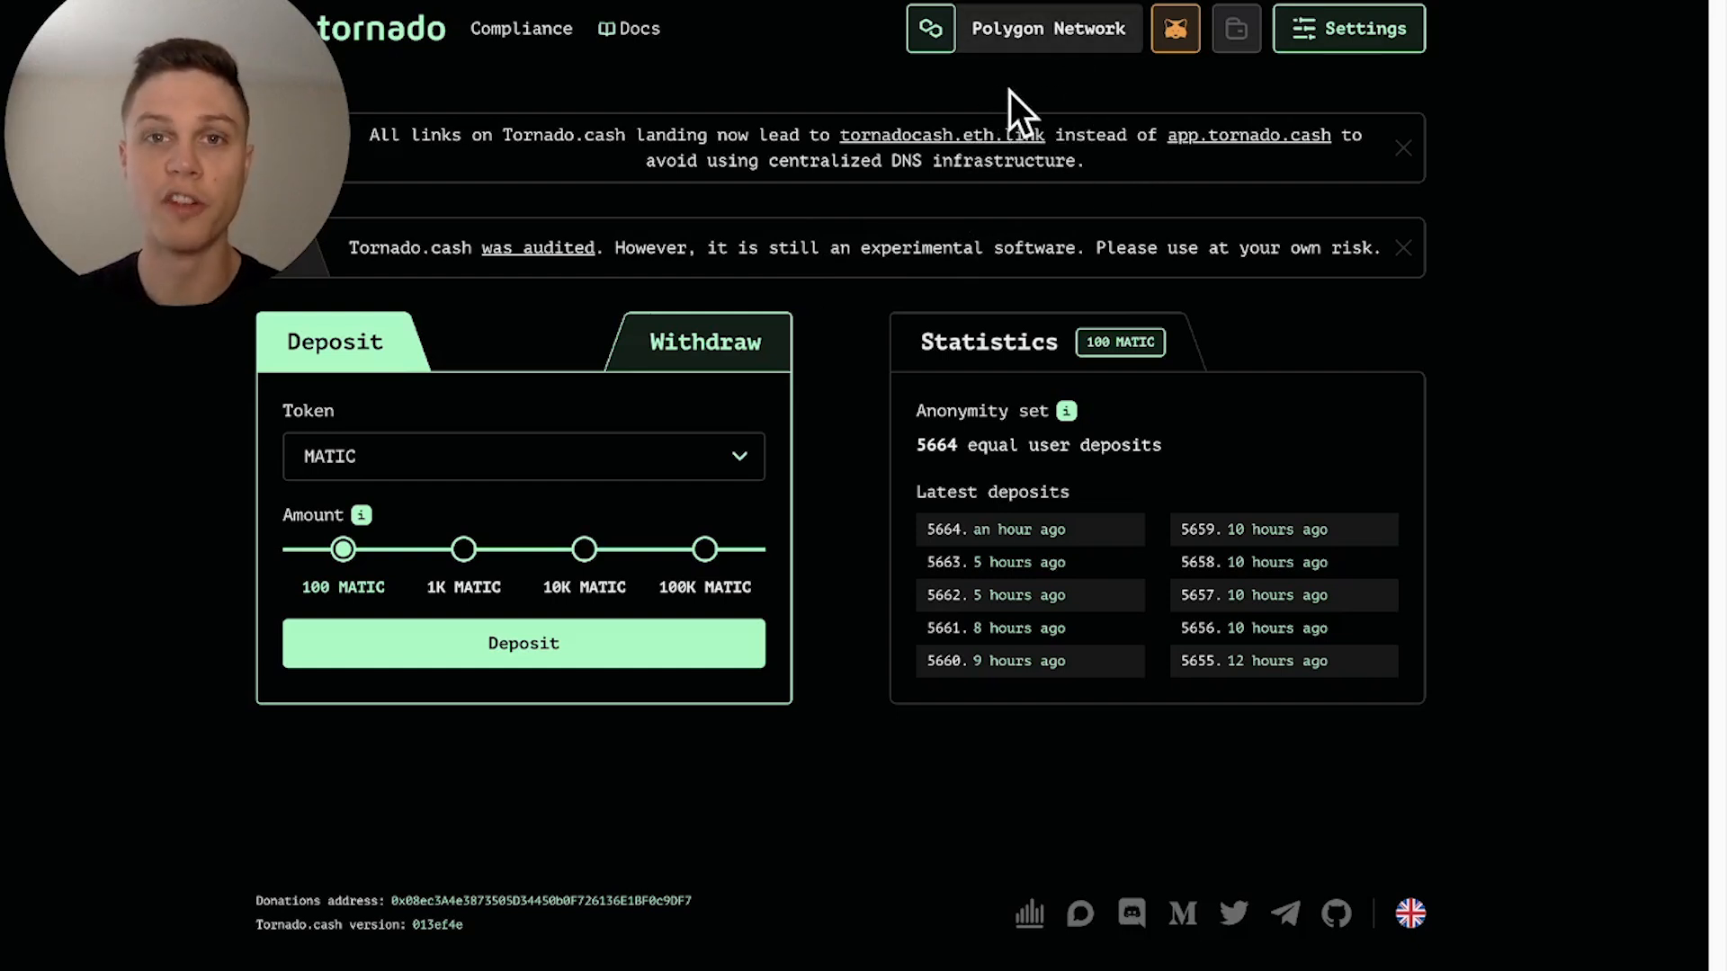
pyautogui.moveTo(1518, 198)
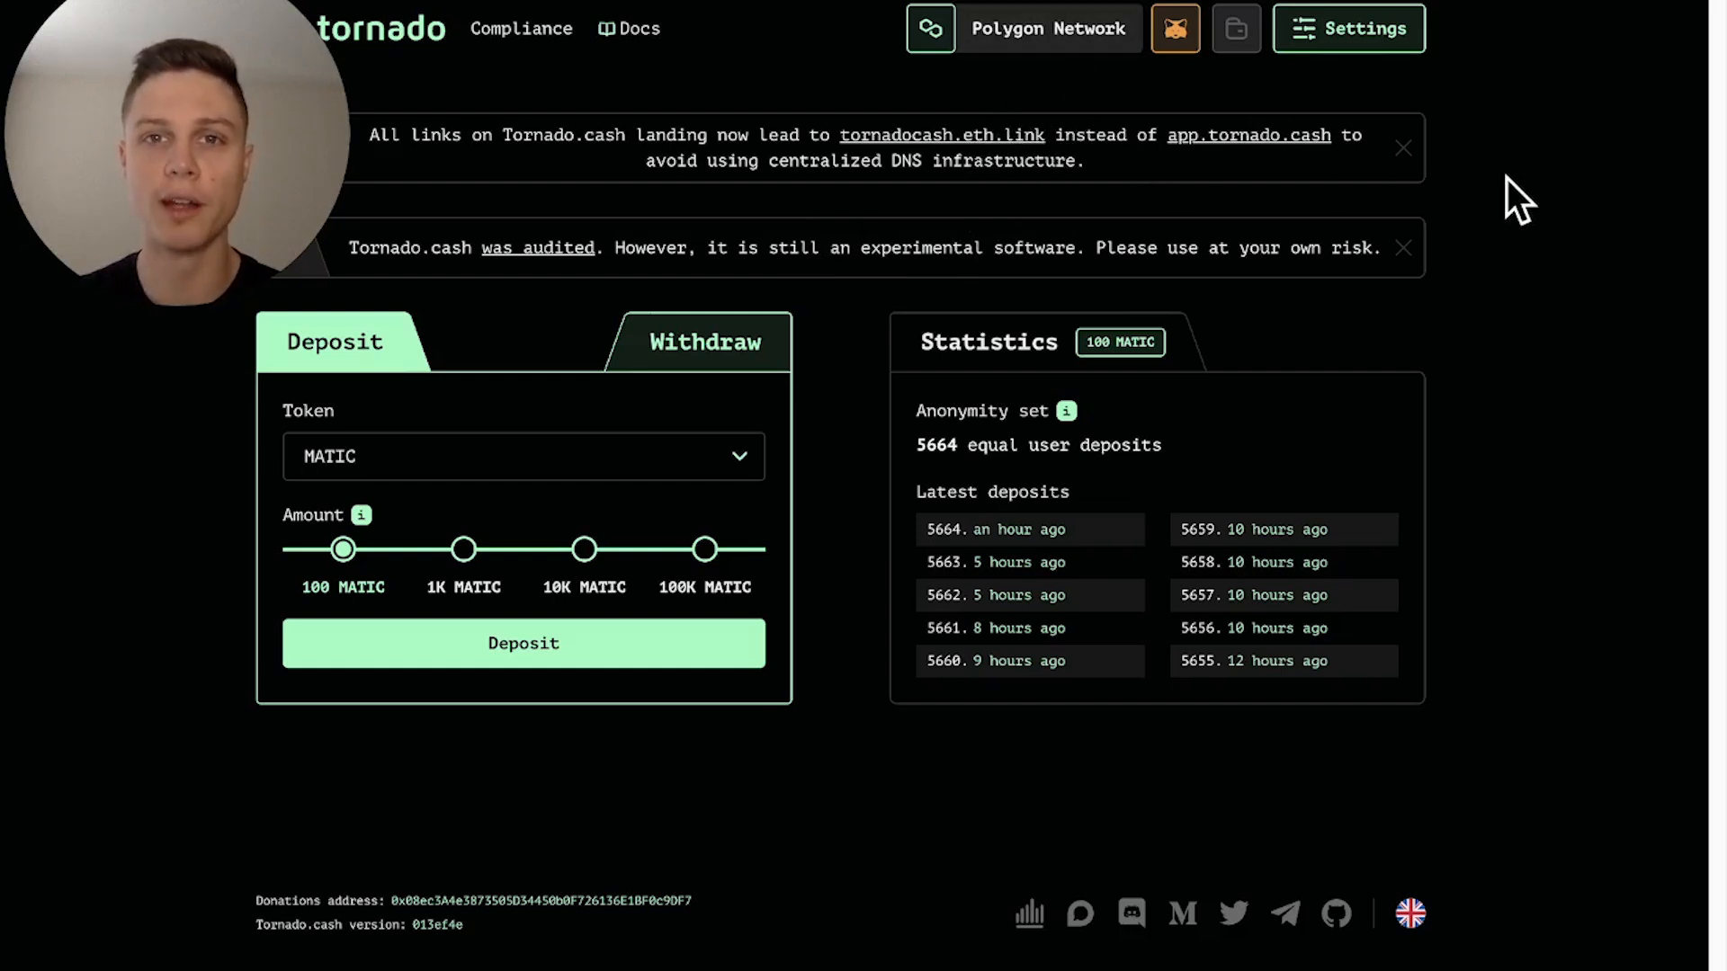
pyautogui.moveTo(1565, 61)
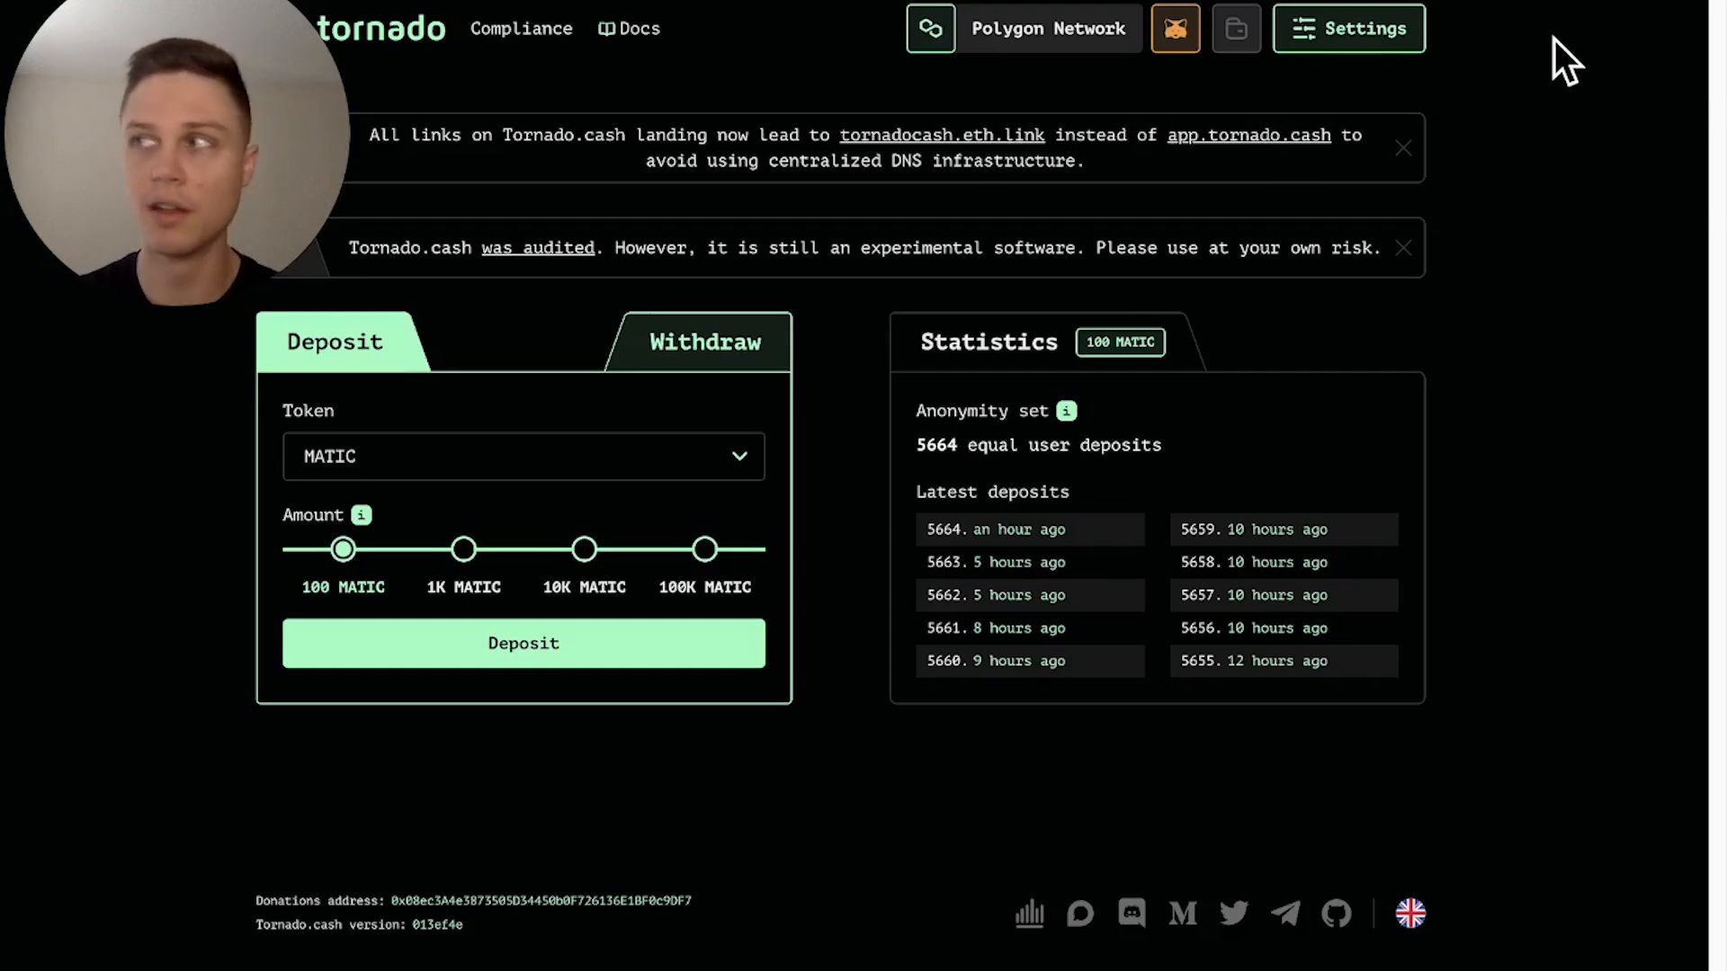
pyautogui.moveTo(1567, 62)
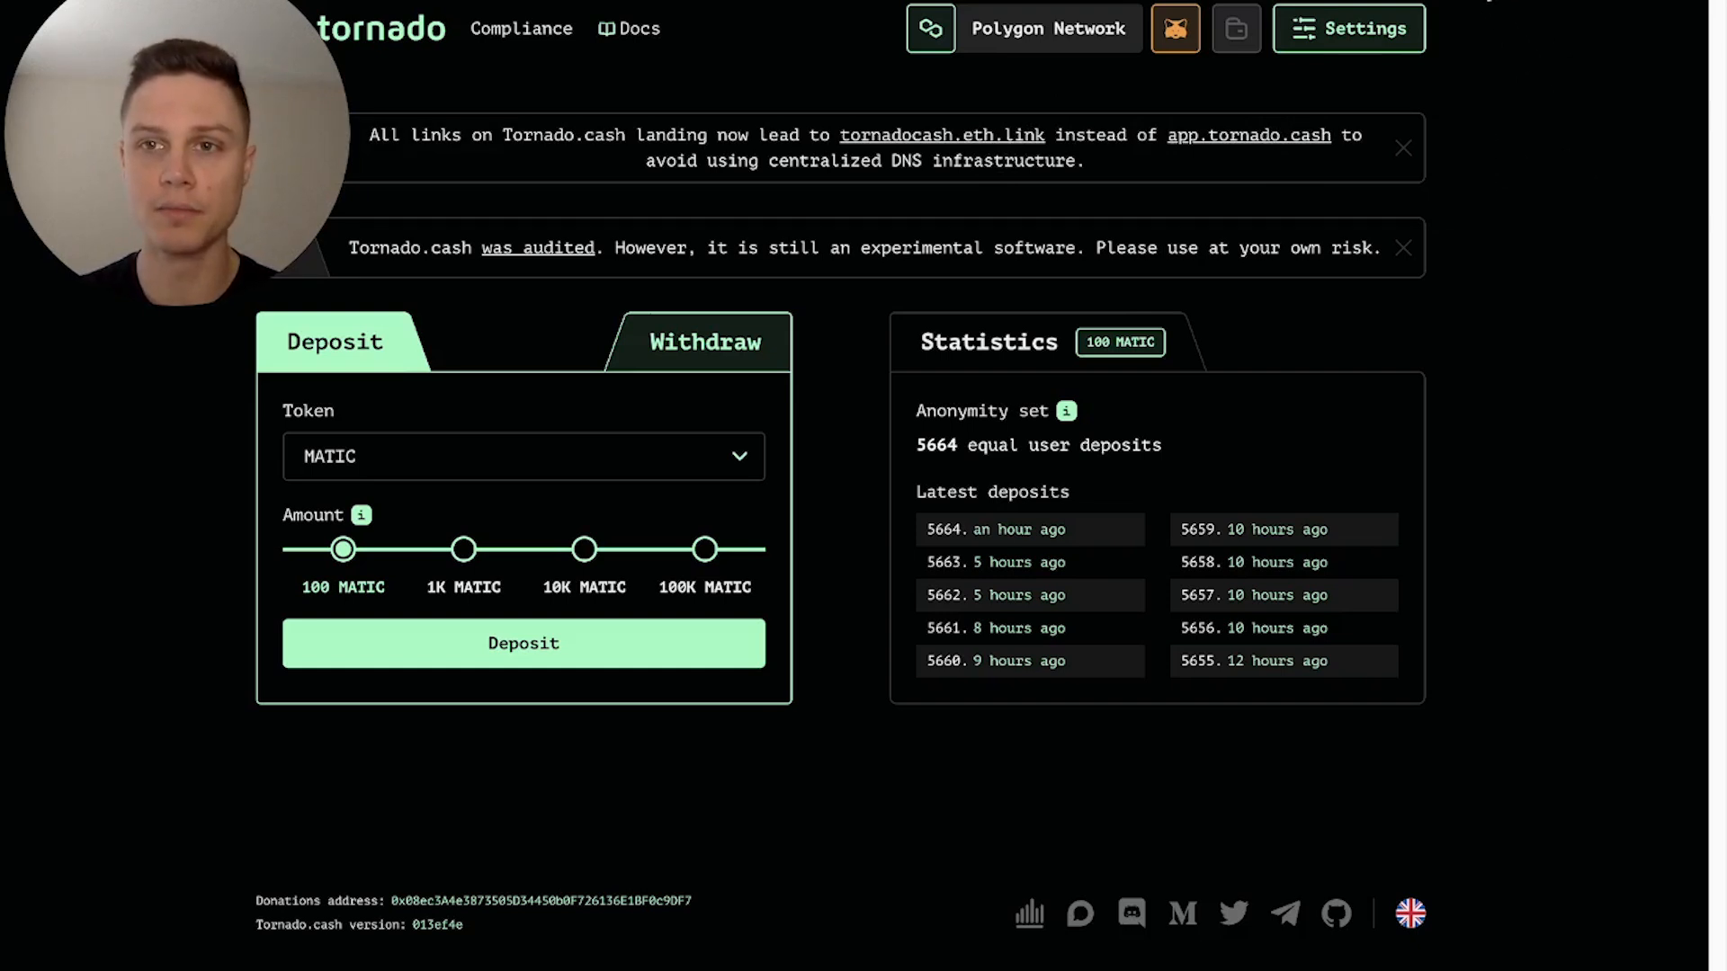
pyautogui.click(1175, 27)
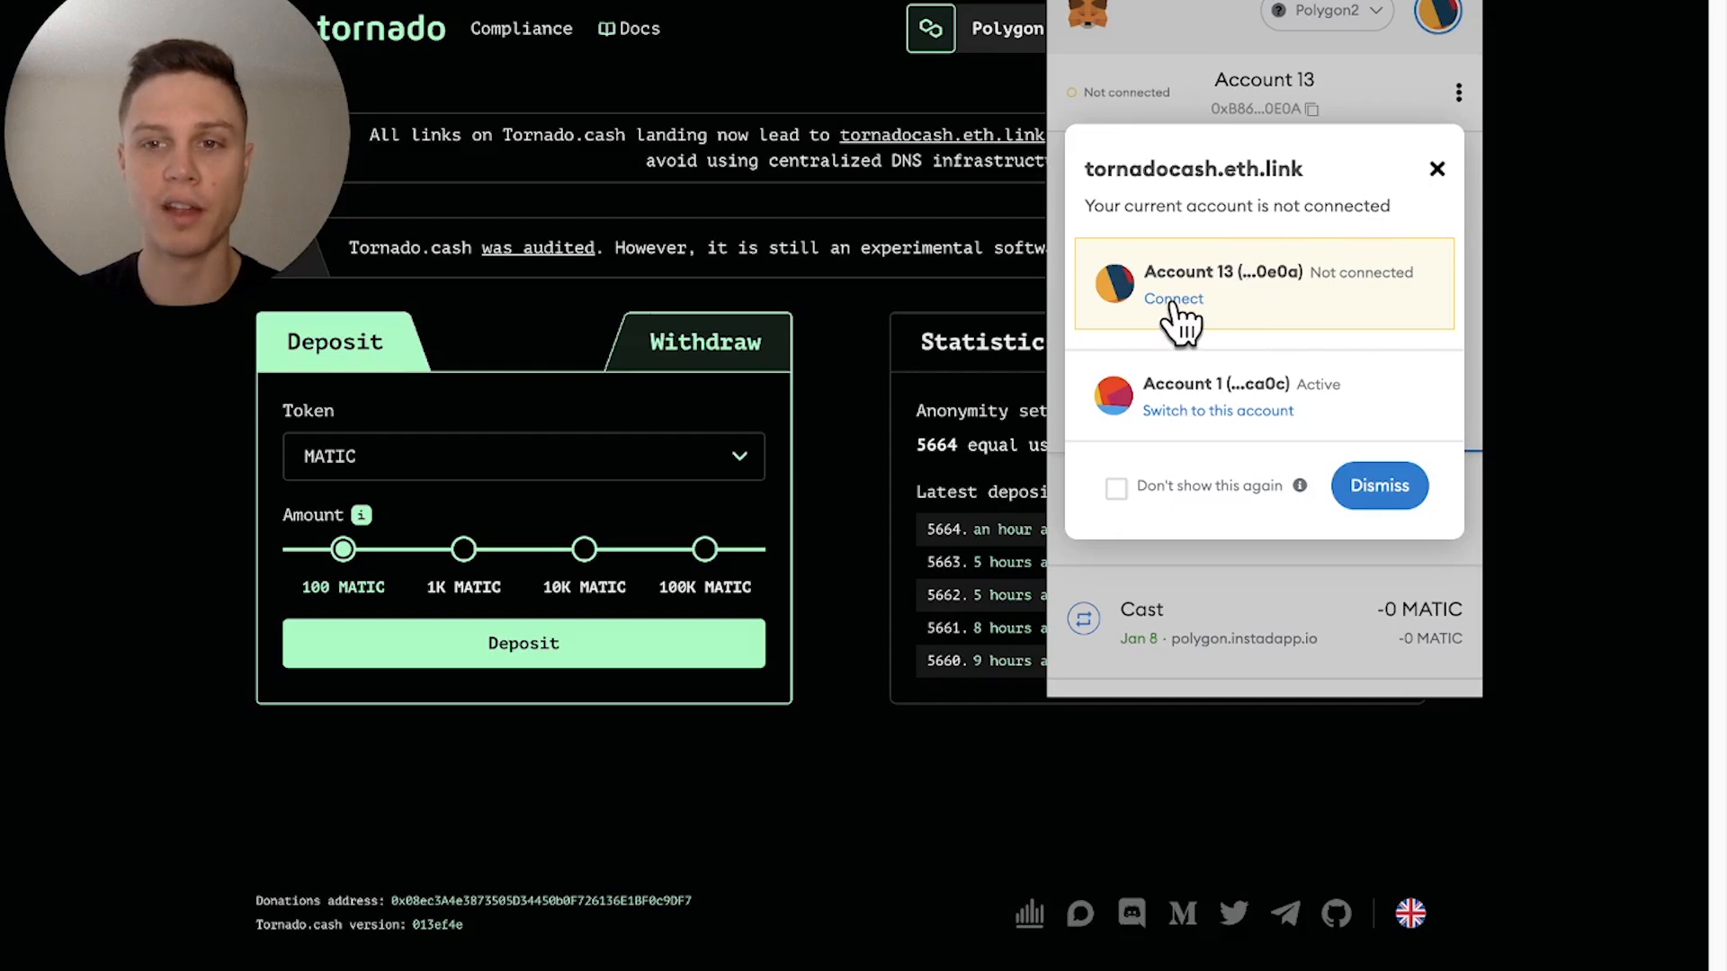
pyautogui.click(1378, 486)
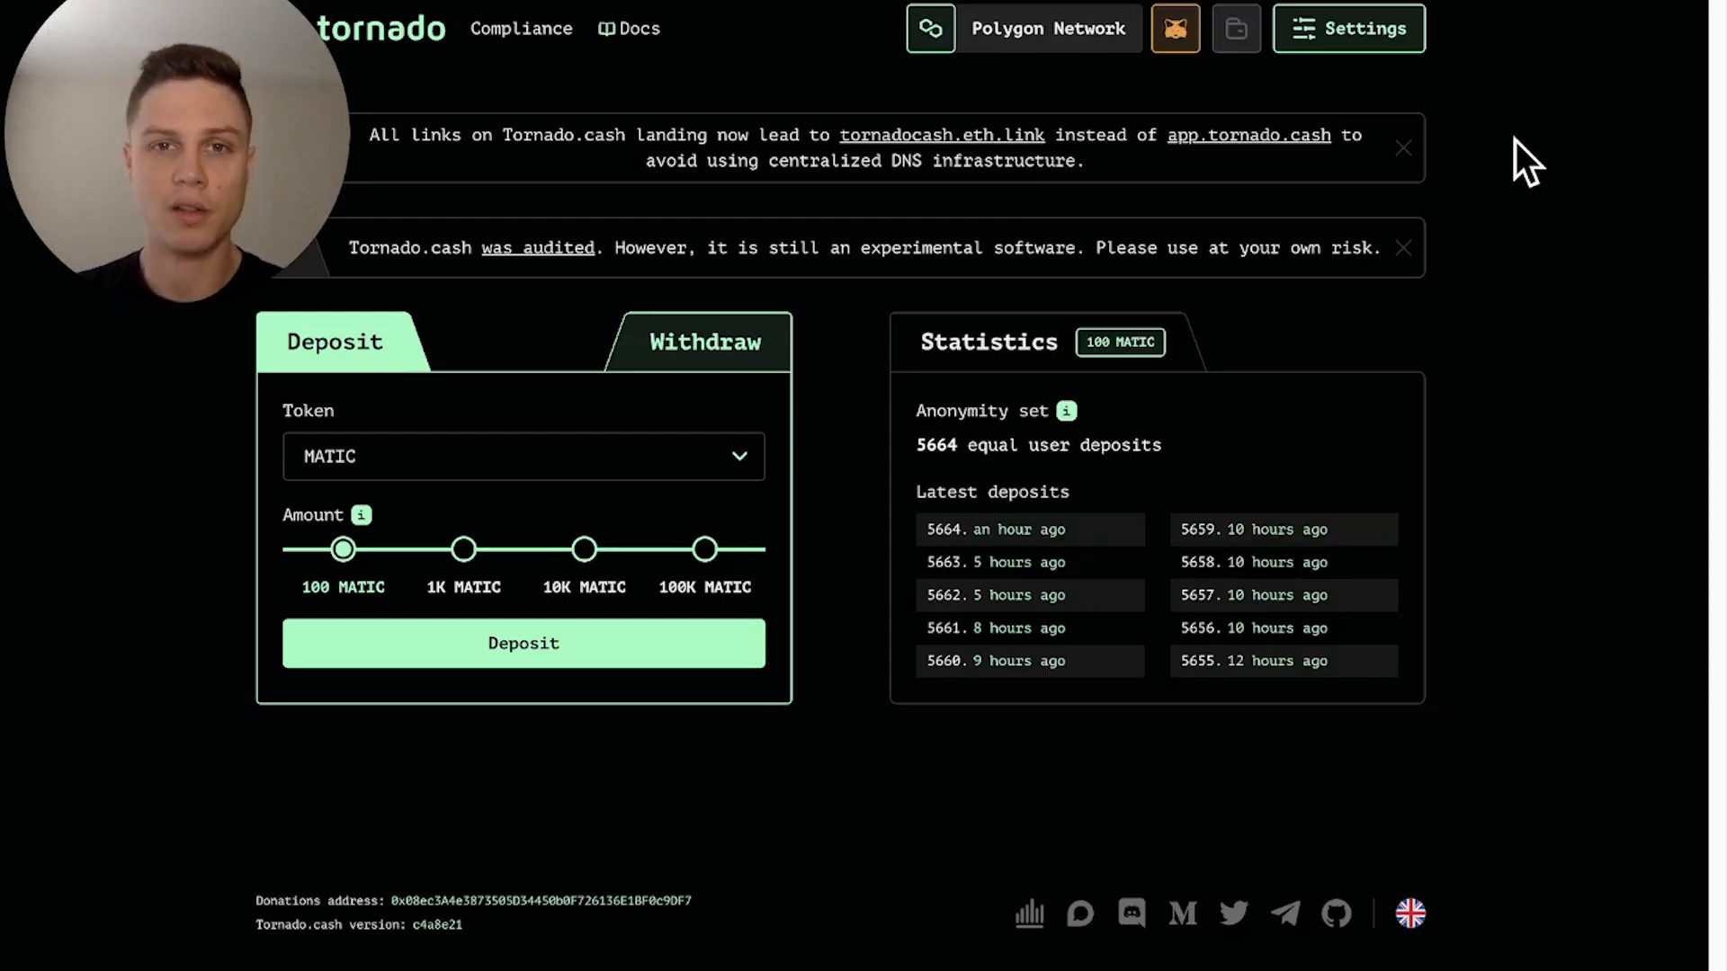
pyautogui.moveTo(1470, 306)
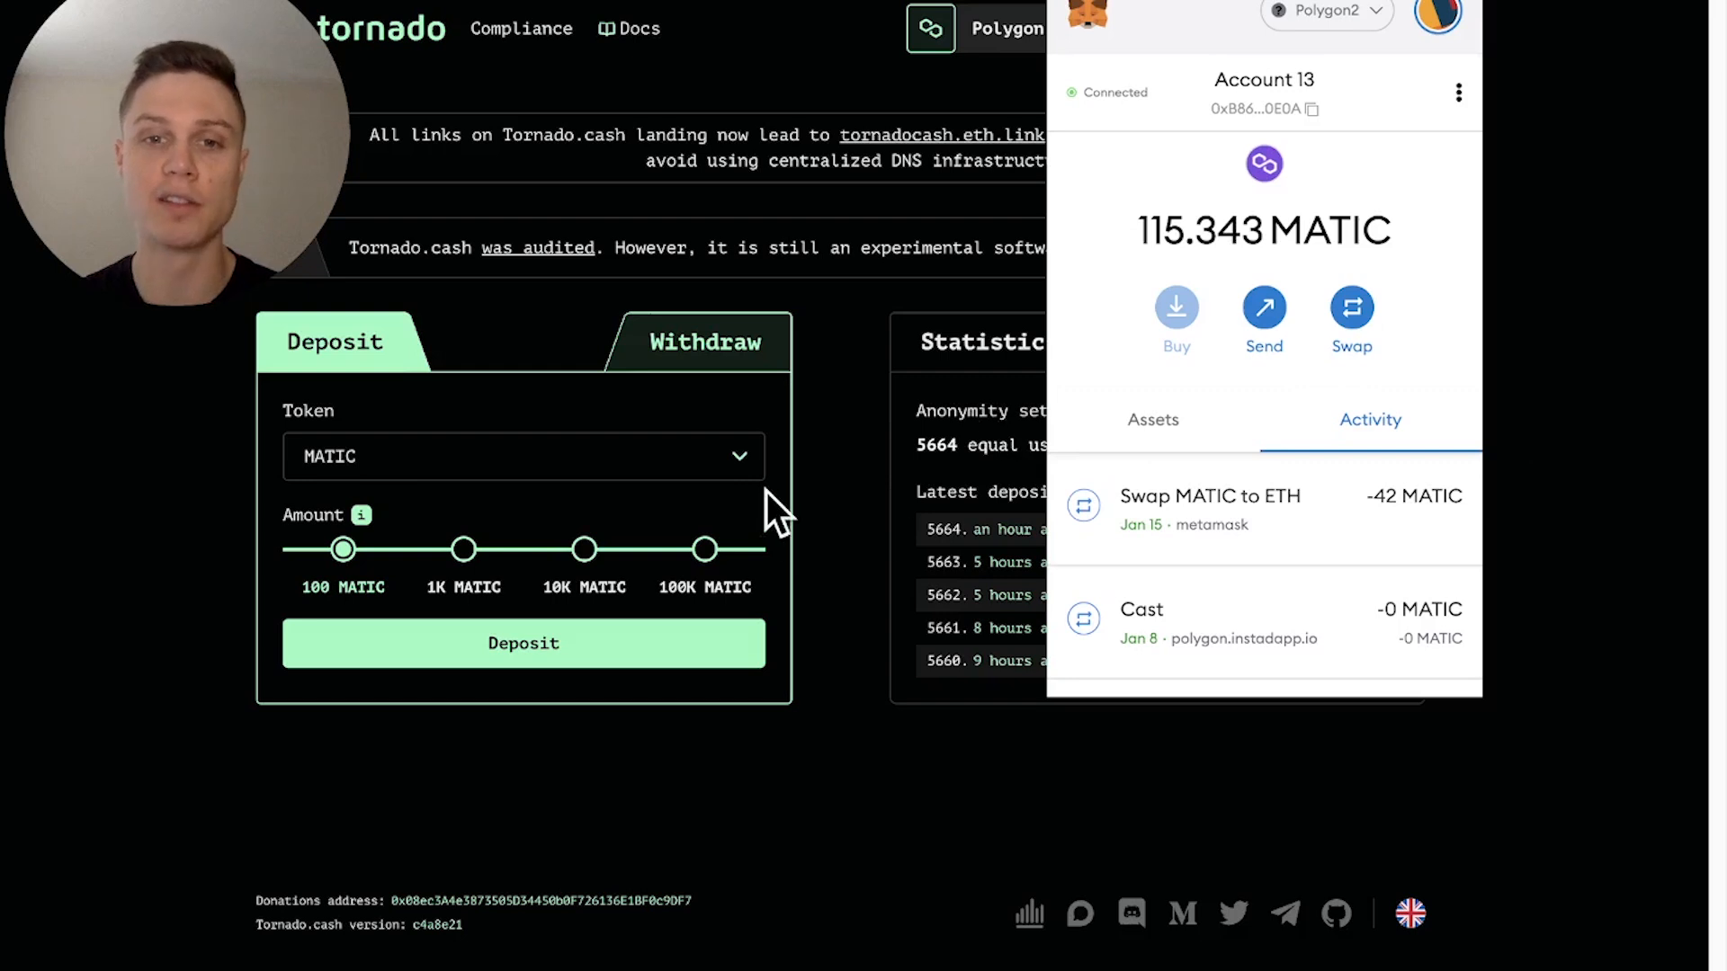
pyautogui.click(513, 326)
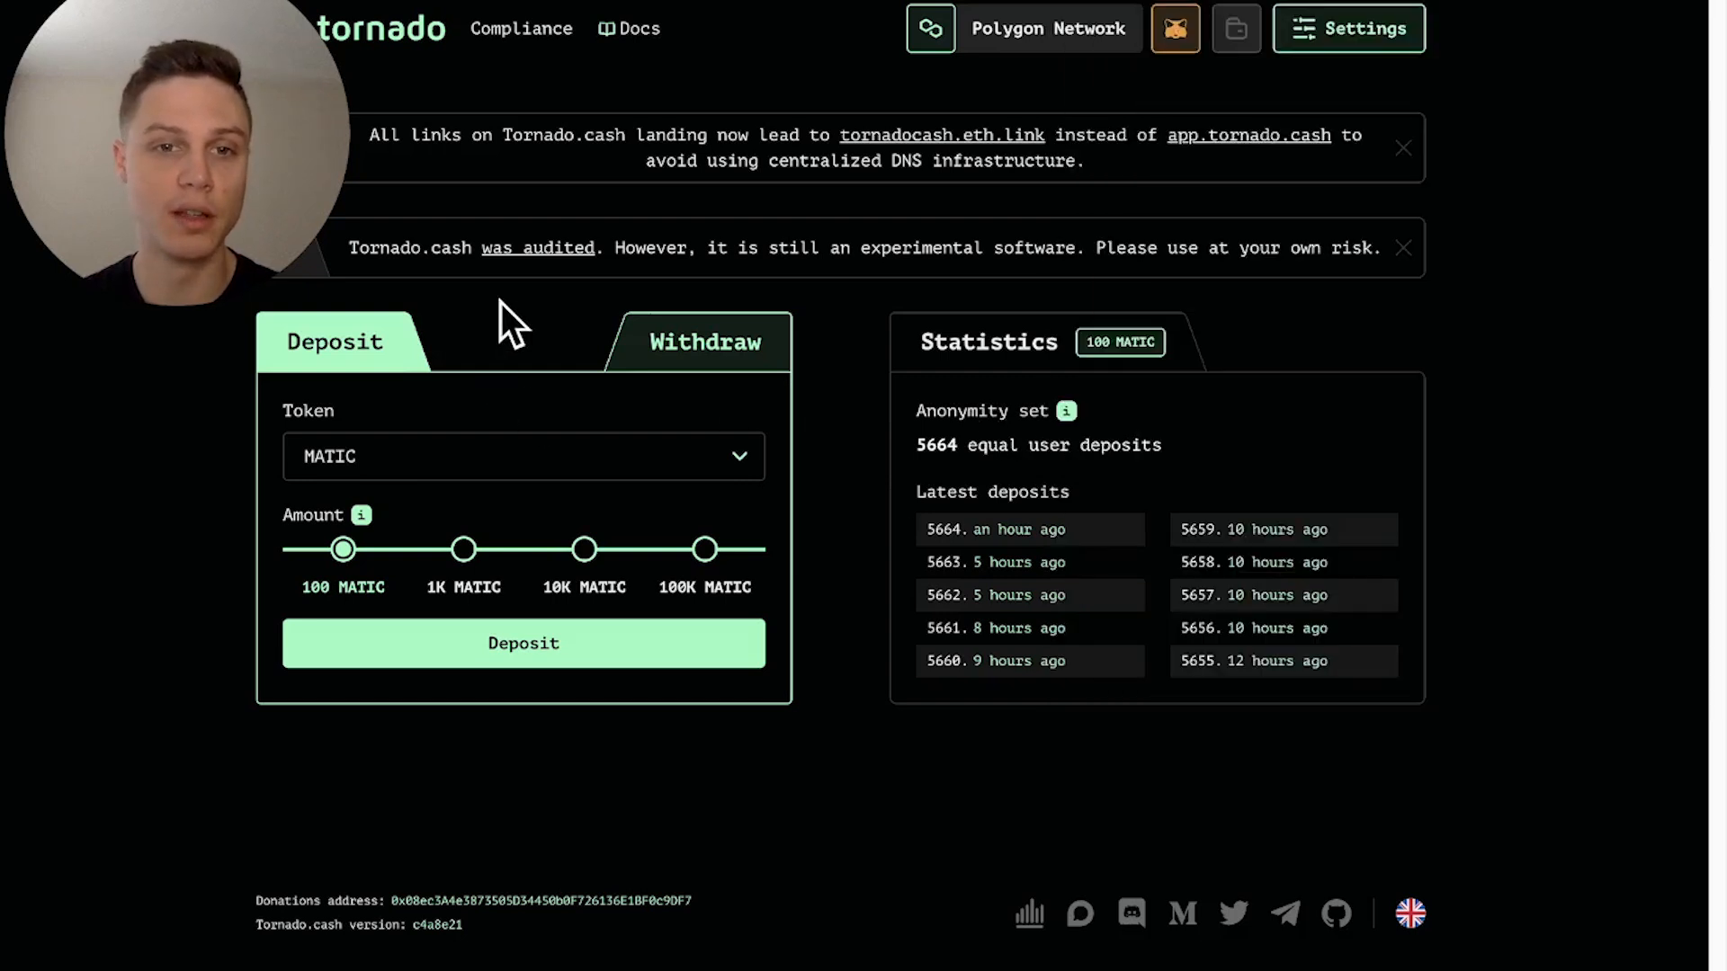
pyautogui.moveTo(1453, 105)
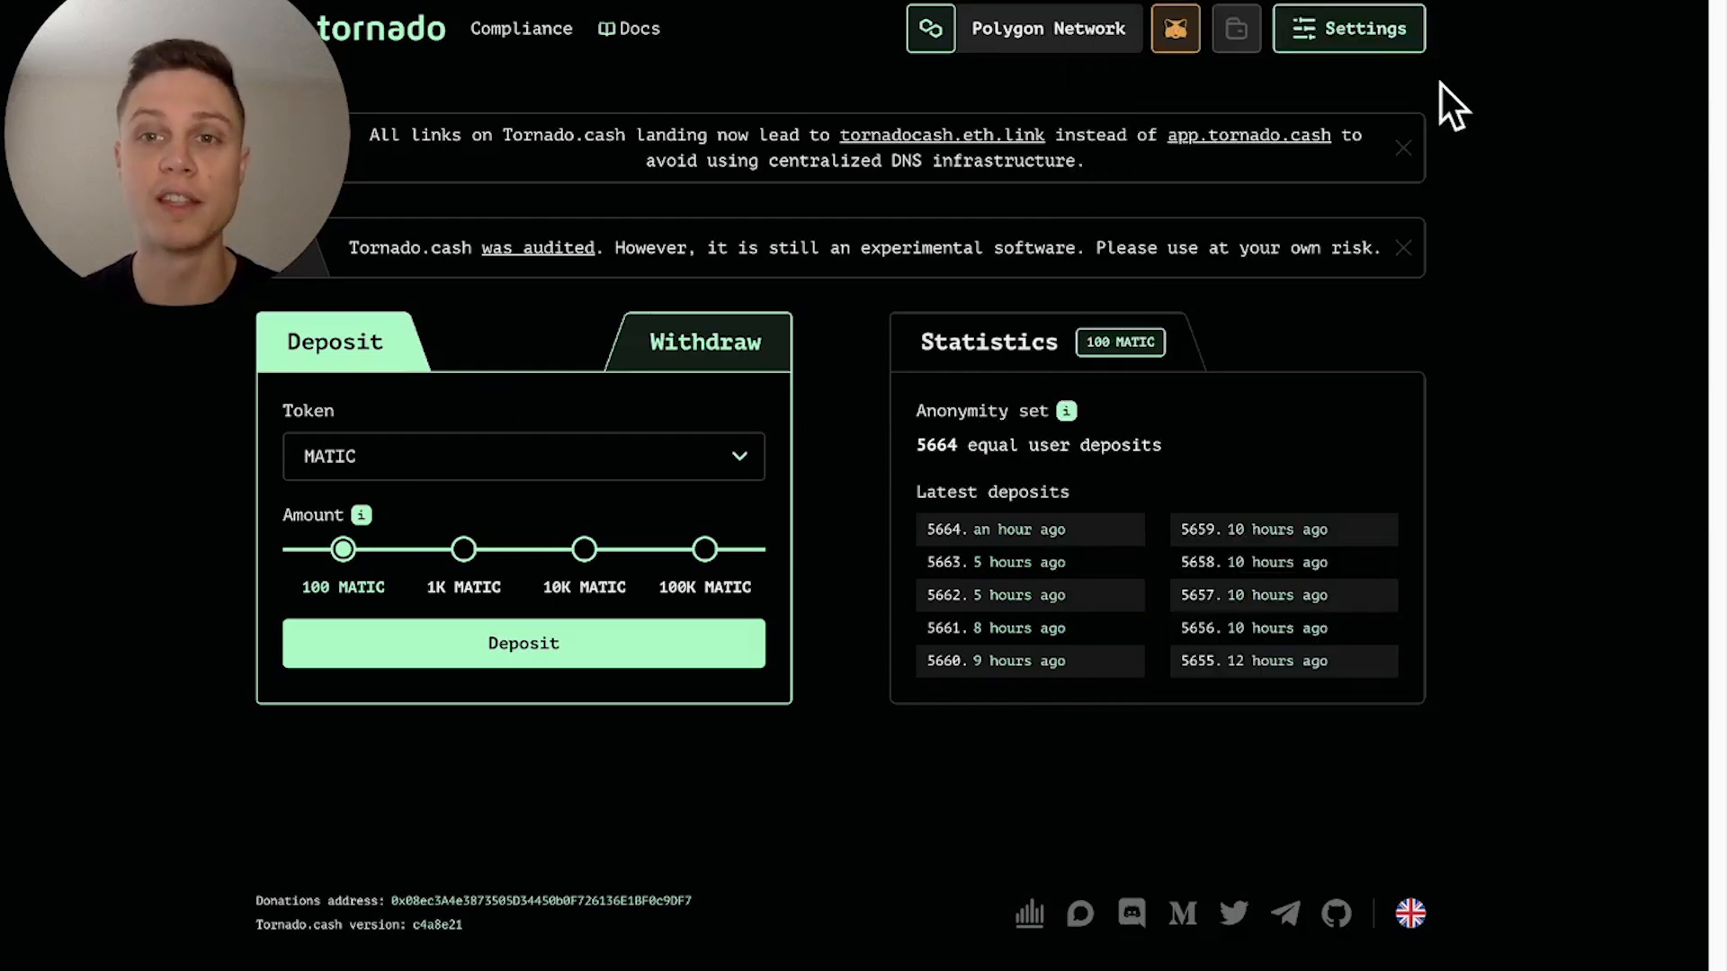
pyautogui.moveTo(853, 529)
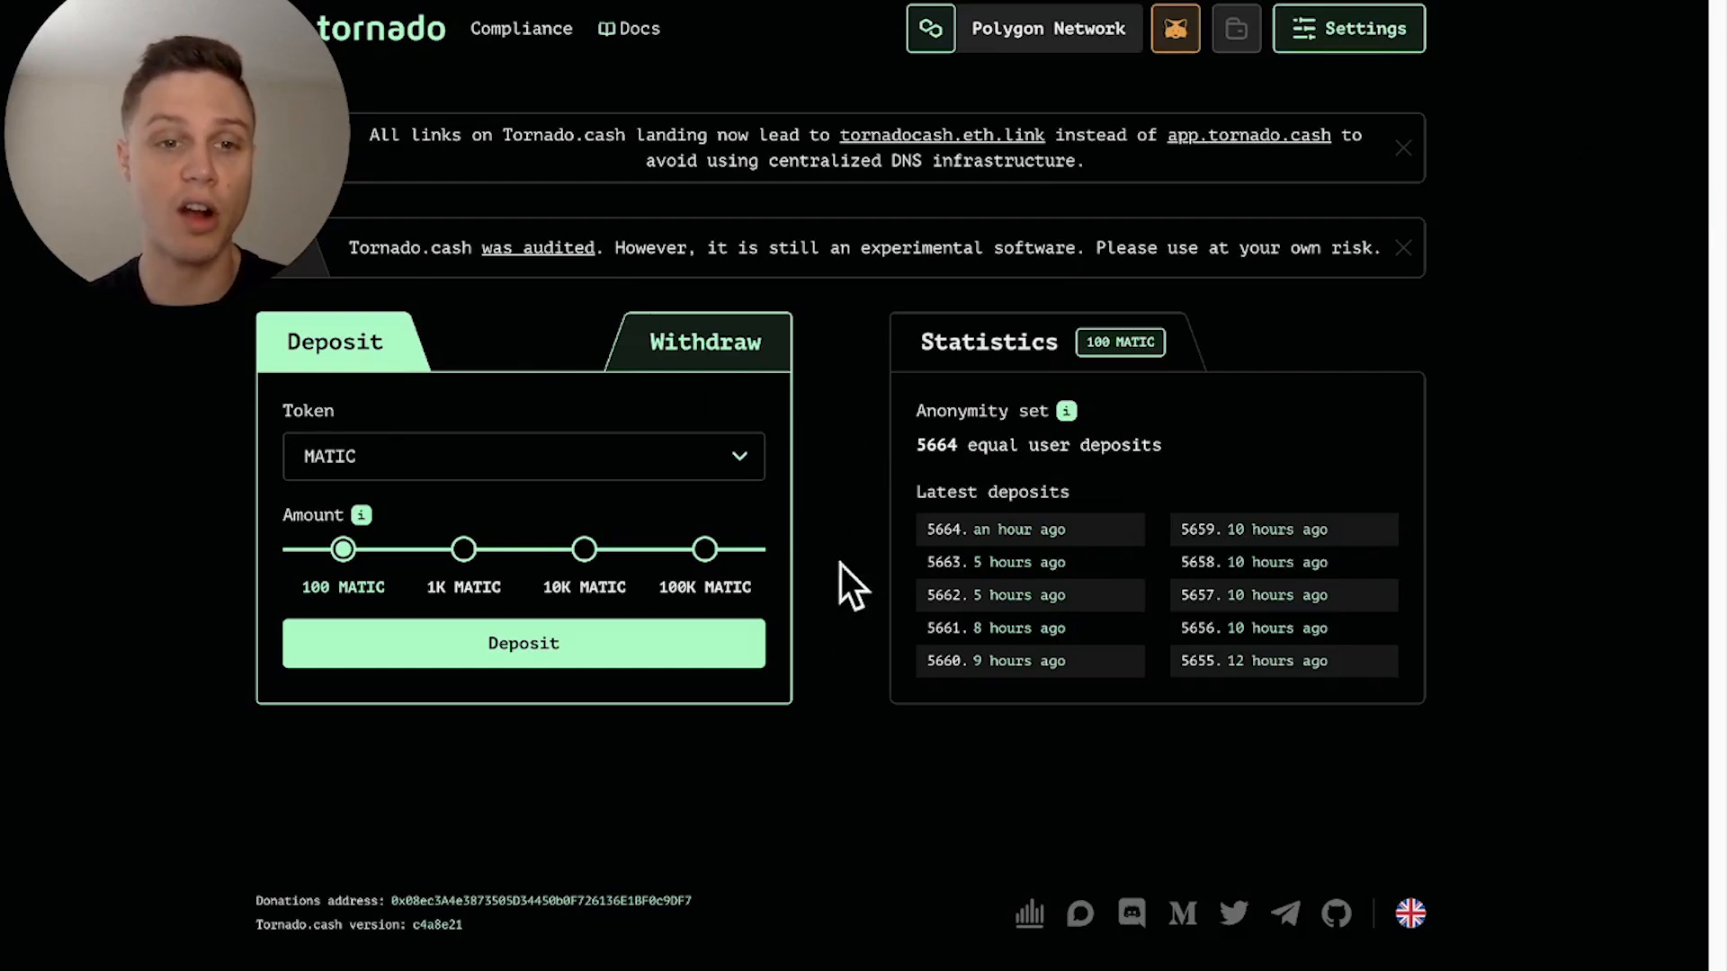
pyautogui.moveTo(479, 595)
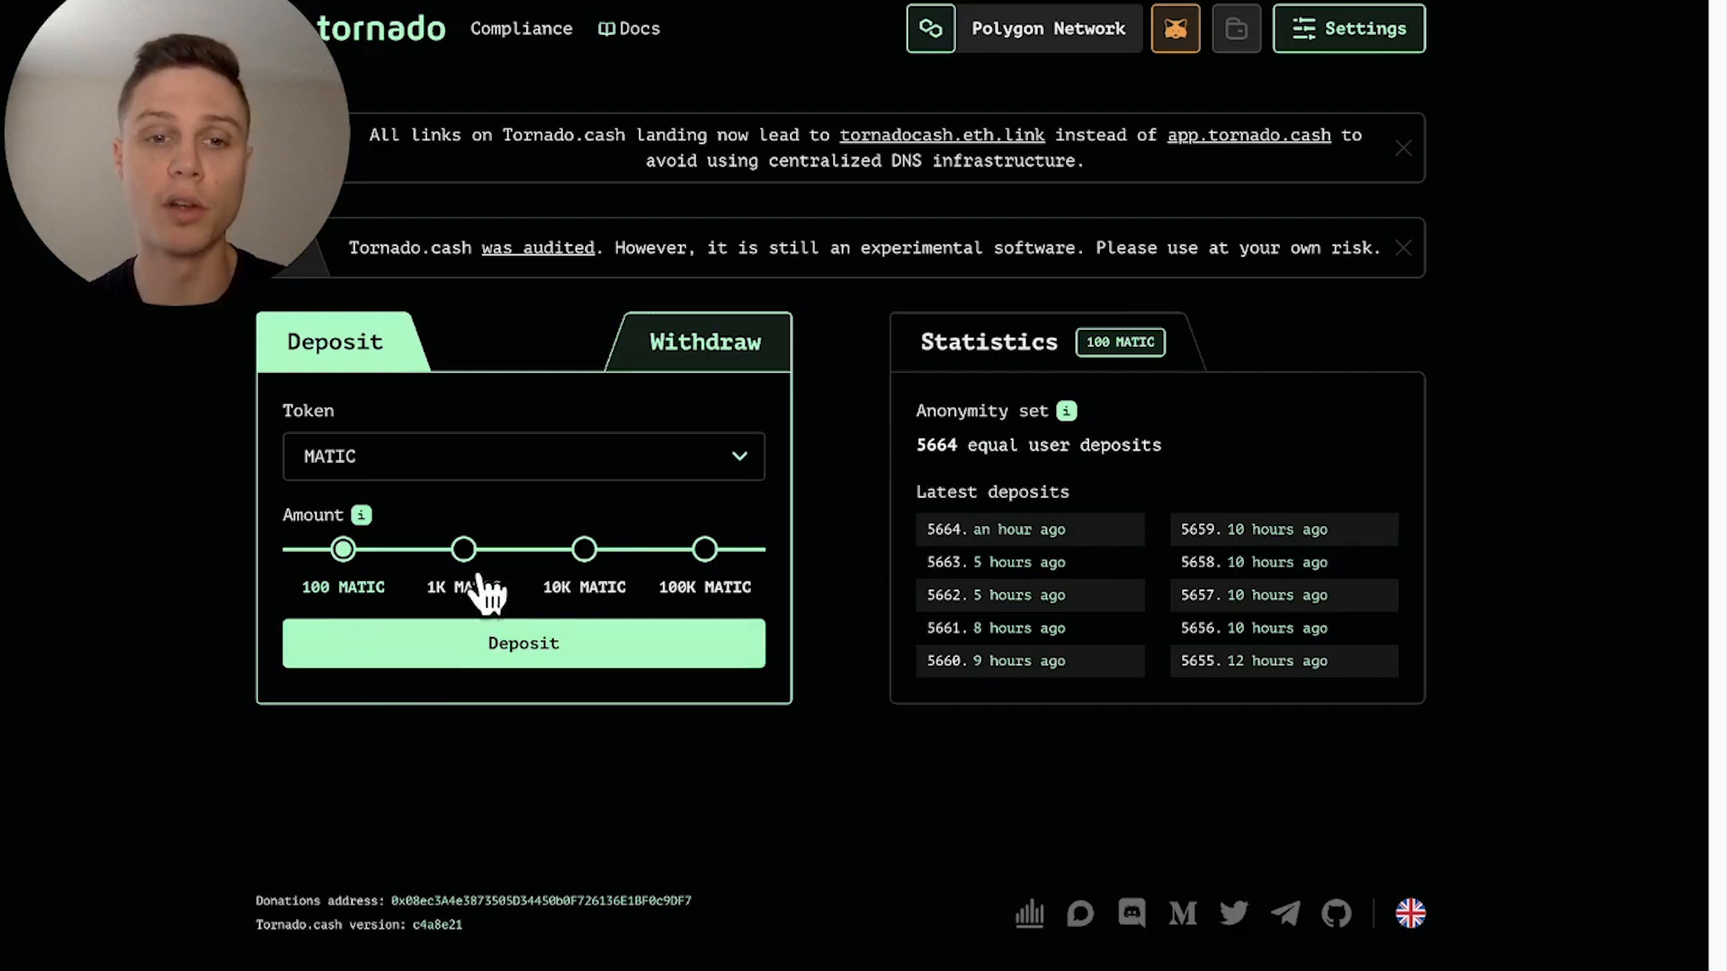
pyautogui.moveTo(743, 606)
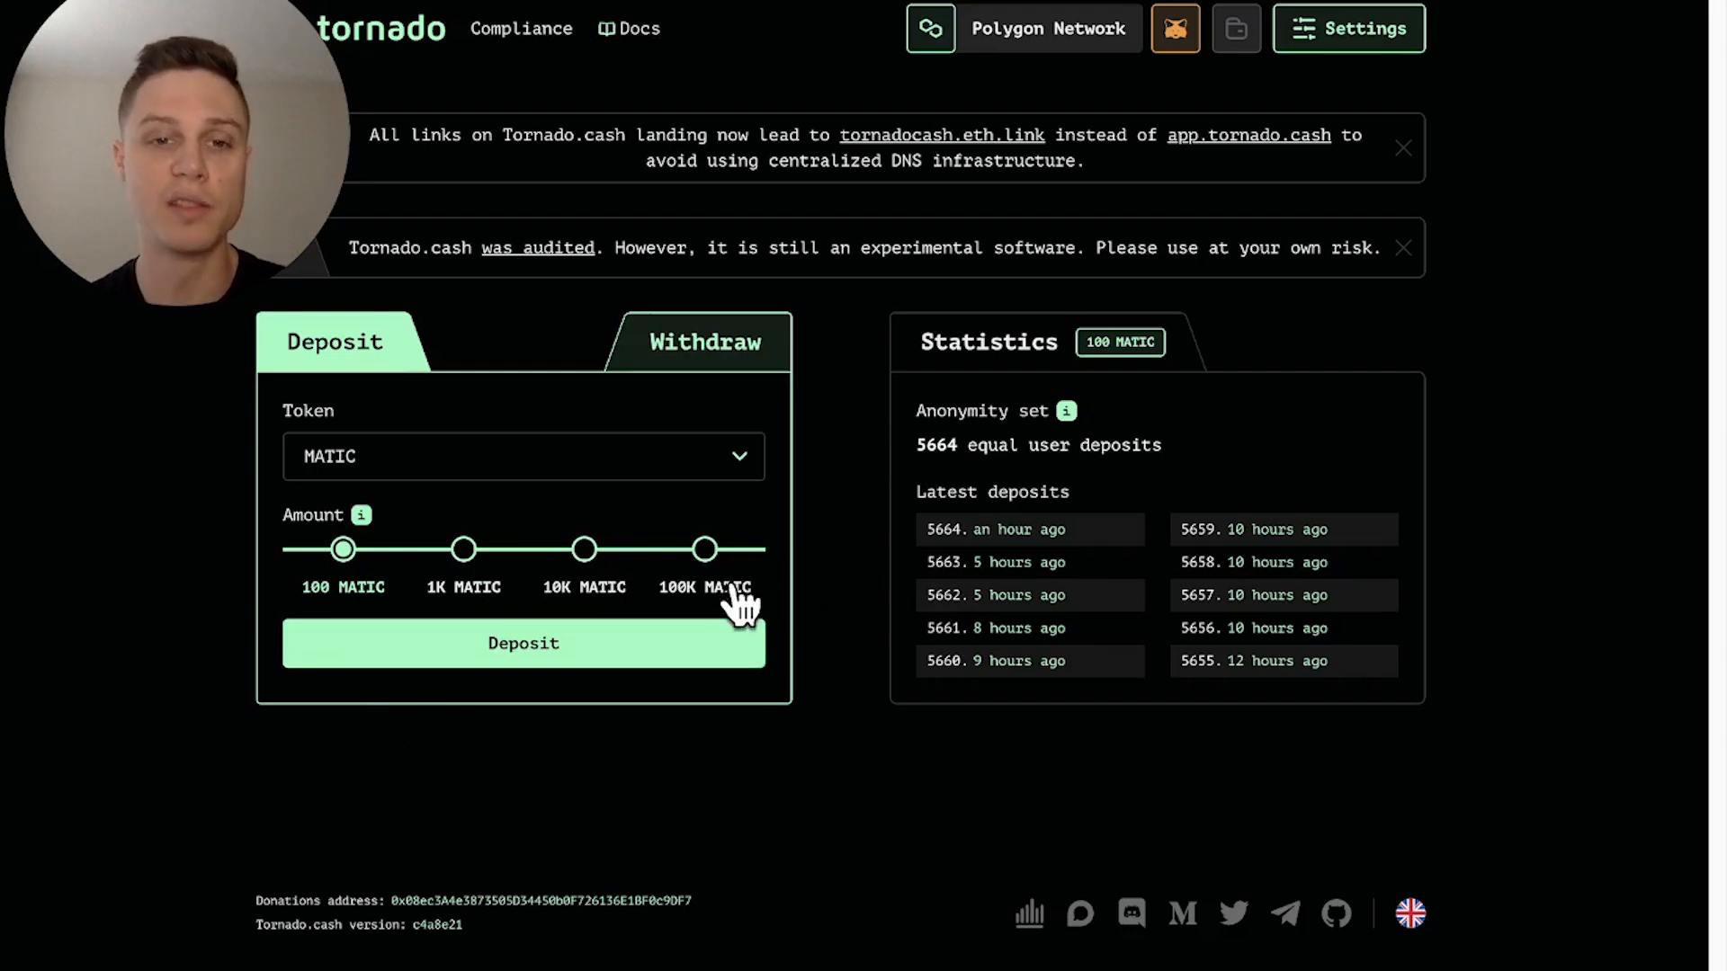
pyautogui.moveTo(759, 468)
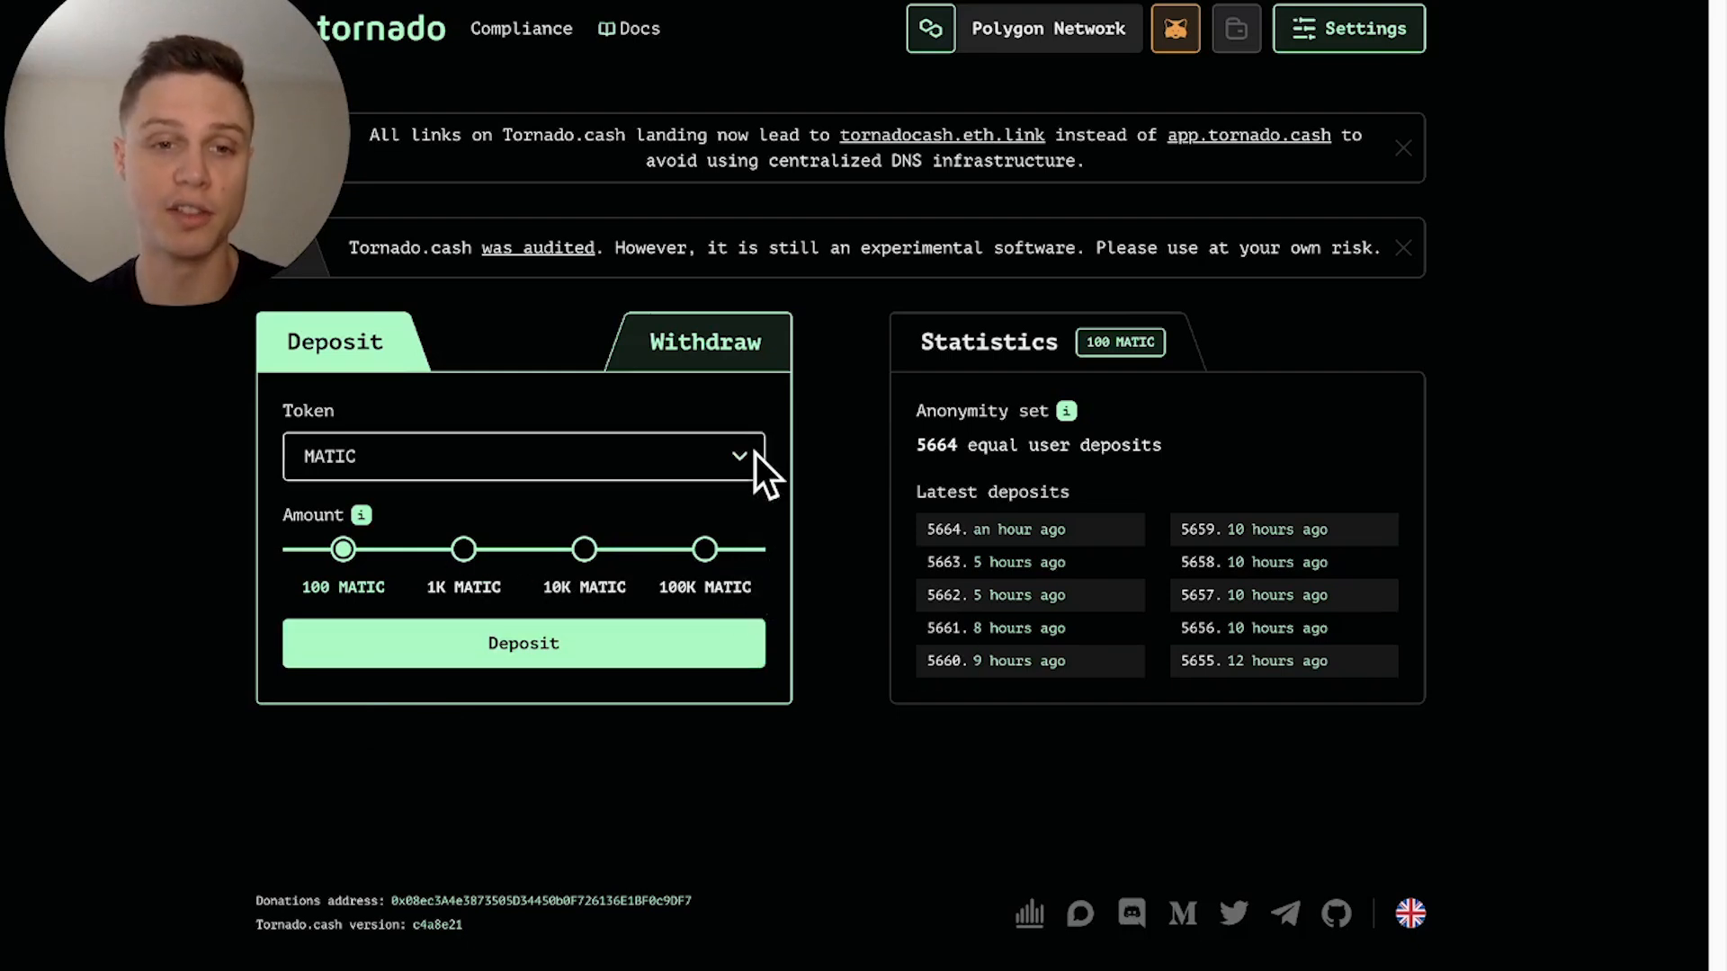
pyautogui.moveTo(882, 433)
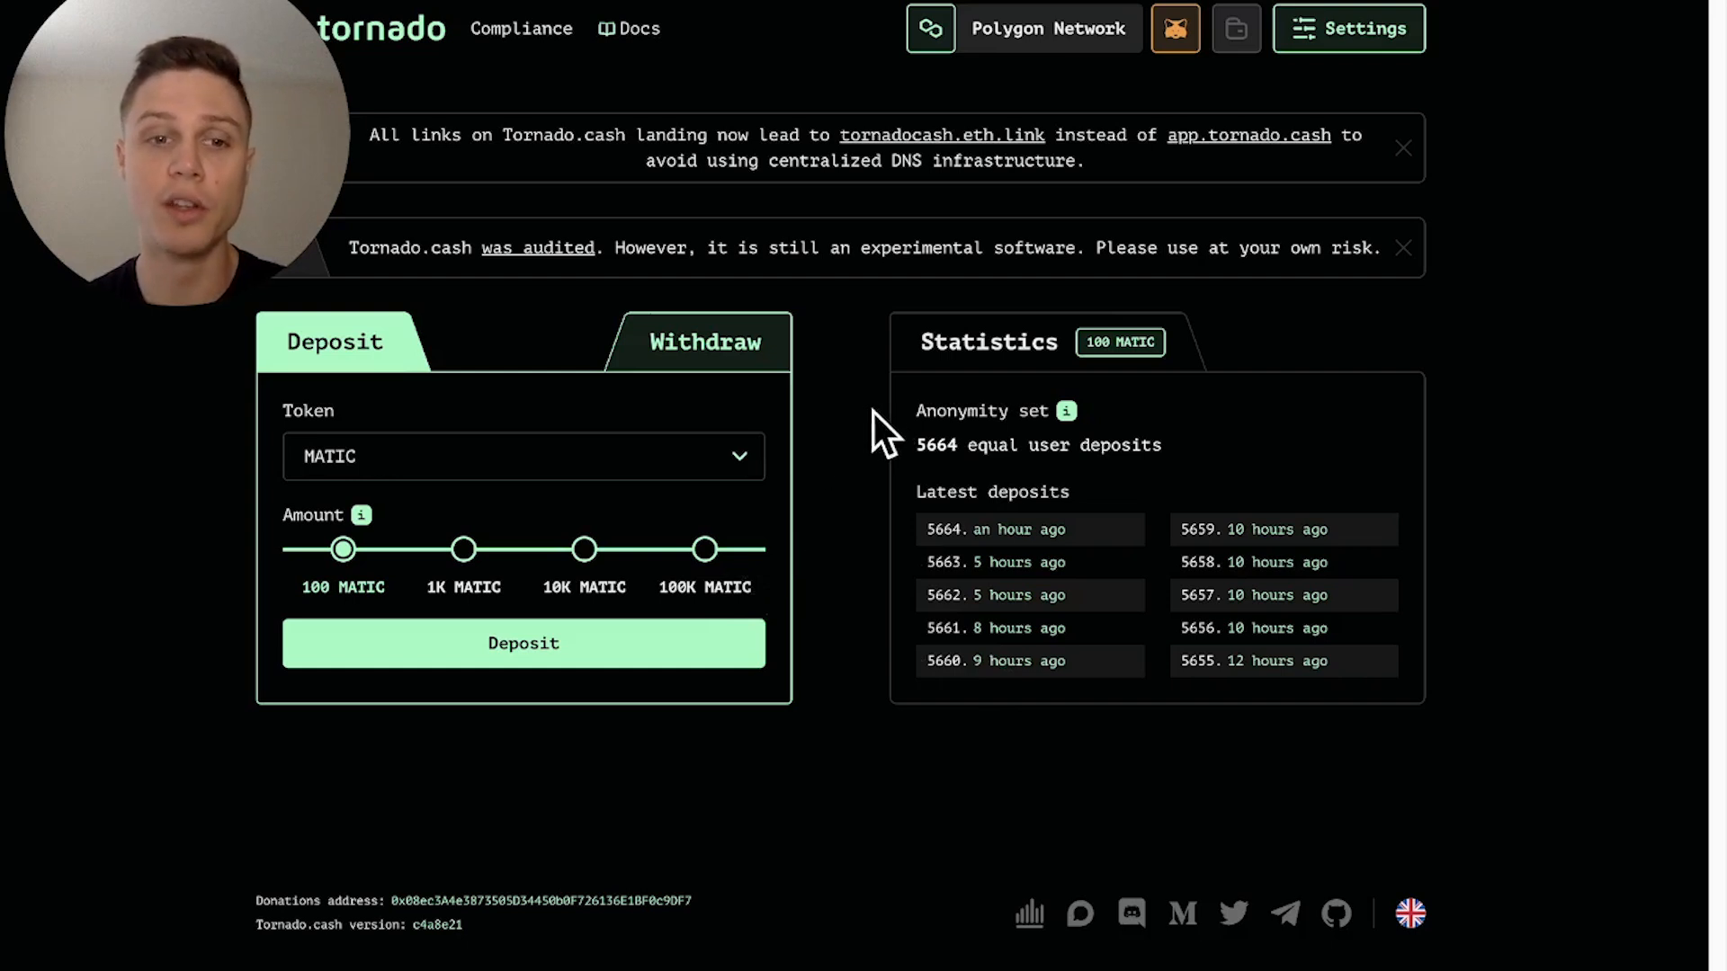
pyautogui.moveTo(871, 446)
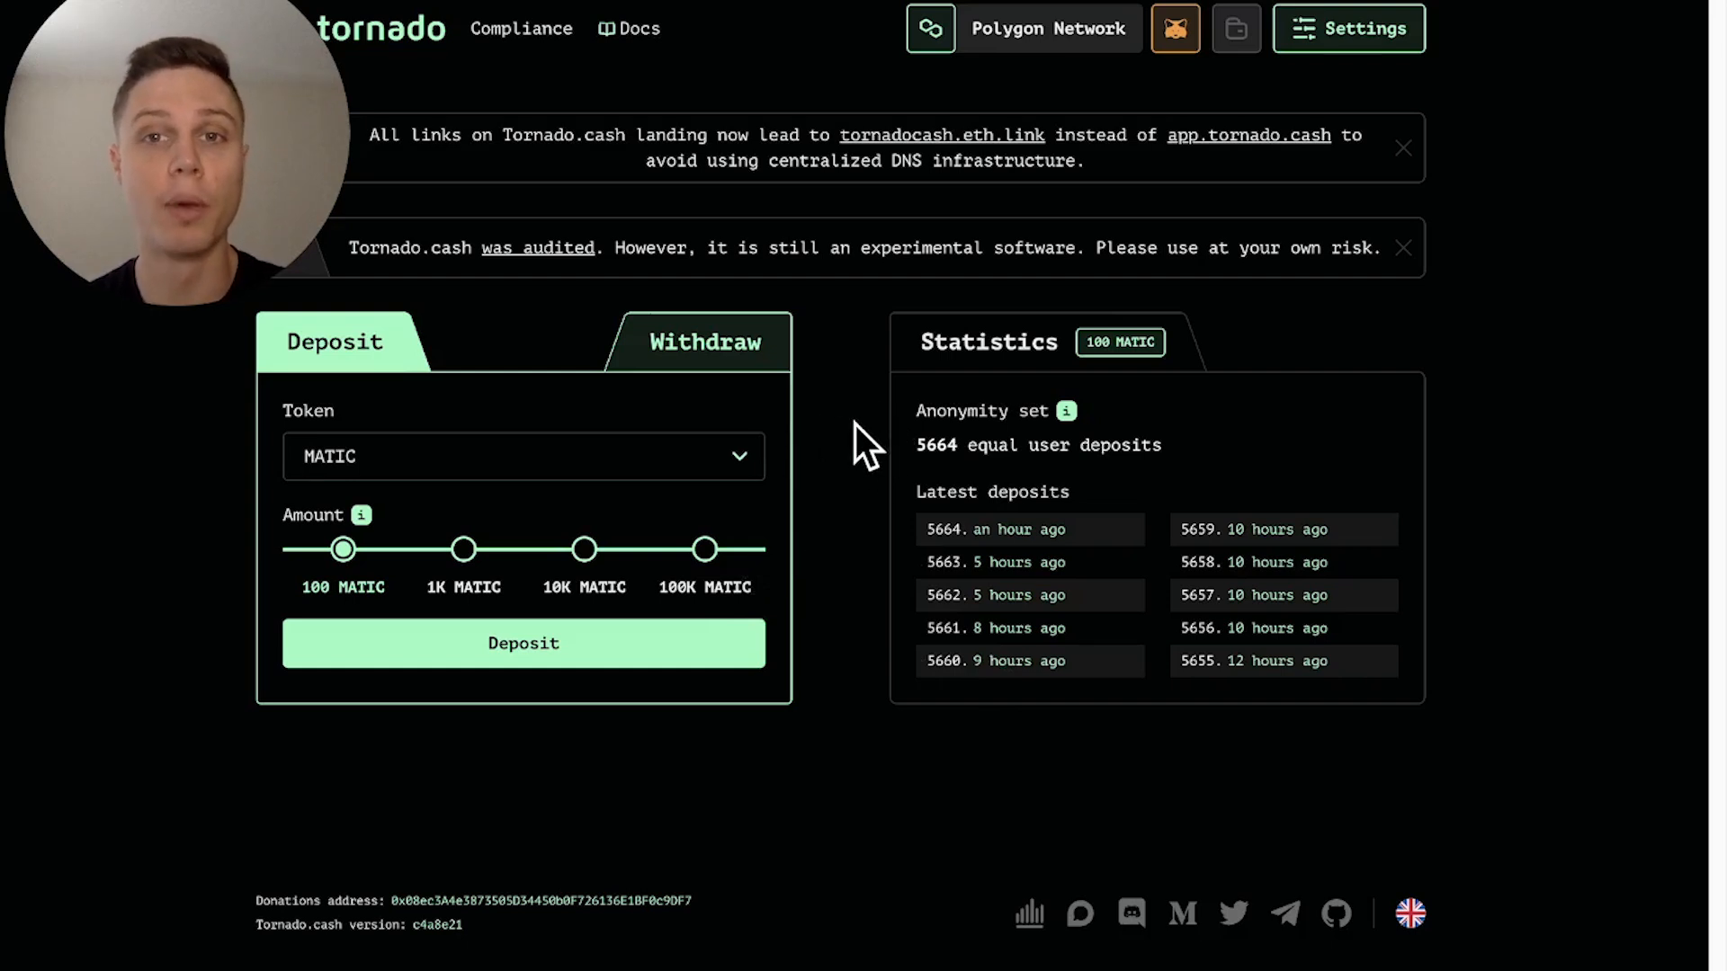
pyautogui.moveTo(1008, 139)
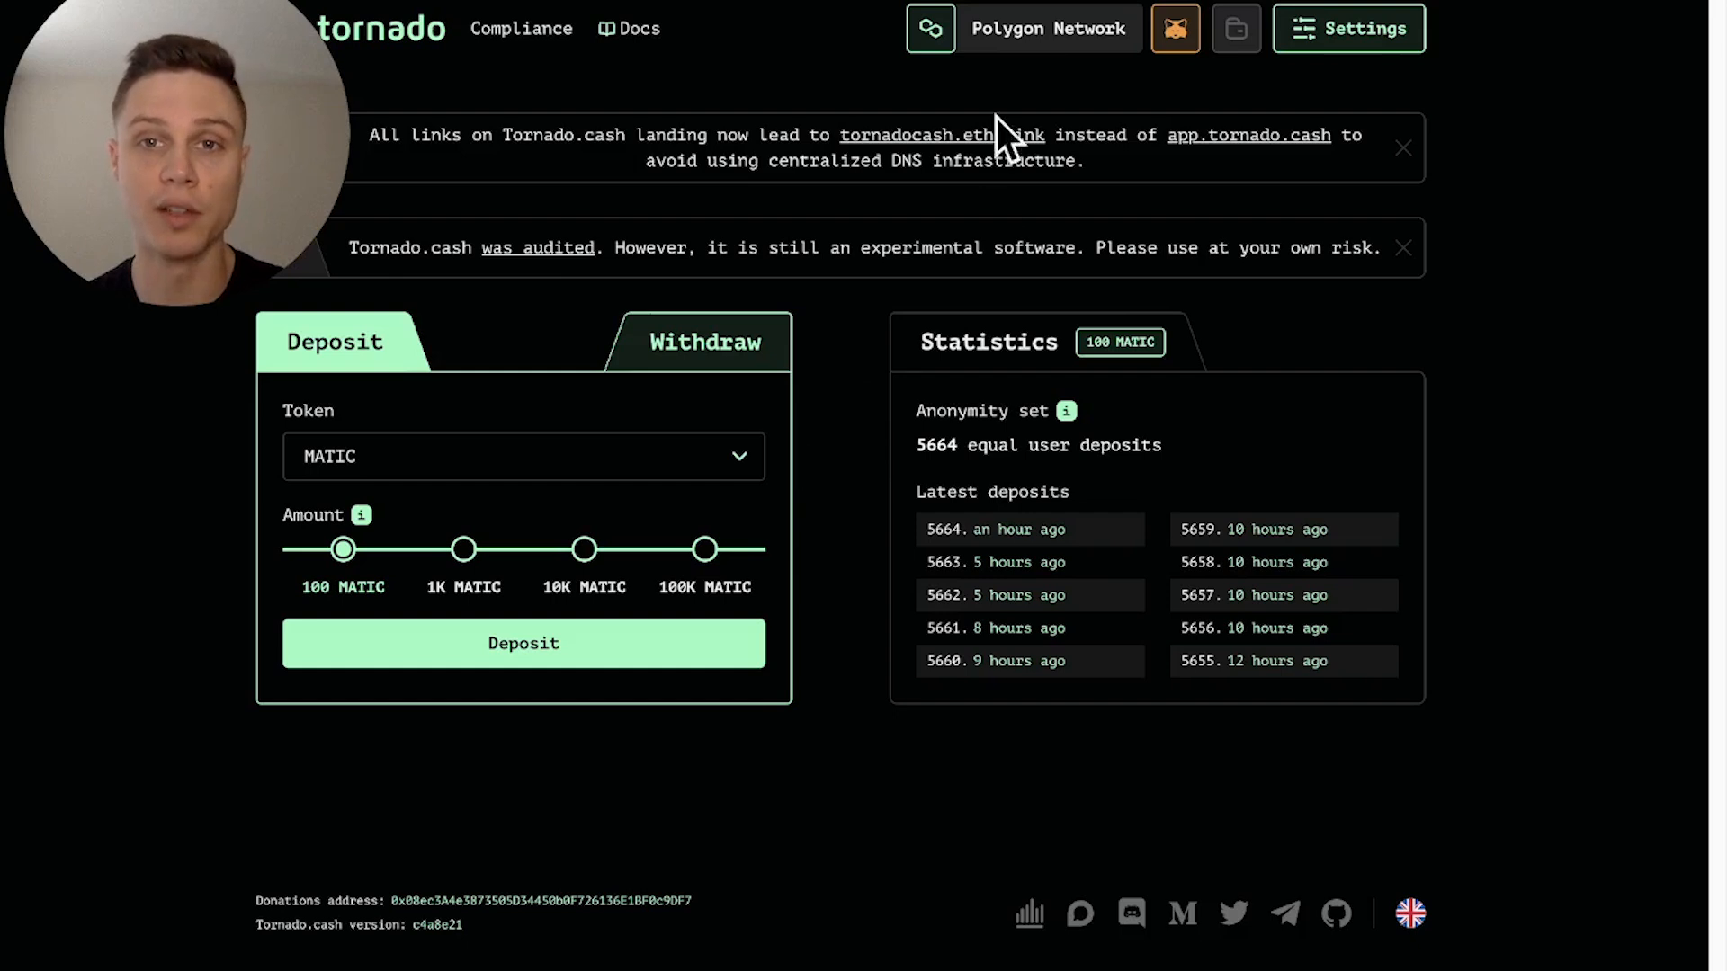
pyautogui.click(1047, 27)
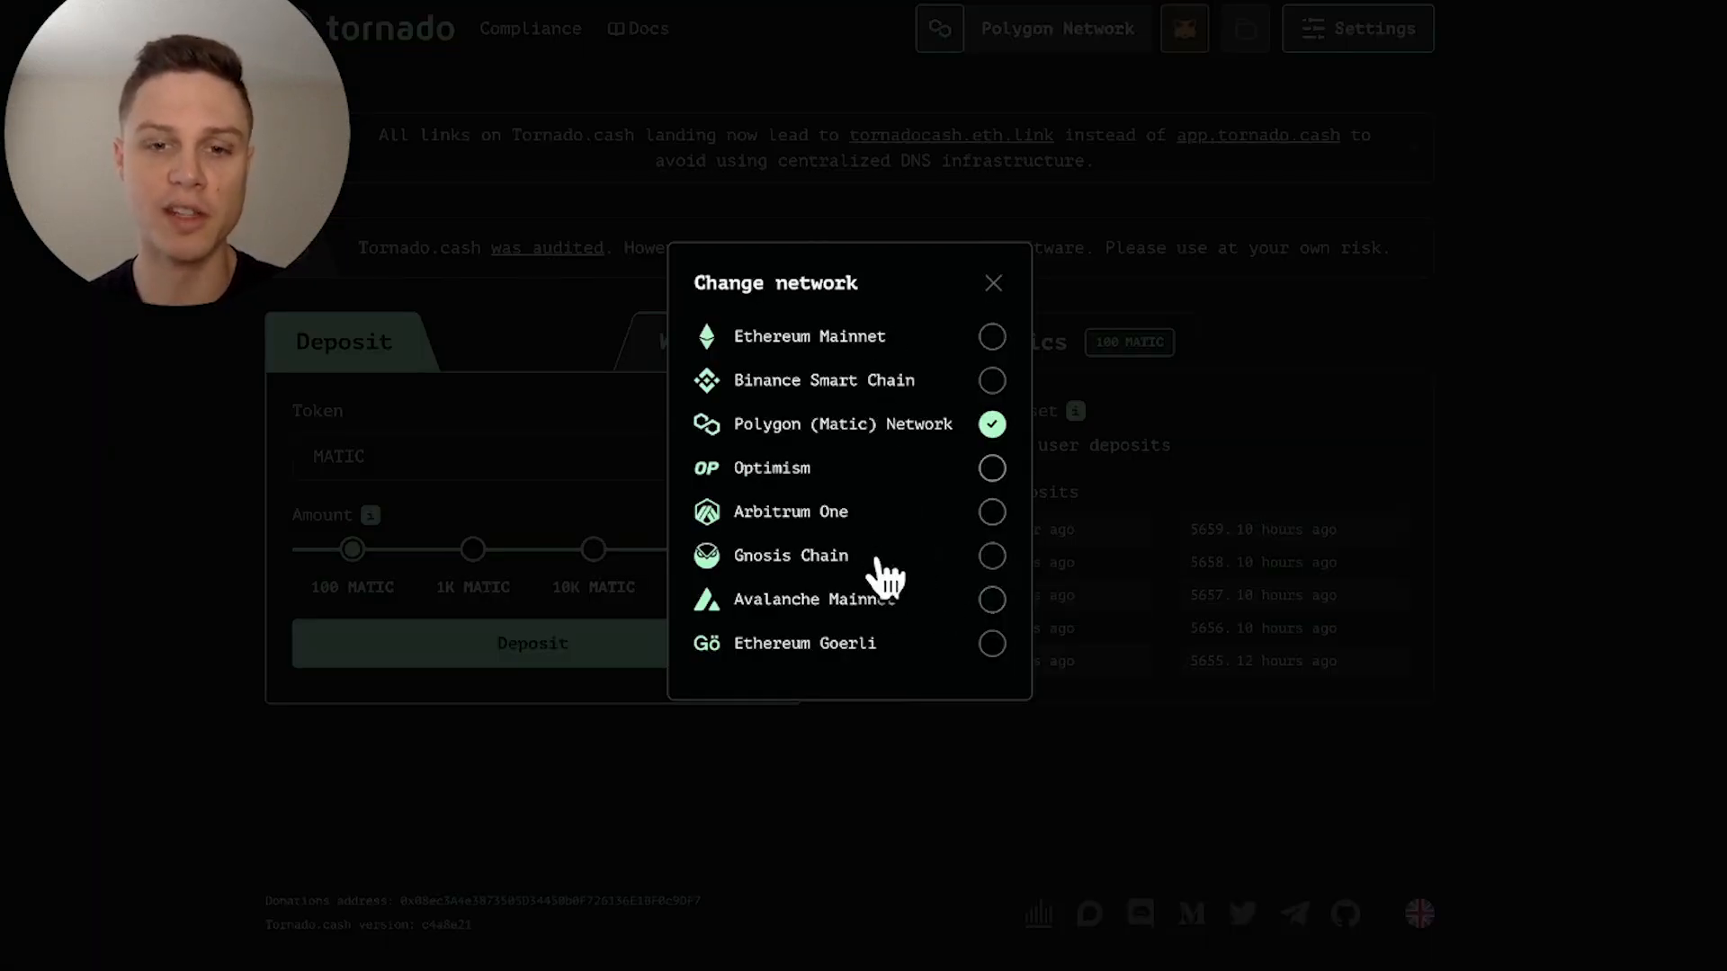
pyautogui.moveTo(877, 463)
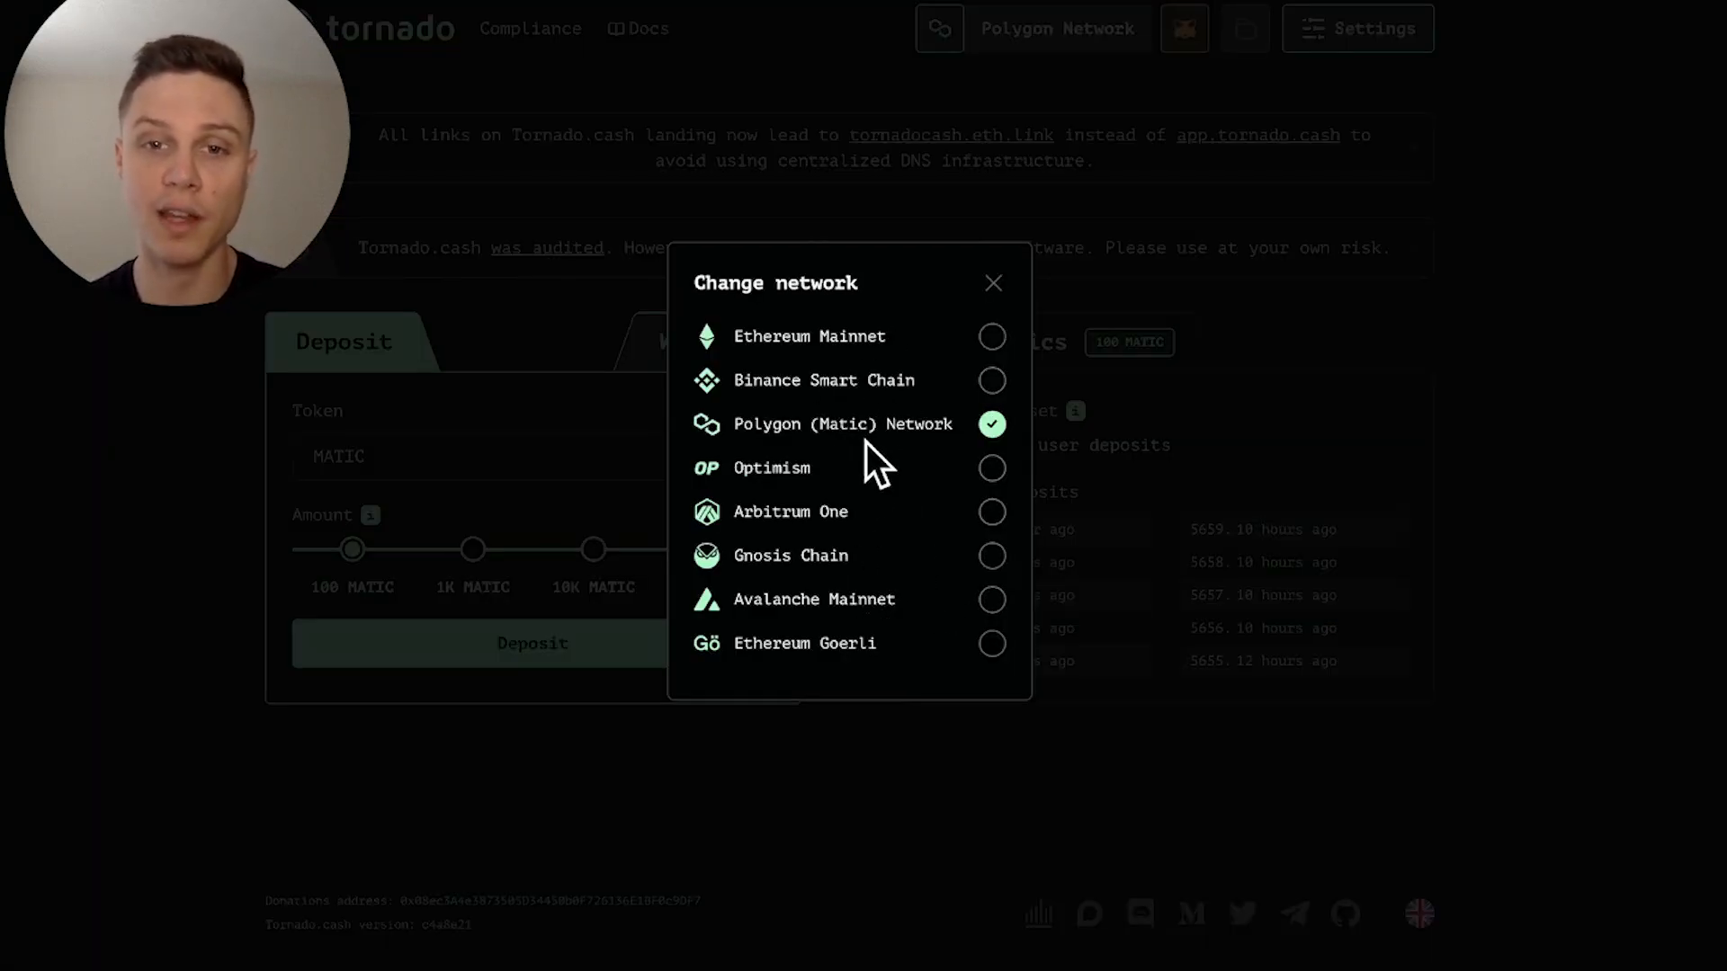
pyautogui.moveTo(997, 302)
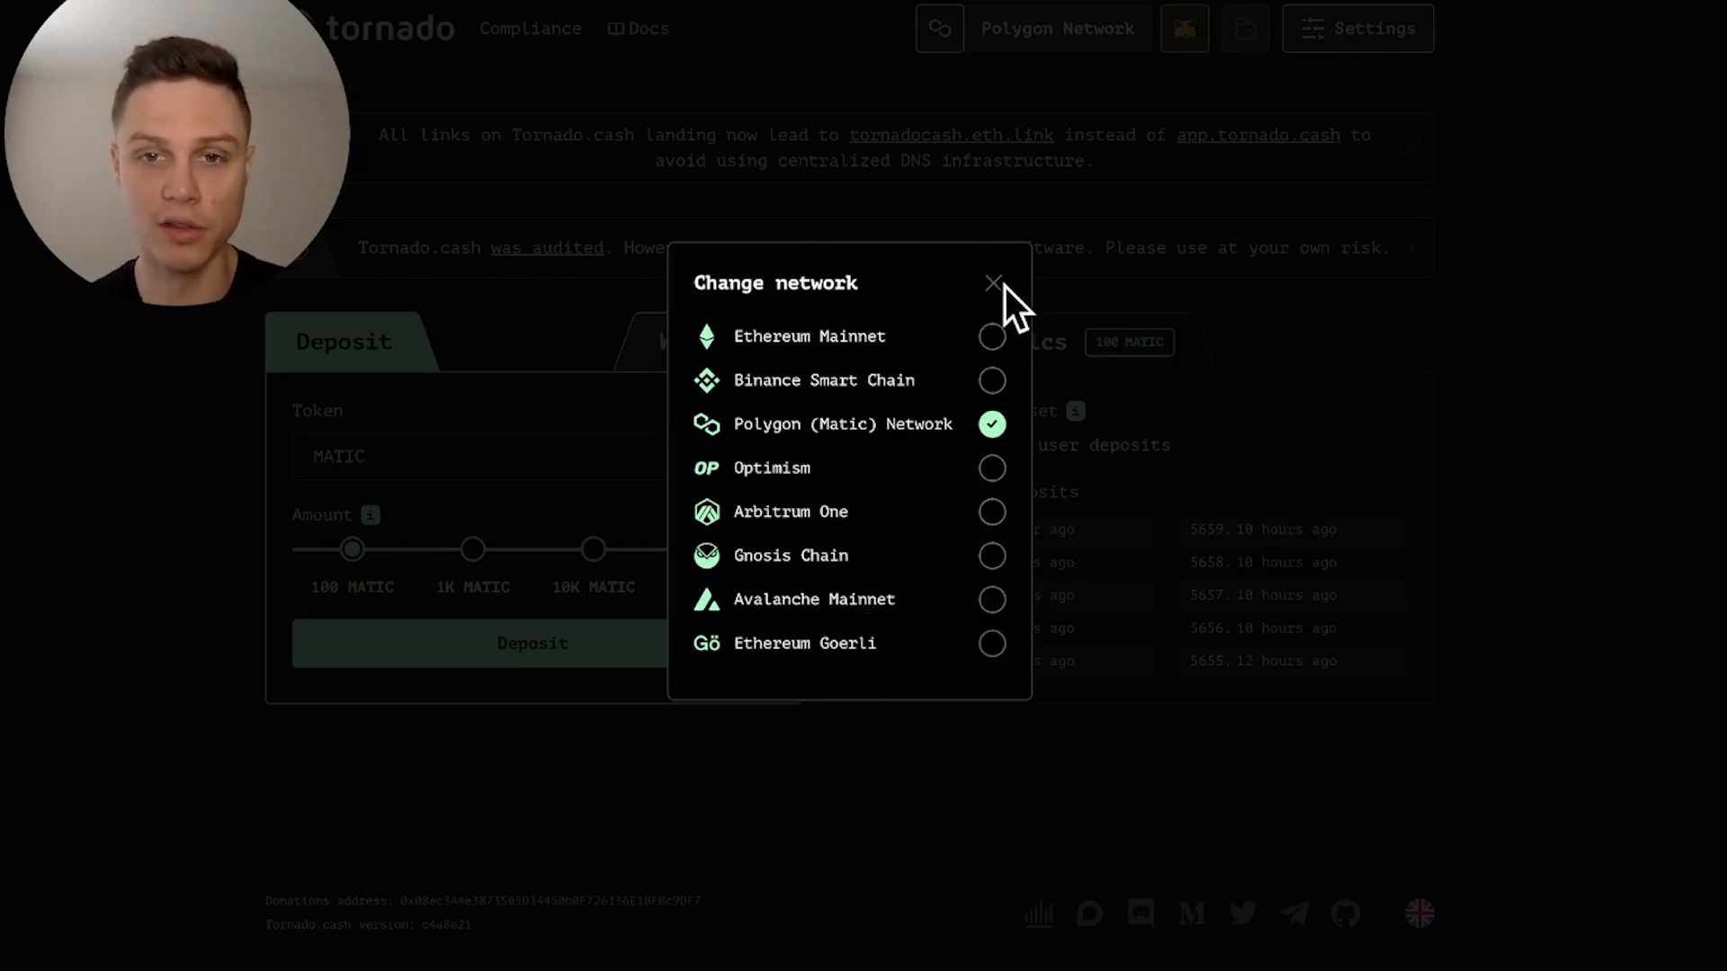
pyautogui.click(993, 283)
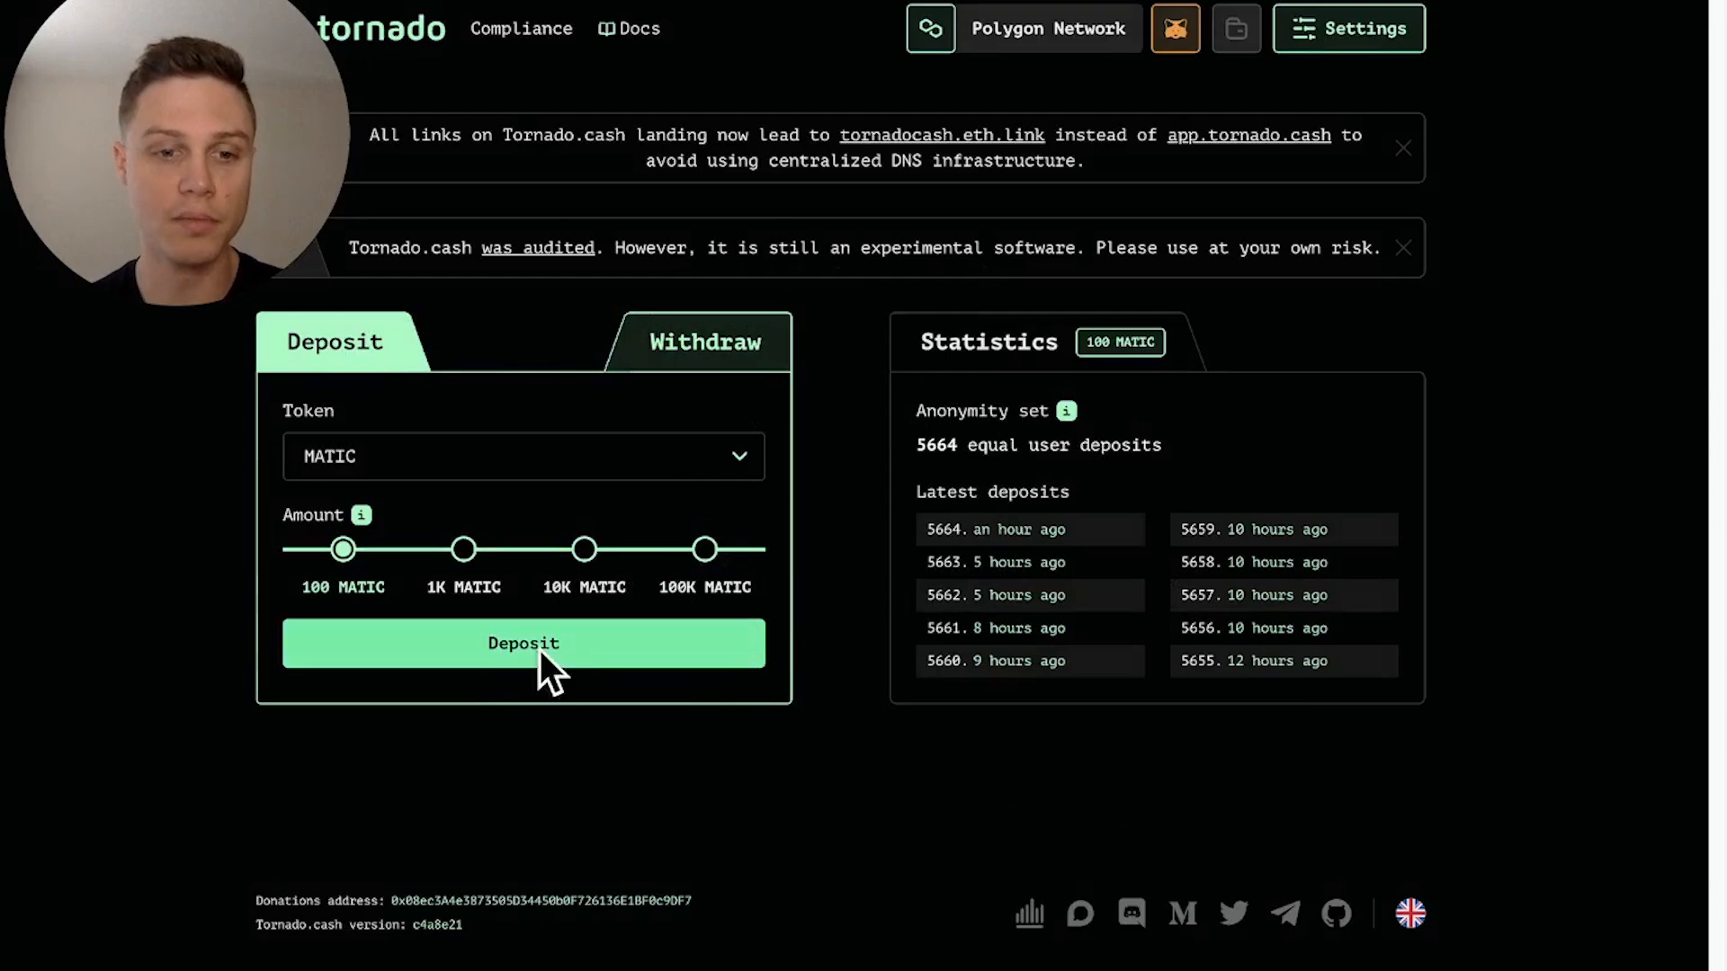
# - Deposit 100 MATIC with the note marked as backed up and approve it in MetaMask
pyautogui.click(523, 644)
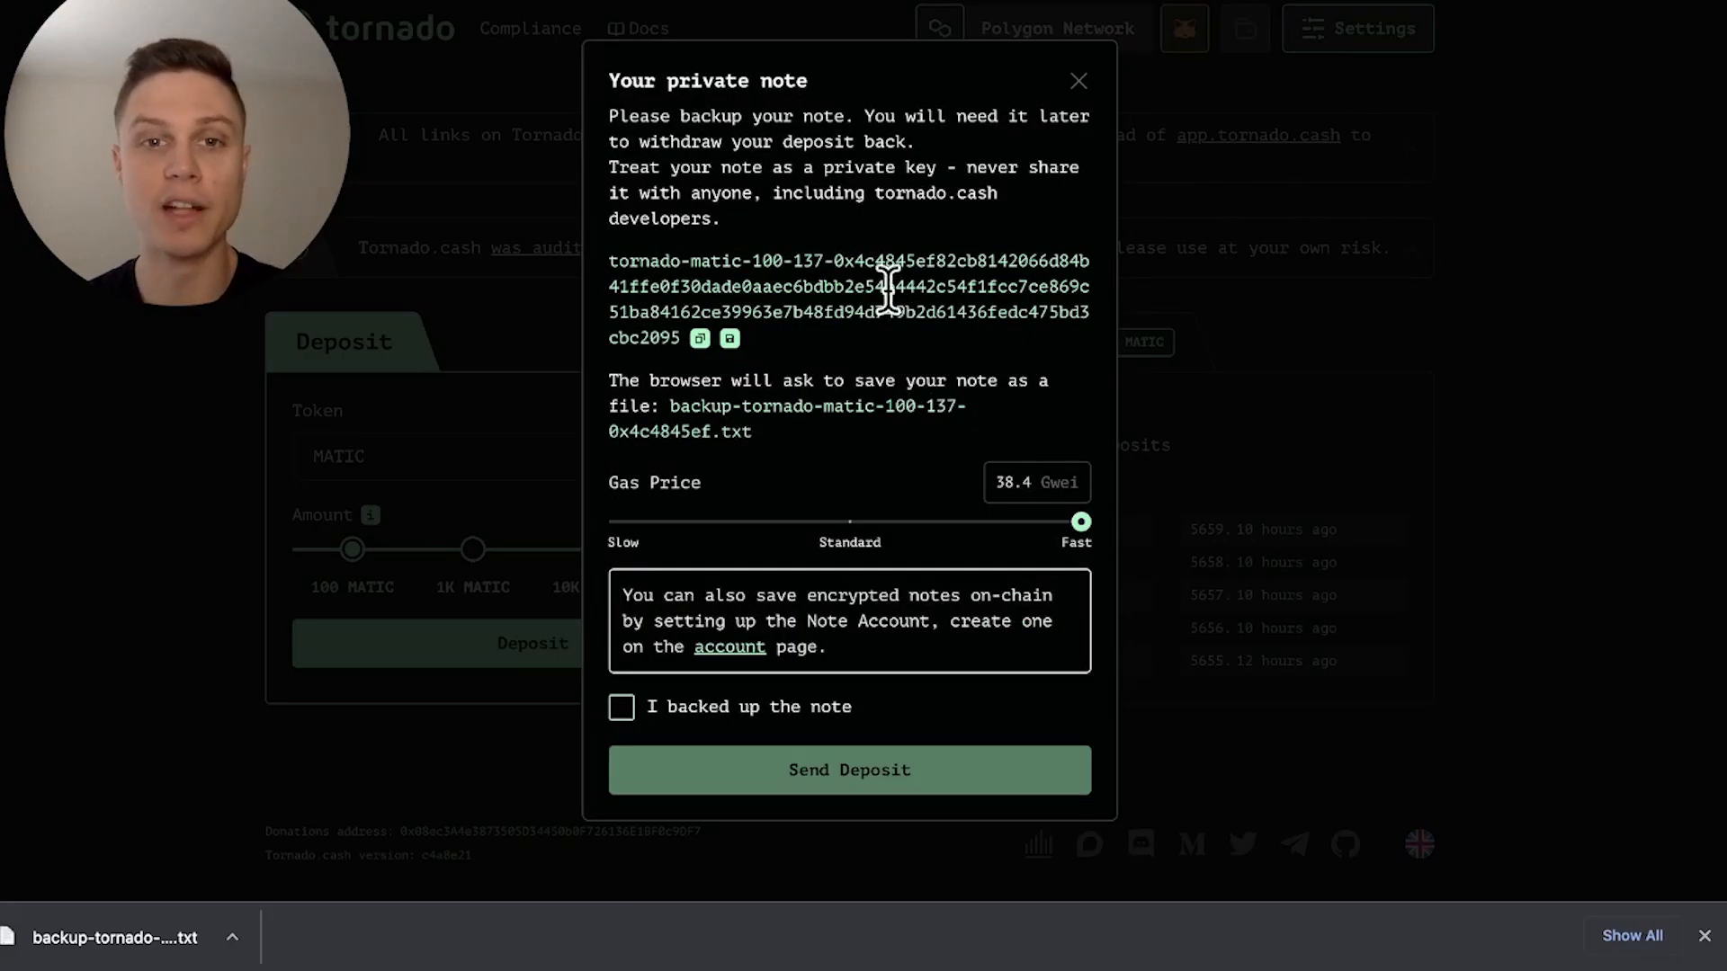
pyautogui.moveTo(799, 767)
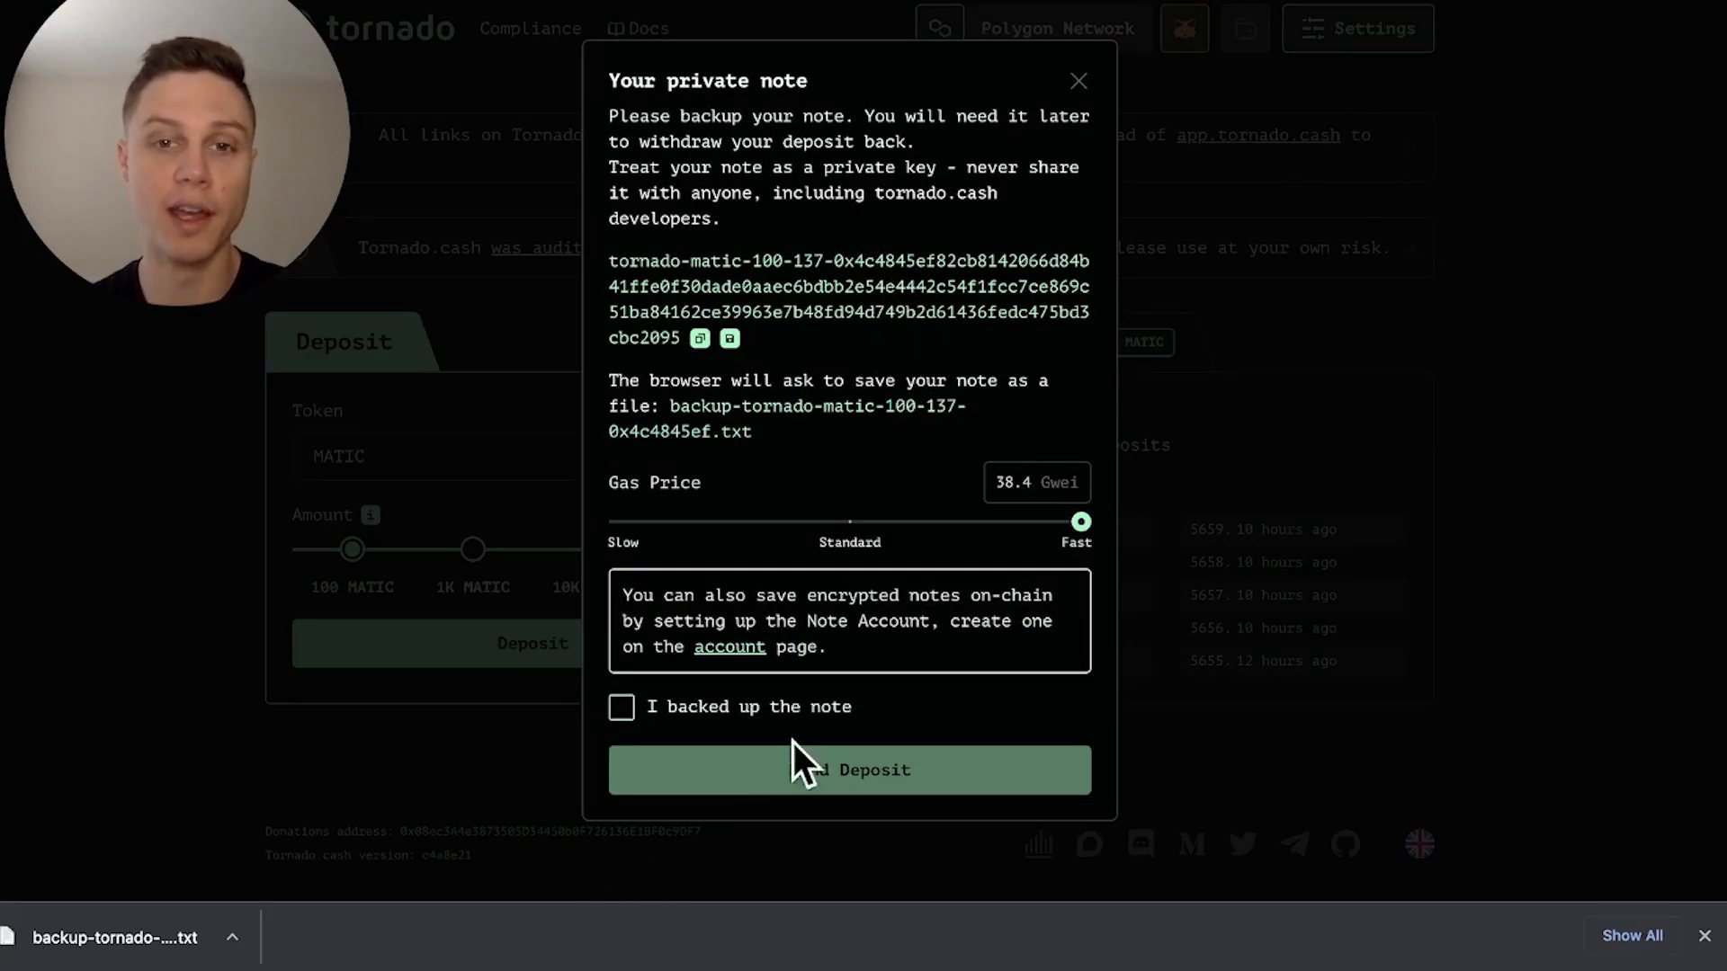
pyautogui.moveTo(176, 959)
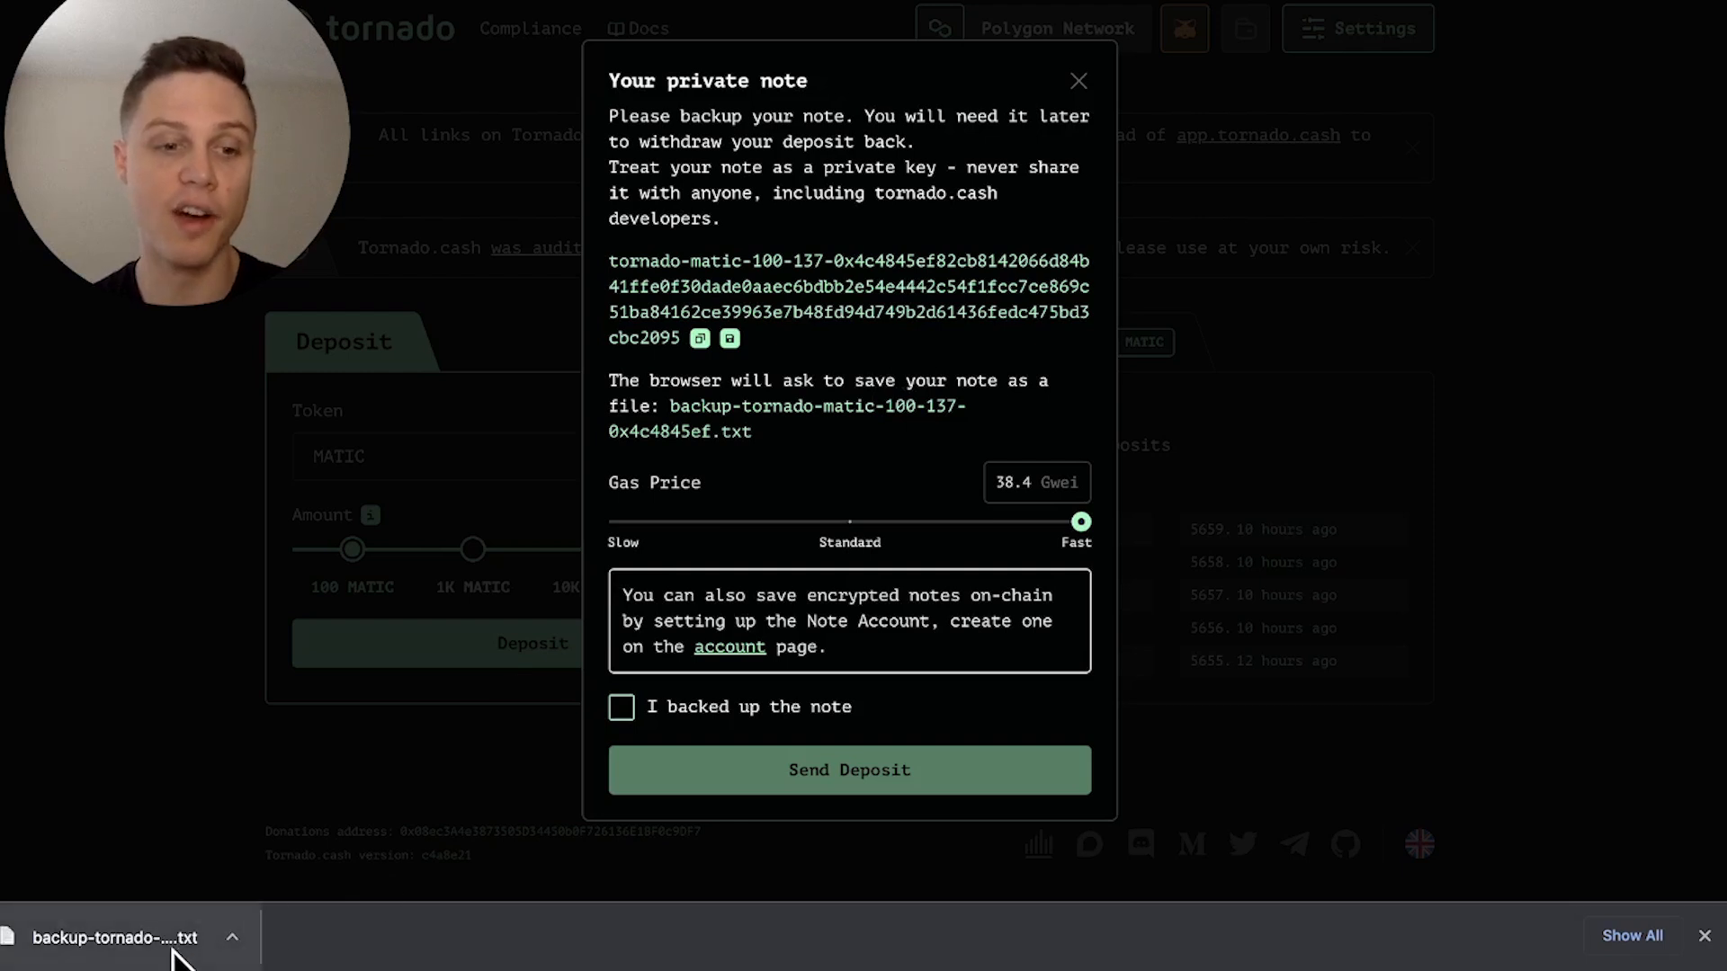
pyautogui.moveTo(604, 266)
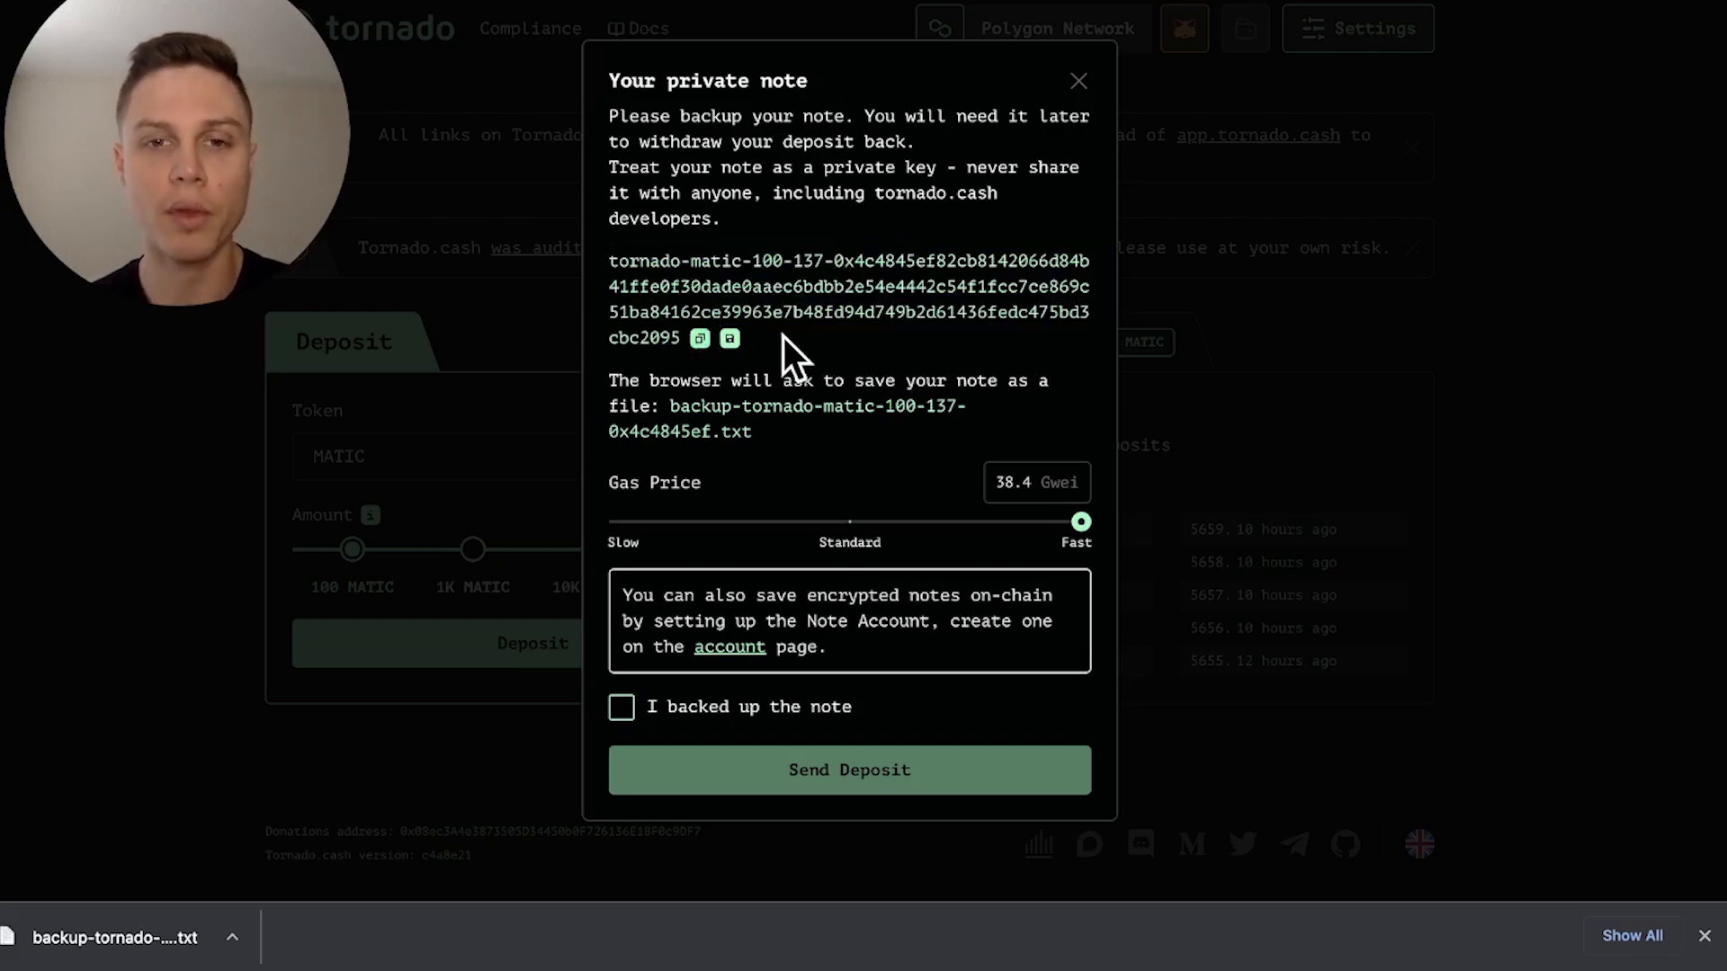
pyautogui.moveTo(772, 484)
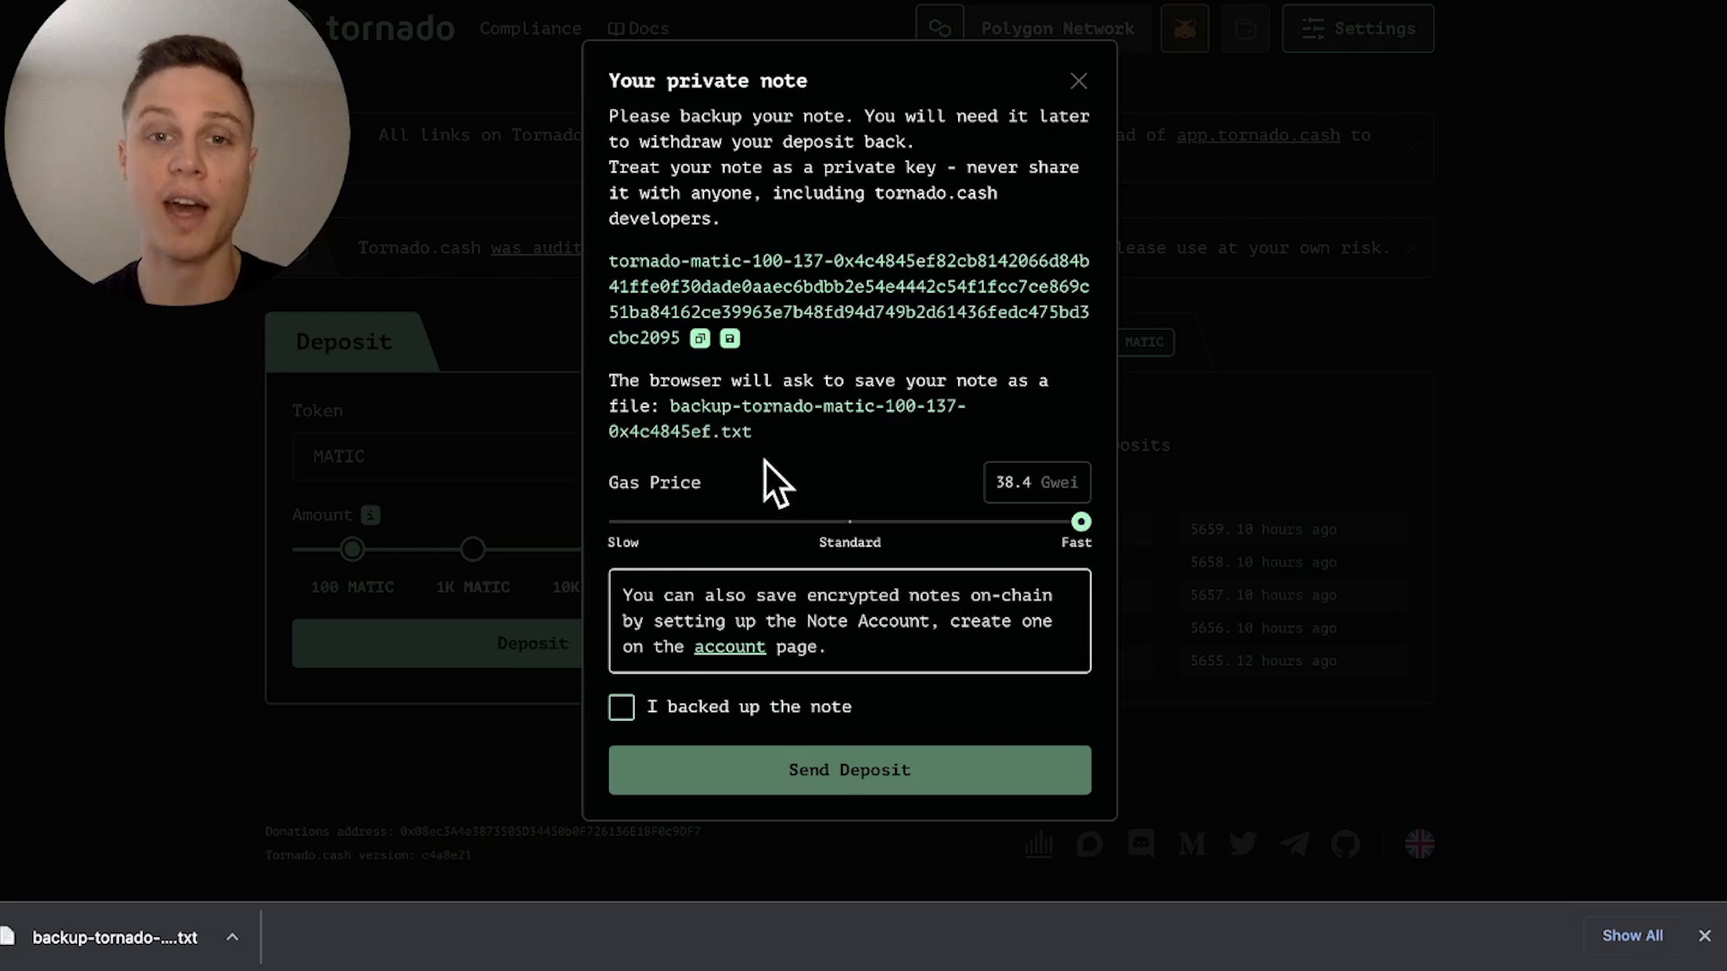
pyautogui.moveTo(653, 327)
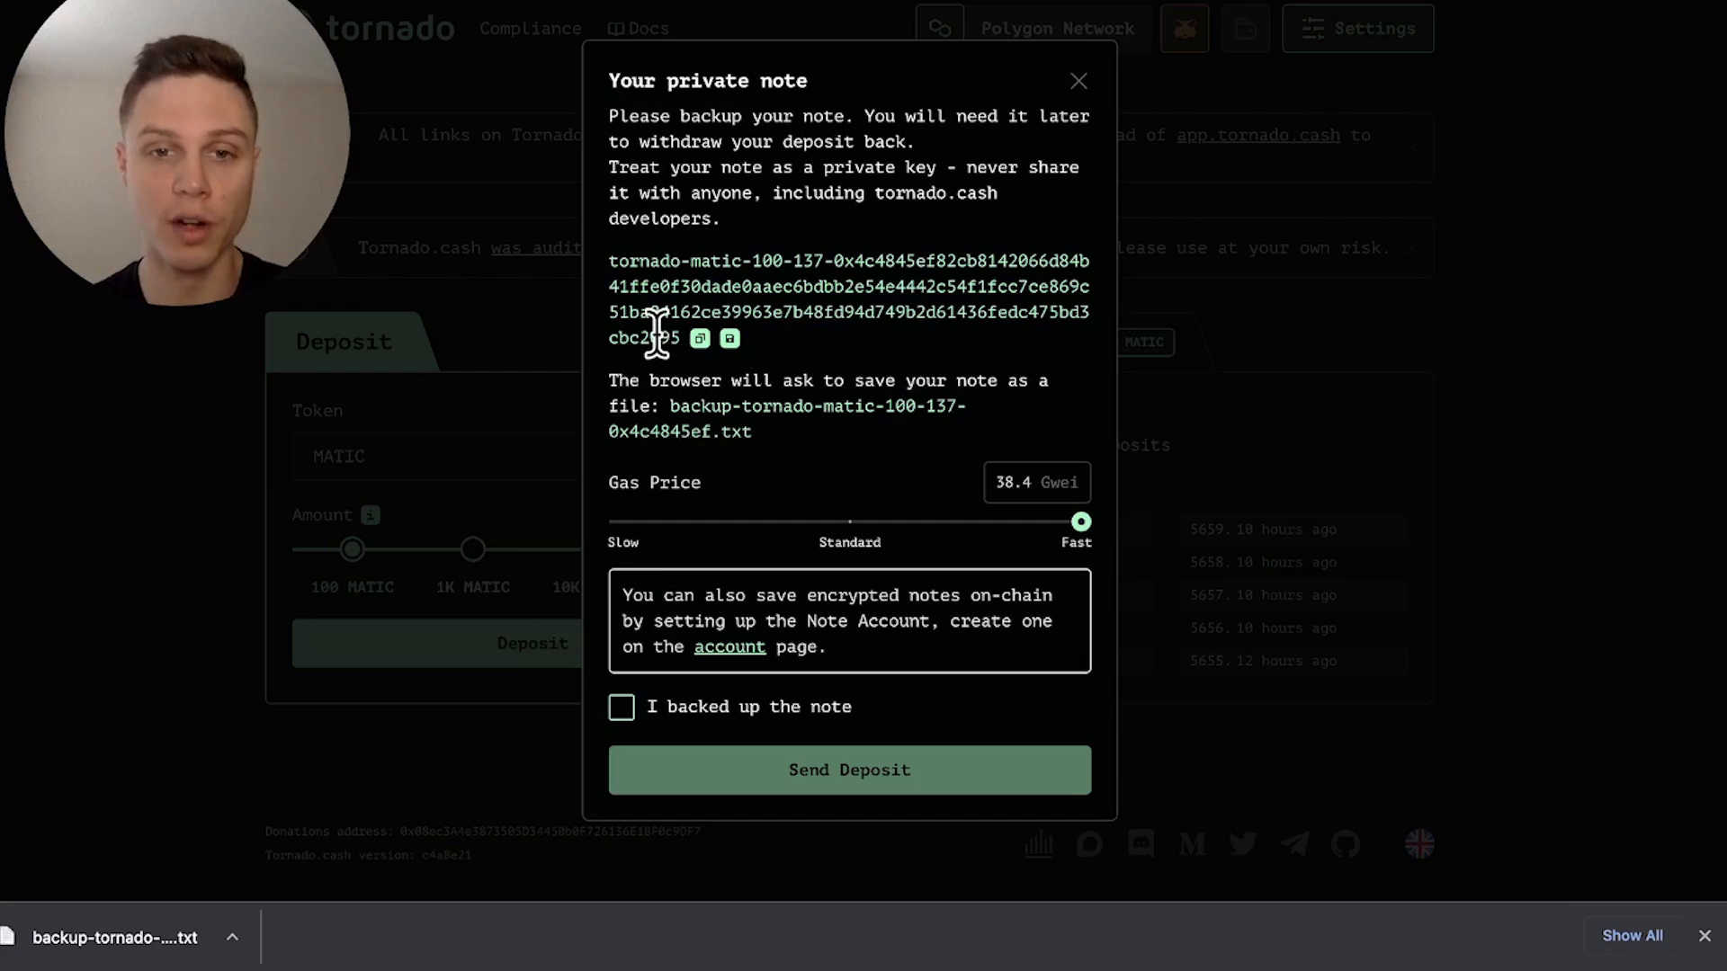
pyautogui.click(620, 705)
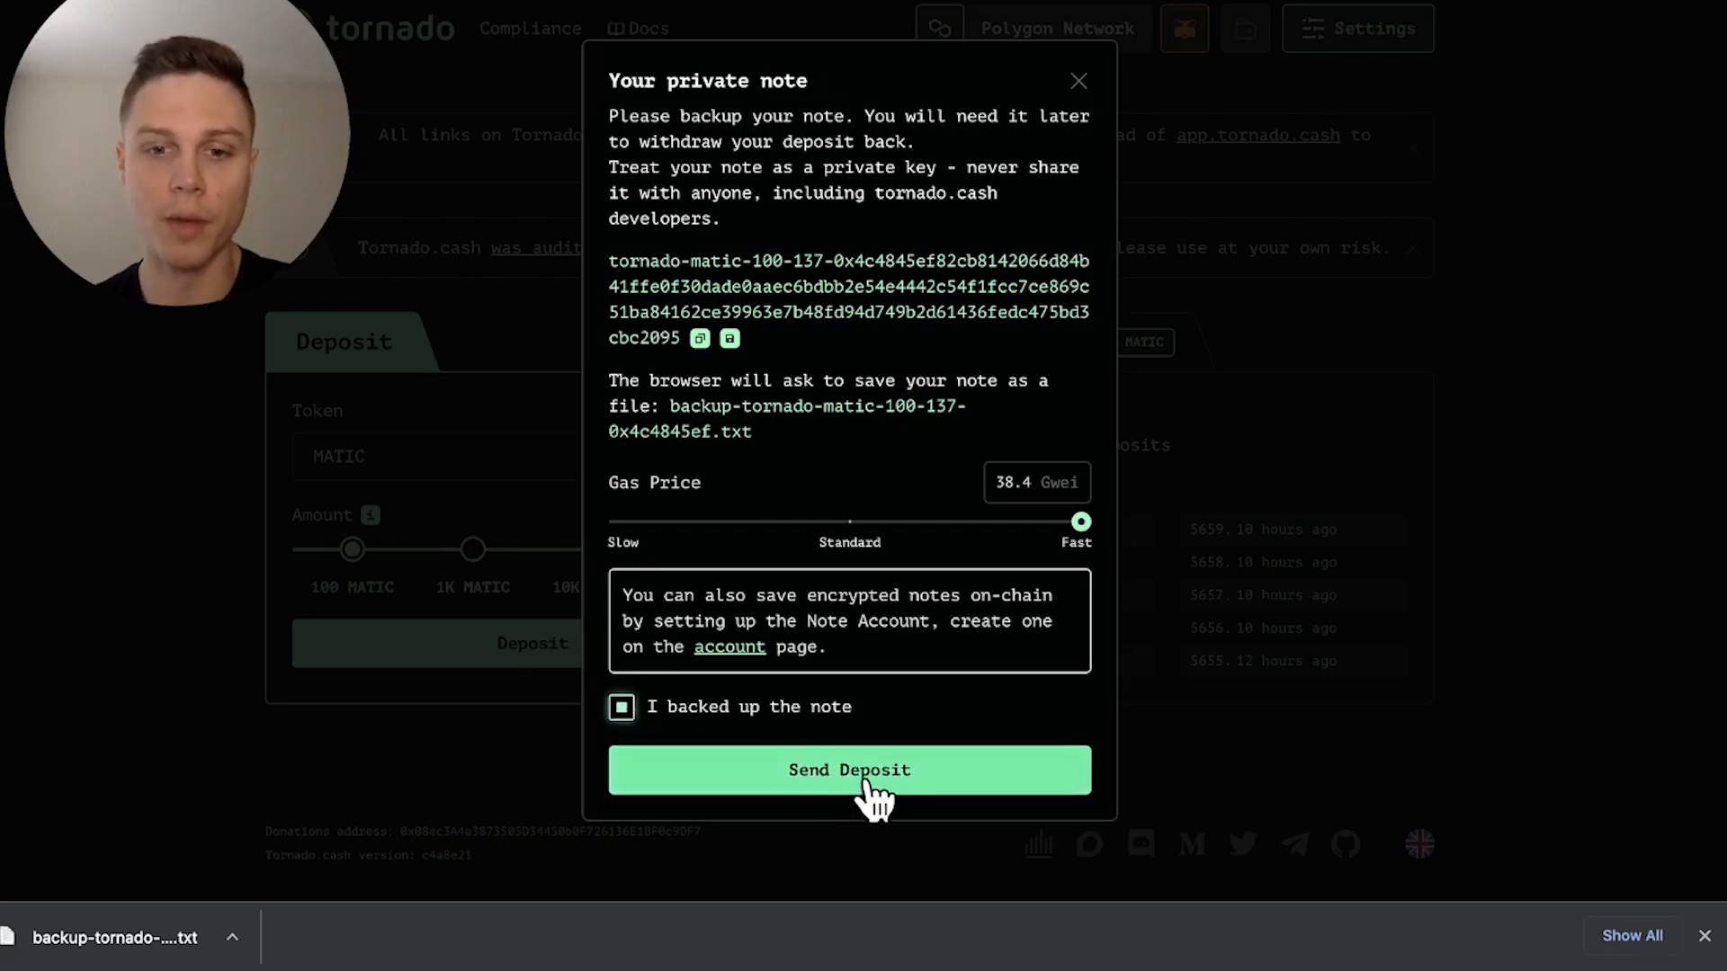
pyautogui.click(848, 770)
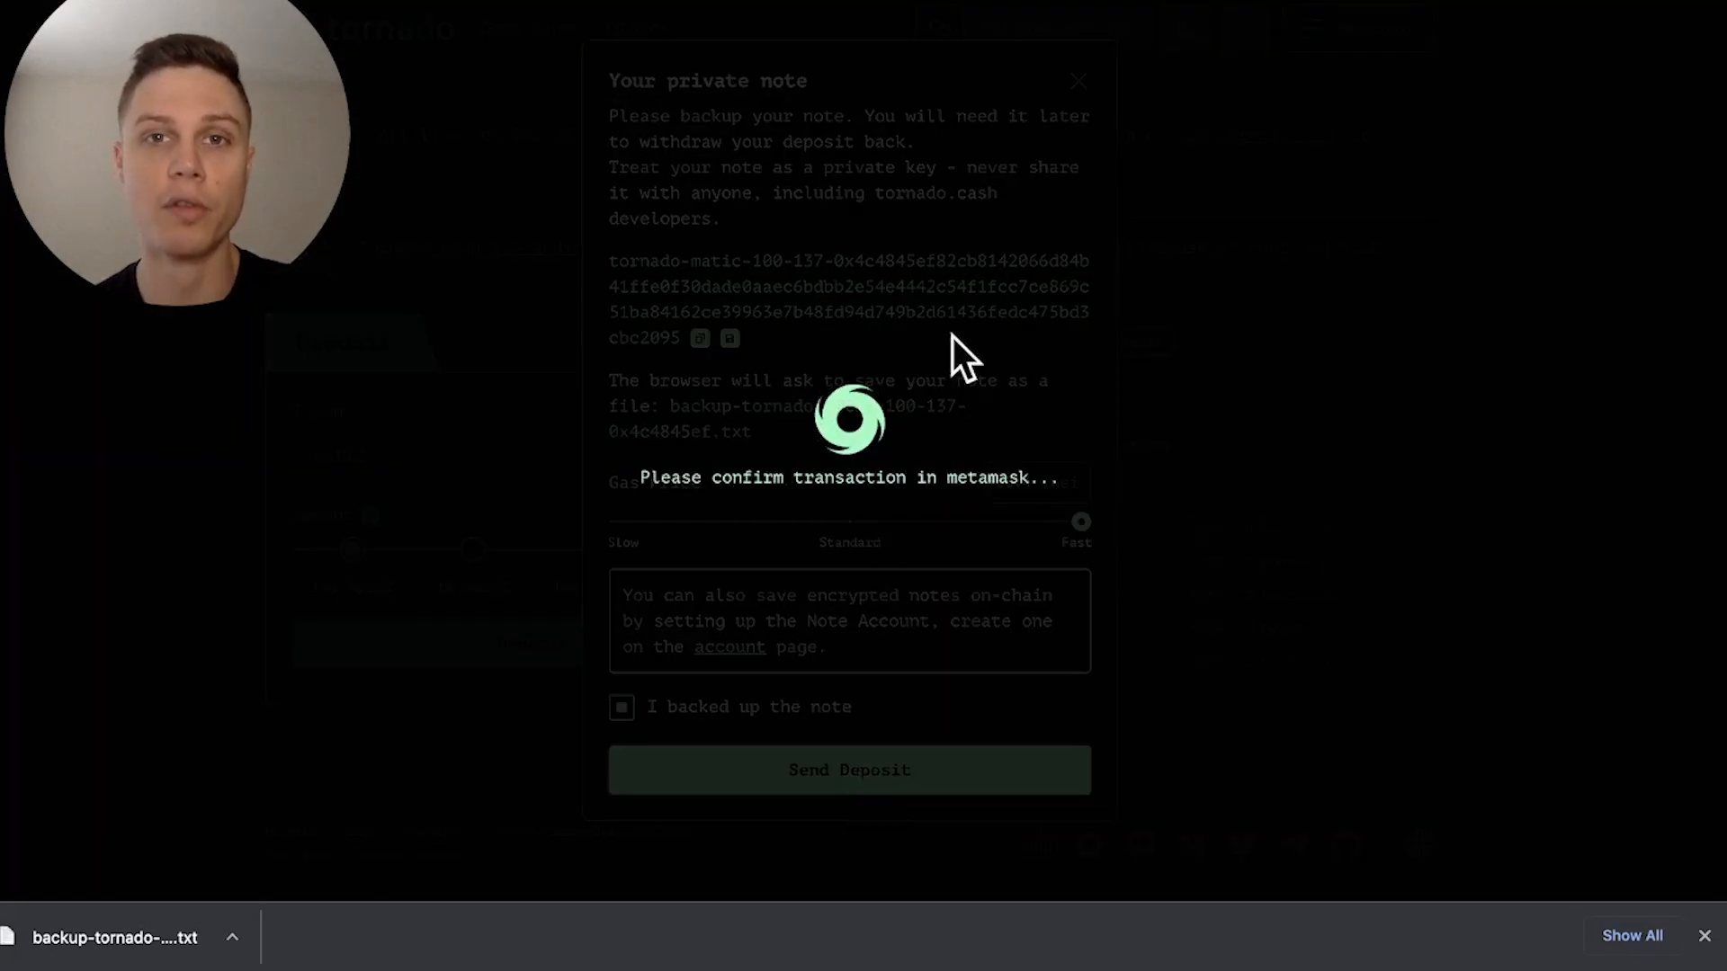
pyautogui.click(847, 768)
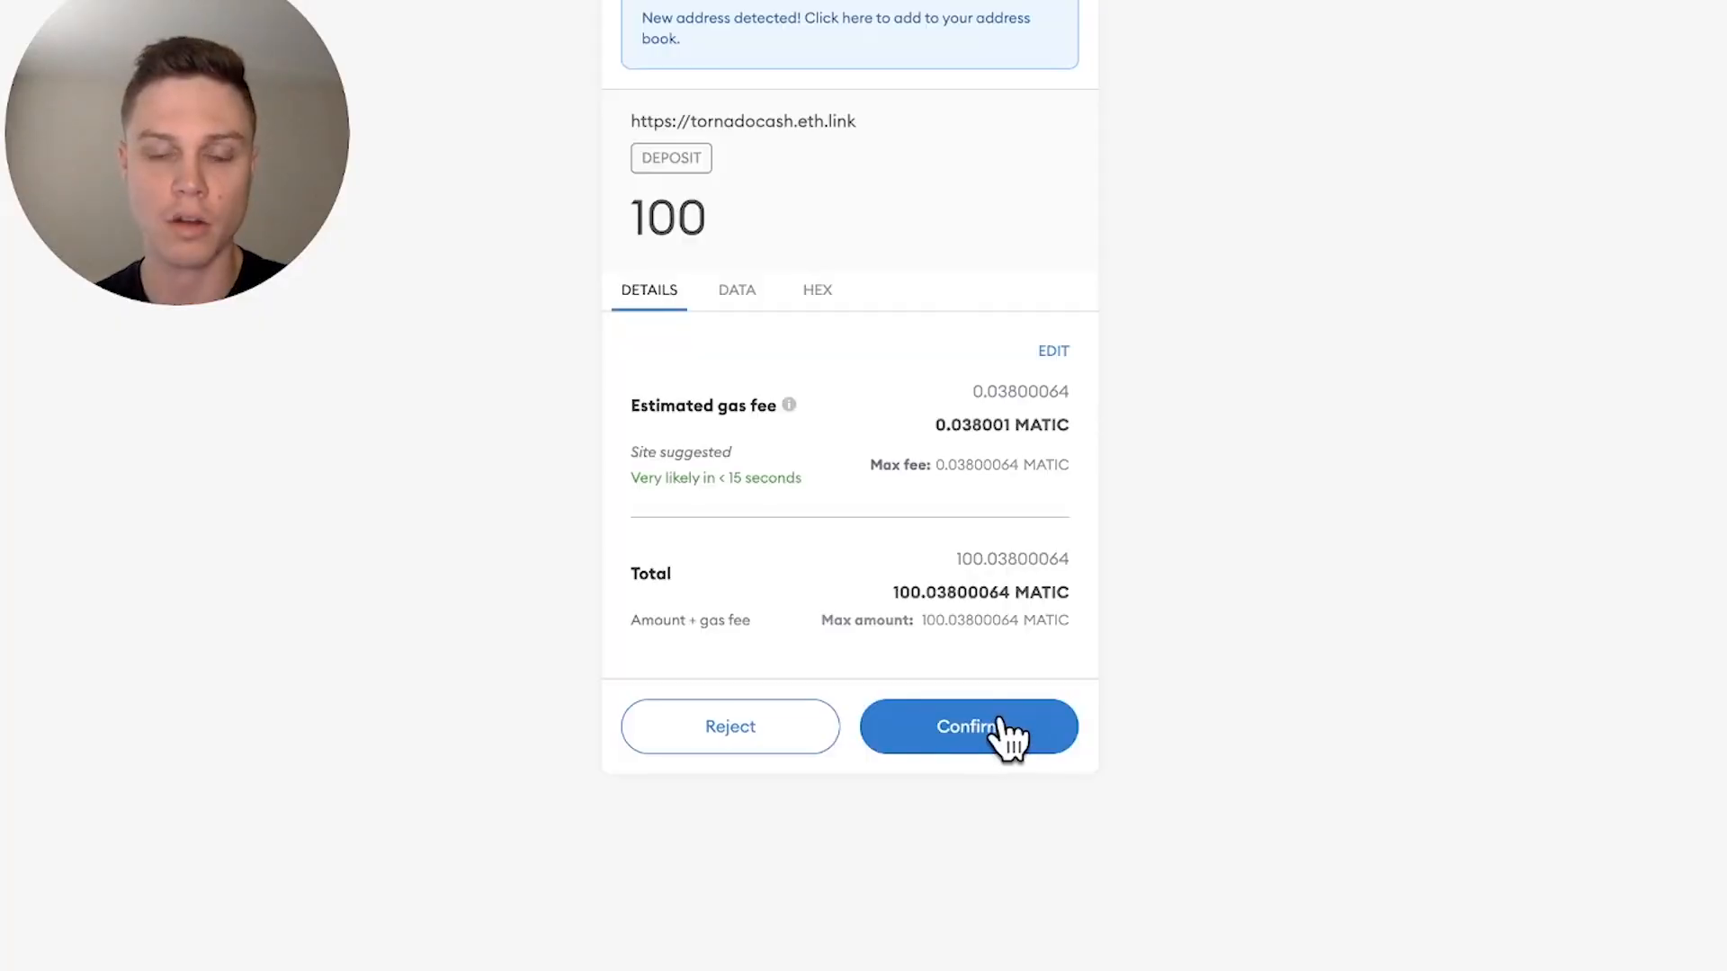
pyautogui.click(968, 725)
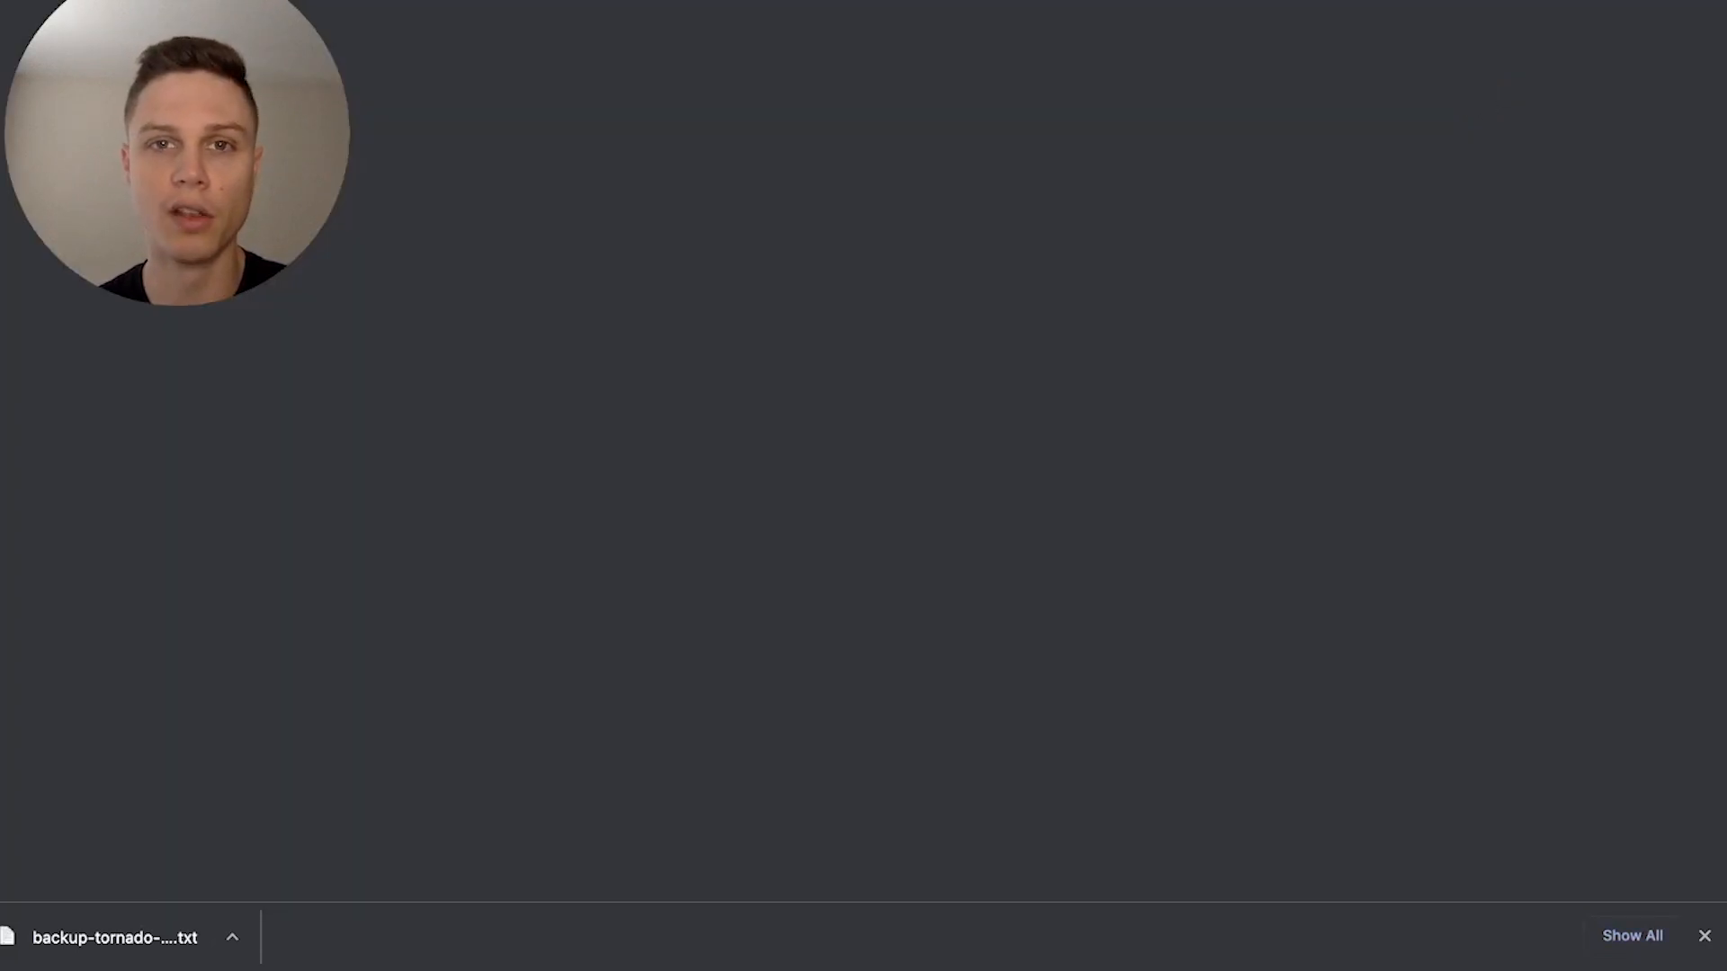
pyautogui.moveTo(752, 340)
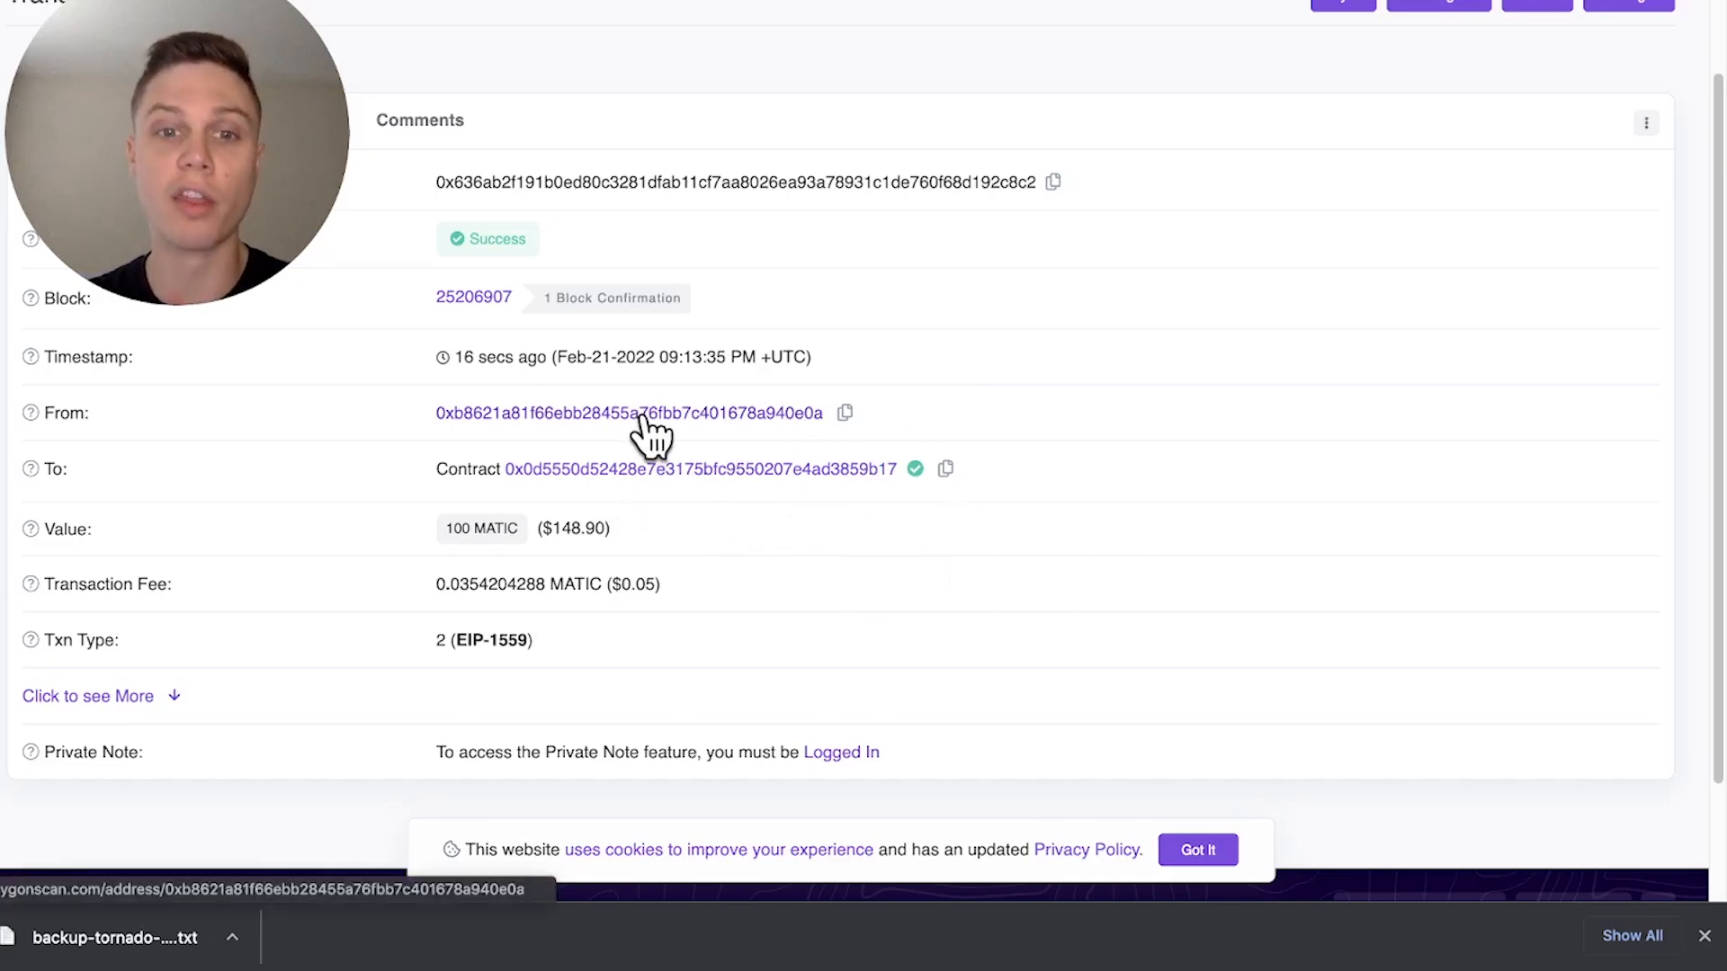
pyautogui.moveTo(890, 523)
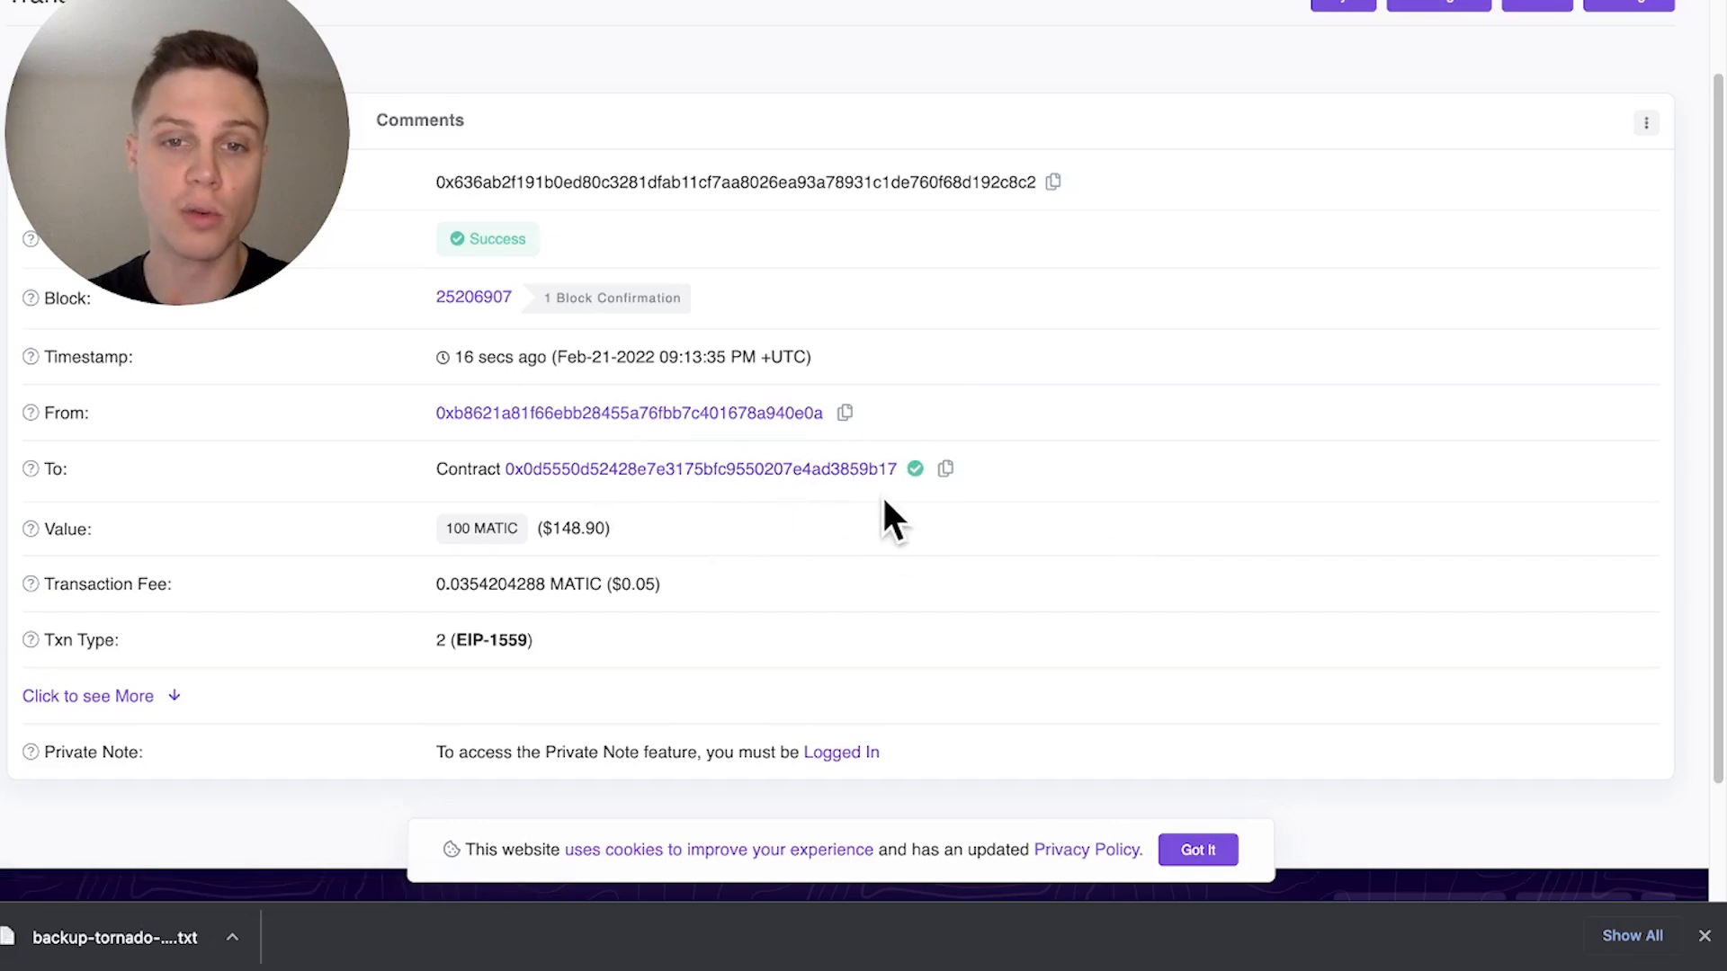
pyautogui.moveTo(984, 488)
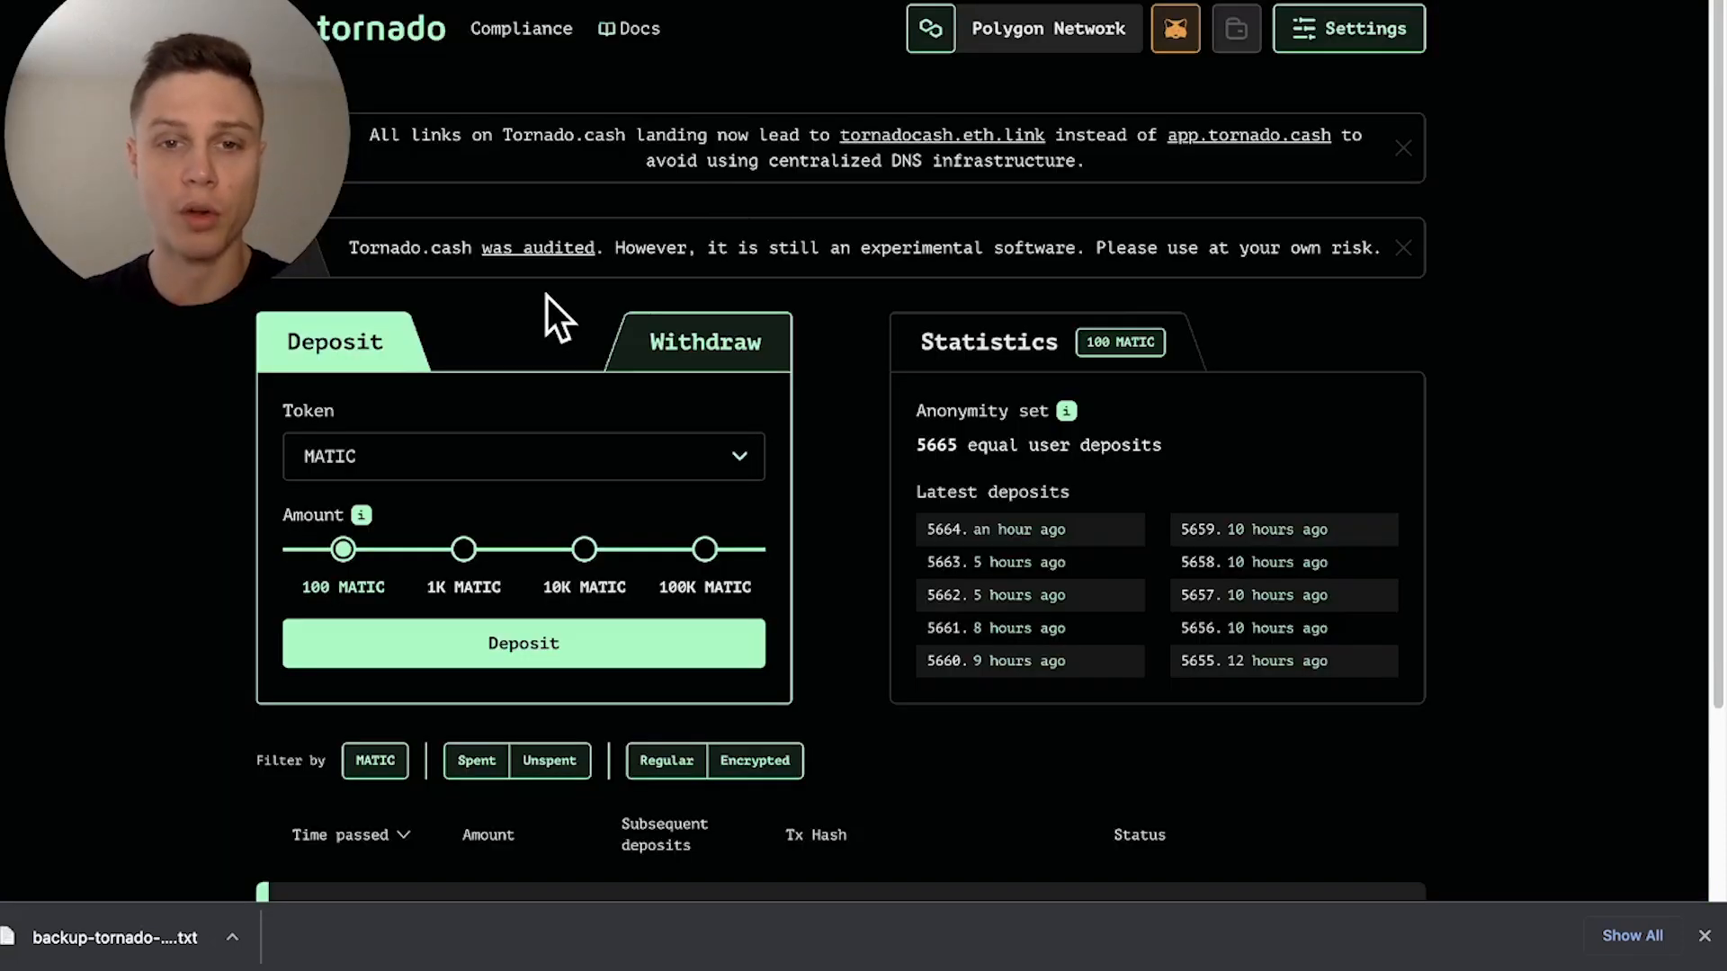
# - Switch to the Withdraw form while deposit 5665 appears in the latest deposits
pyautogui.click(703, 342)
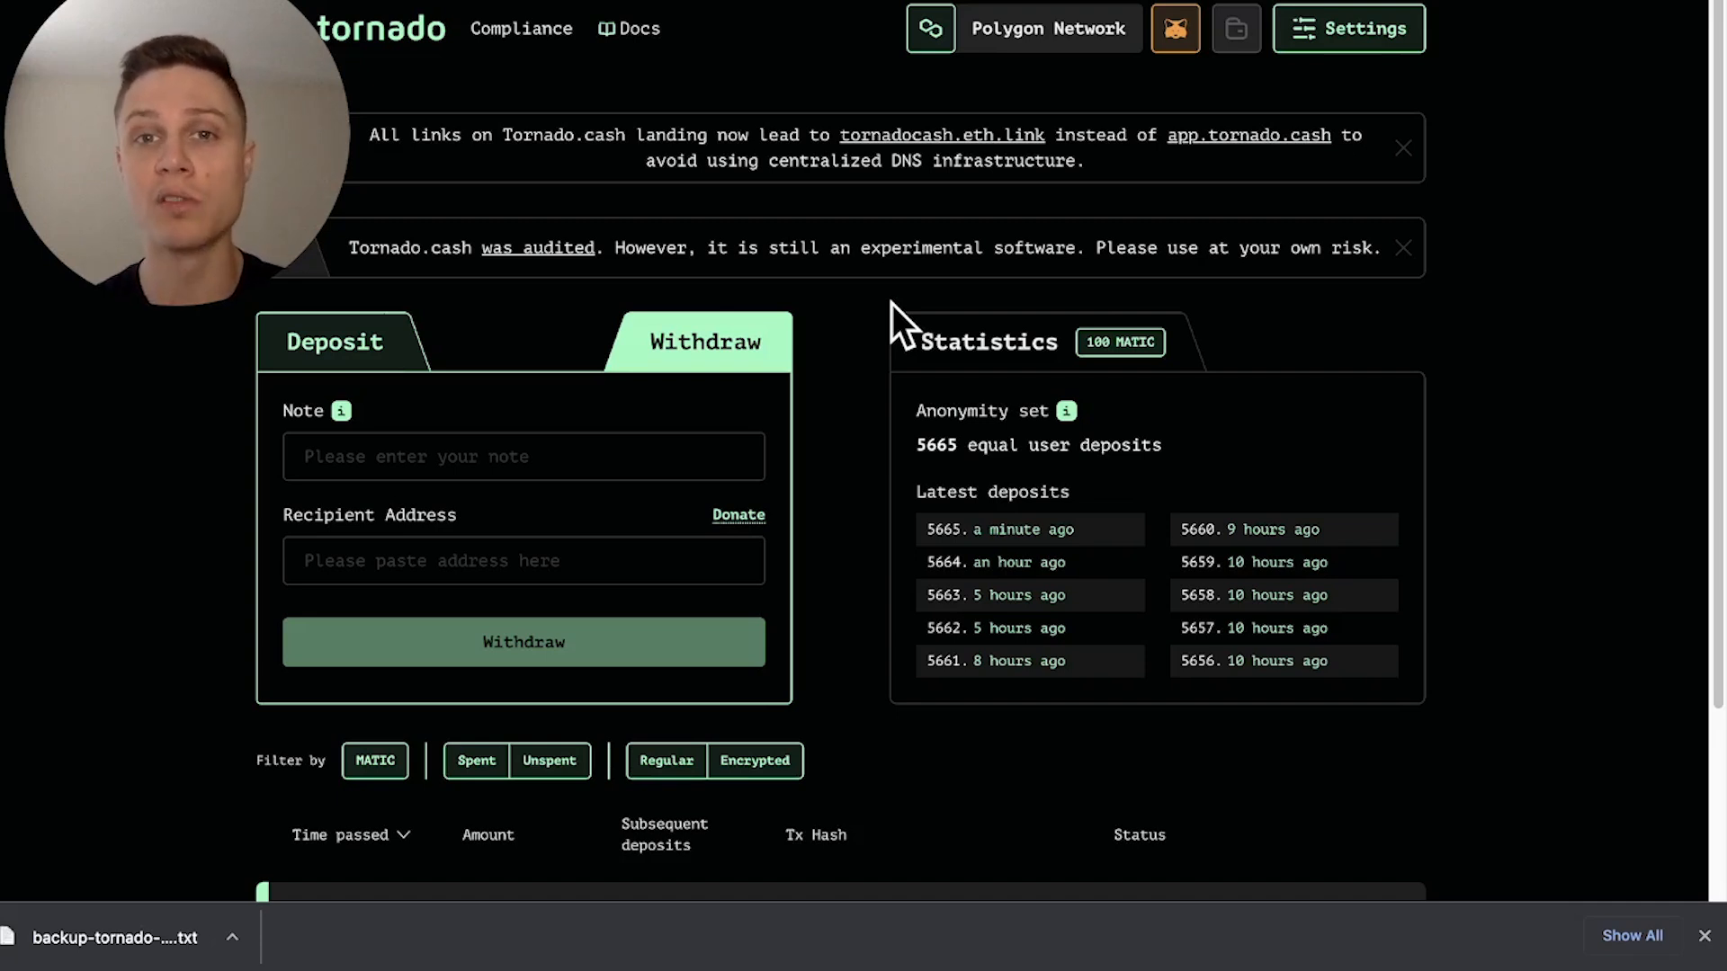
pyautogui.moveTo(1112, 545)
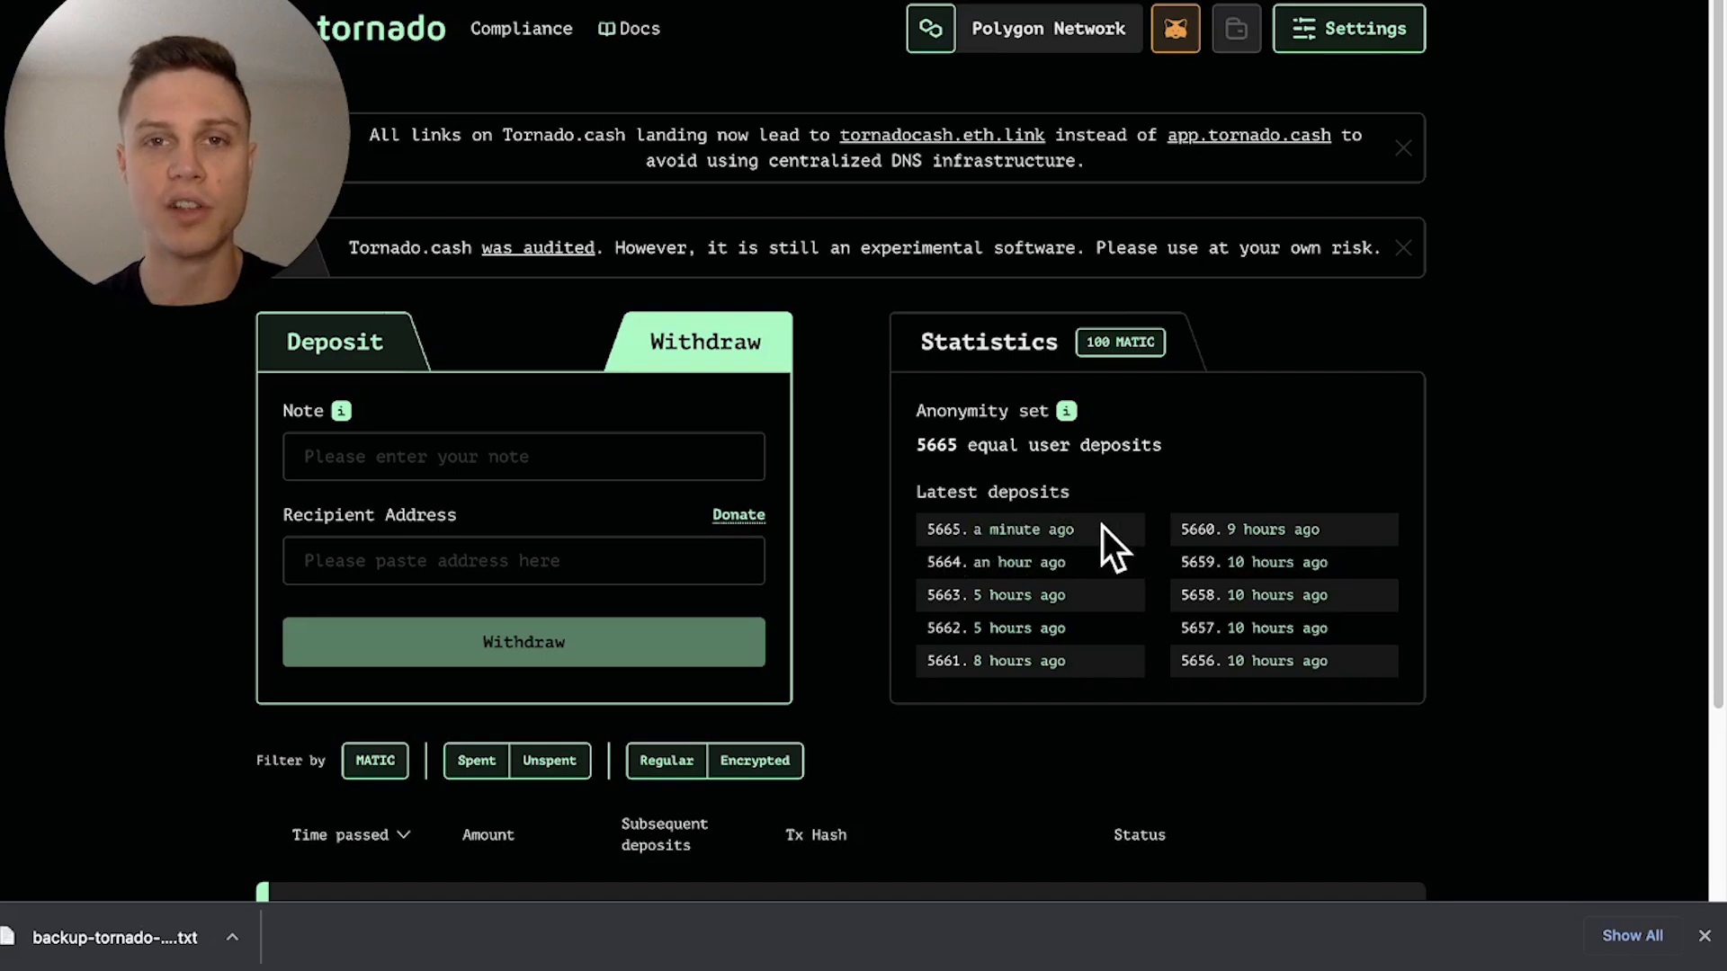
pyautogui.doubleClick(1013, 529)
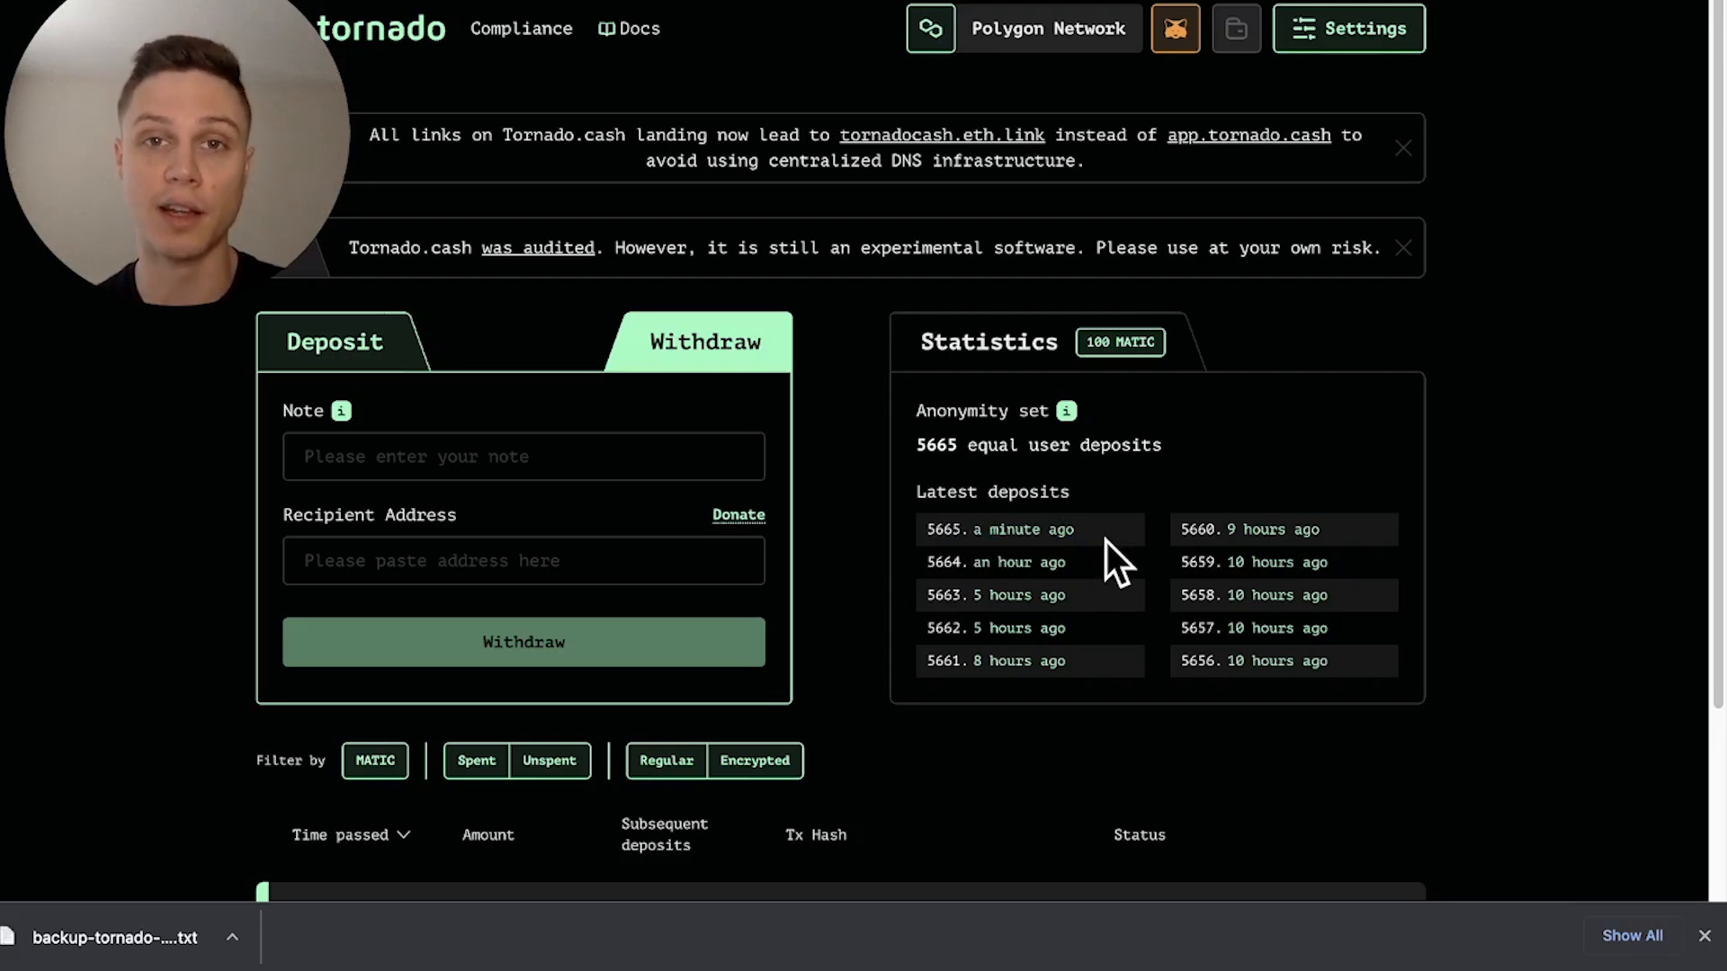
pyautogui.moveTo(1105, 558)
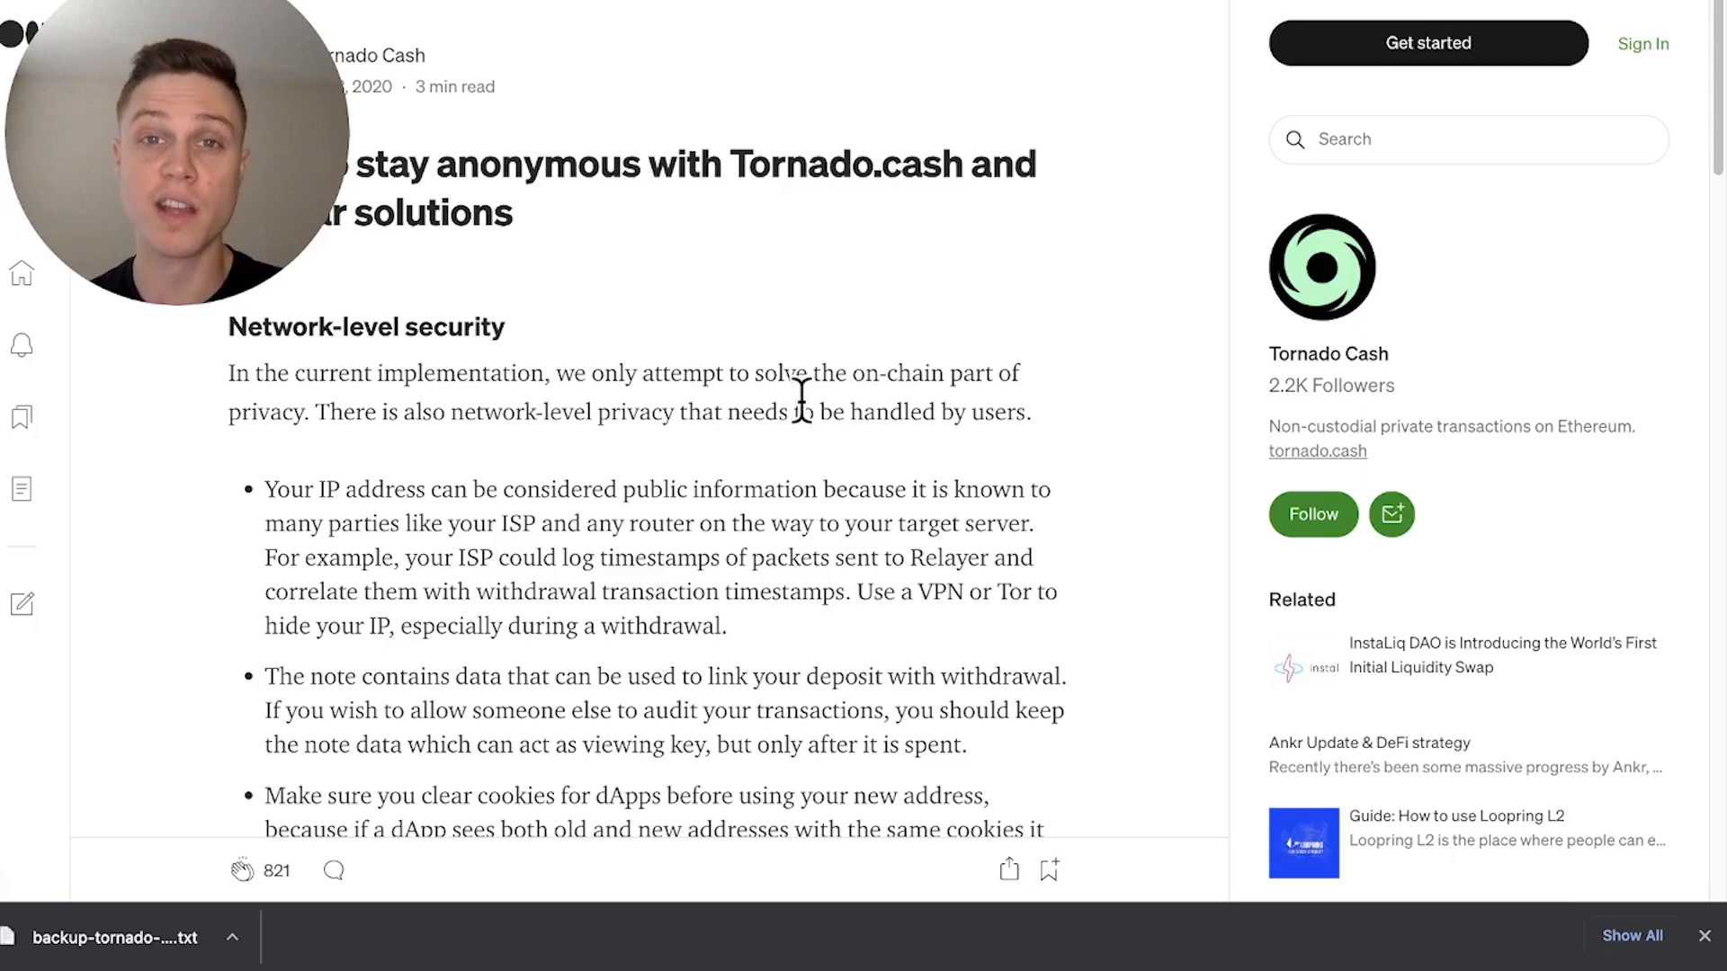
# - Read the Network-level security section of the Medium anonymity article
pyautogui.click(1007, 871)
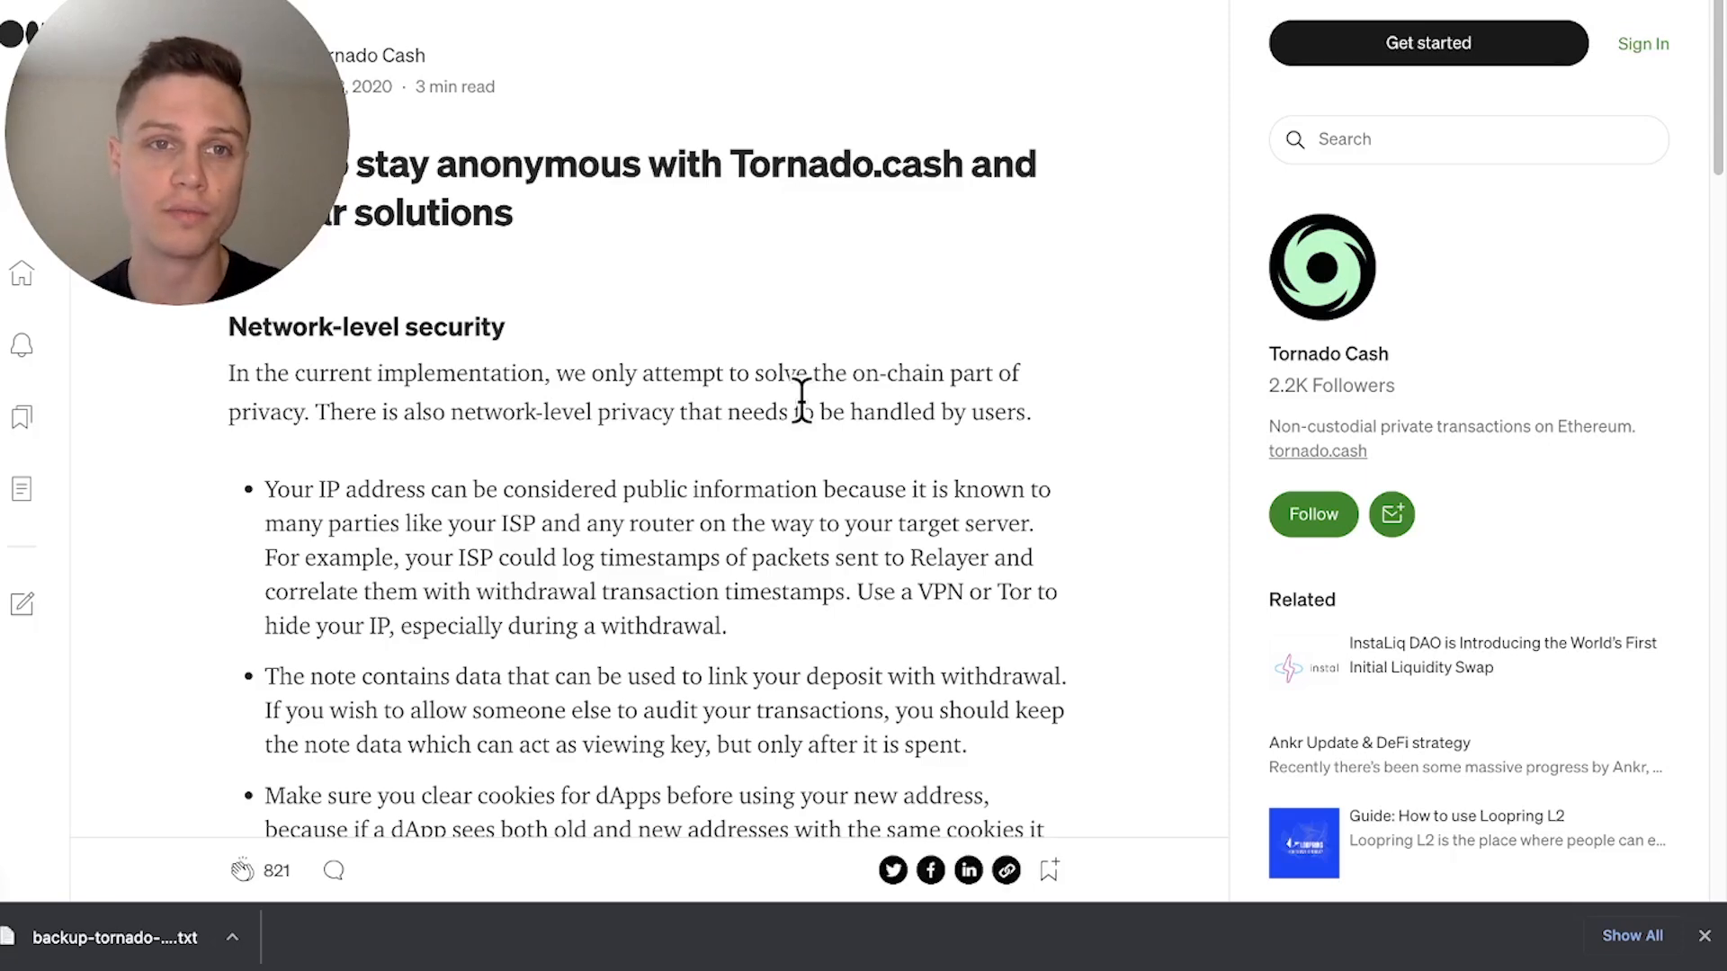
pyautogui.scroll(-3)
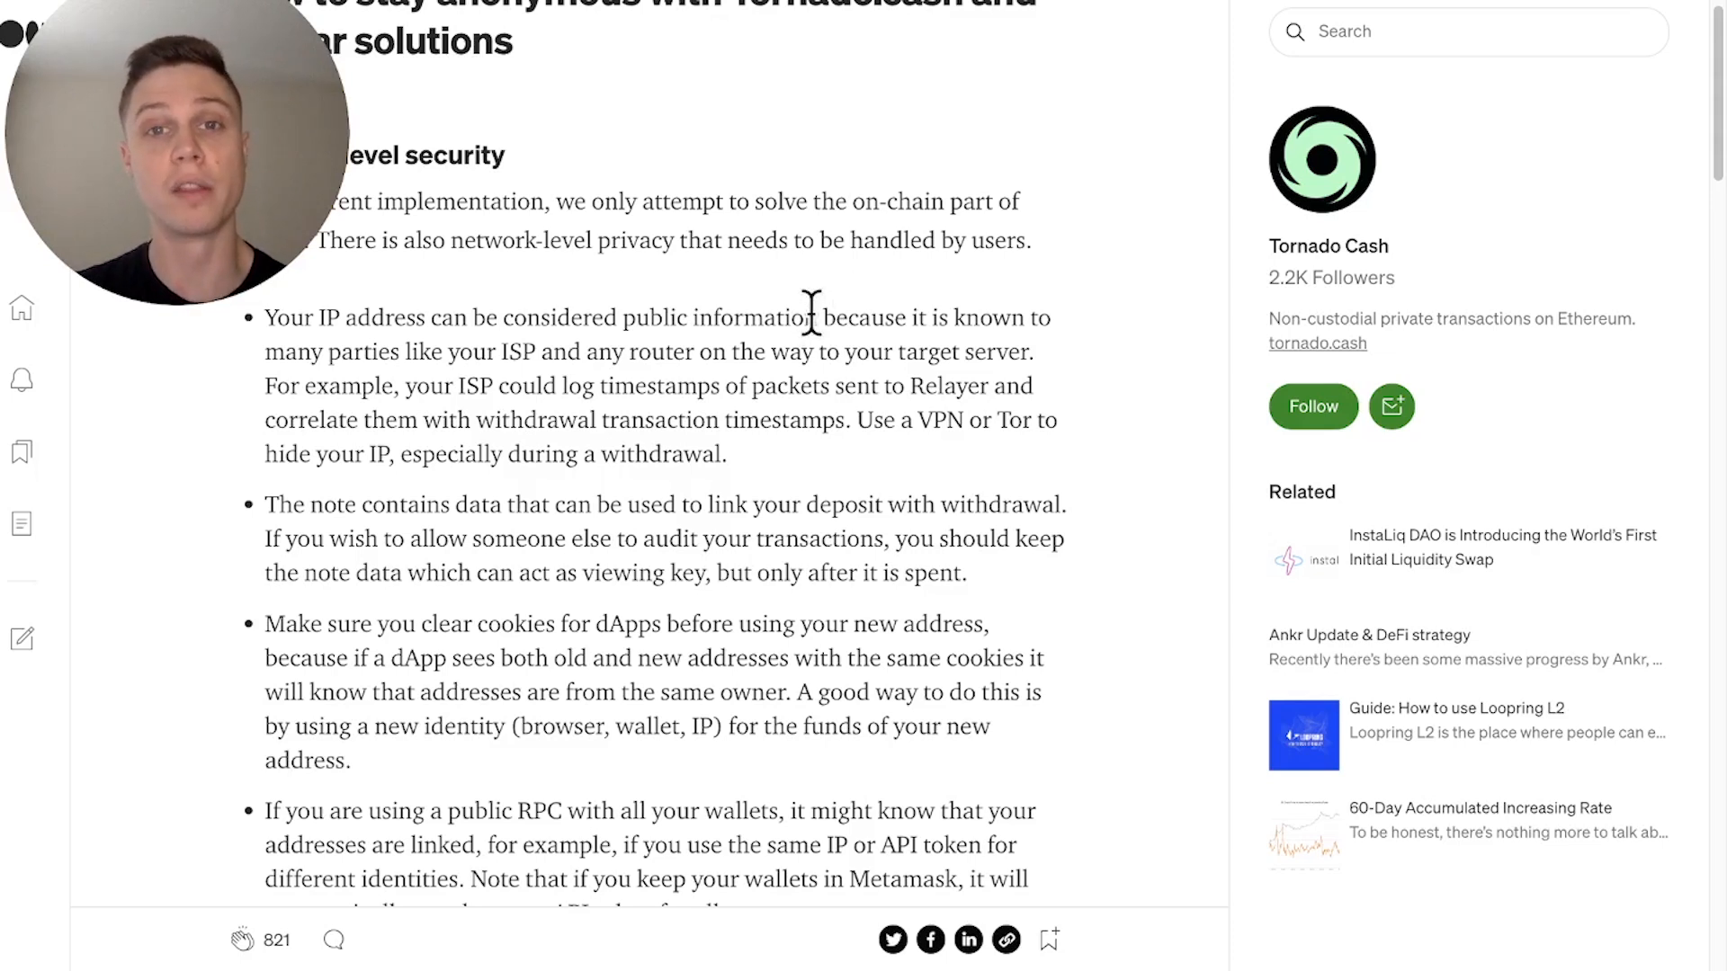
pyautogui.moveTo(710, 336)
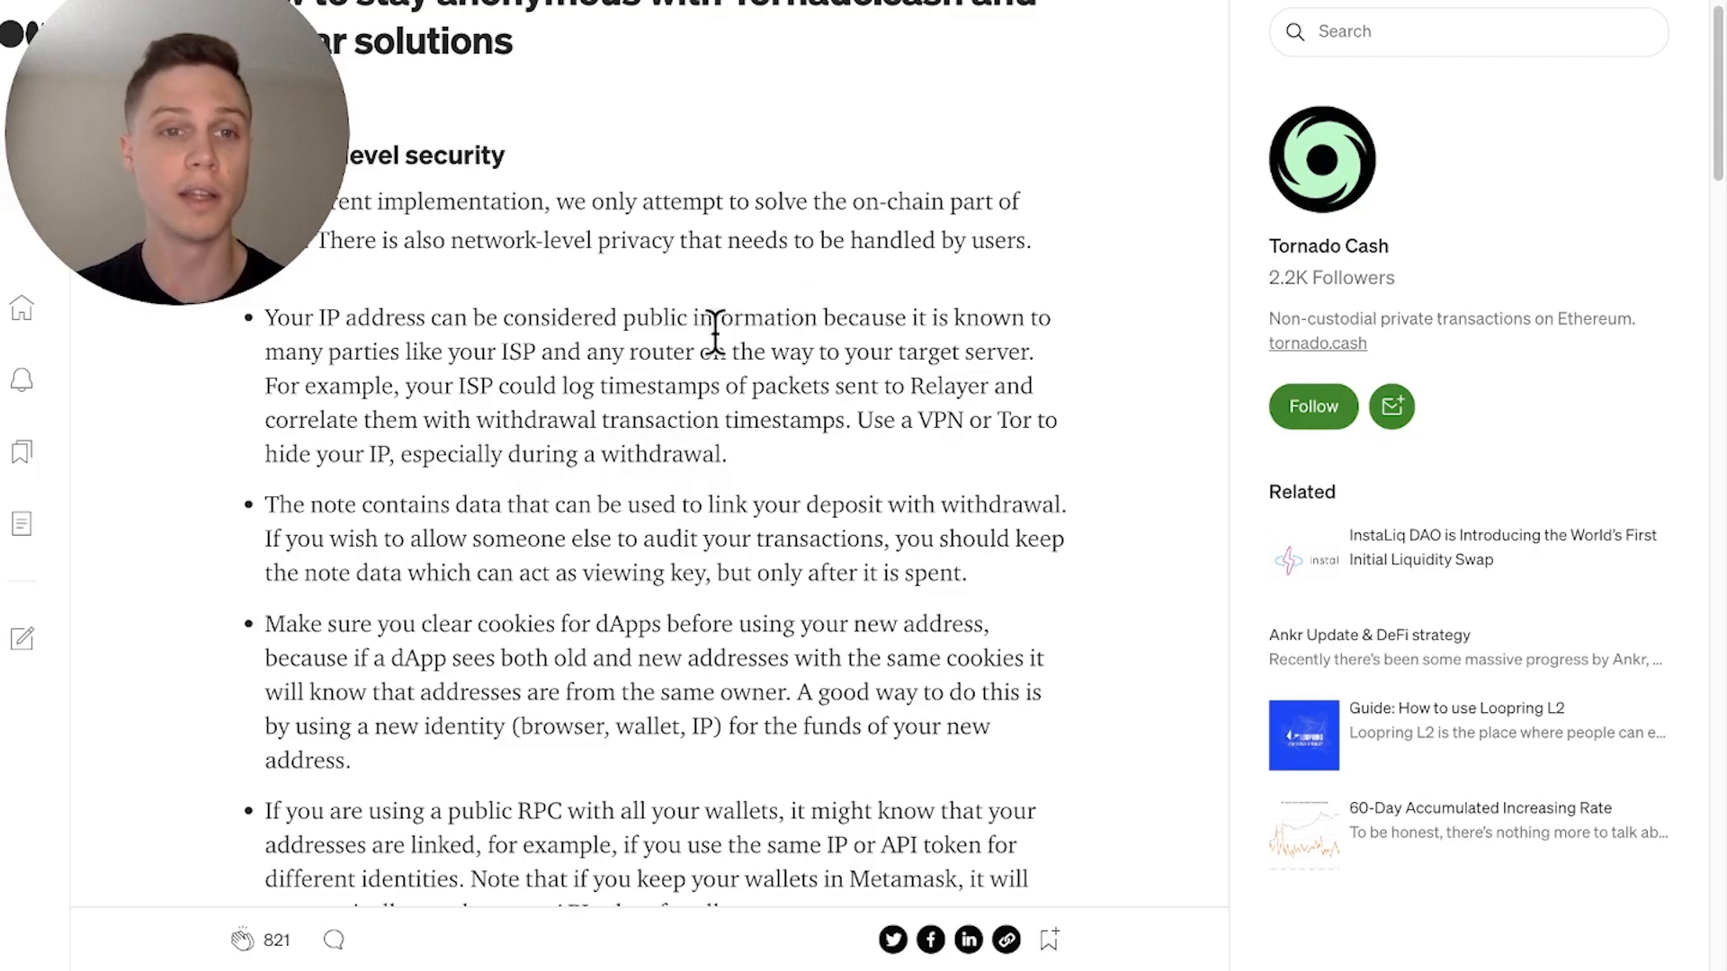
pyautogui.scroll(3)
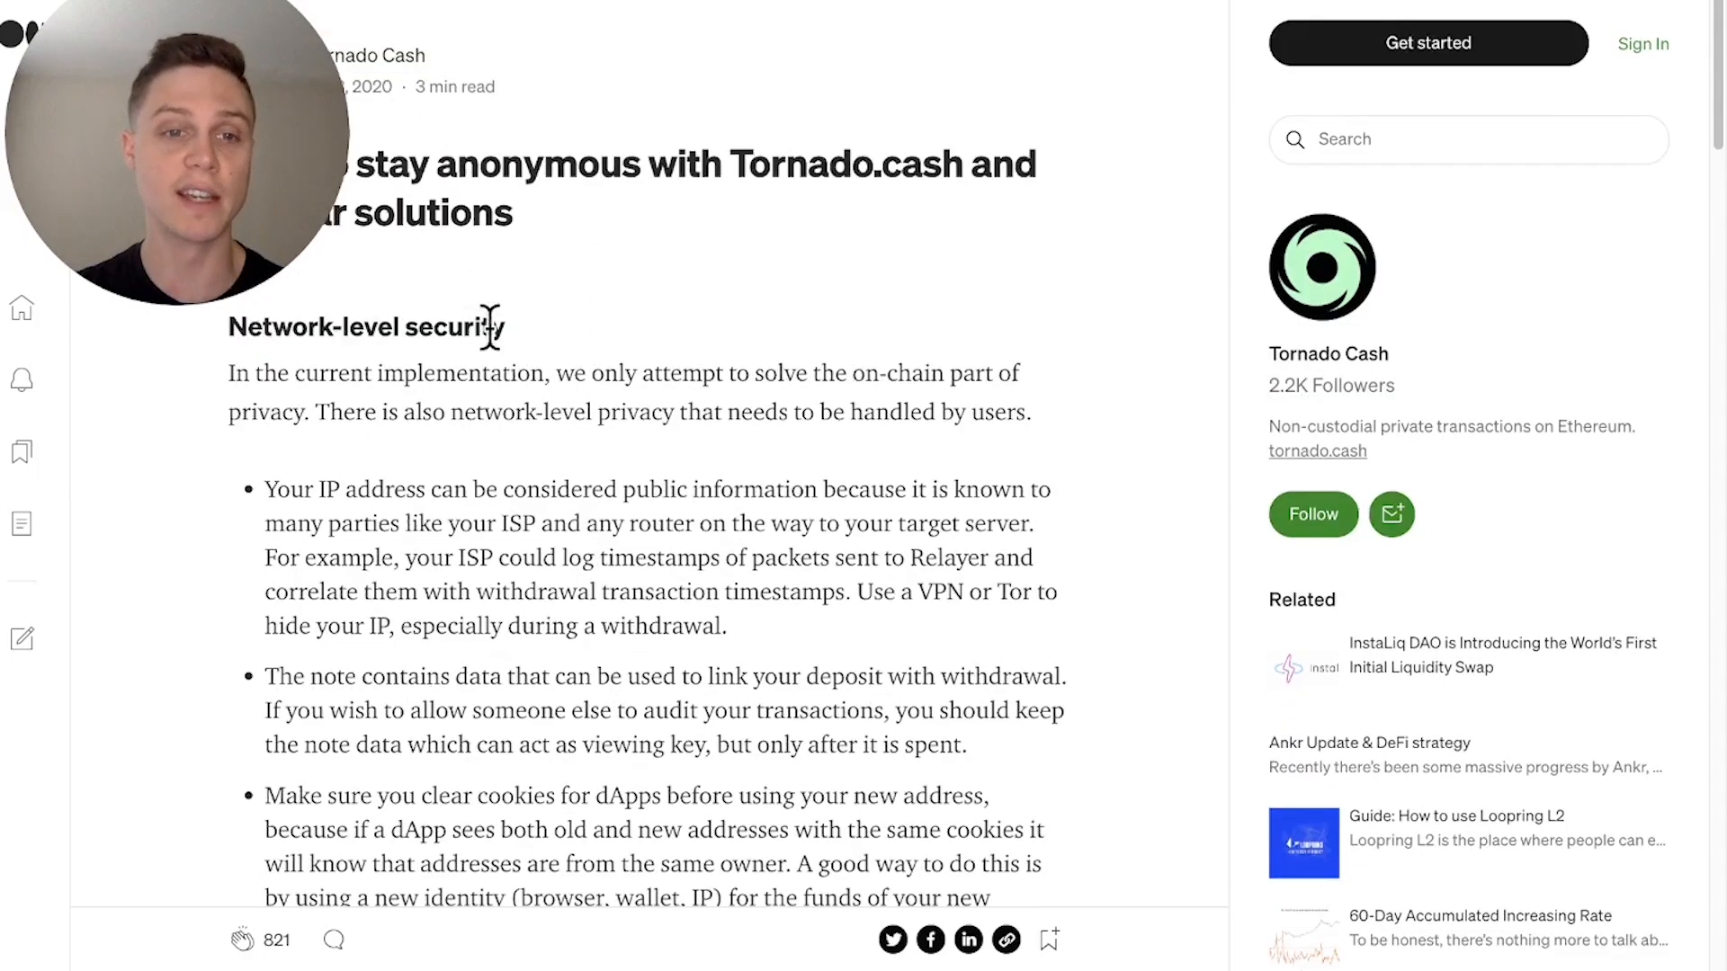
pyautogui.scroll(-3)
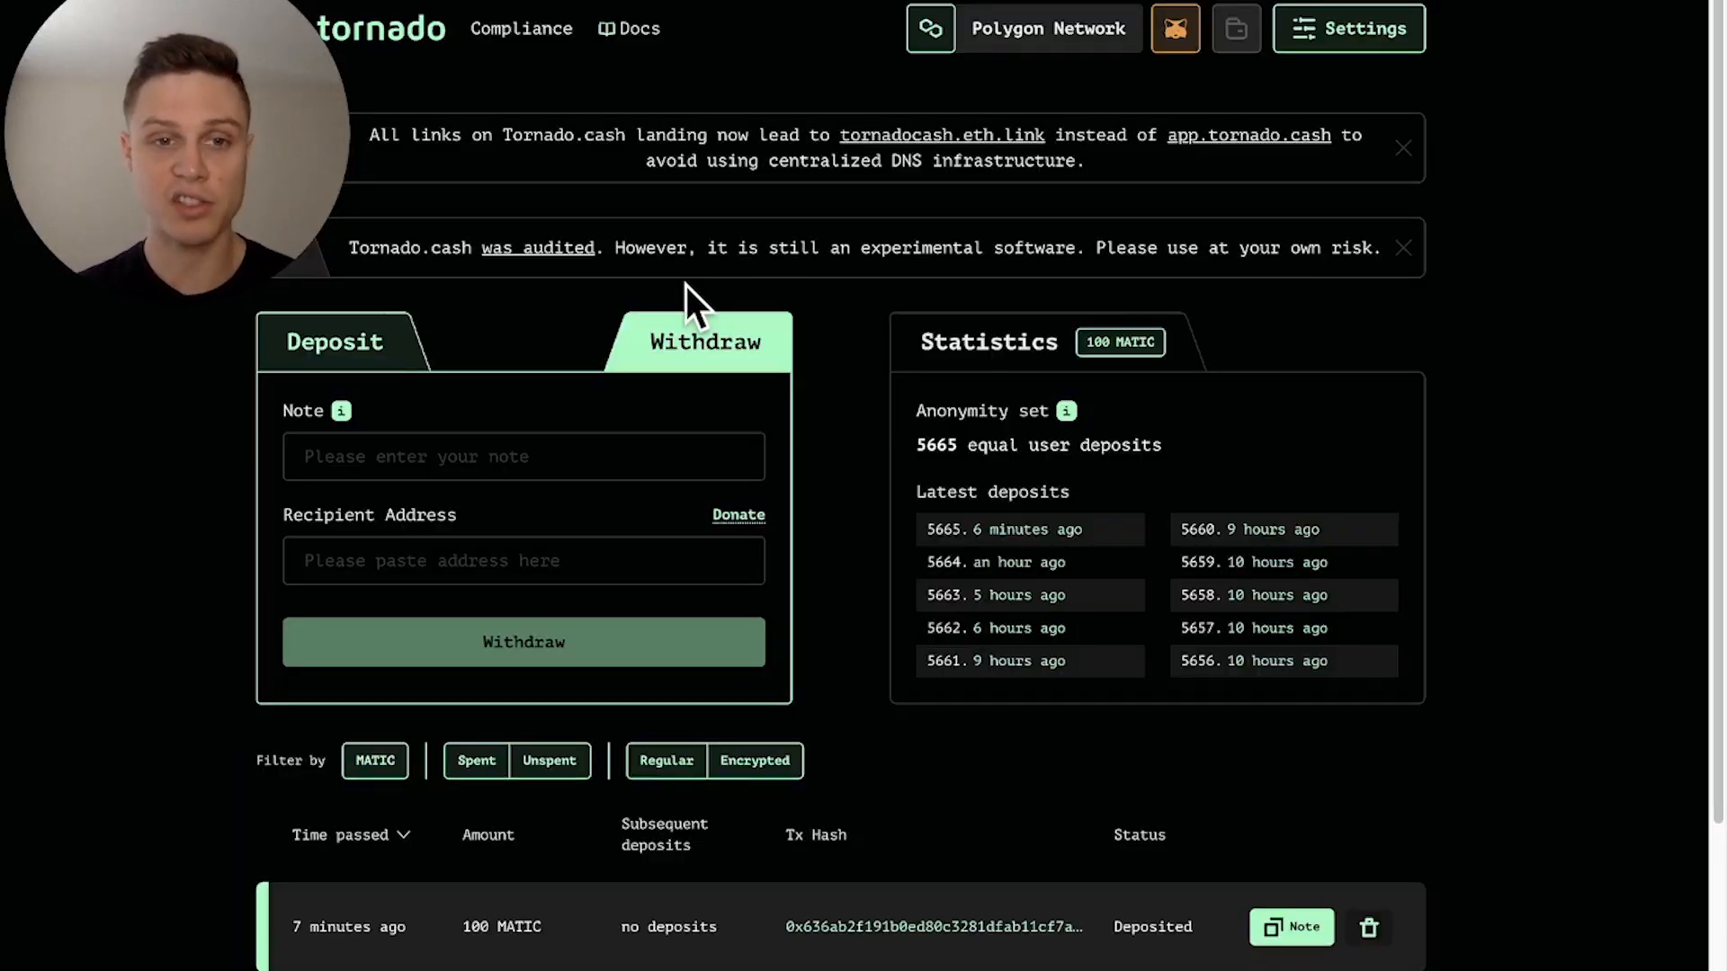
# - Paste the saved 100 MATIC note into the withdrawal's Note field
pyautogui.click(524, 455)
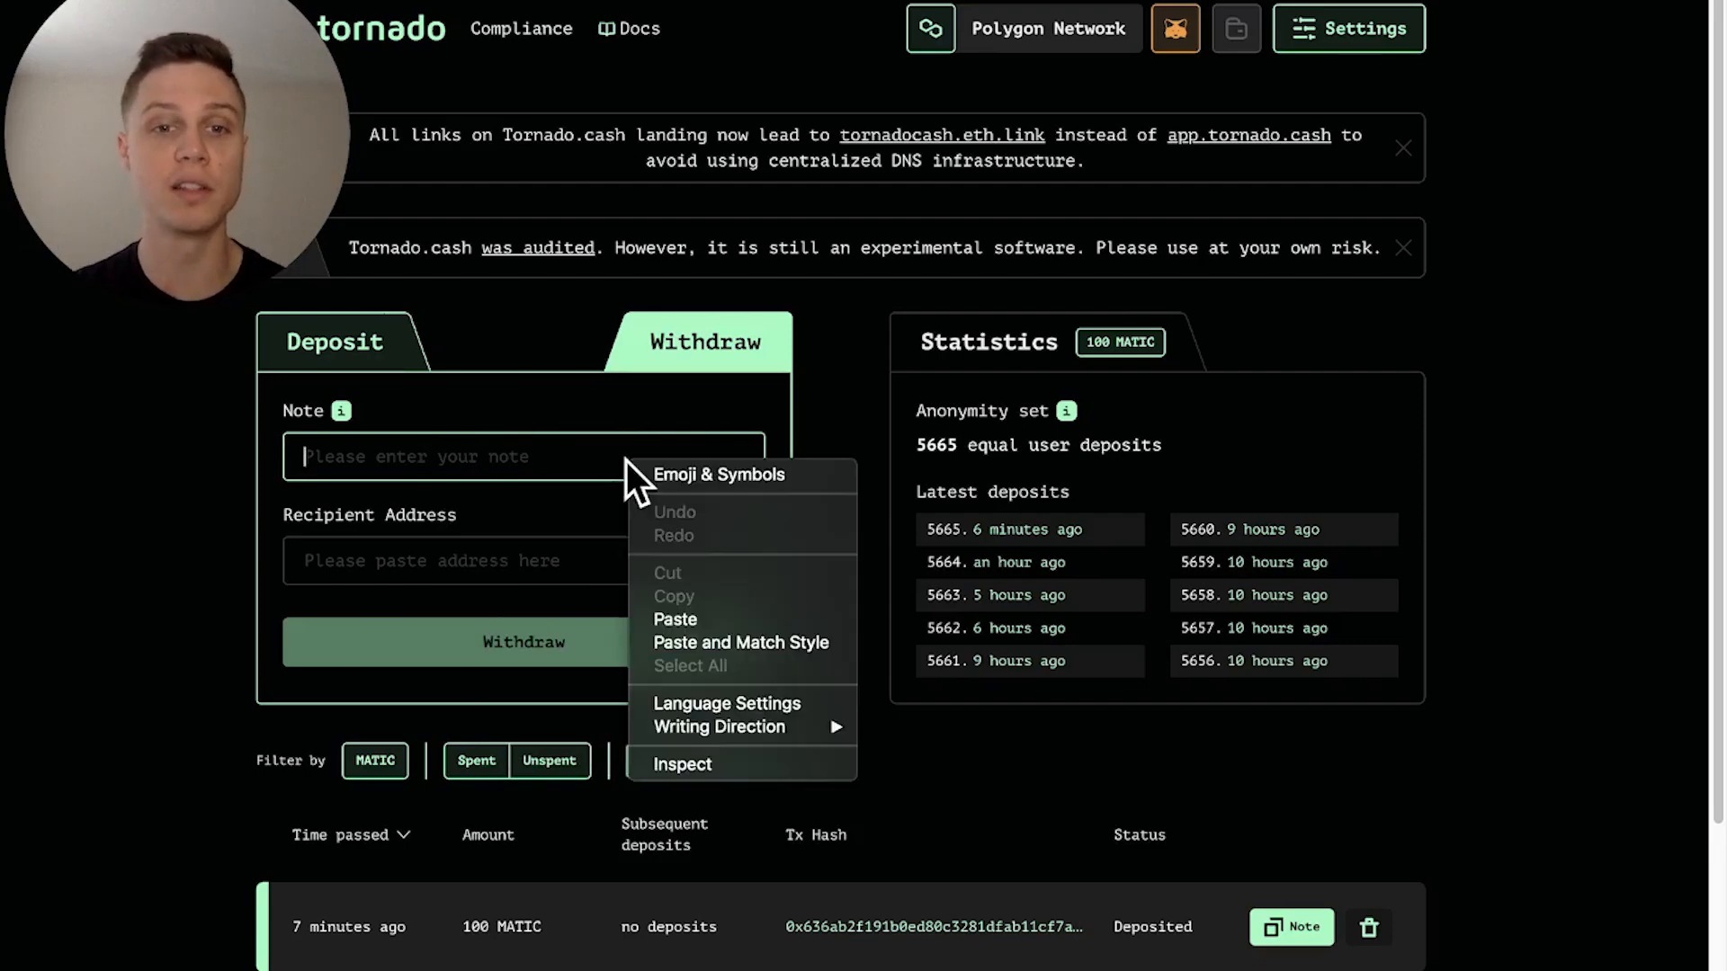
pyautogui.click(674, 619)
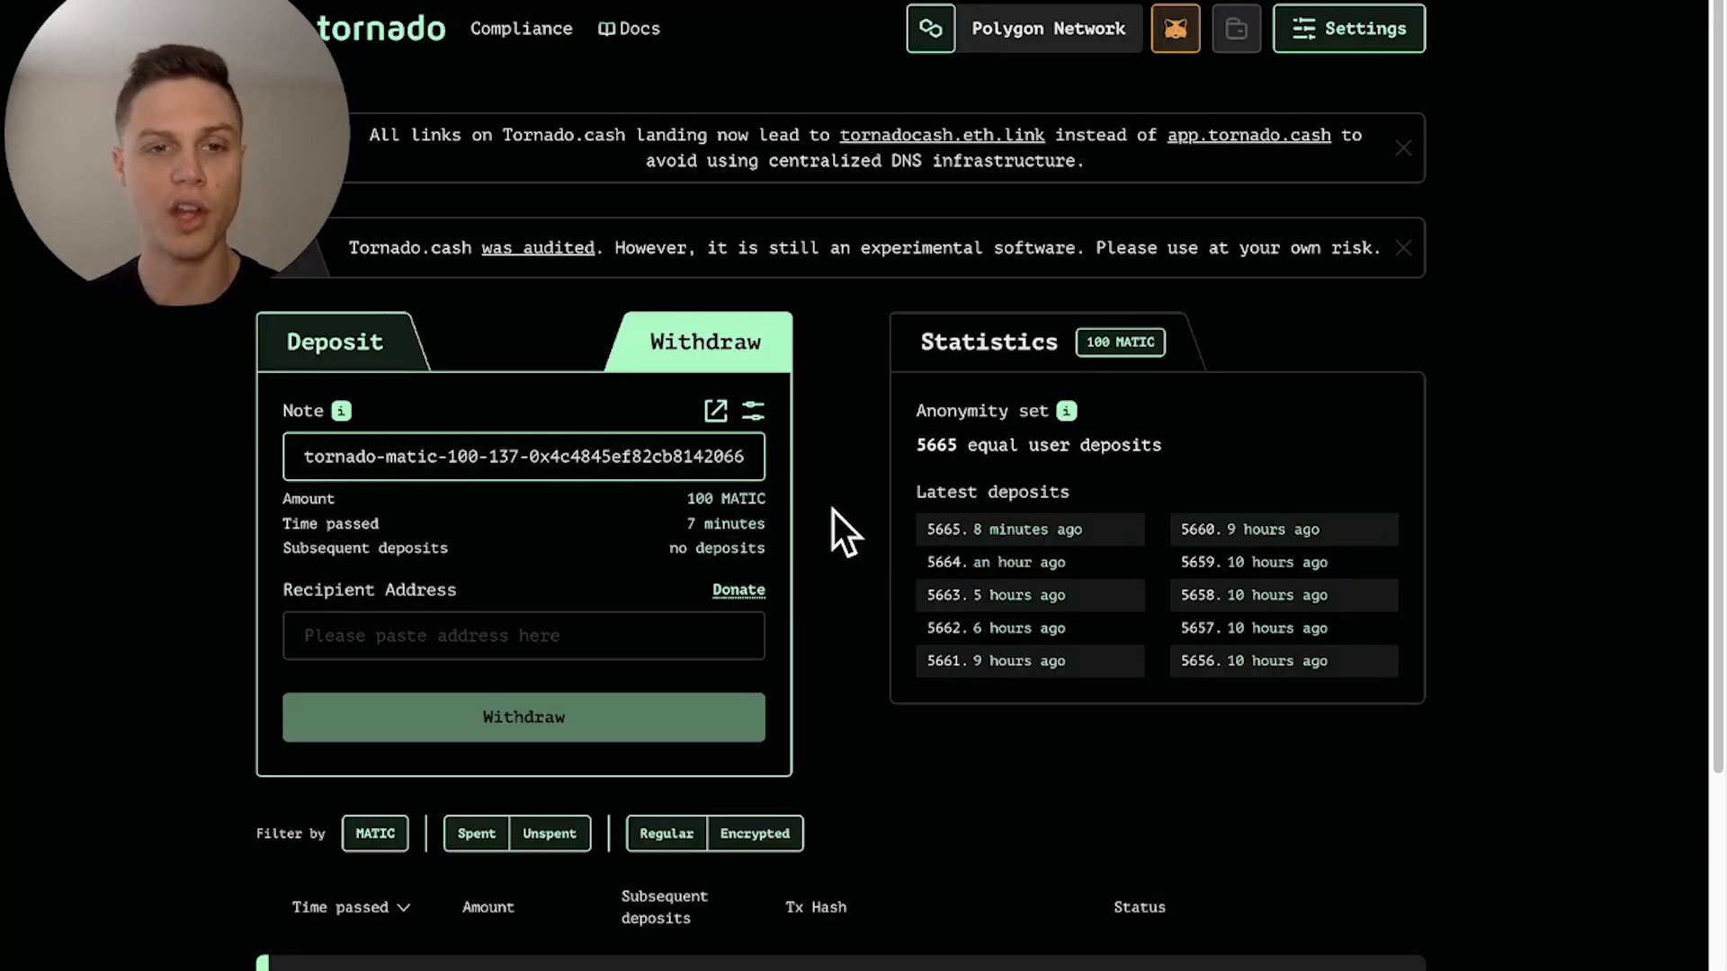
pyautogui.moveTo(882, 561)
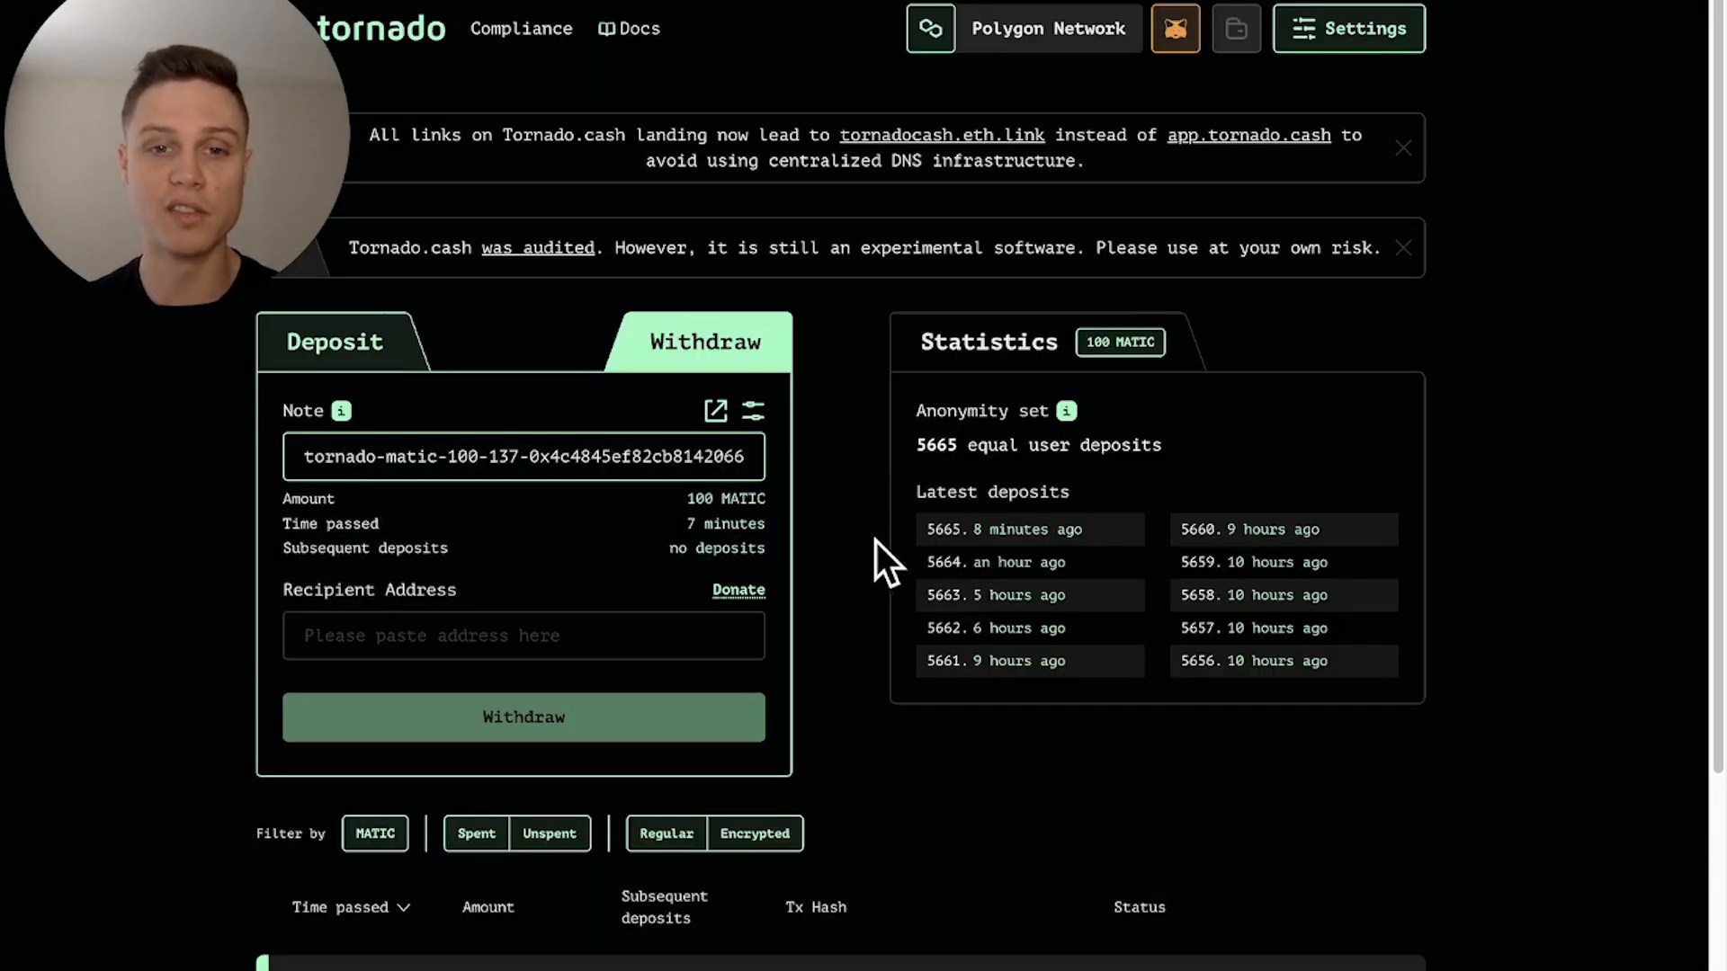
pyautogui.moveTo(821, 523)
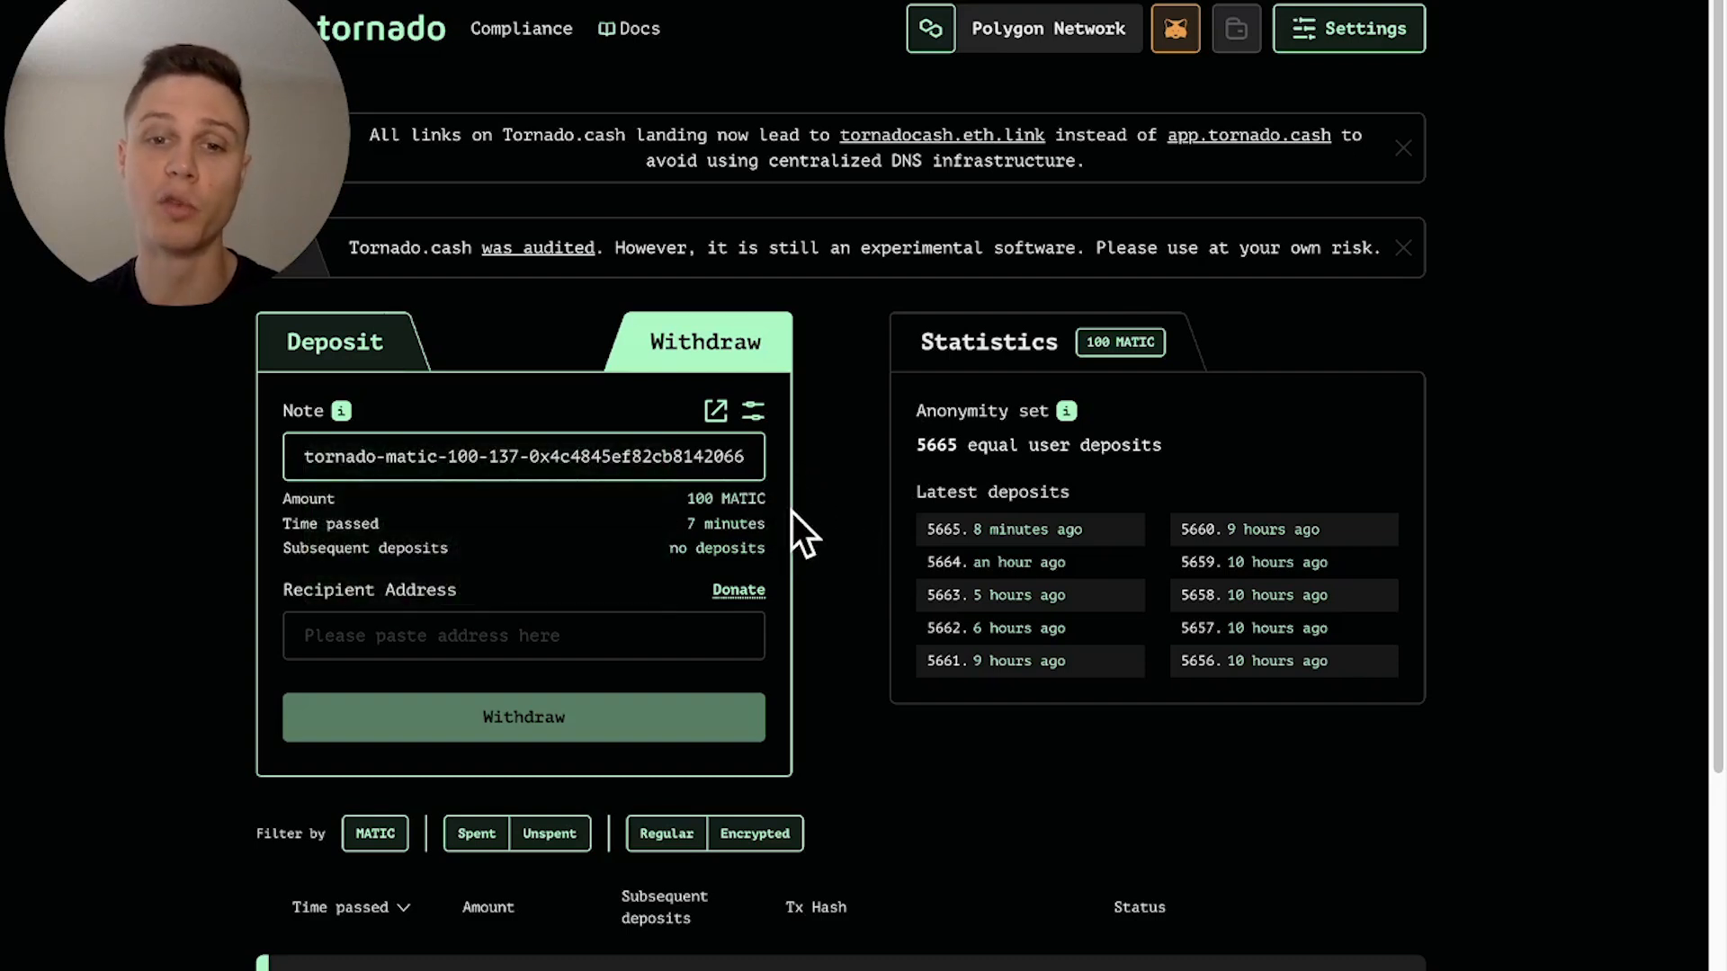
pyautogui.moveTo(820, 512)
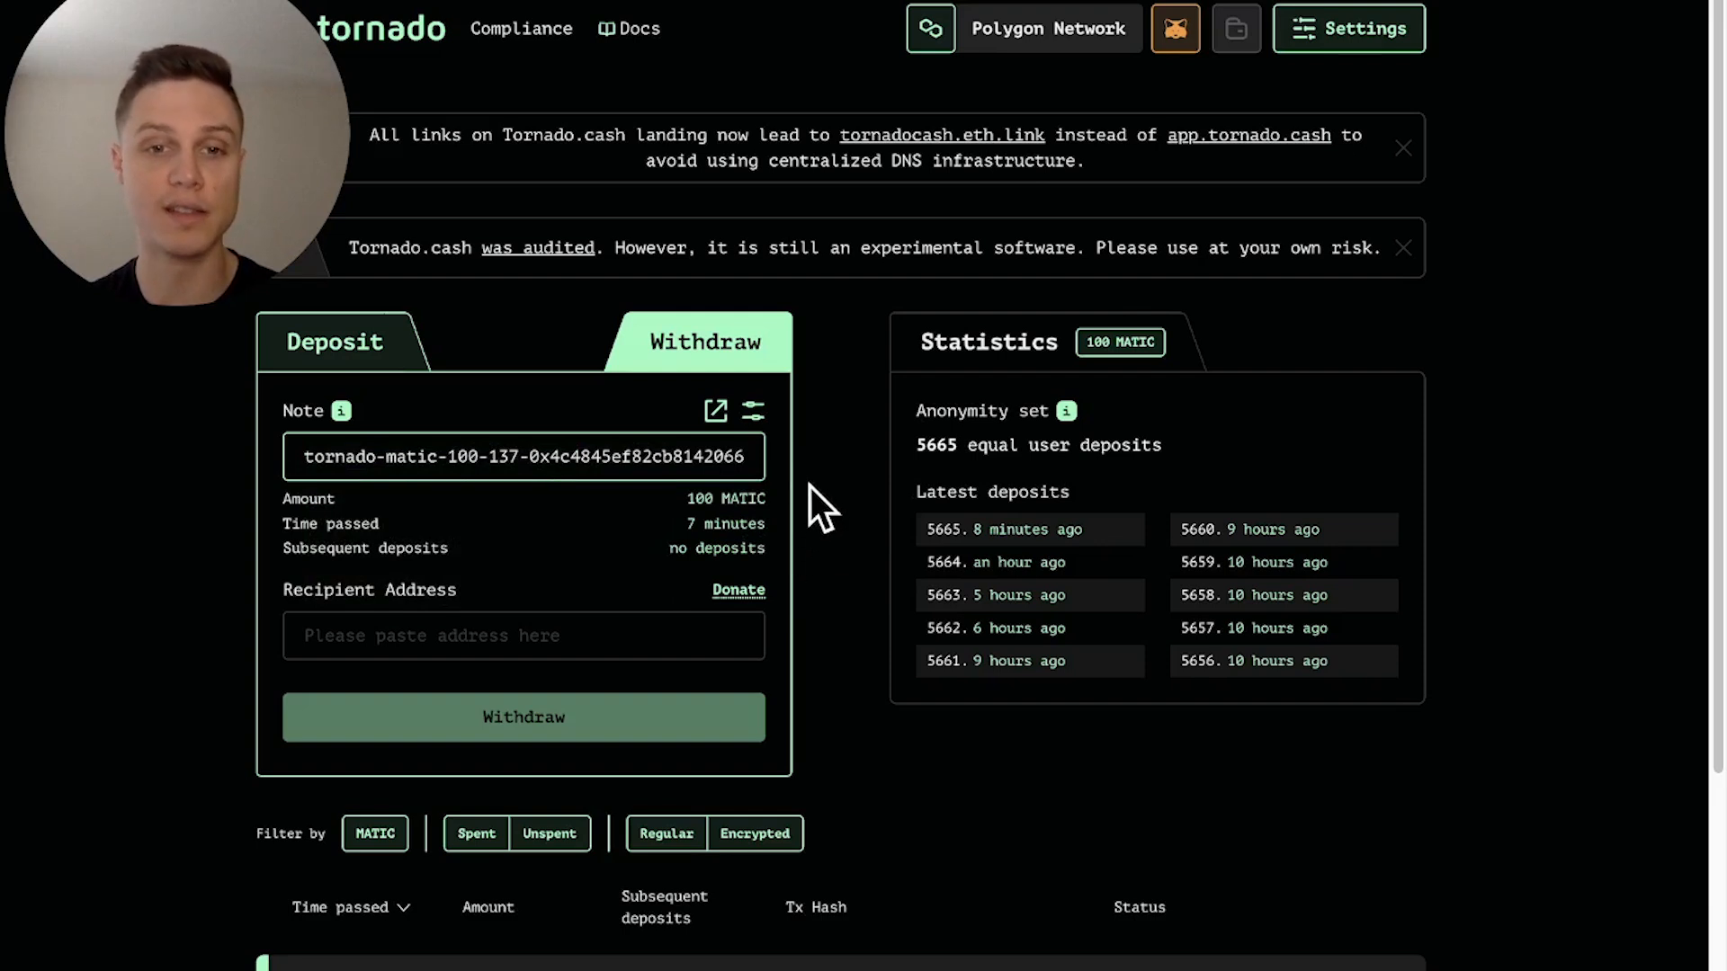
pyautogui.click(524, 635)
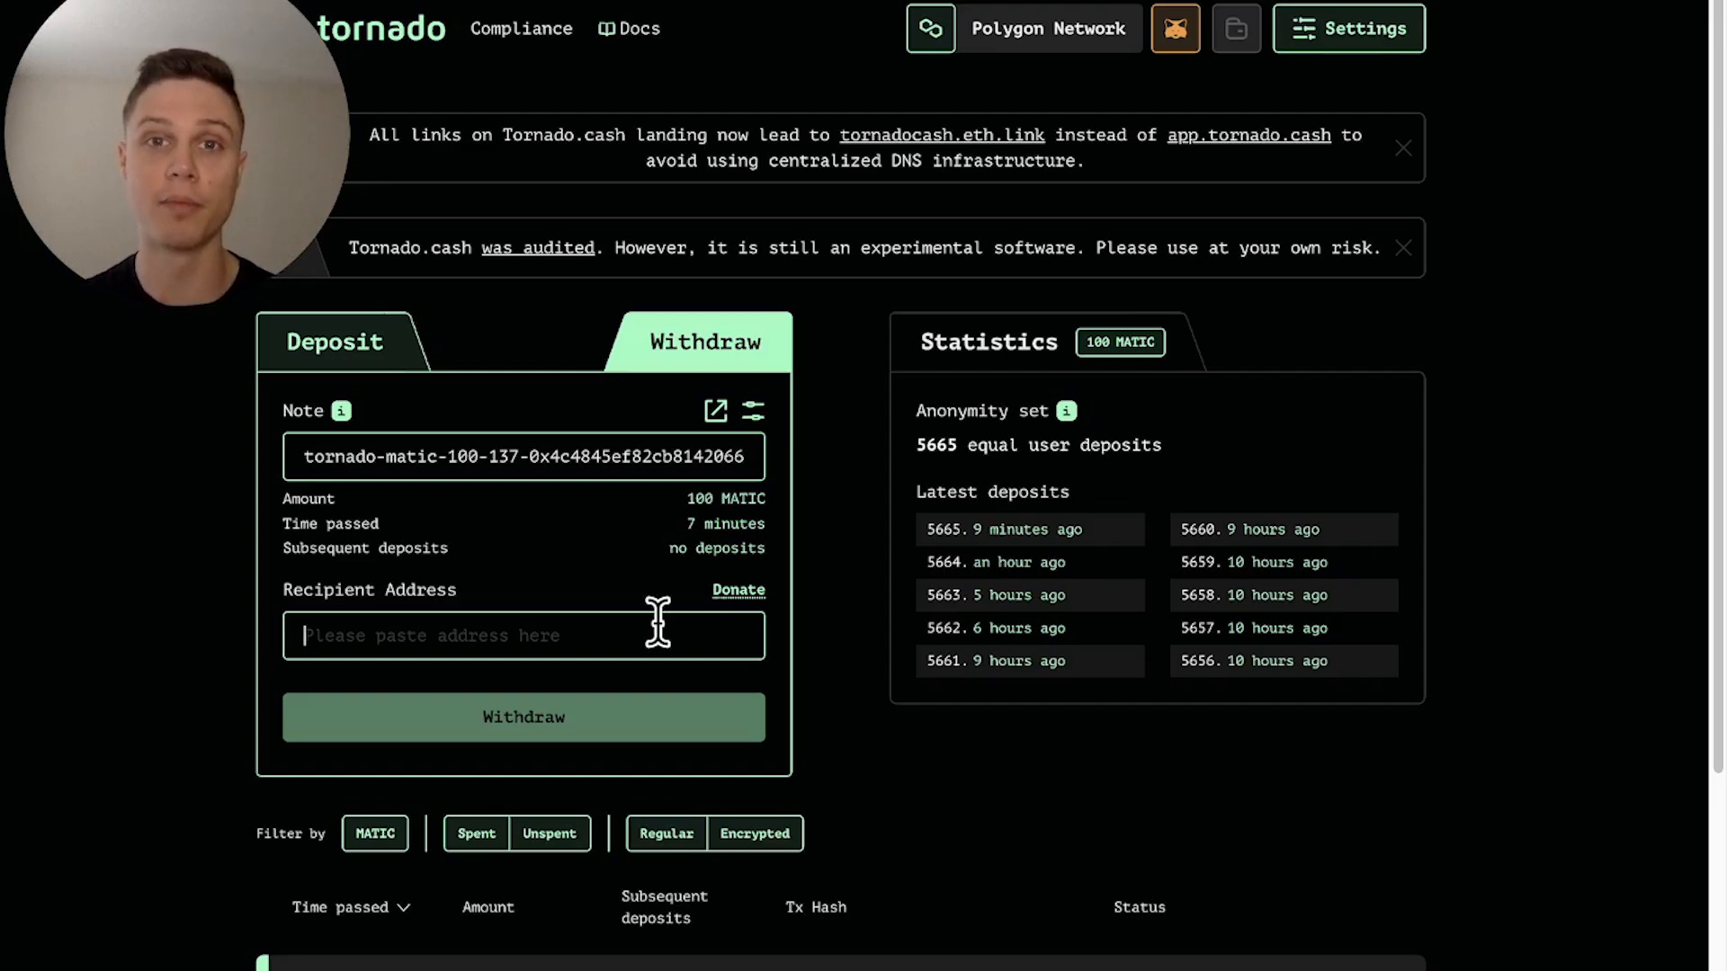
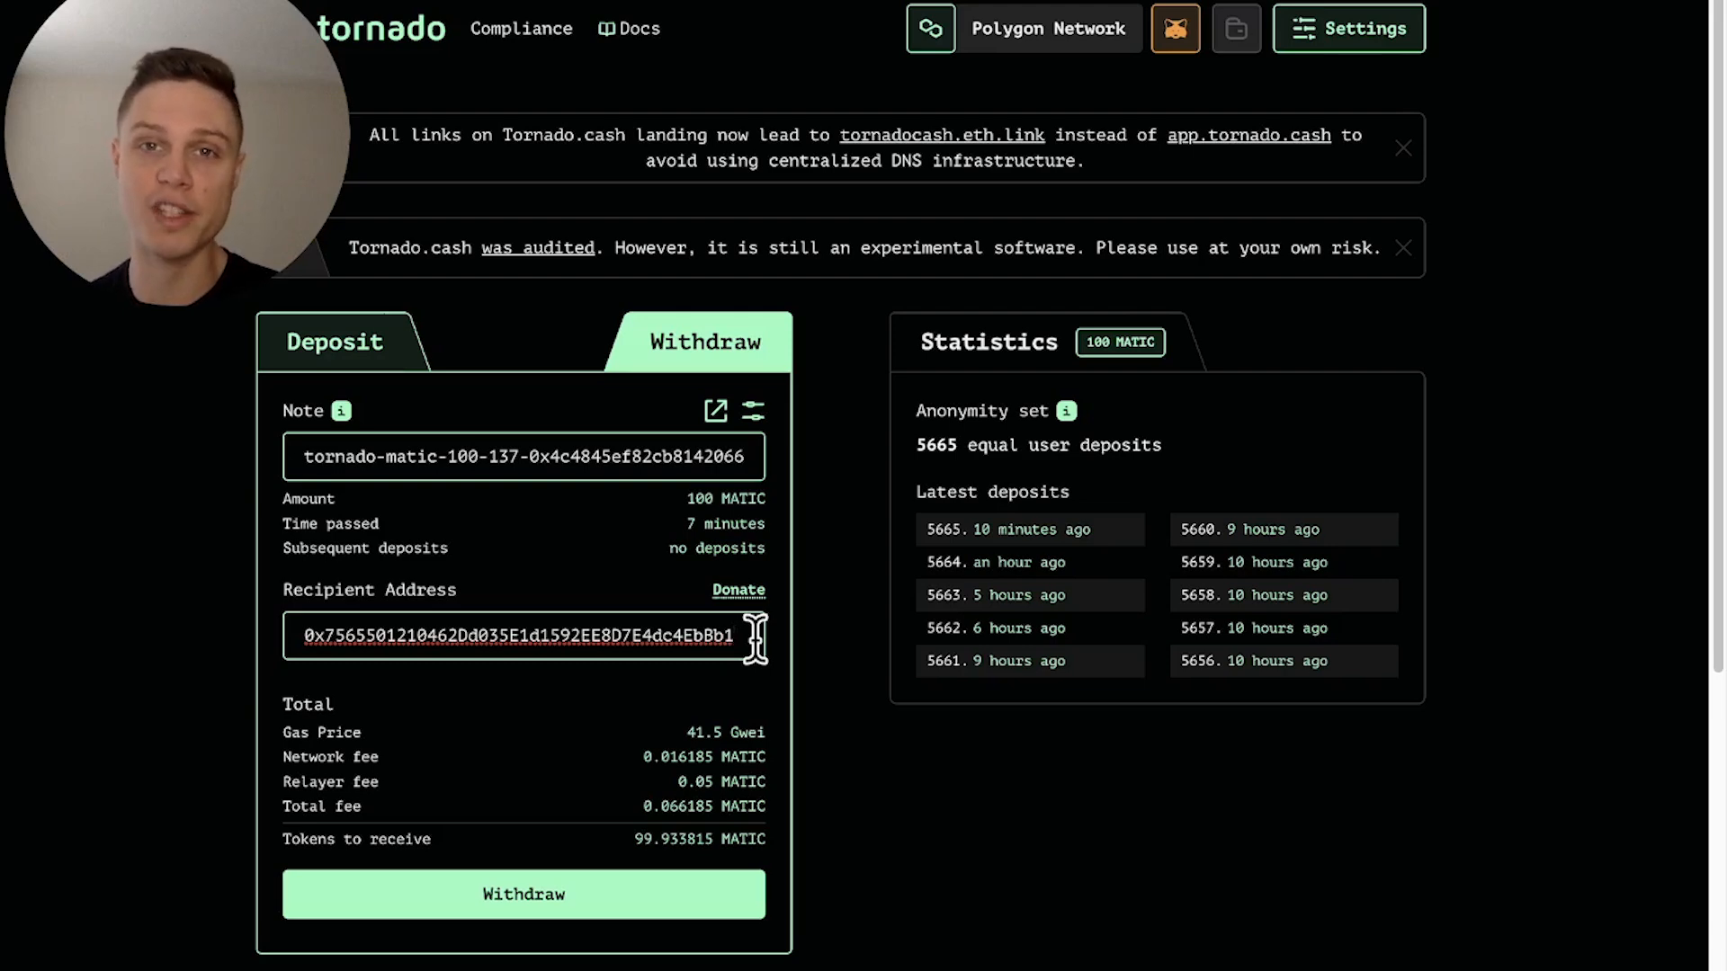
pyautogui.moveTo(754, 410)
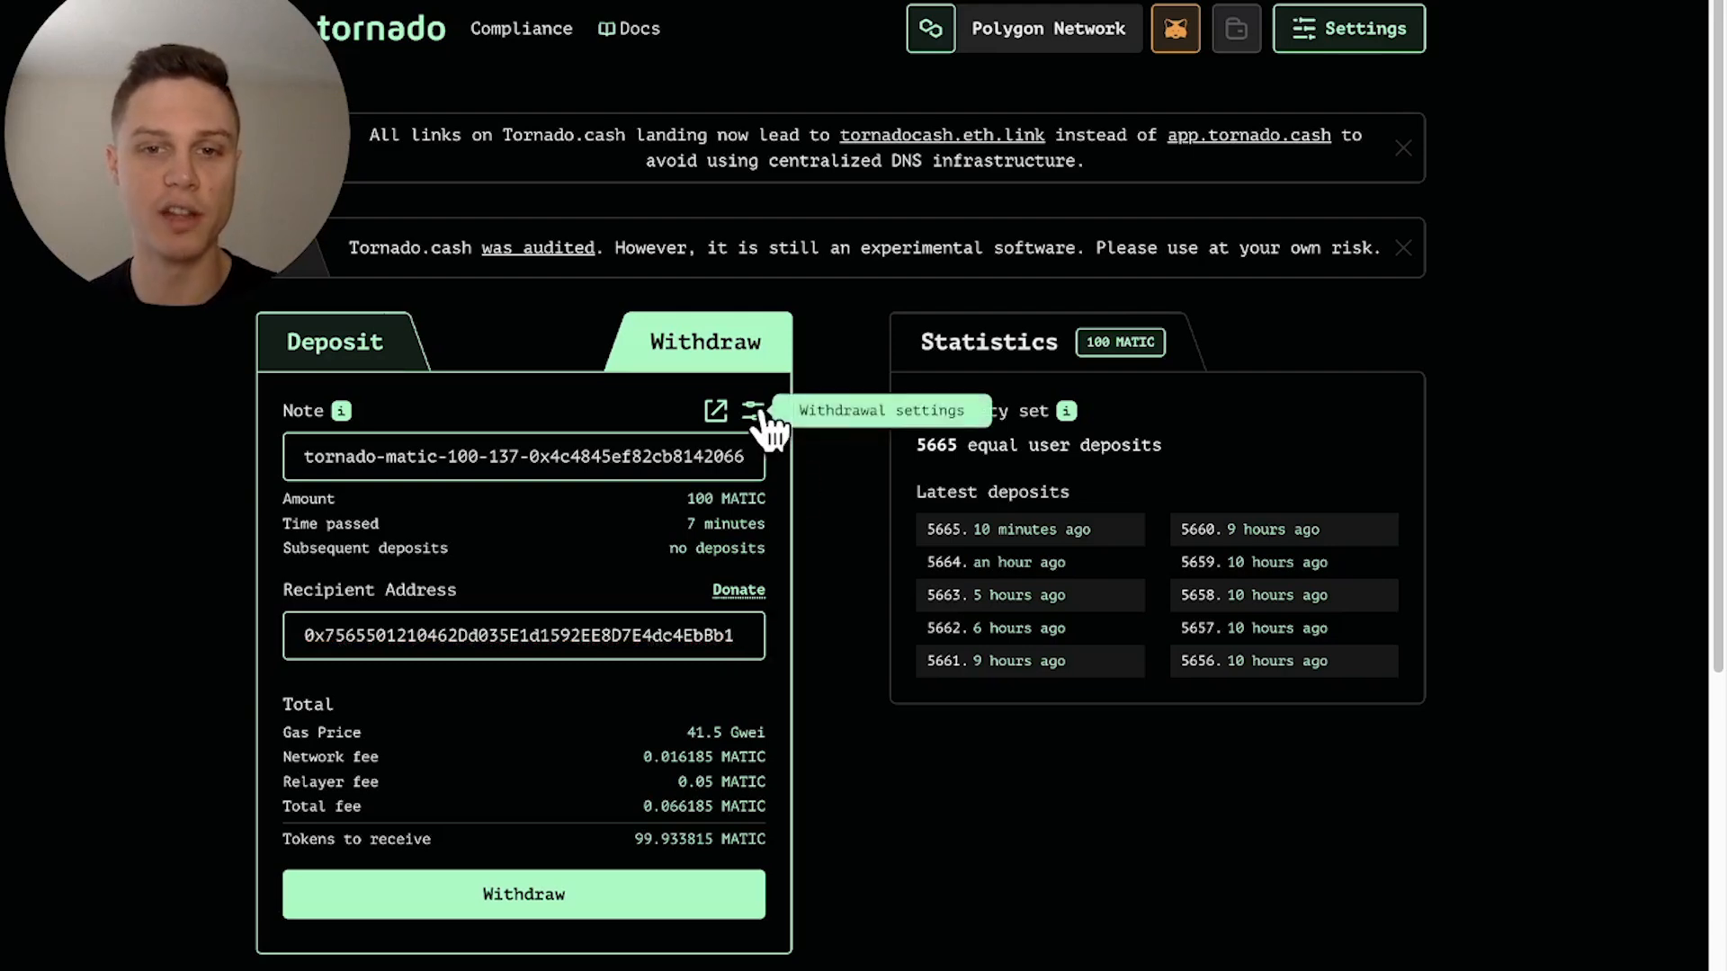
pyautogui.moveTo(805, 446)
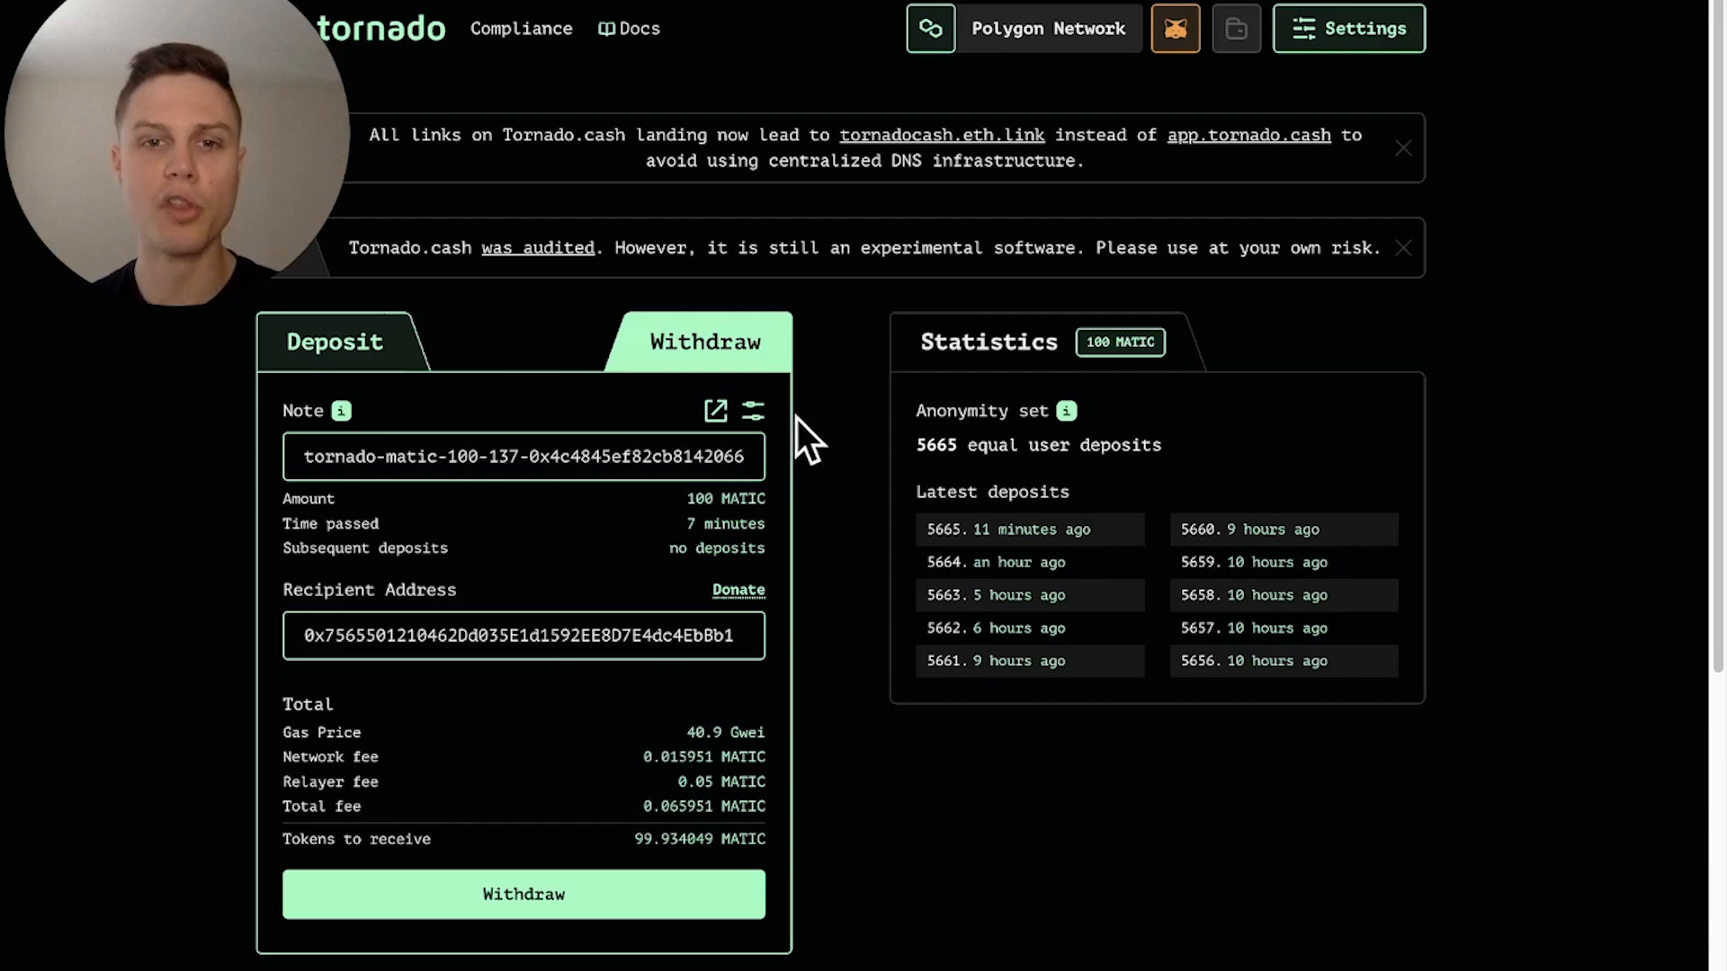
pyautogui.click(752, 410)
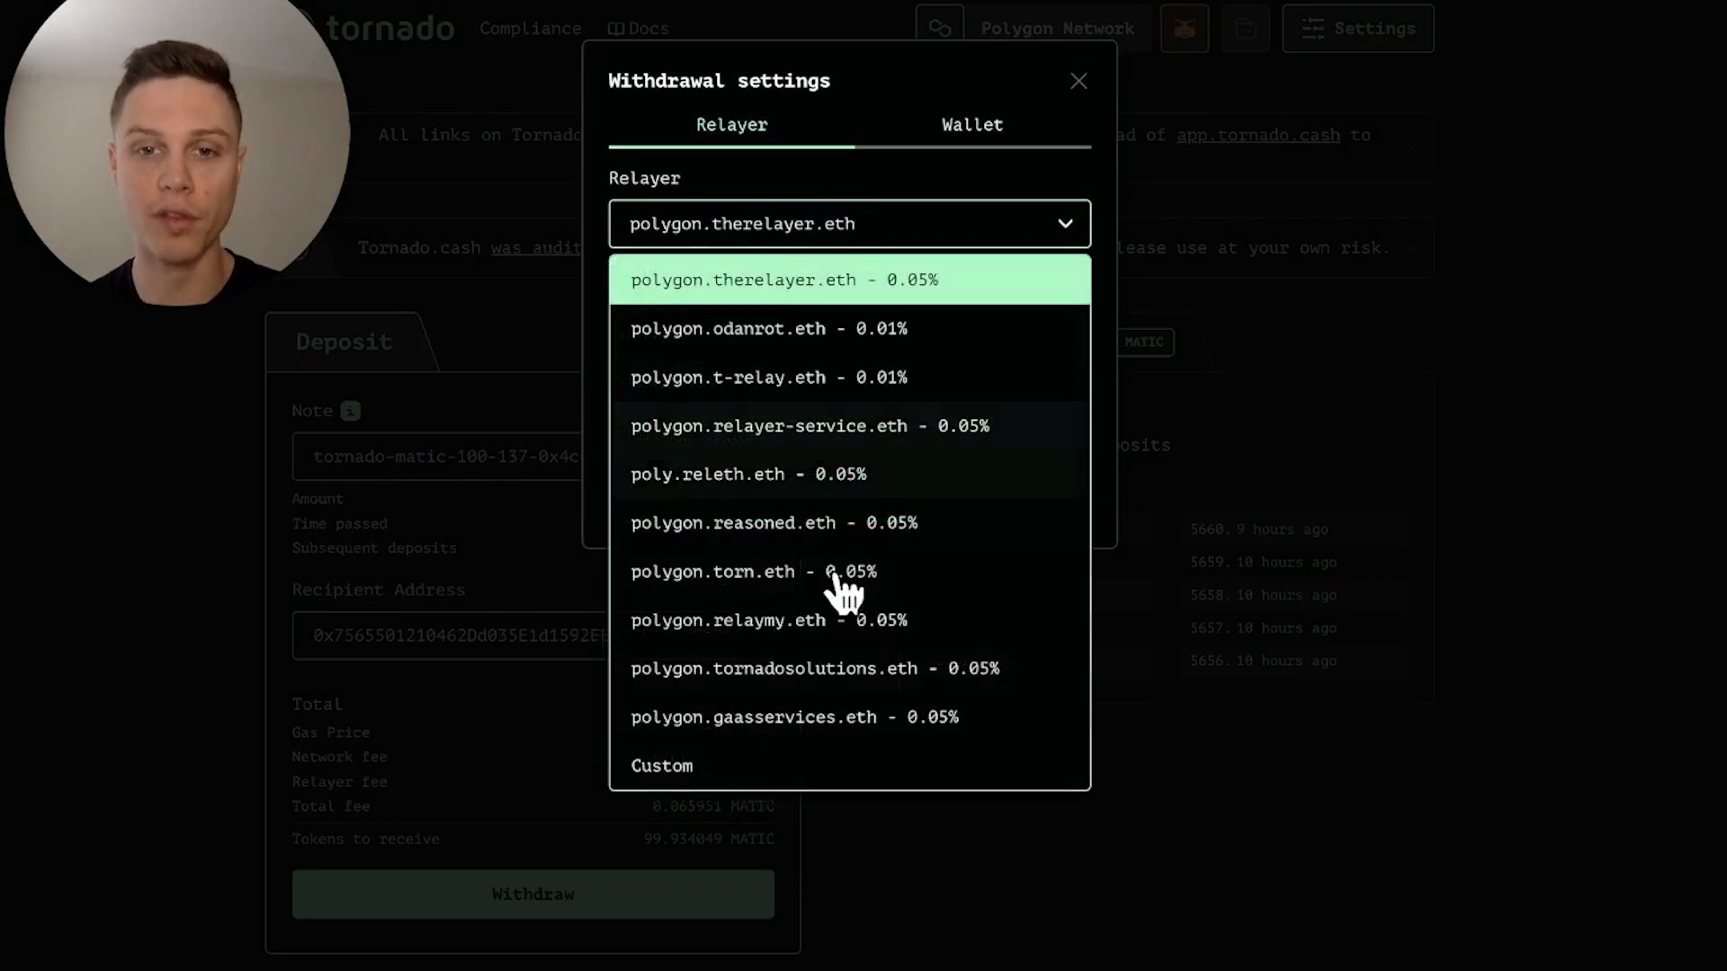
pyautogui.moveTo(919, 327)
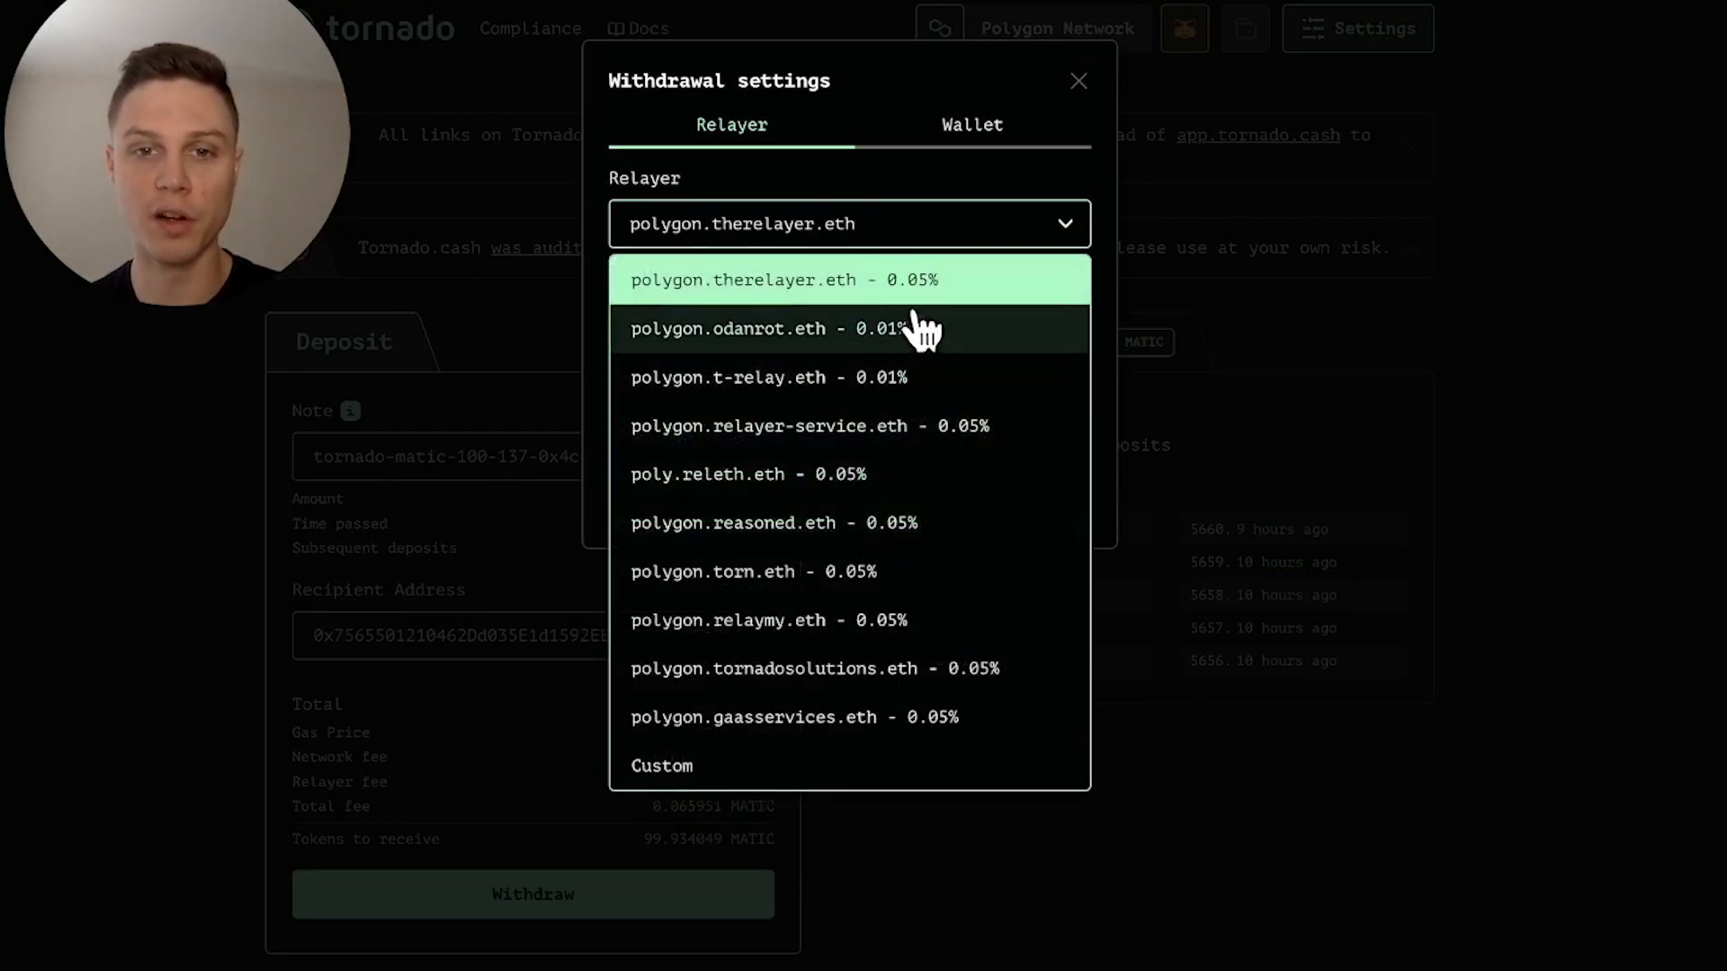
pyautogui.moveTo(941, 177)
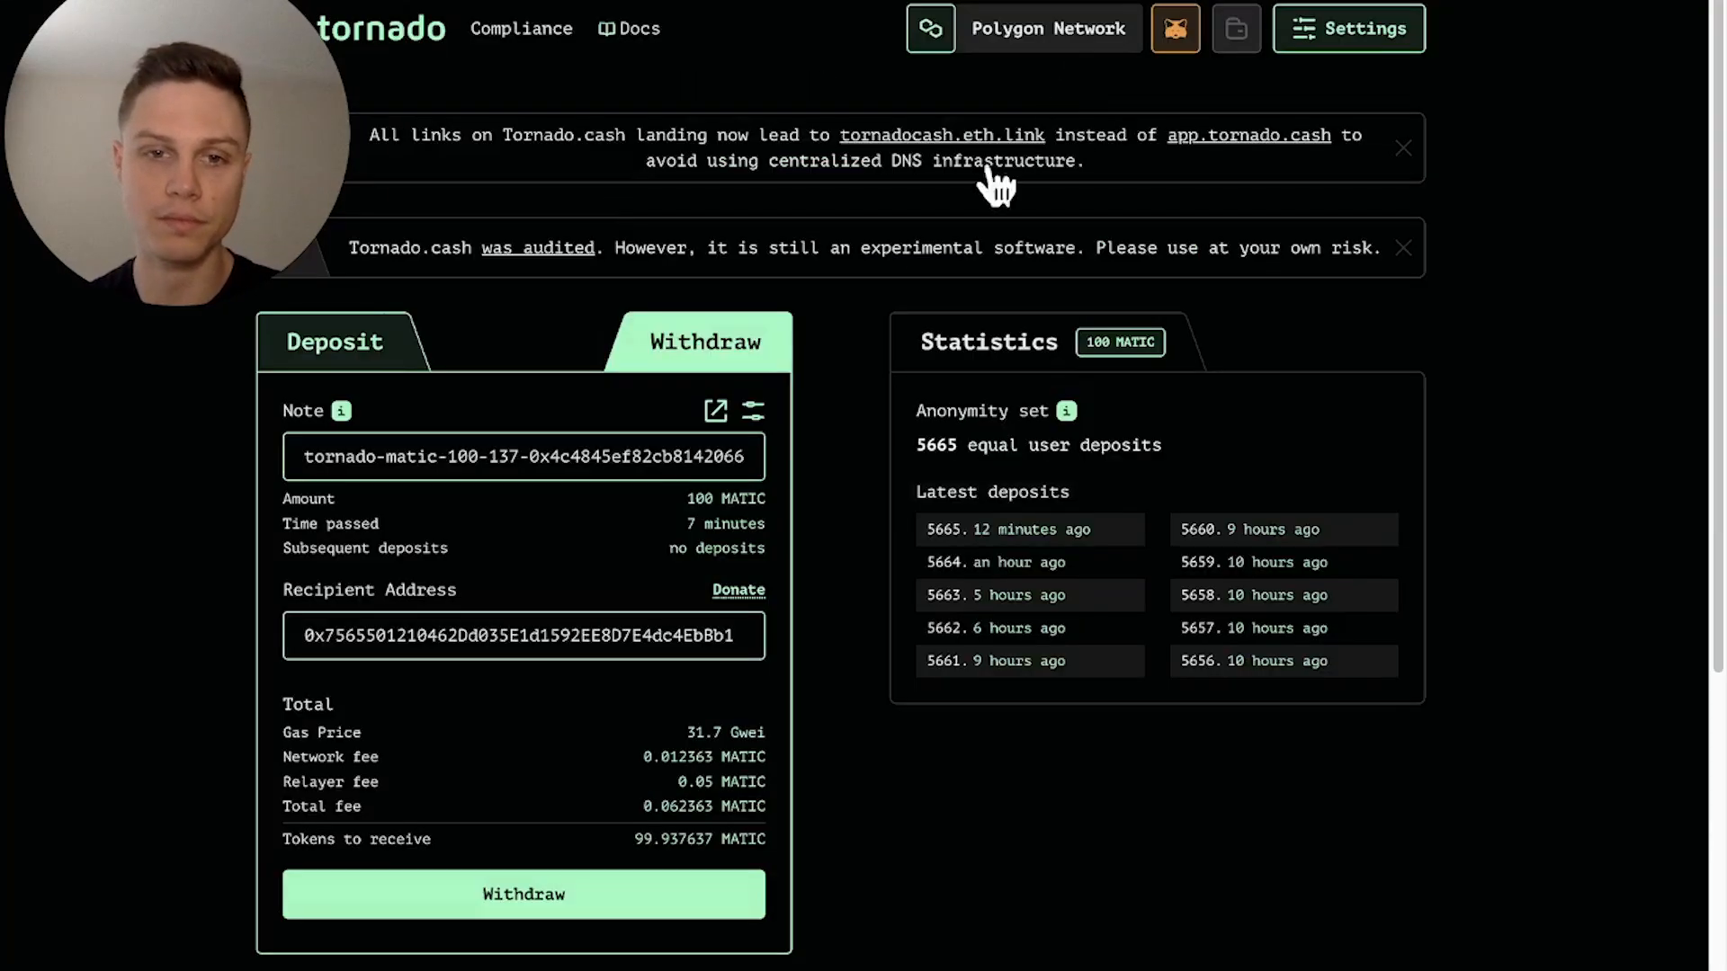
pyautogui.moveTo(758, 777)
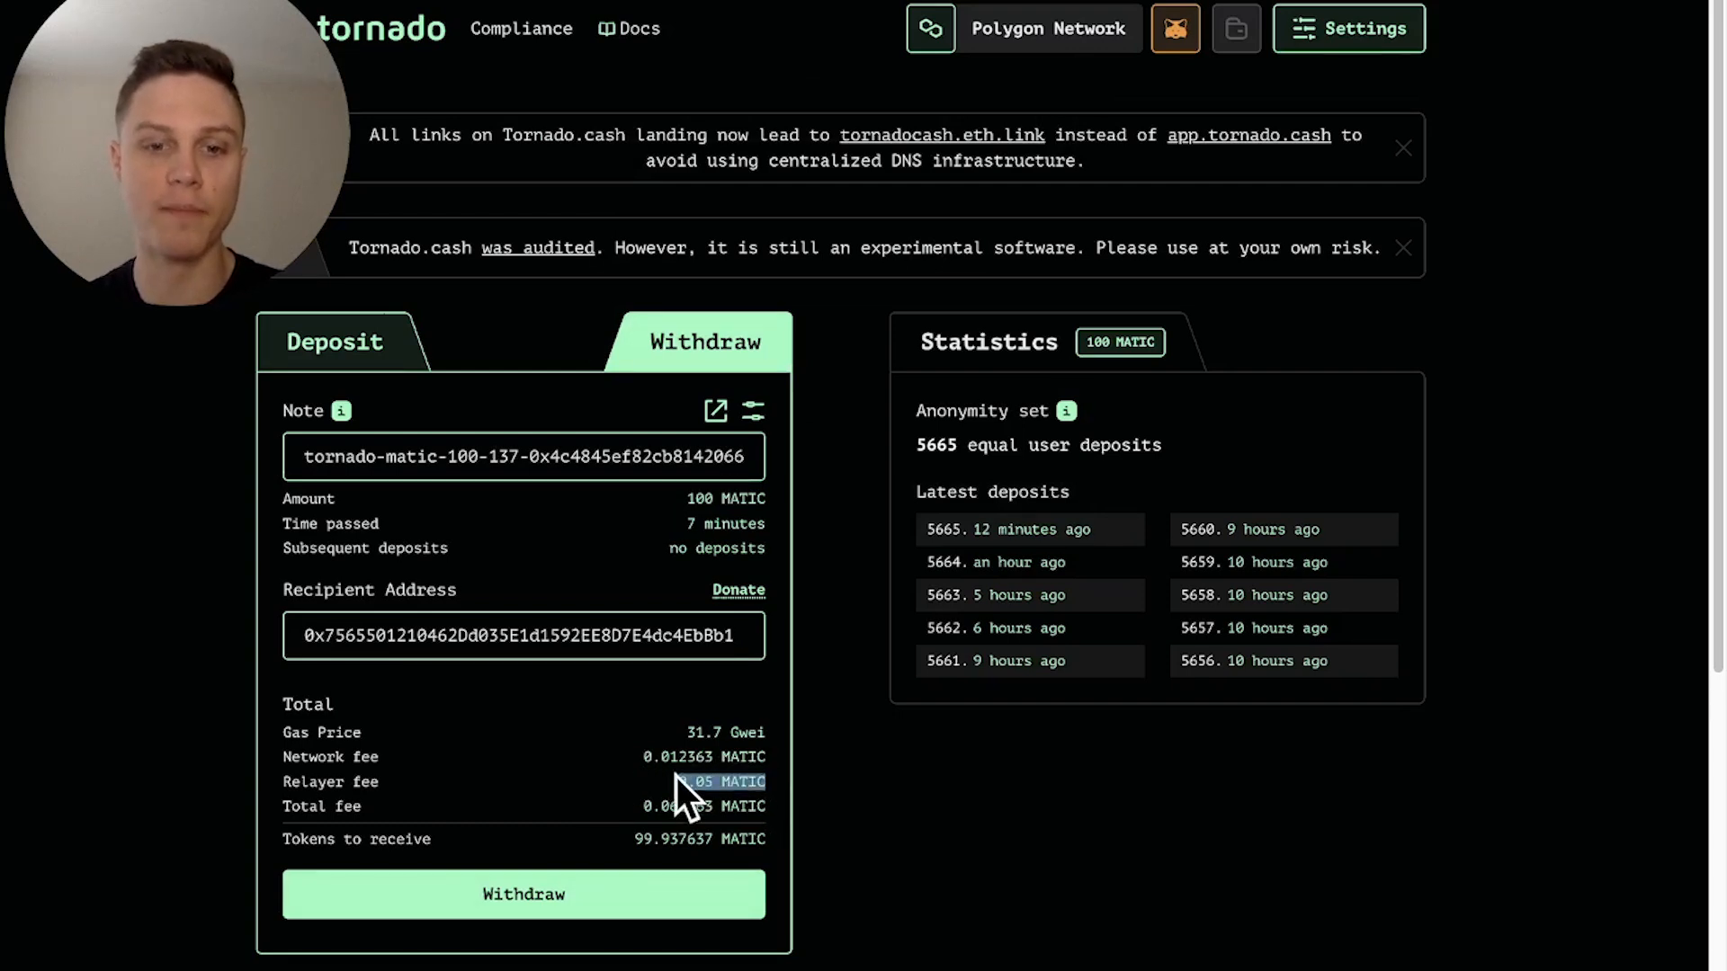
pyautogui.moveTo(613, 914)
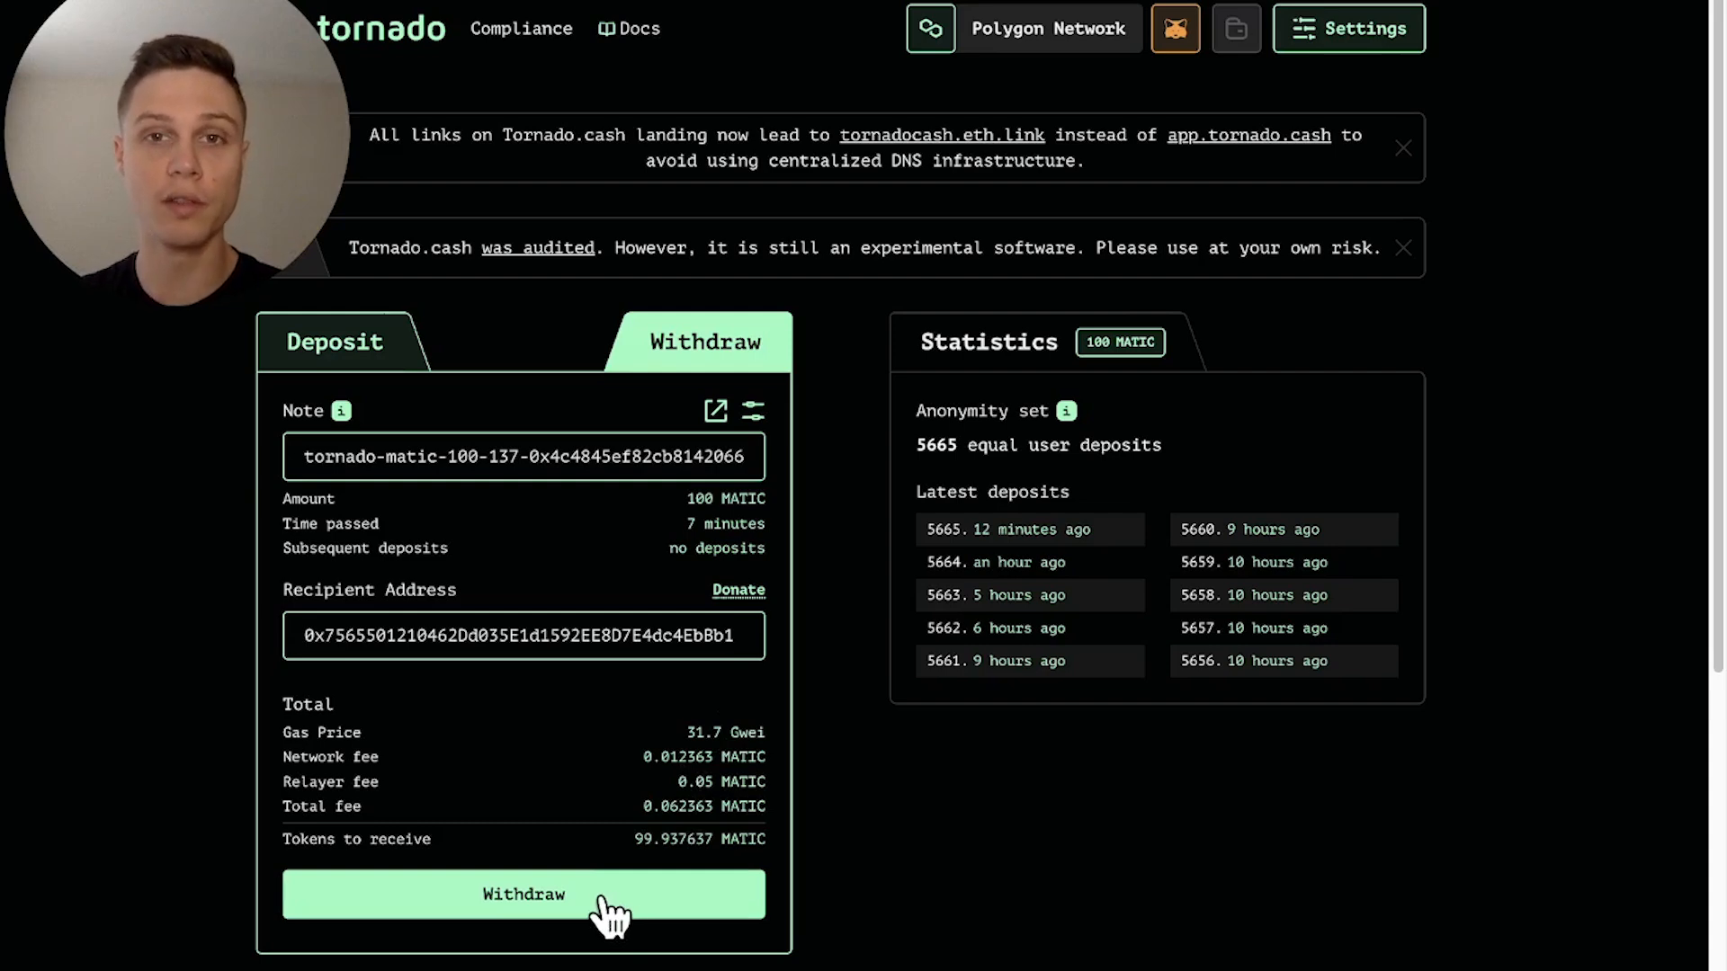
# - Submit the proven 100 MATIC withdrawal, which fails and leaves the note Deposited
pyautogui.click(523, 894)
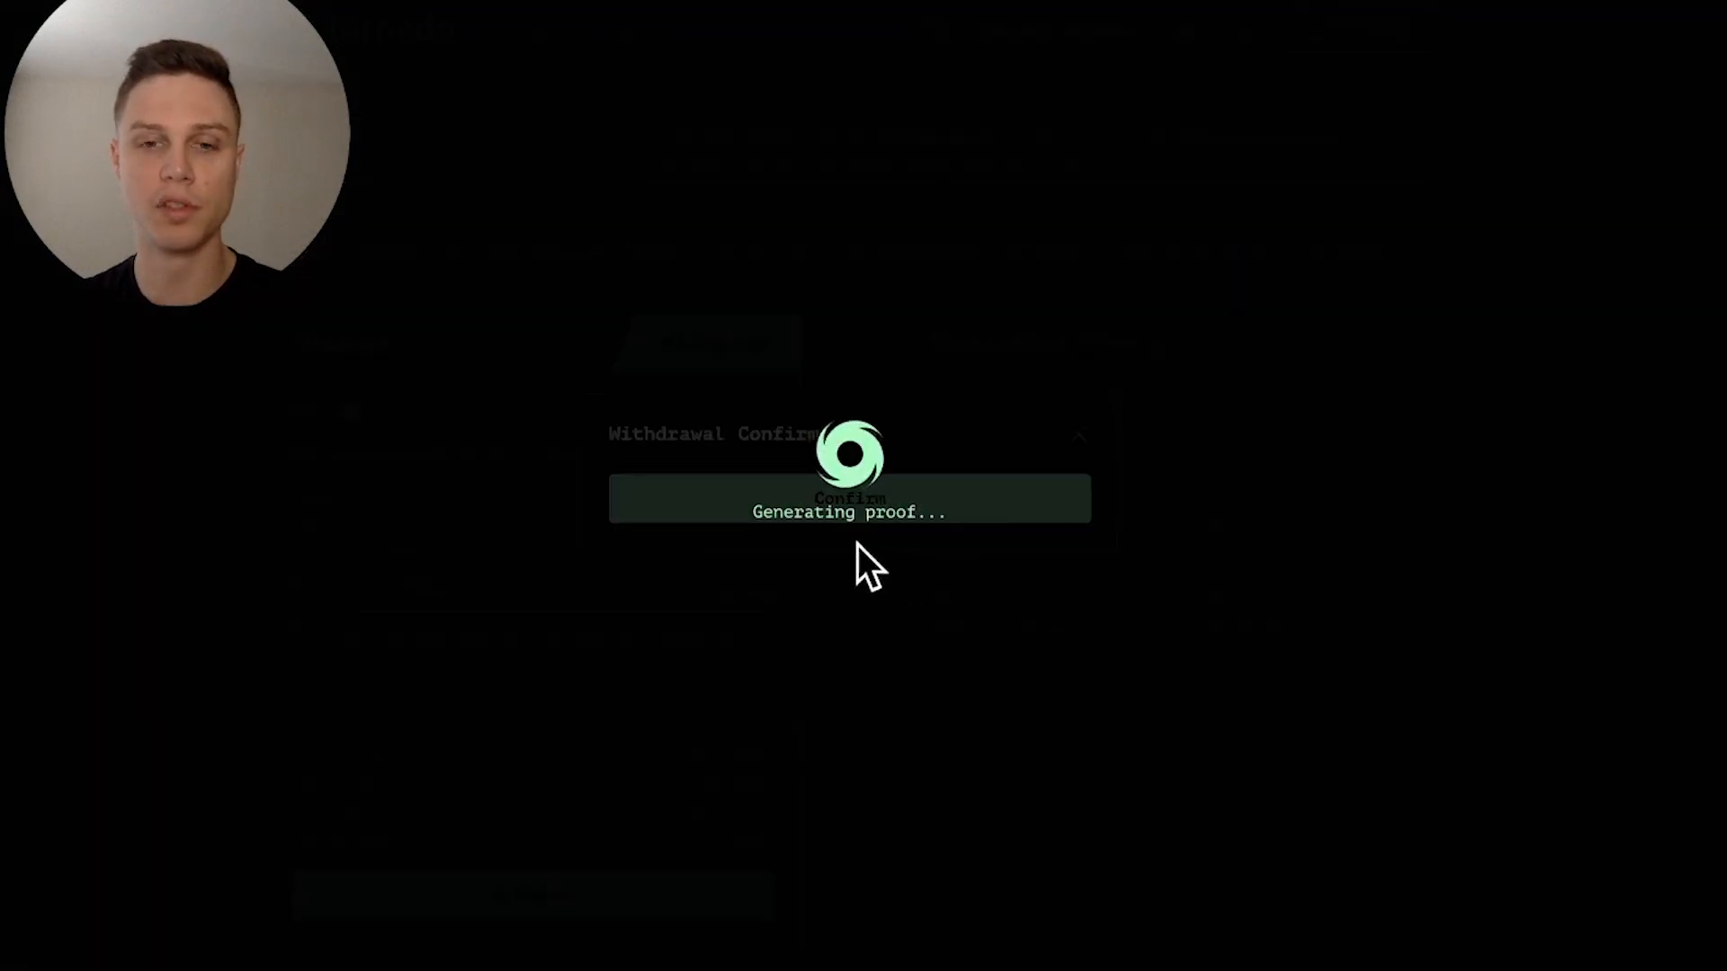
pyautogui.moveTo(986, 425)
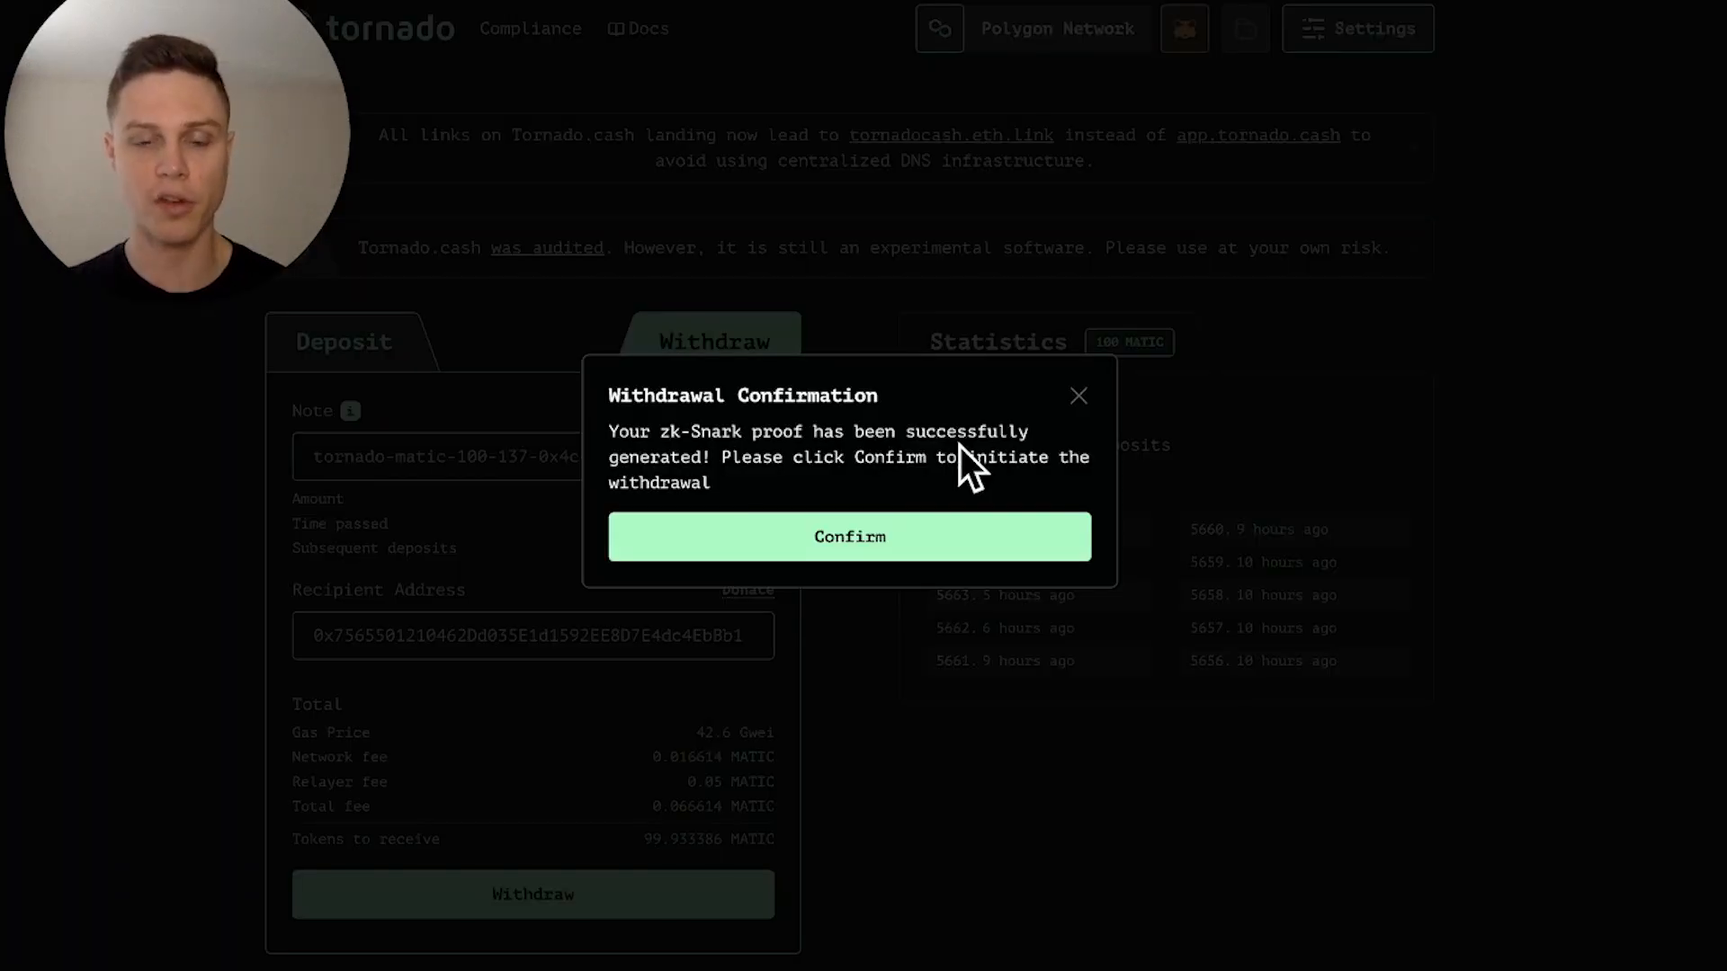
pyautogui.moveTo(948, 702)
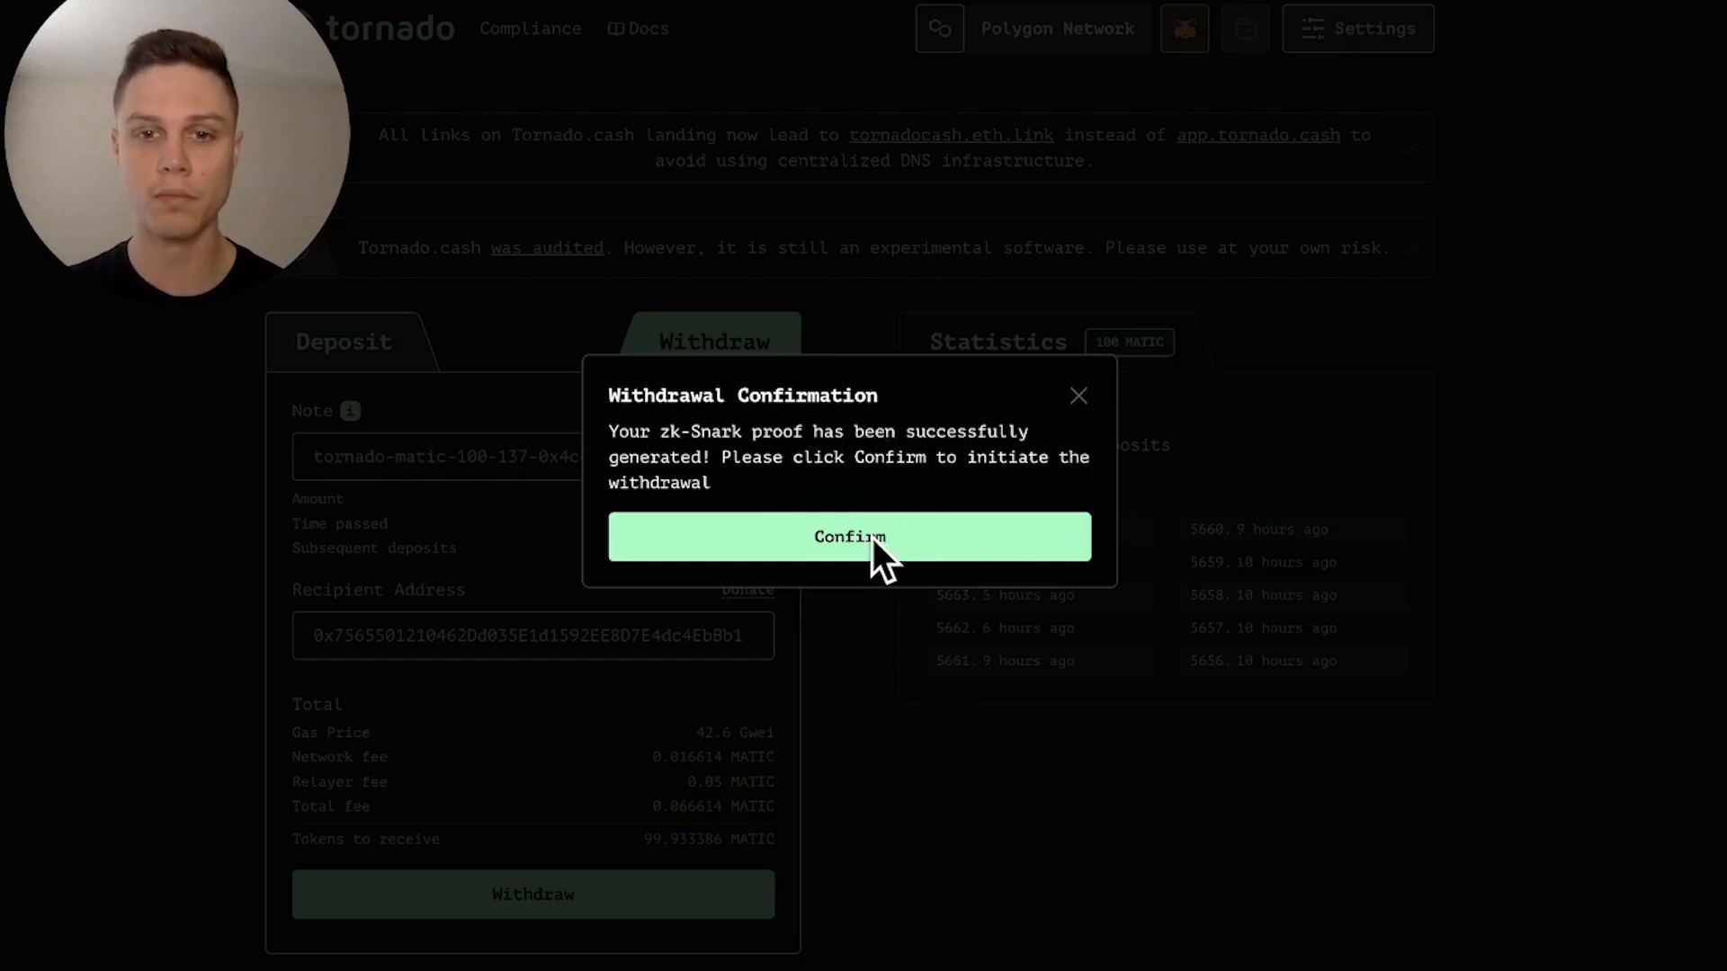
pyautogui.click(847, 536)
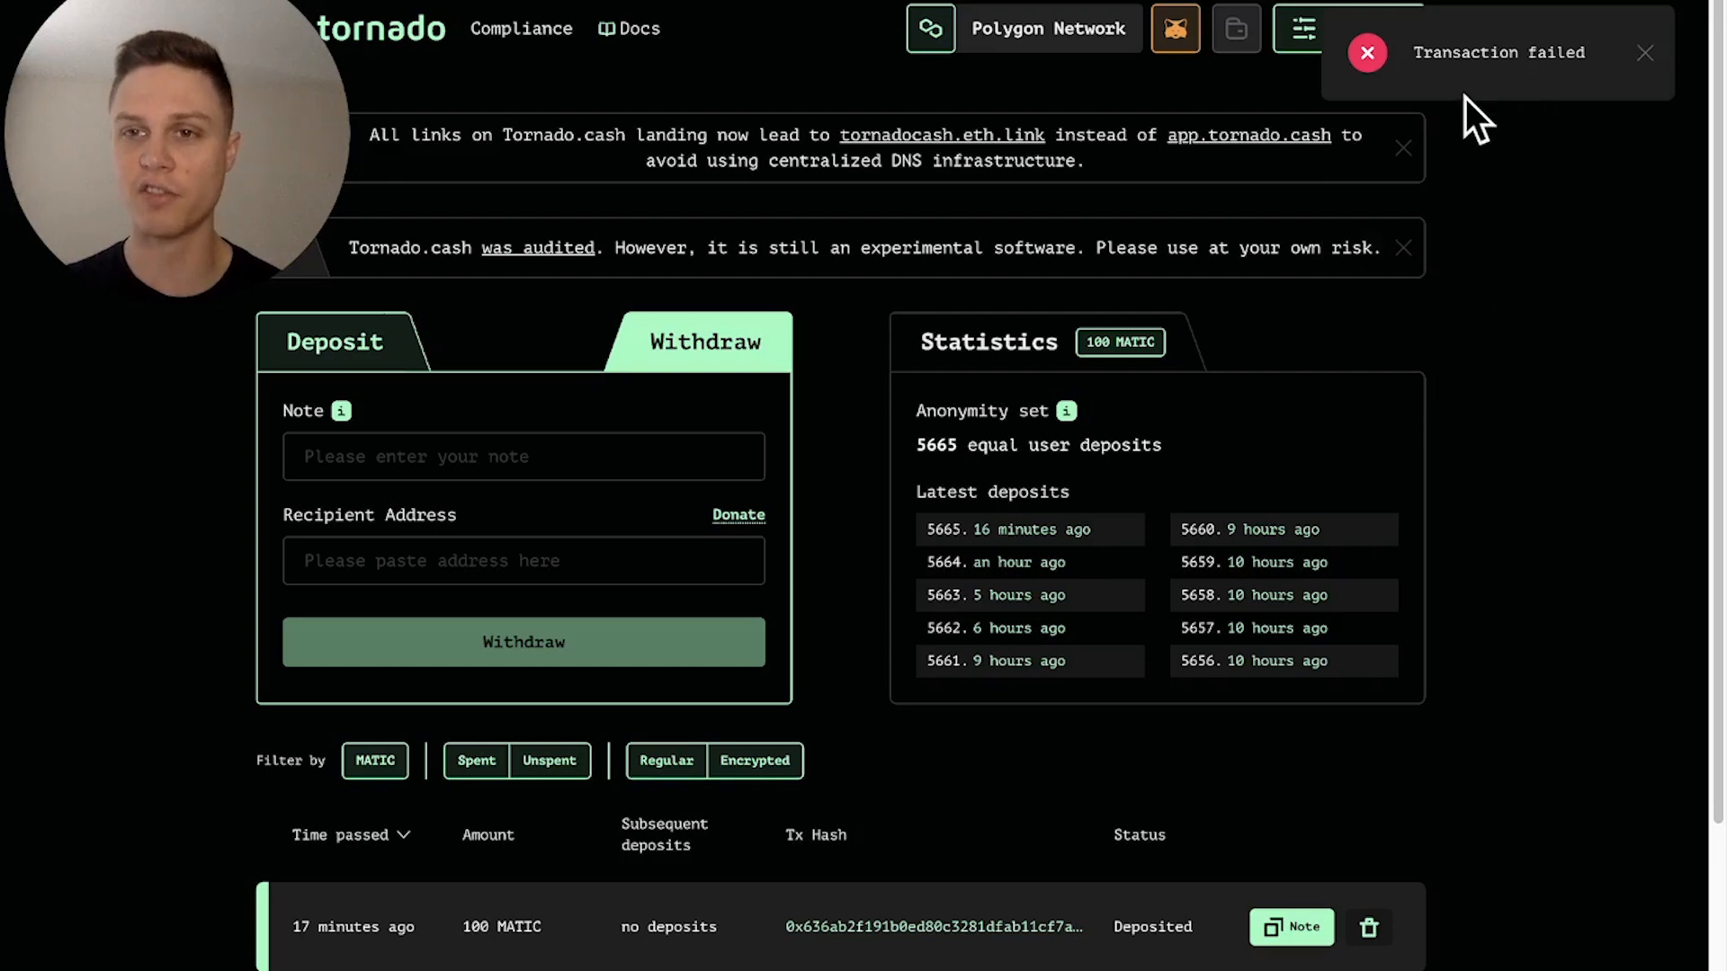
pyautogui.moveTo(903, 441)
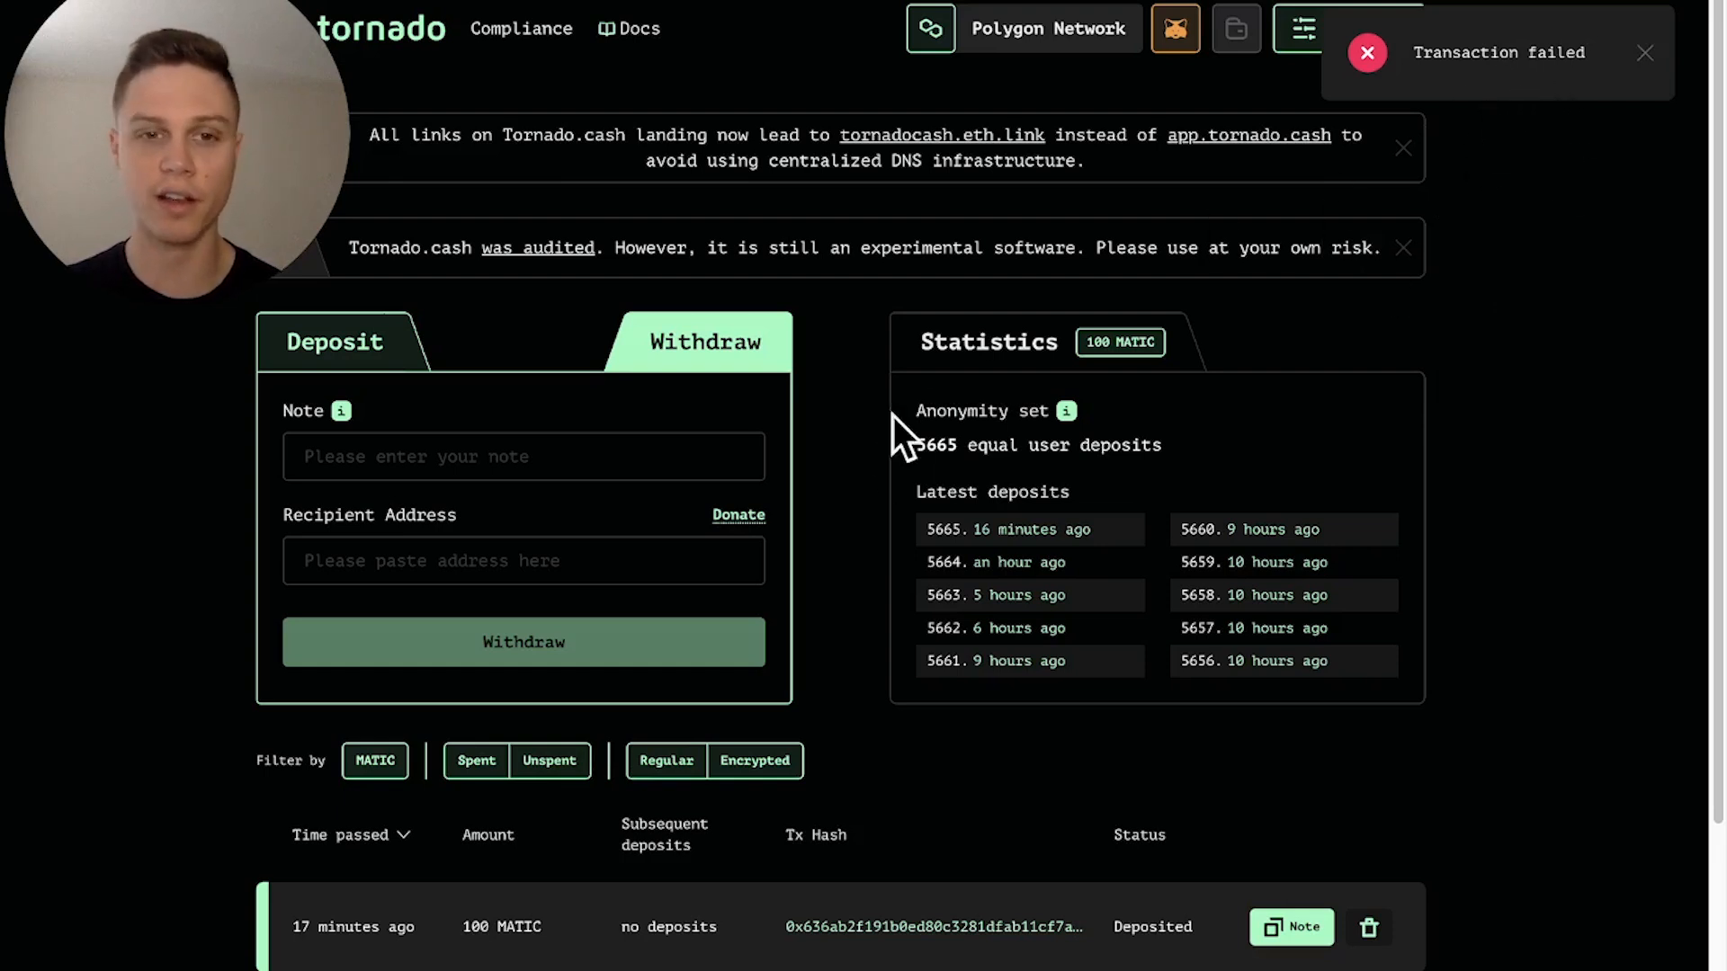
# - Refill the note and recipient, then set the relayer to polygon.torn.eth and save
pyautogui.click(521, 455)
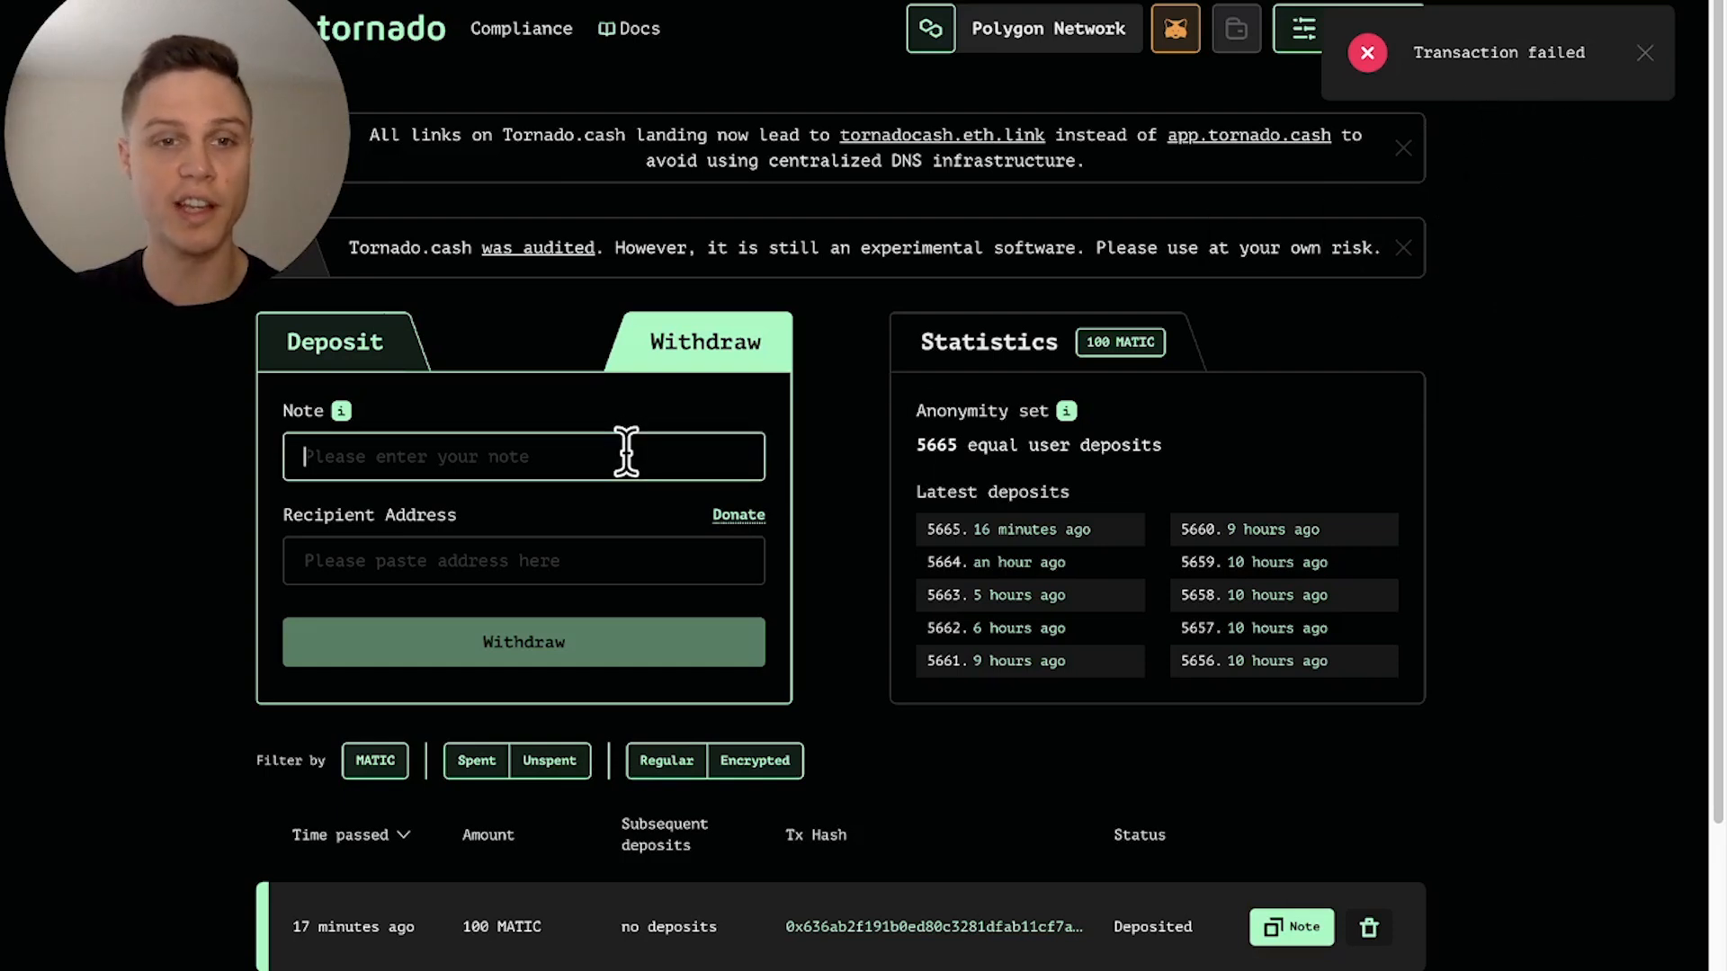
pyautogui.click(1292, 927)
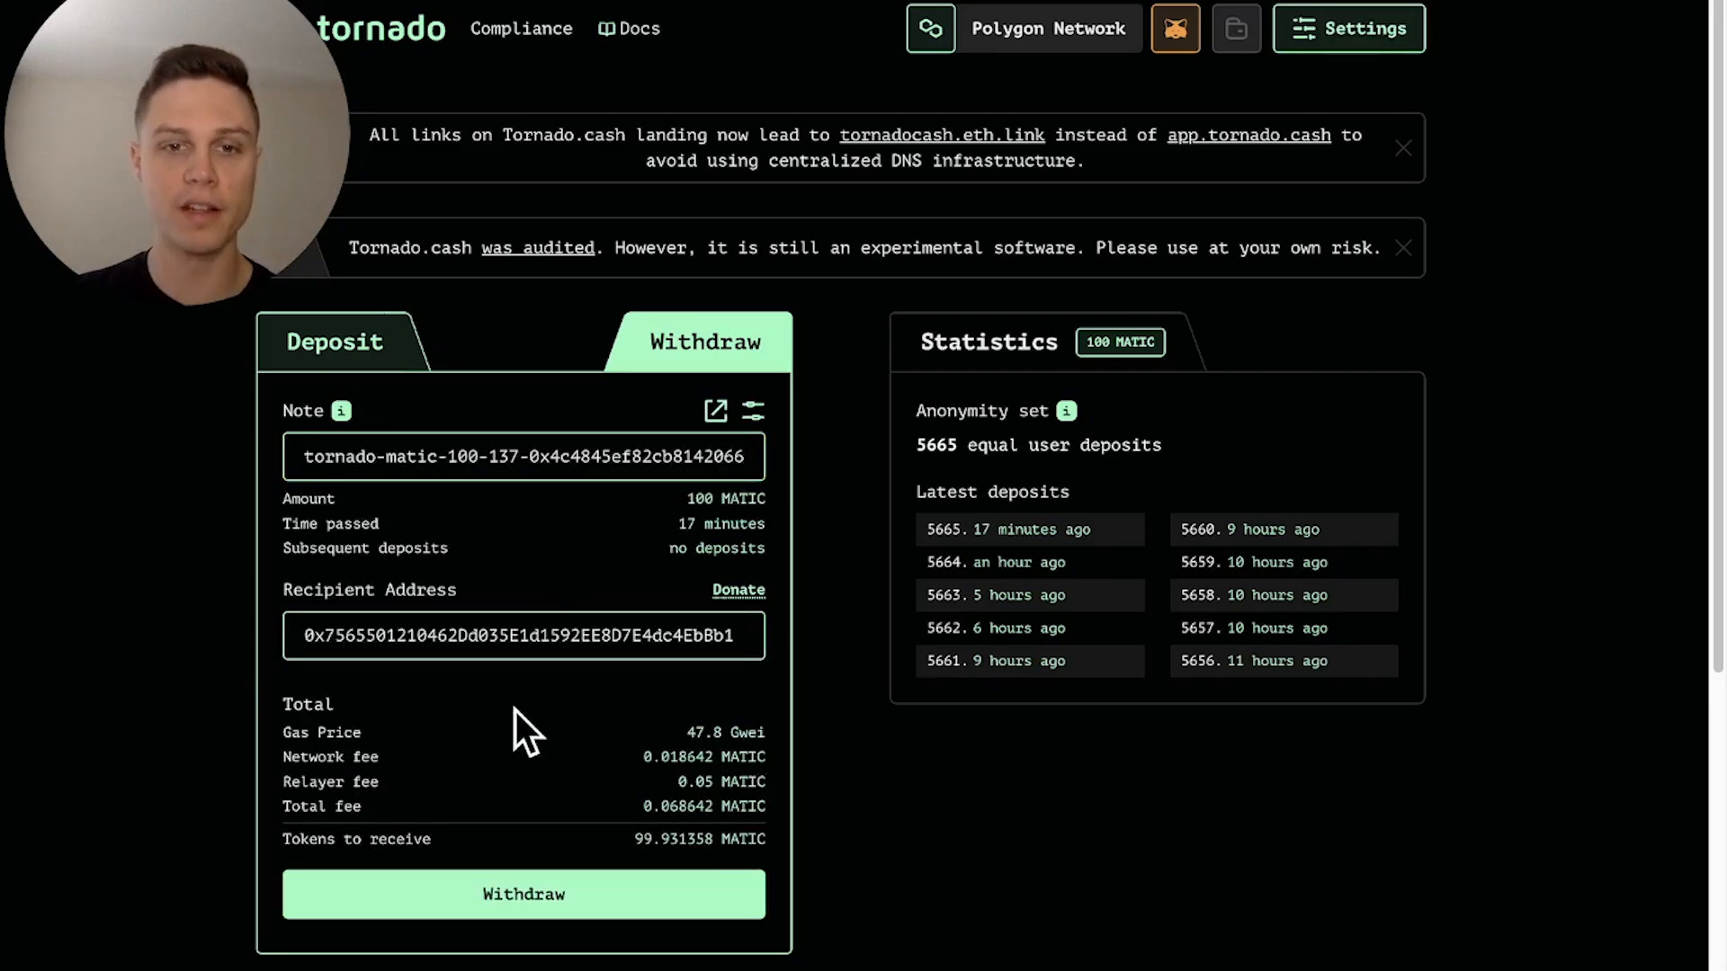
pyautogui.moveTo(754, 410)
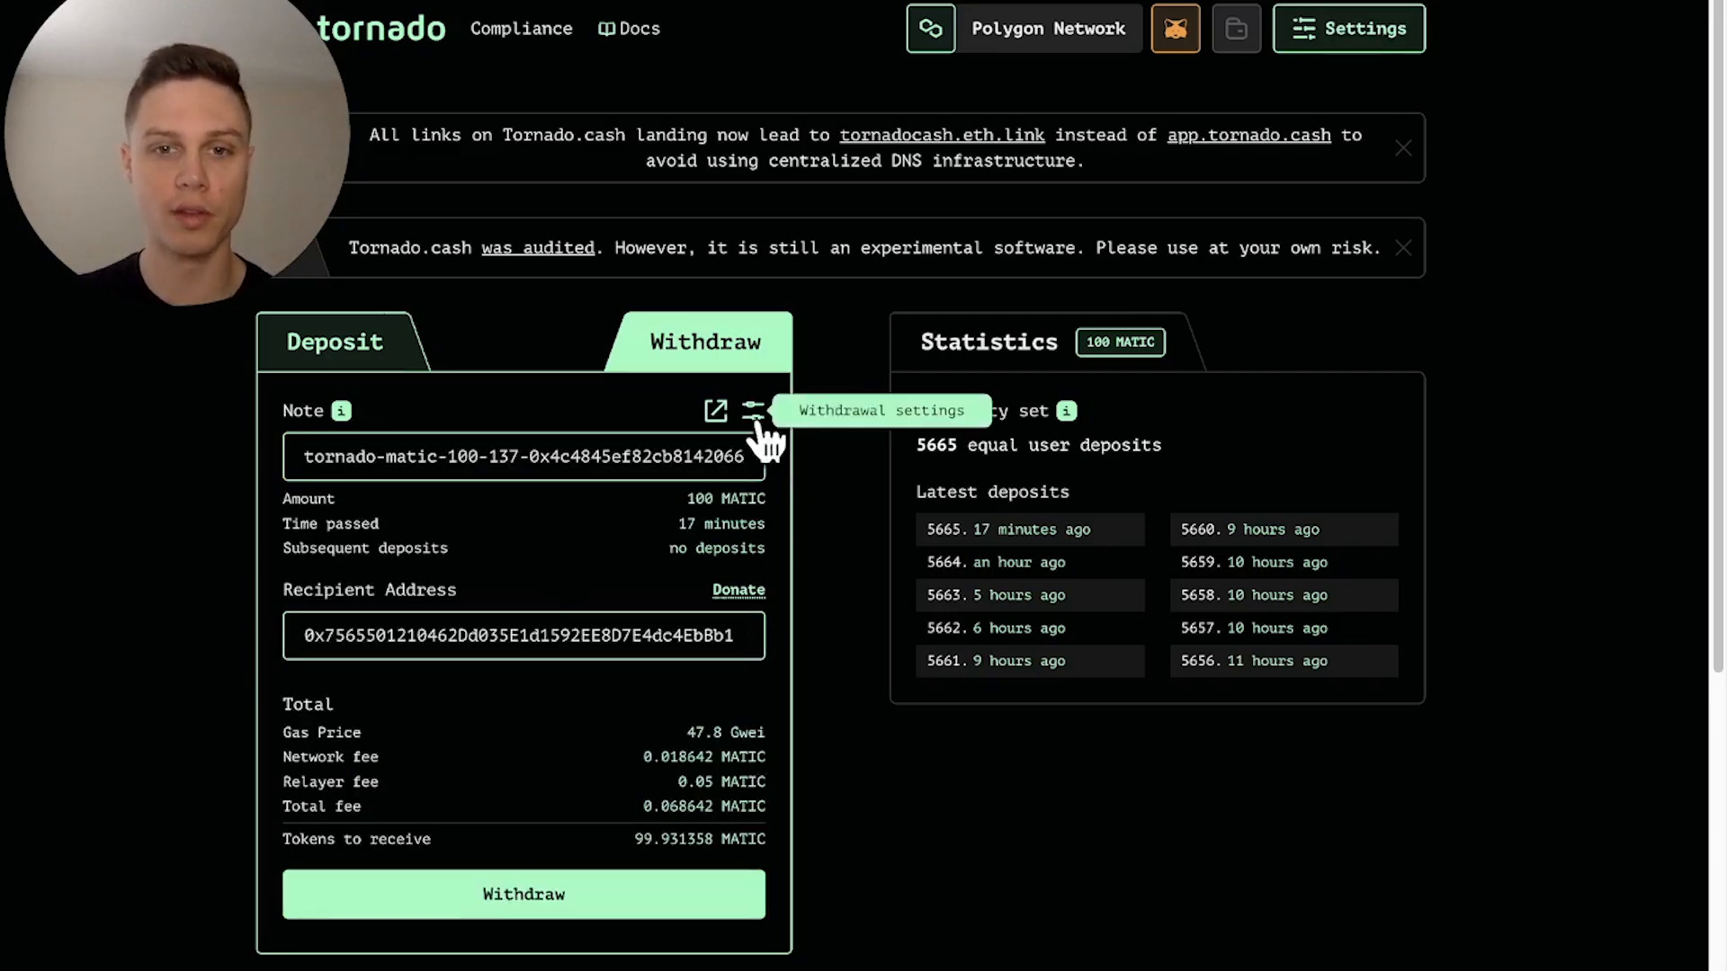
pyautogui.click(754, 410)
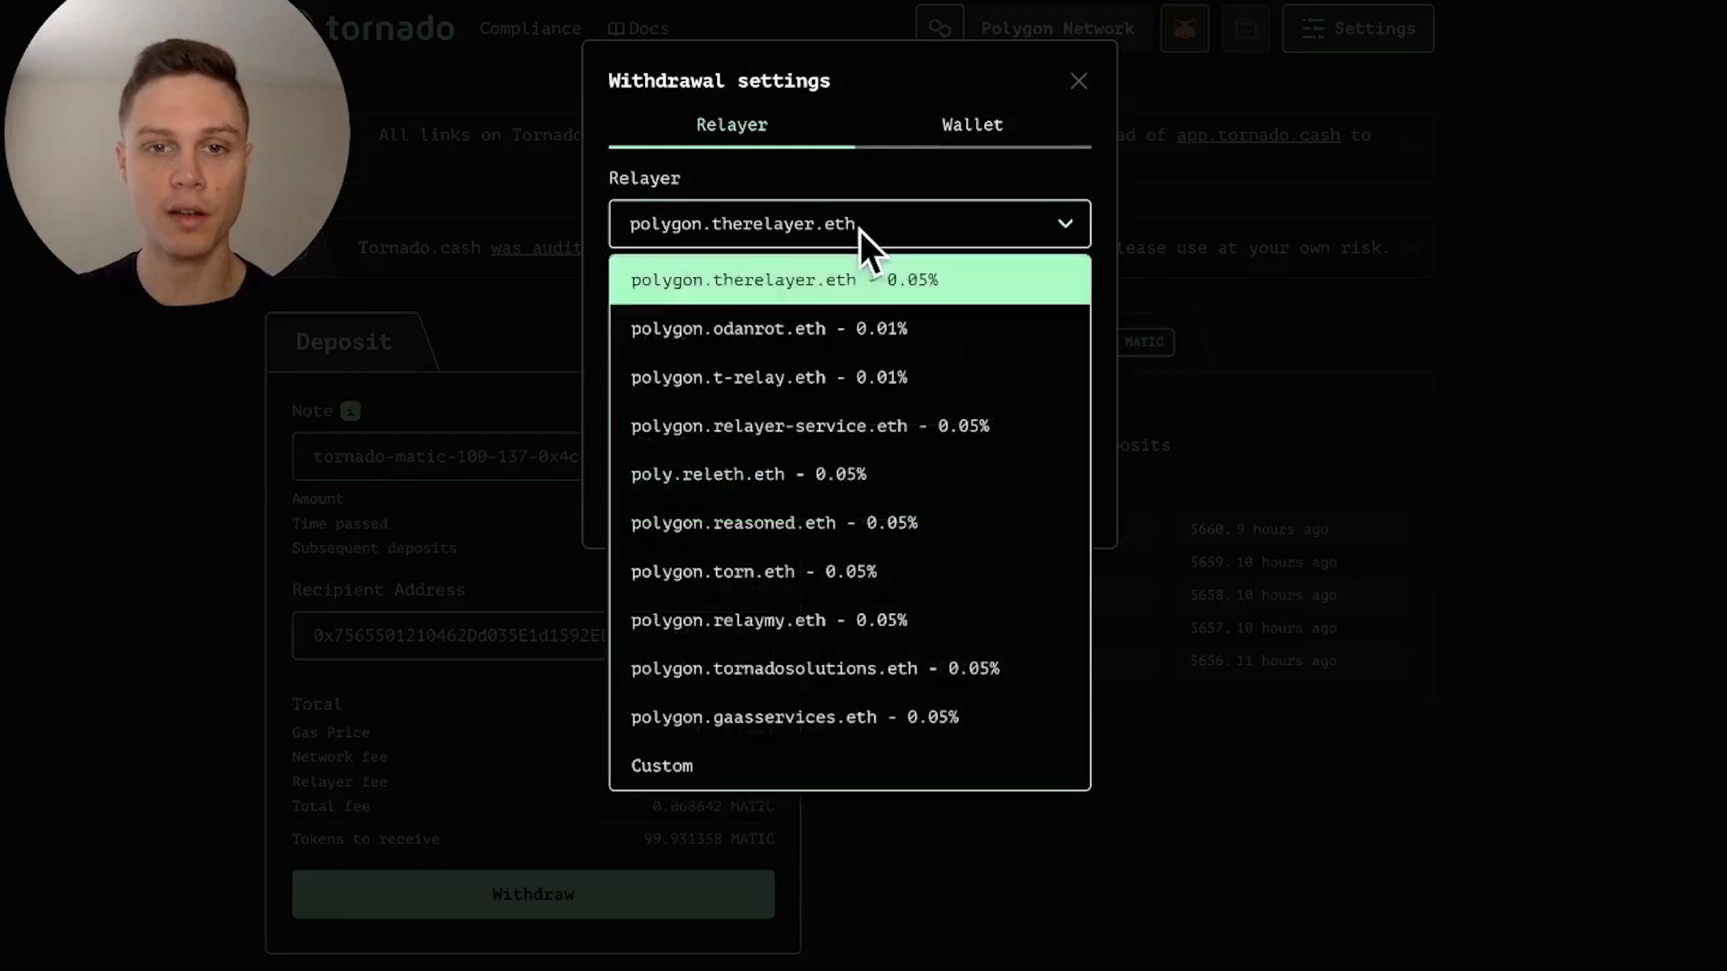
pyautogui.click(713, 572)
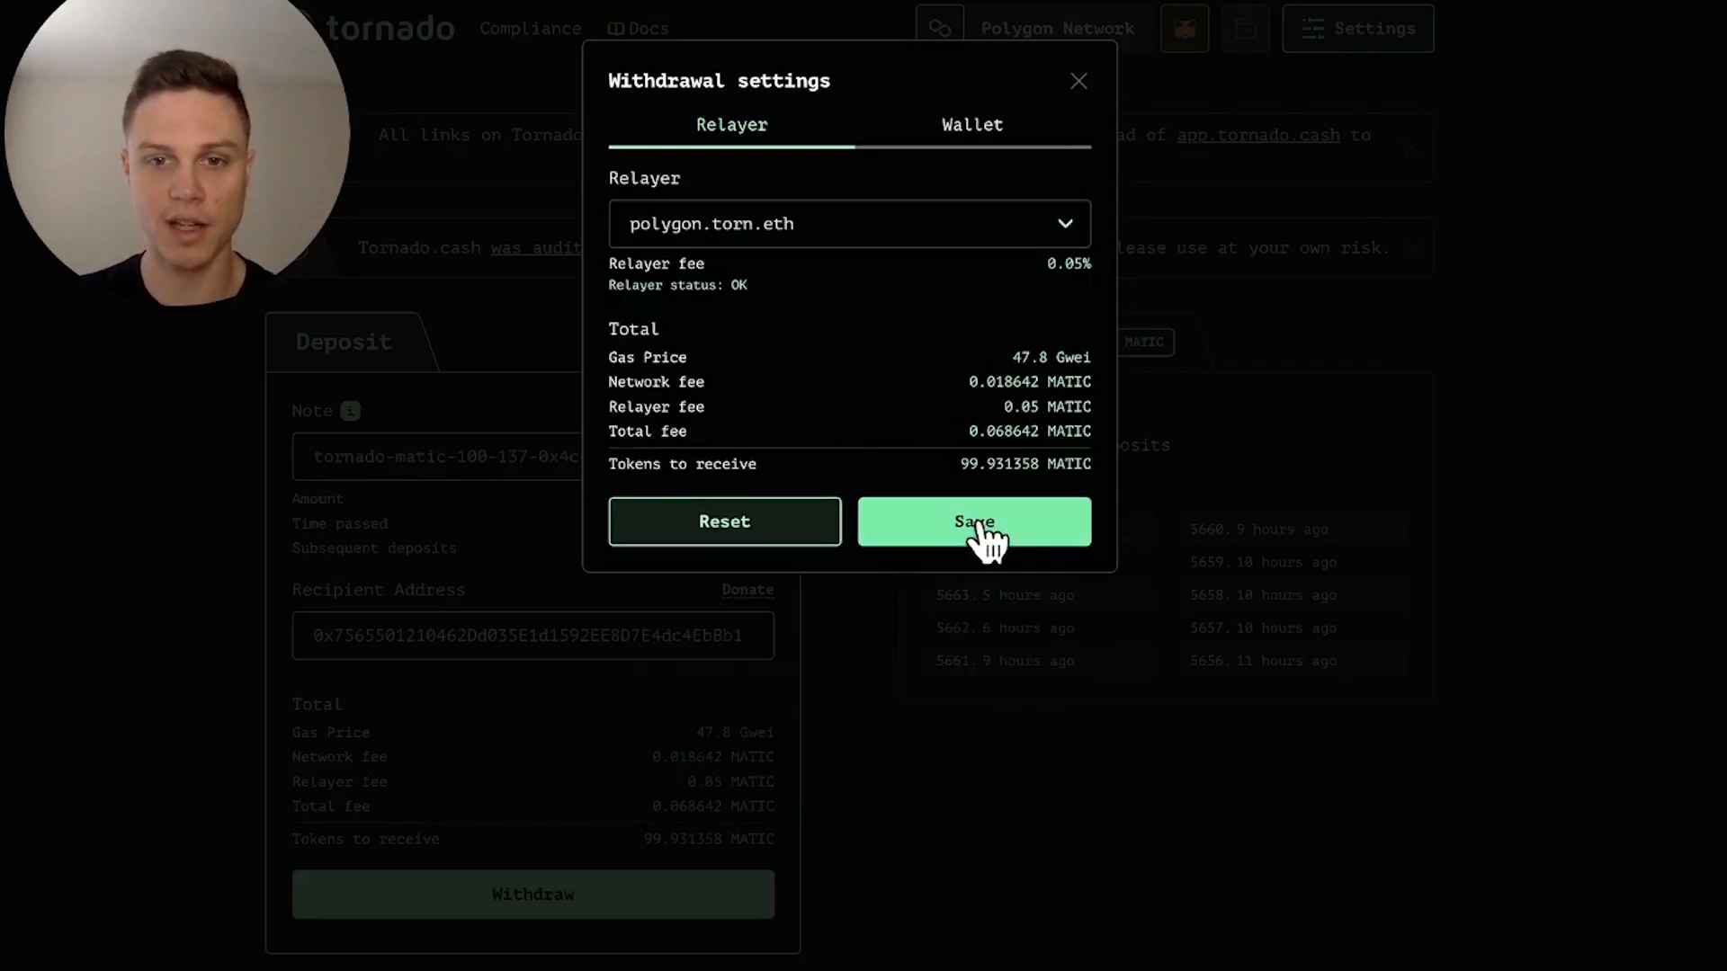
pyautogui.click(974, 522)
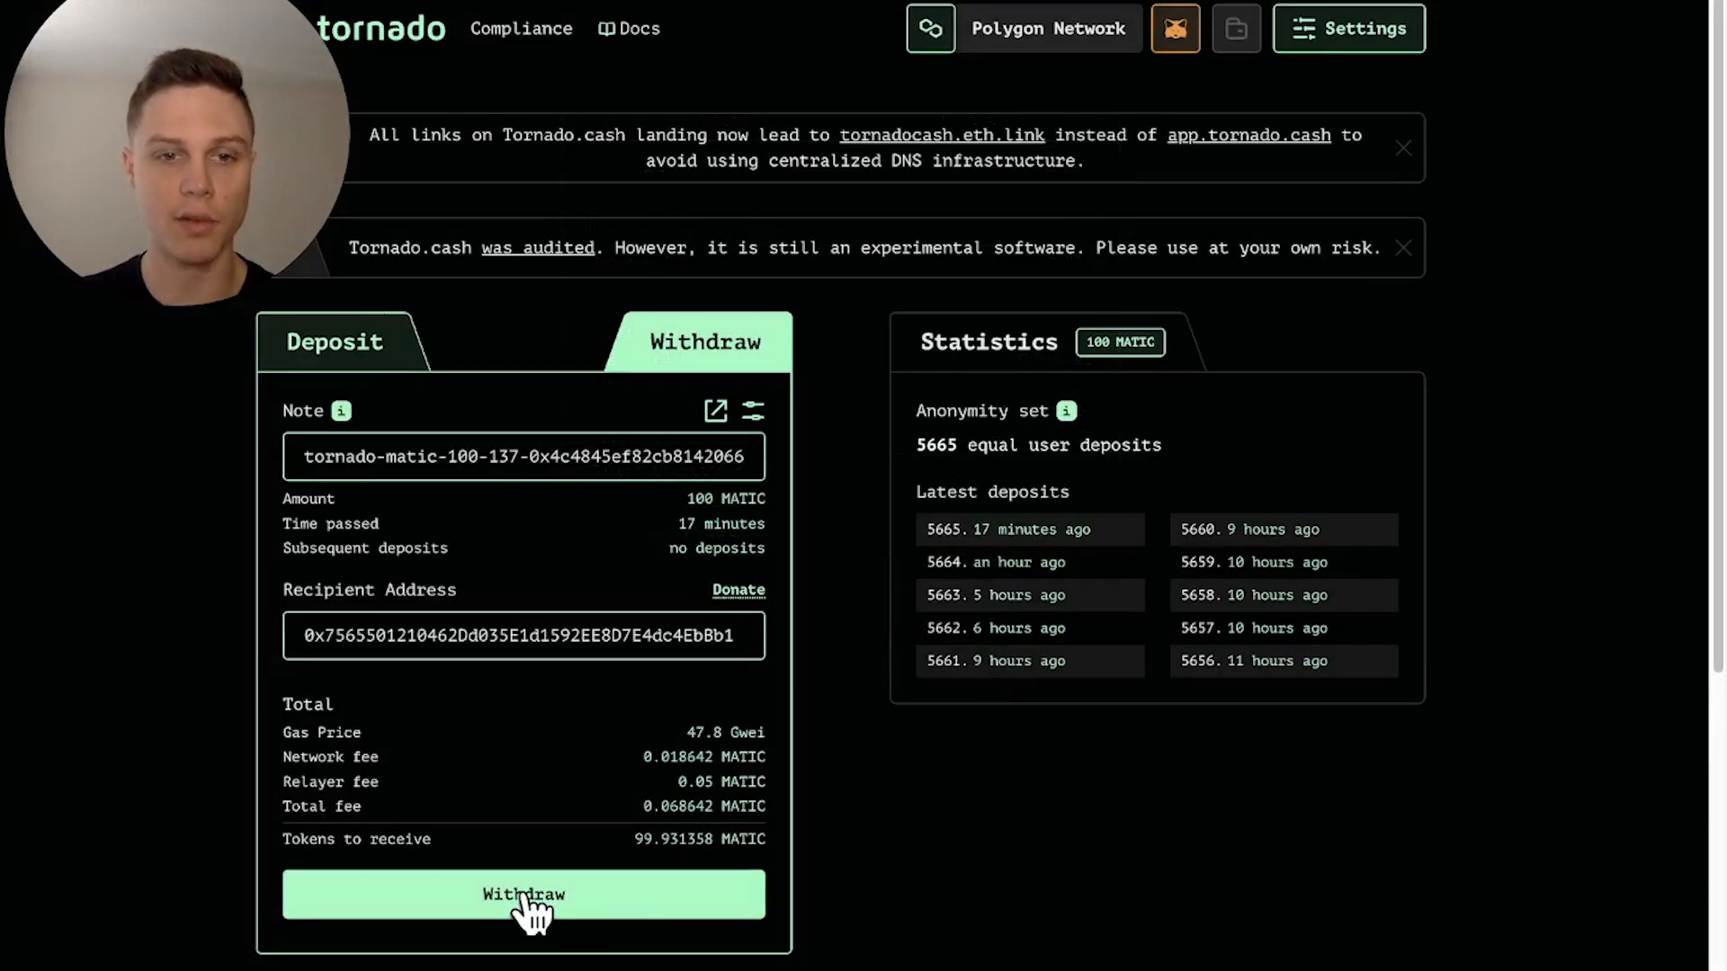
# - Withdraw the 100 MATIC note via polygon.torn.eth so it shows as Spent
pyautogui.click(521, 894)
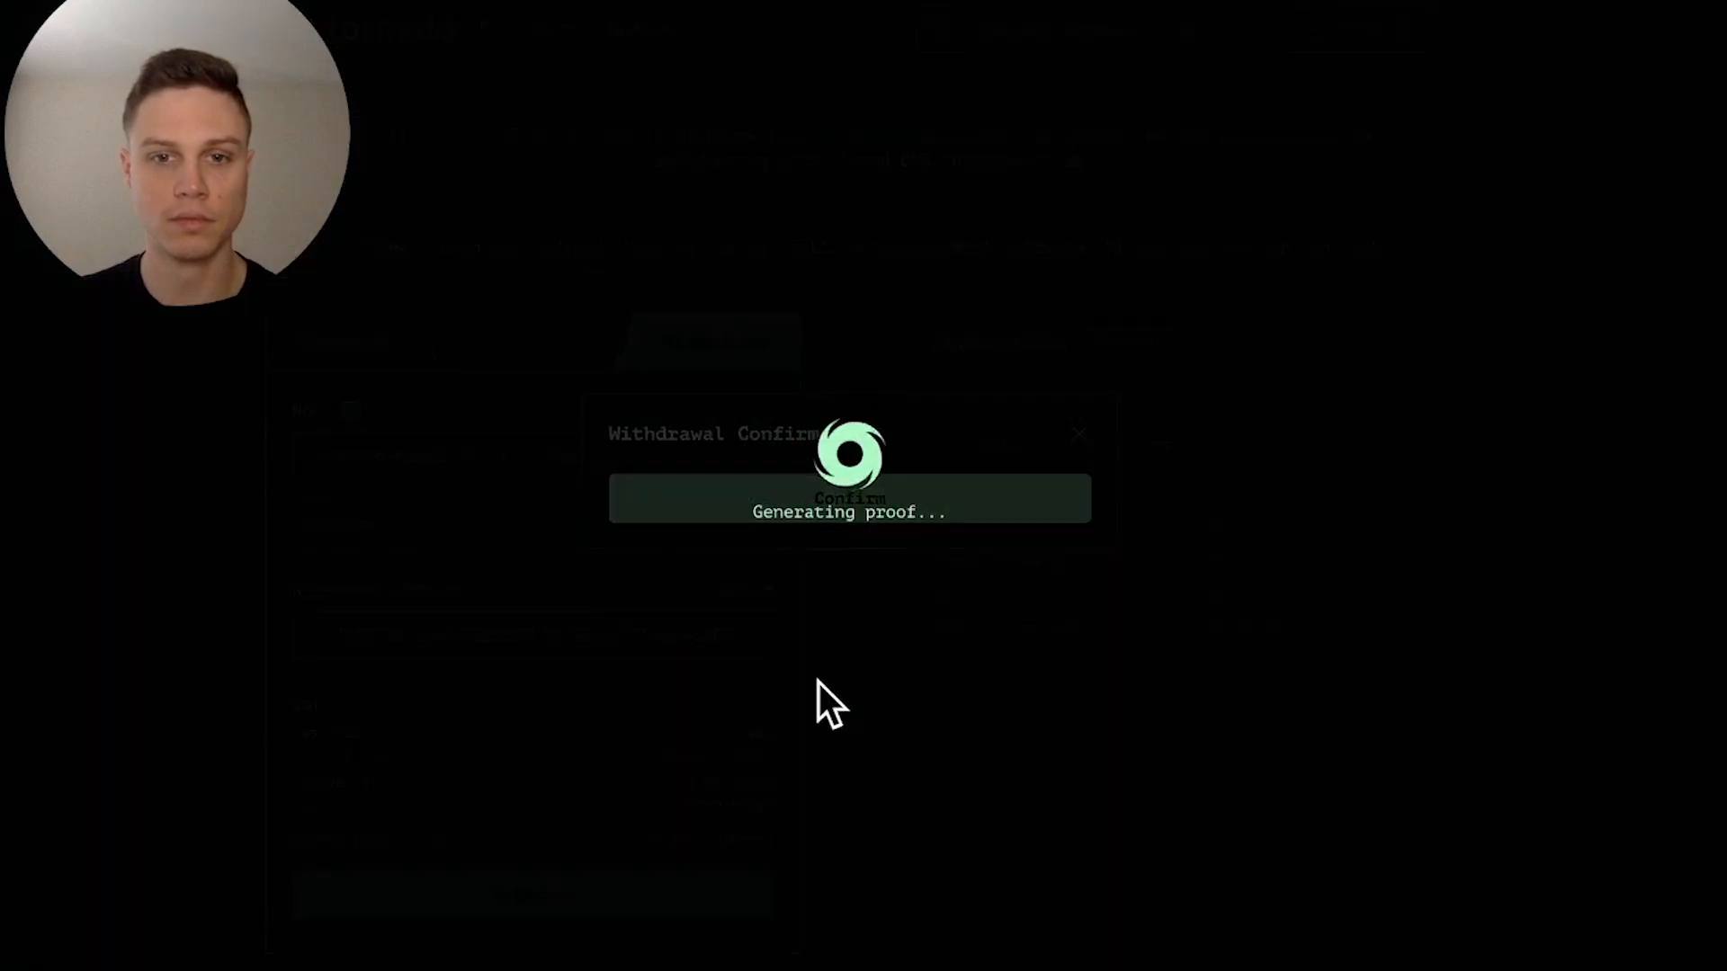
pyautogui.moveTo(1001, 268)
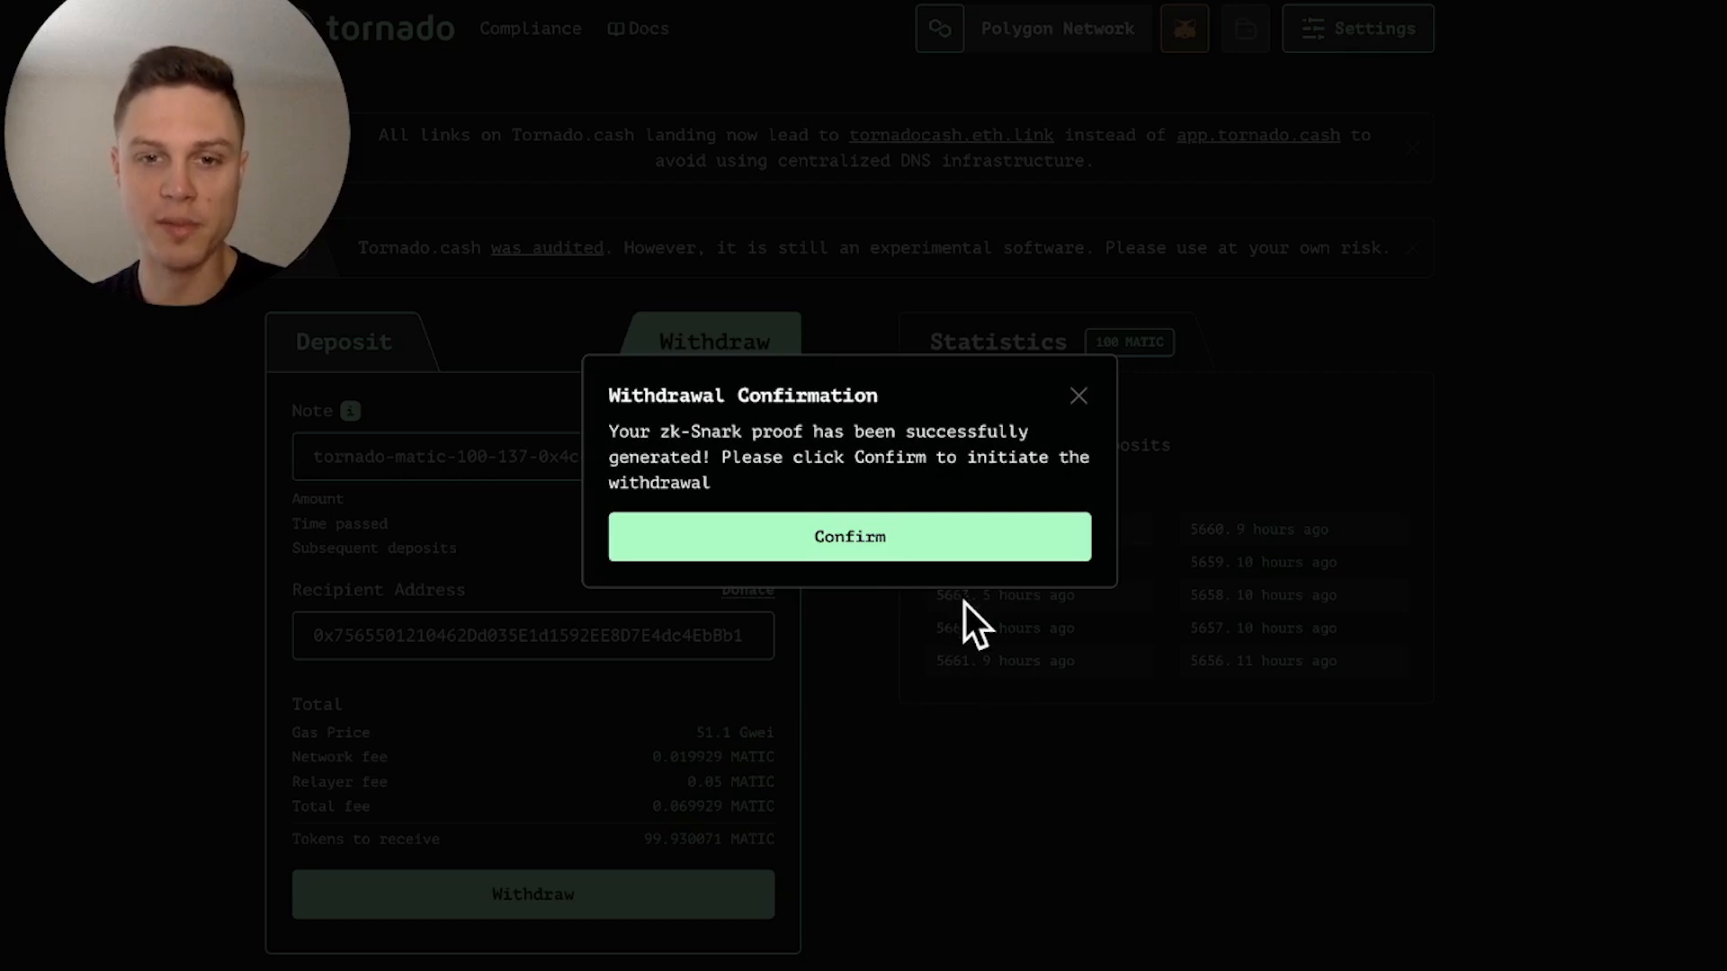
pyautogui.click(847, 536)
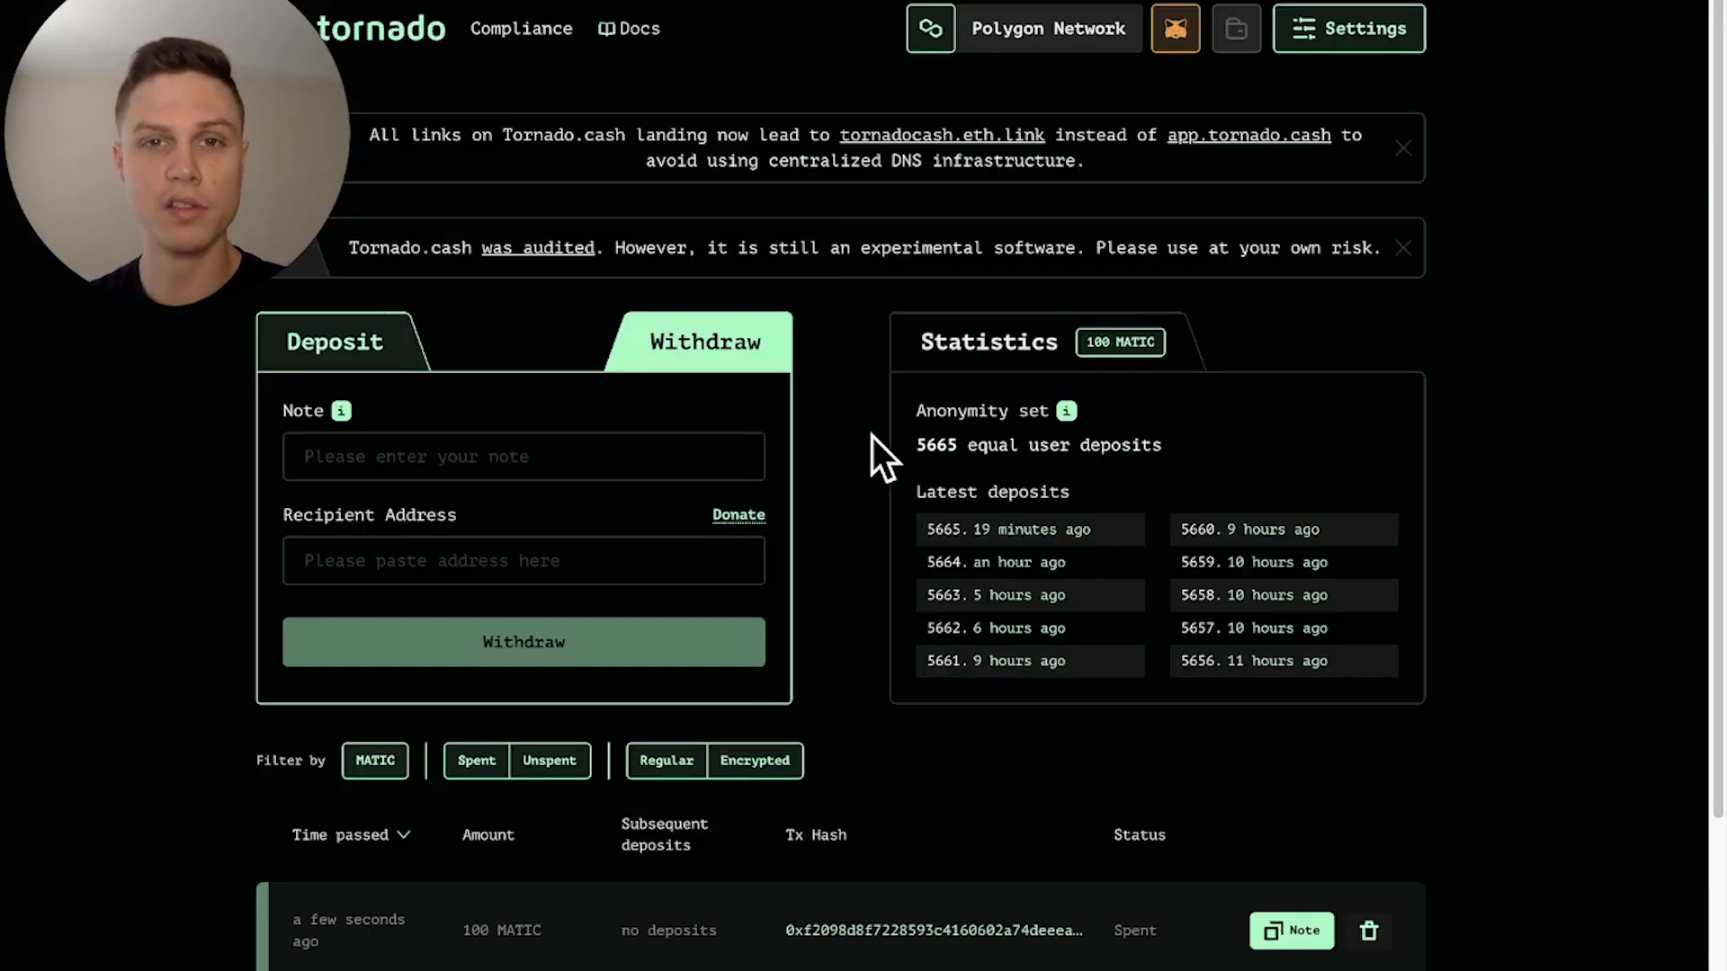
pyautogui.moveTo(852, 243)
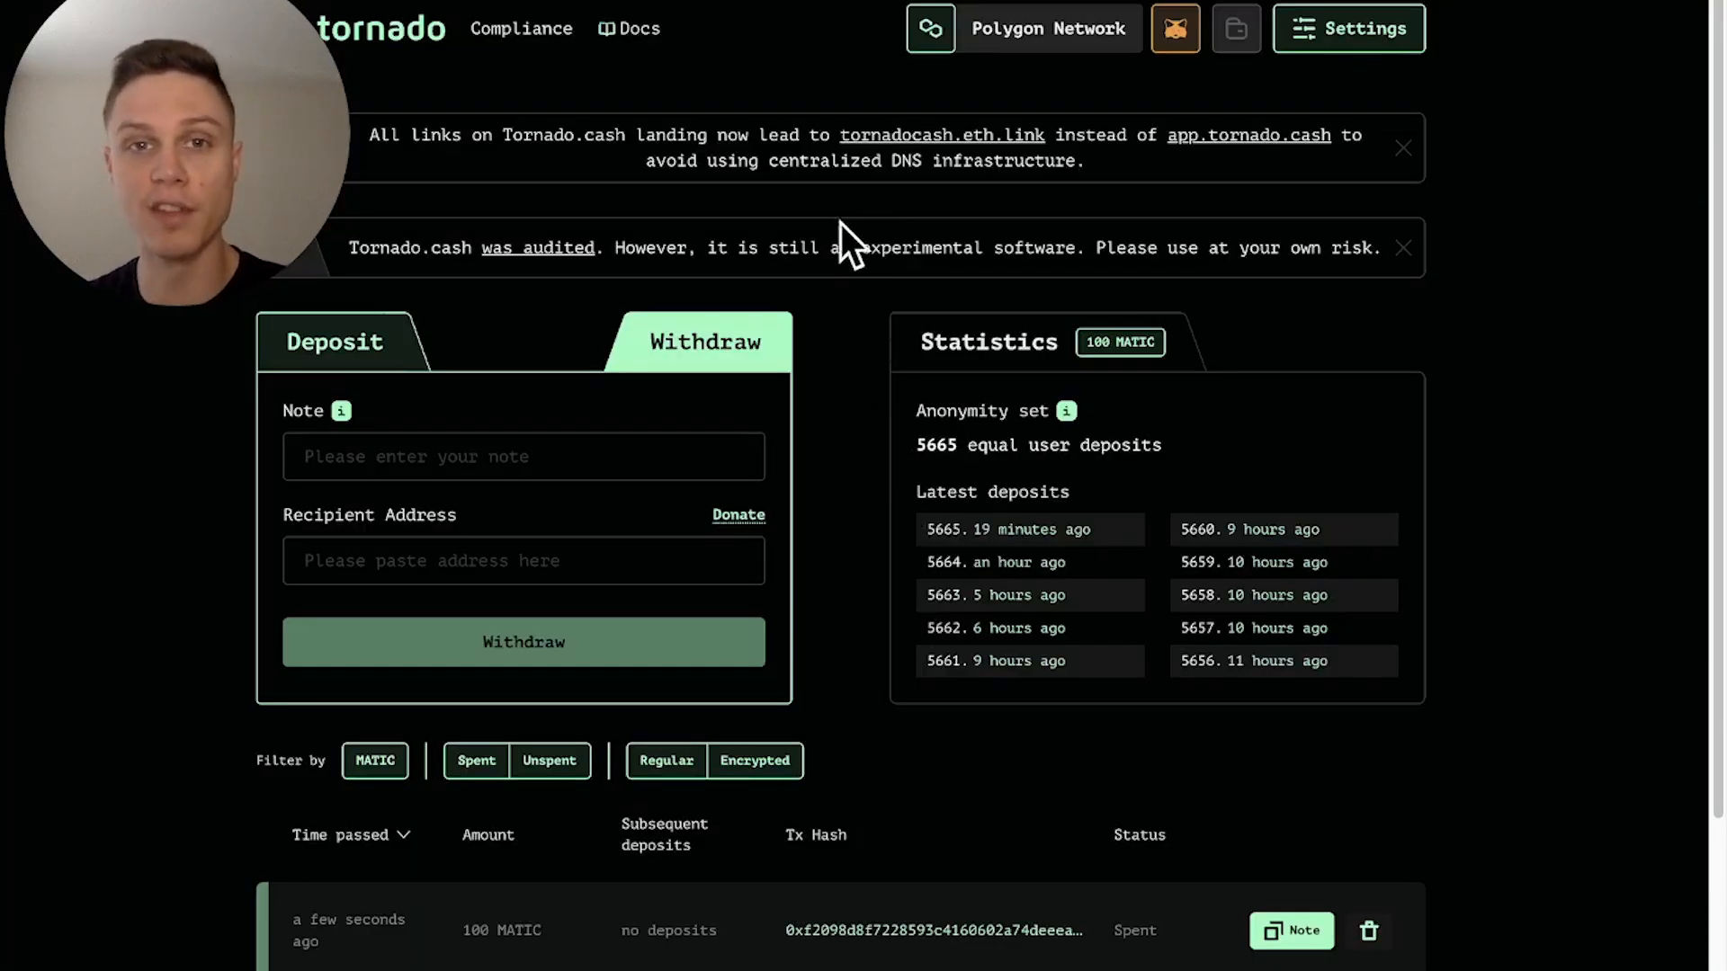
pyautogui.moveTo(909, 203)
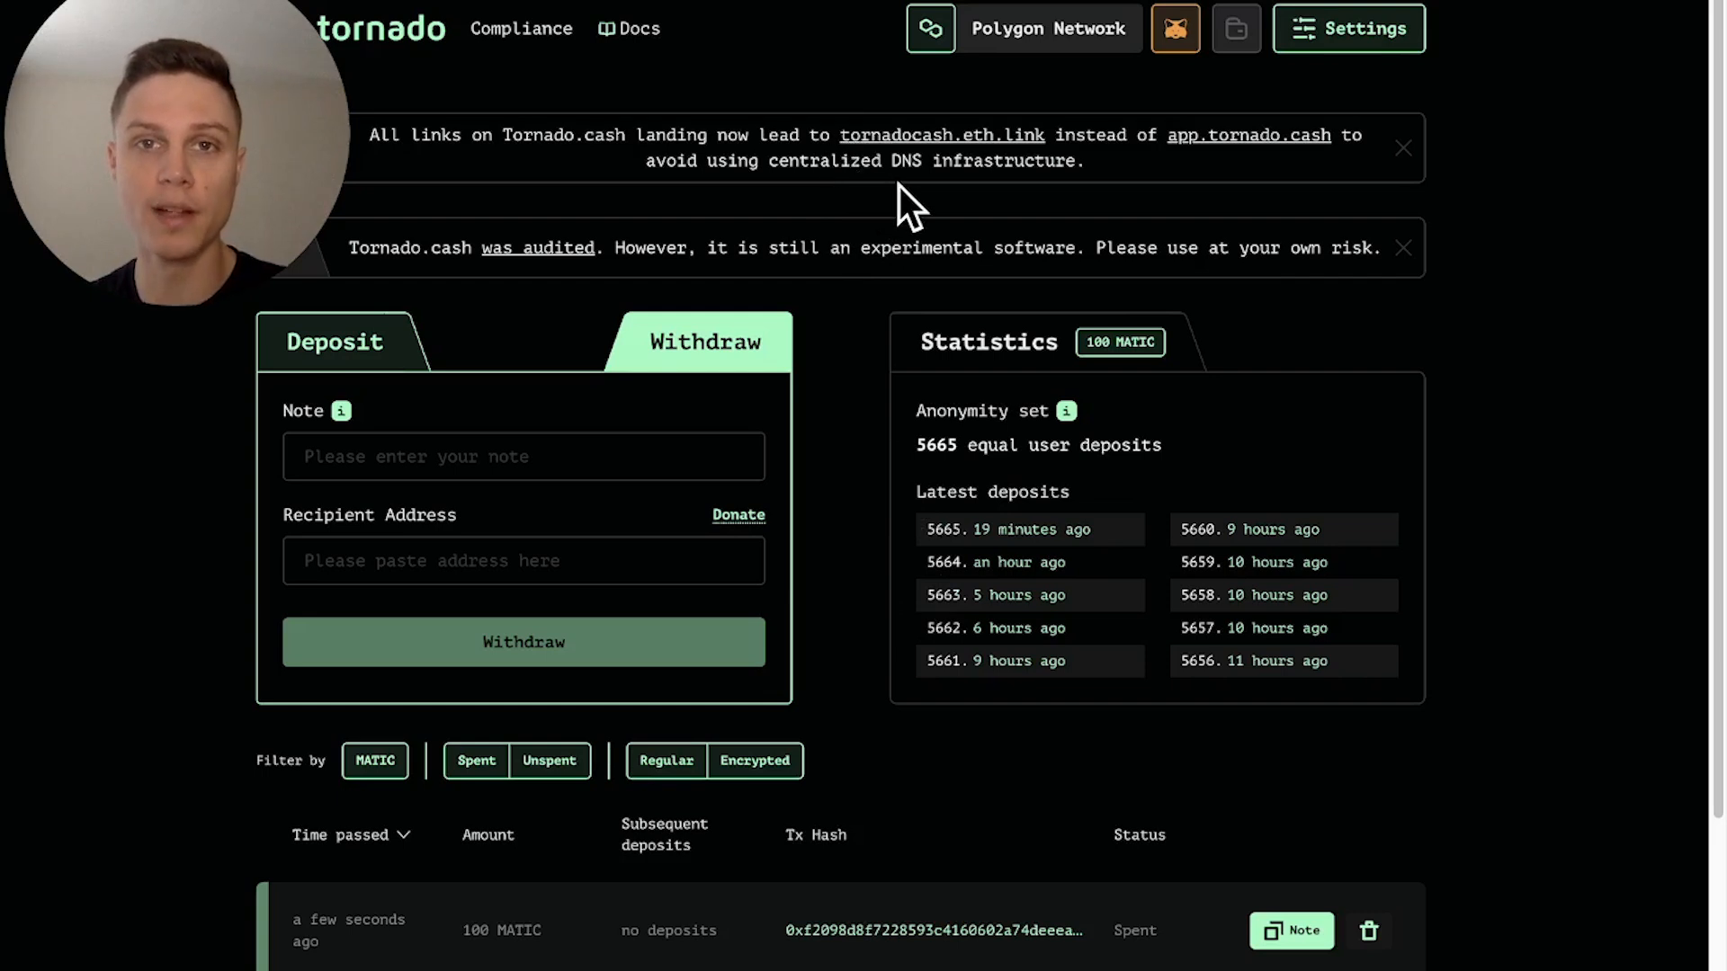
pyautogui.moveTo(793, 243)
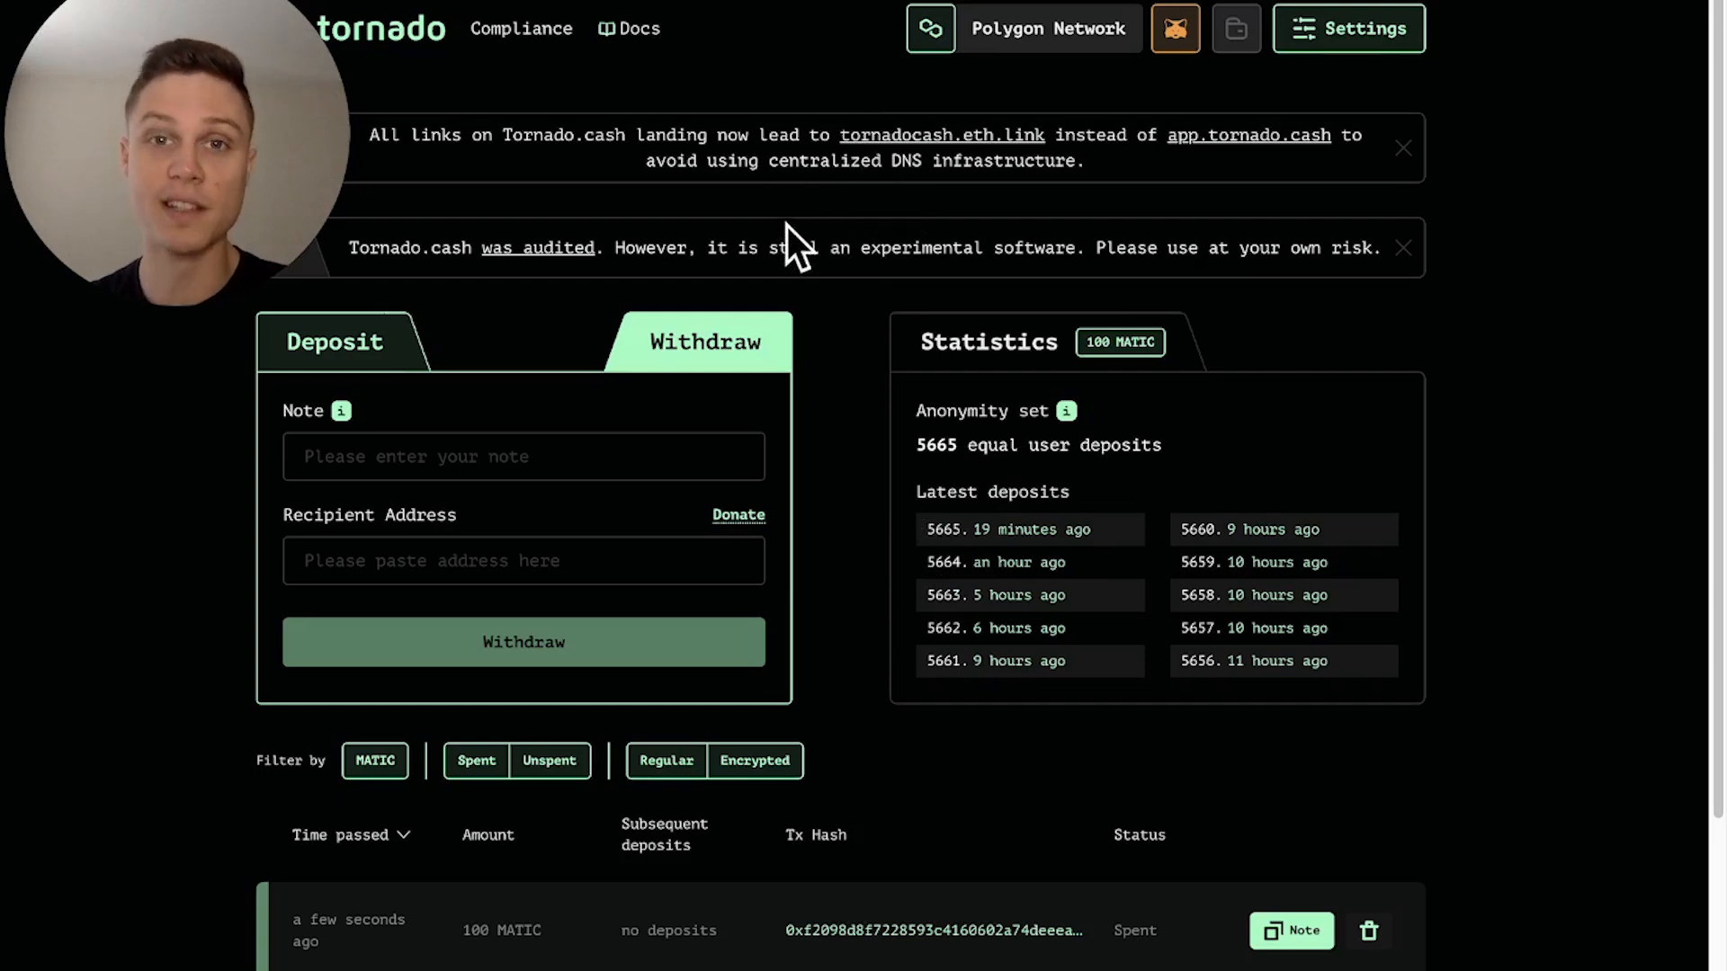
pyautogui.moveTo(860, 331)
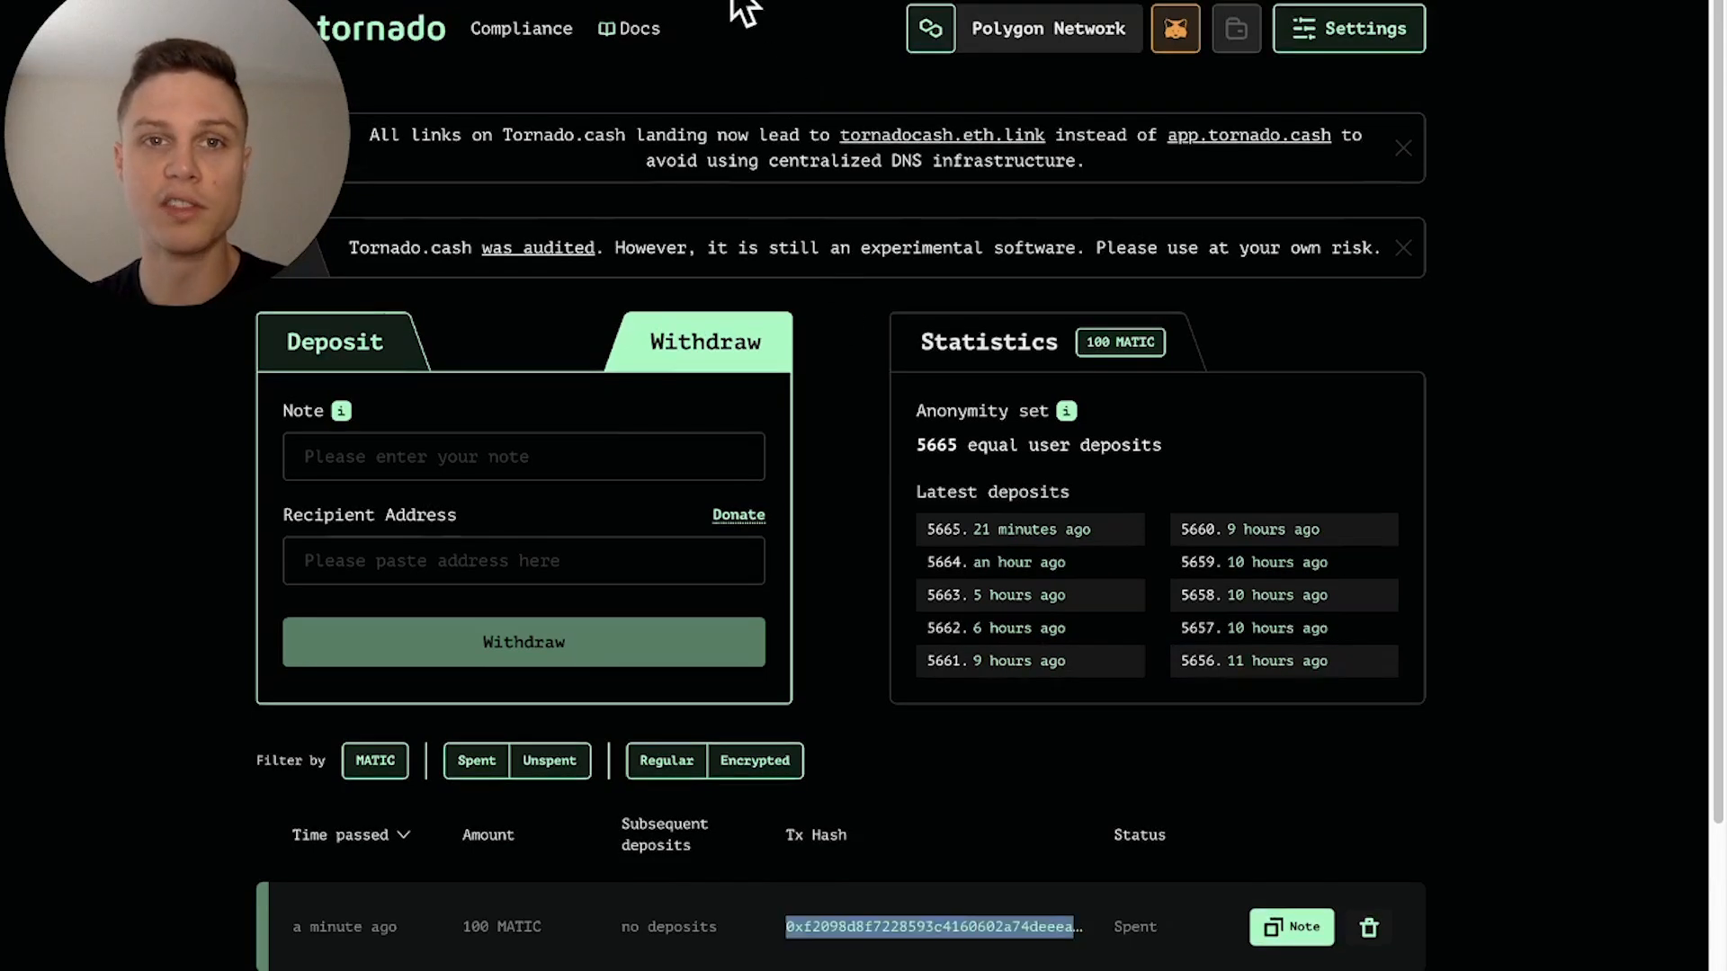
# - Verify on Polygonscan the withdrawal succeeded, sending 99.930071 MATIC to the recipient and 0.069929 to the relayer
pyautogui.click(933, 927)
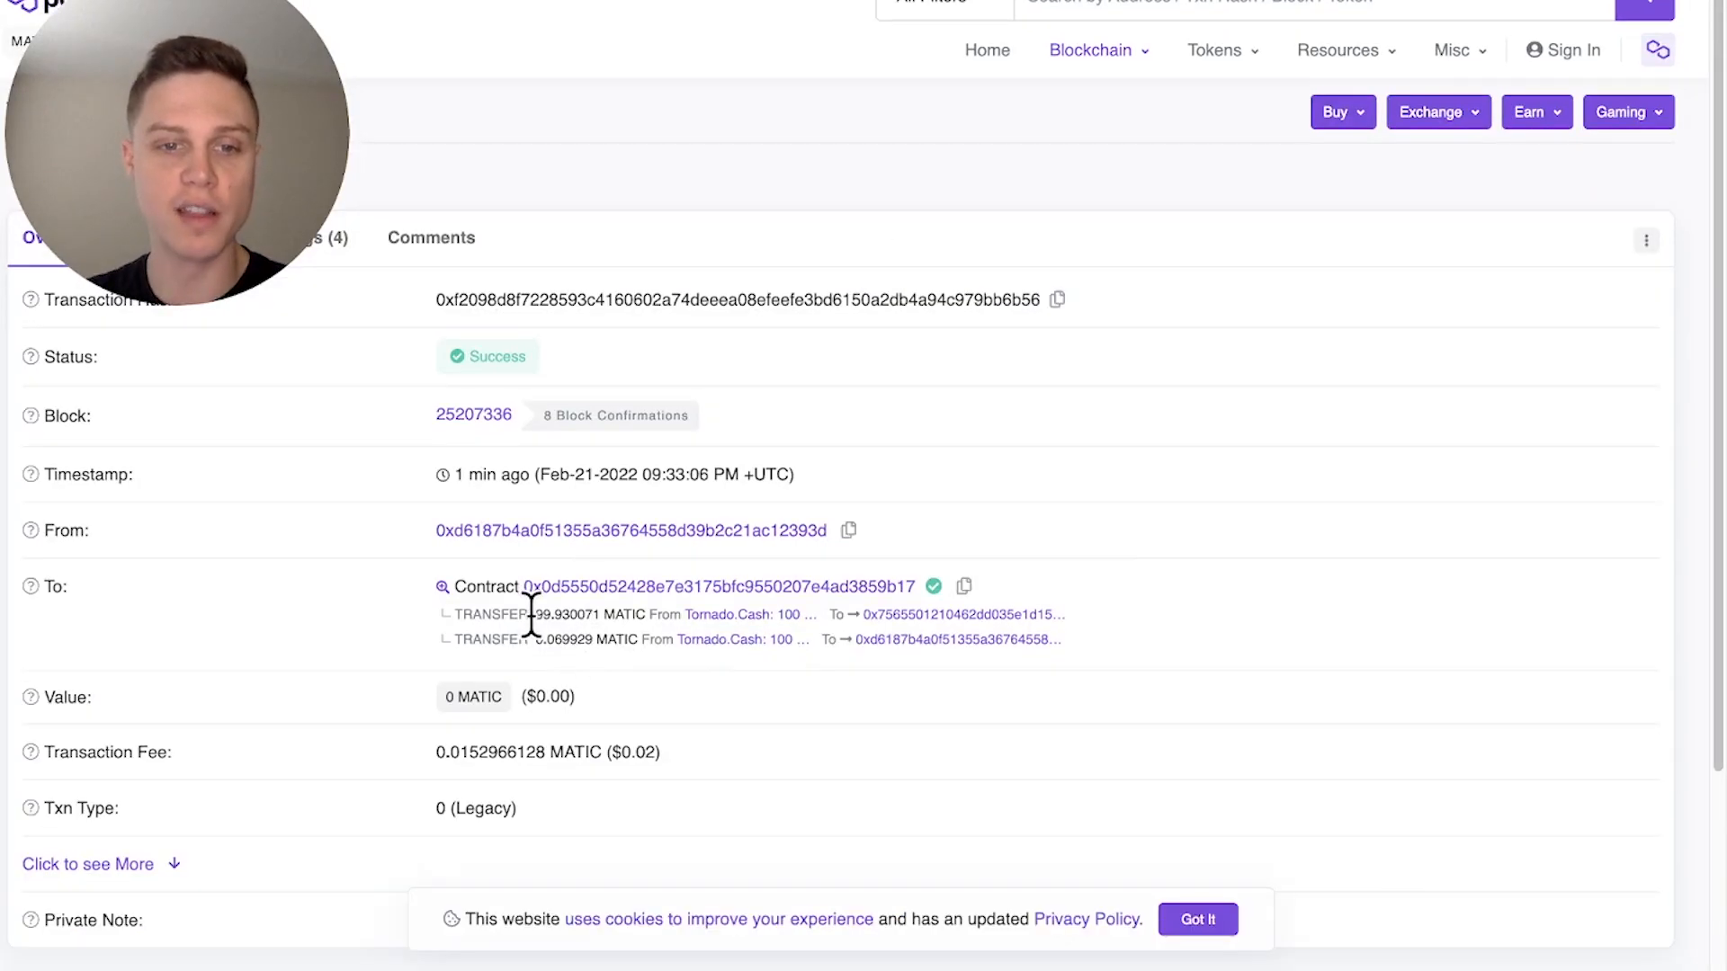
pyautogui.moveTo(914, 617)
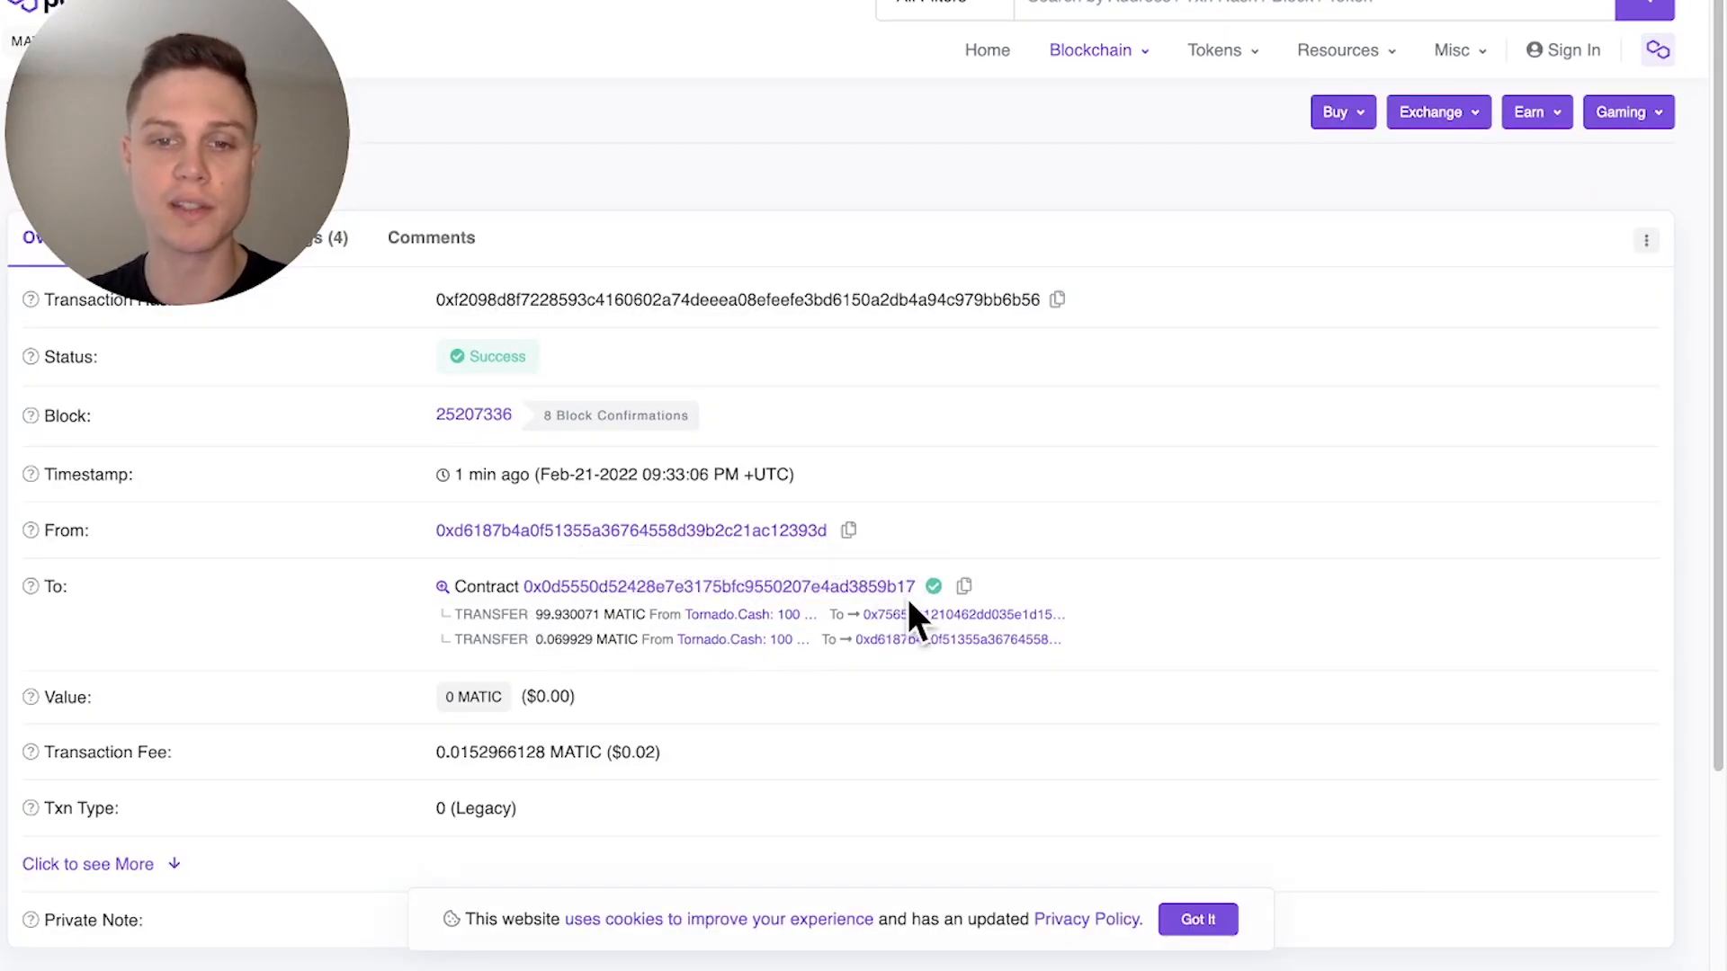
pyautogui.moveTo(936, 615)
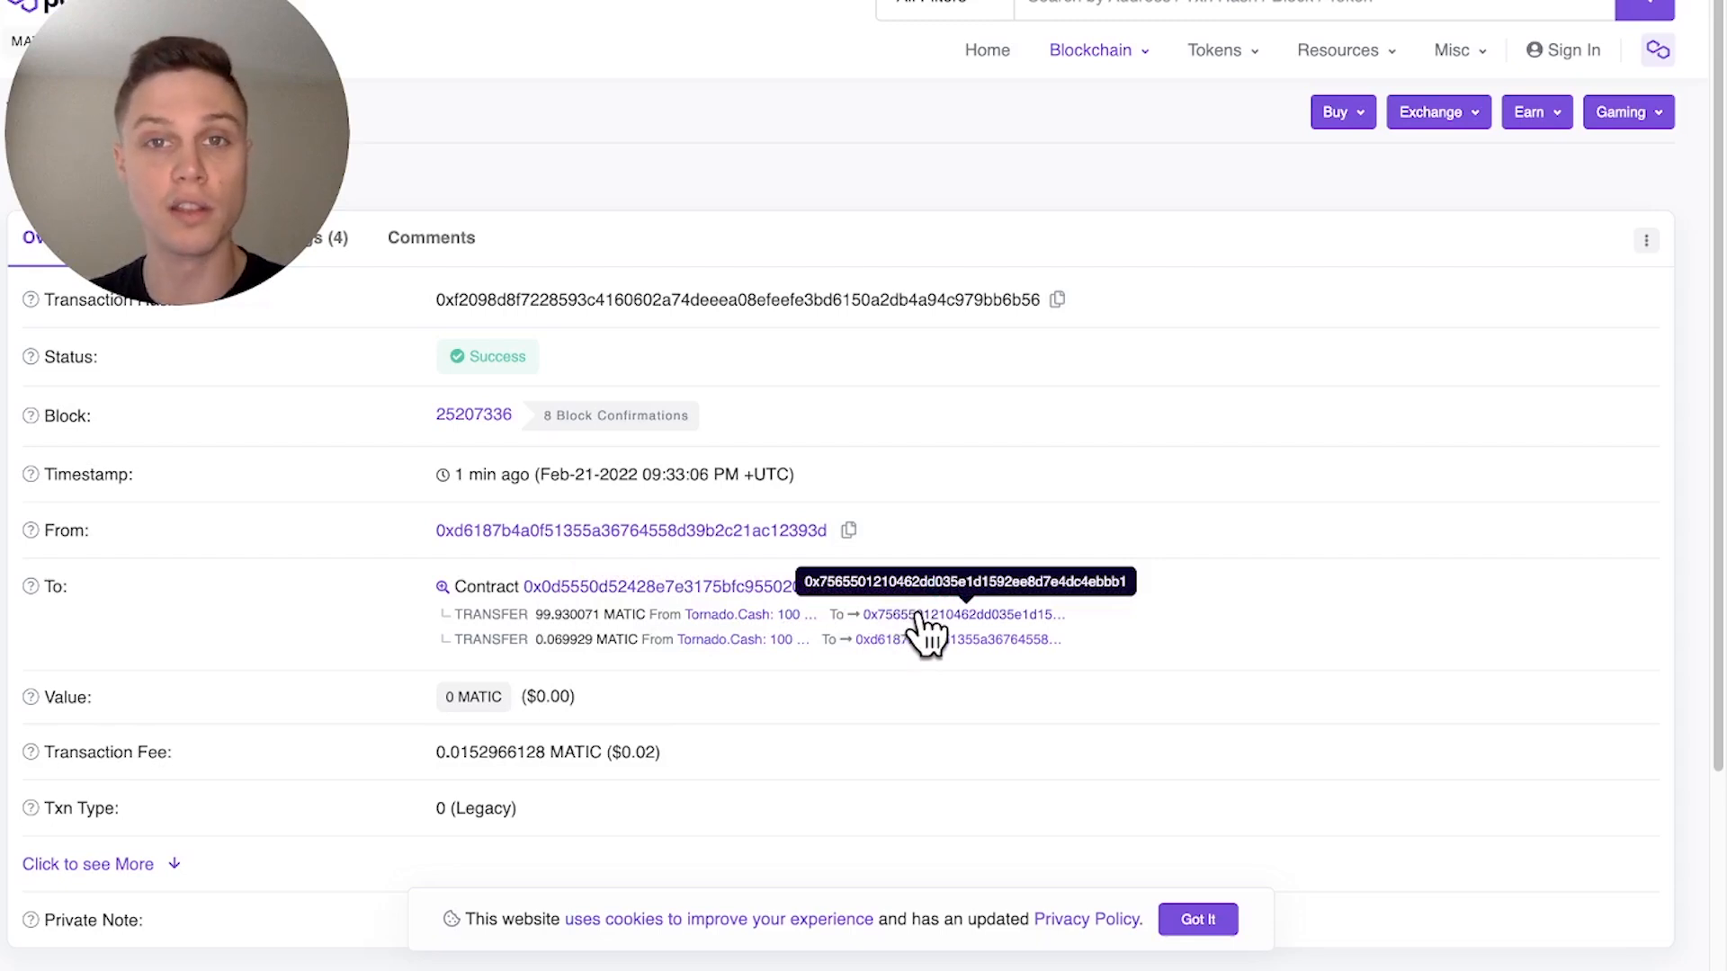
pyautogui.moveTo(901, 675)
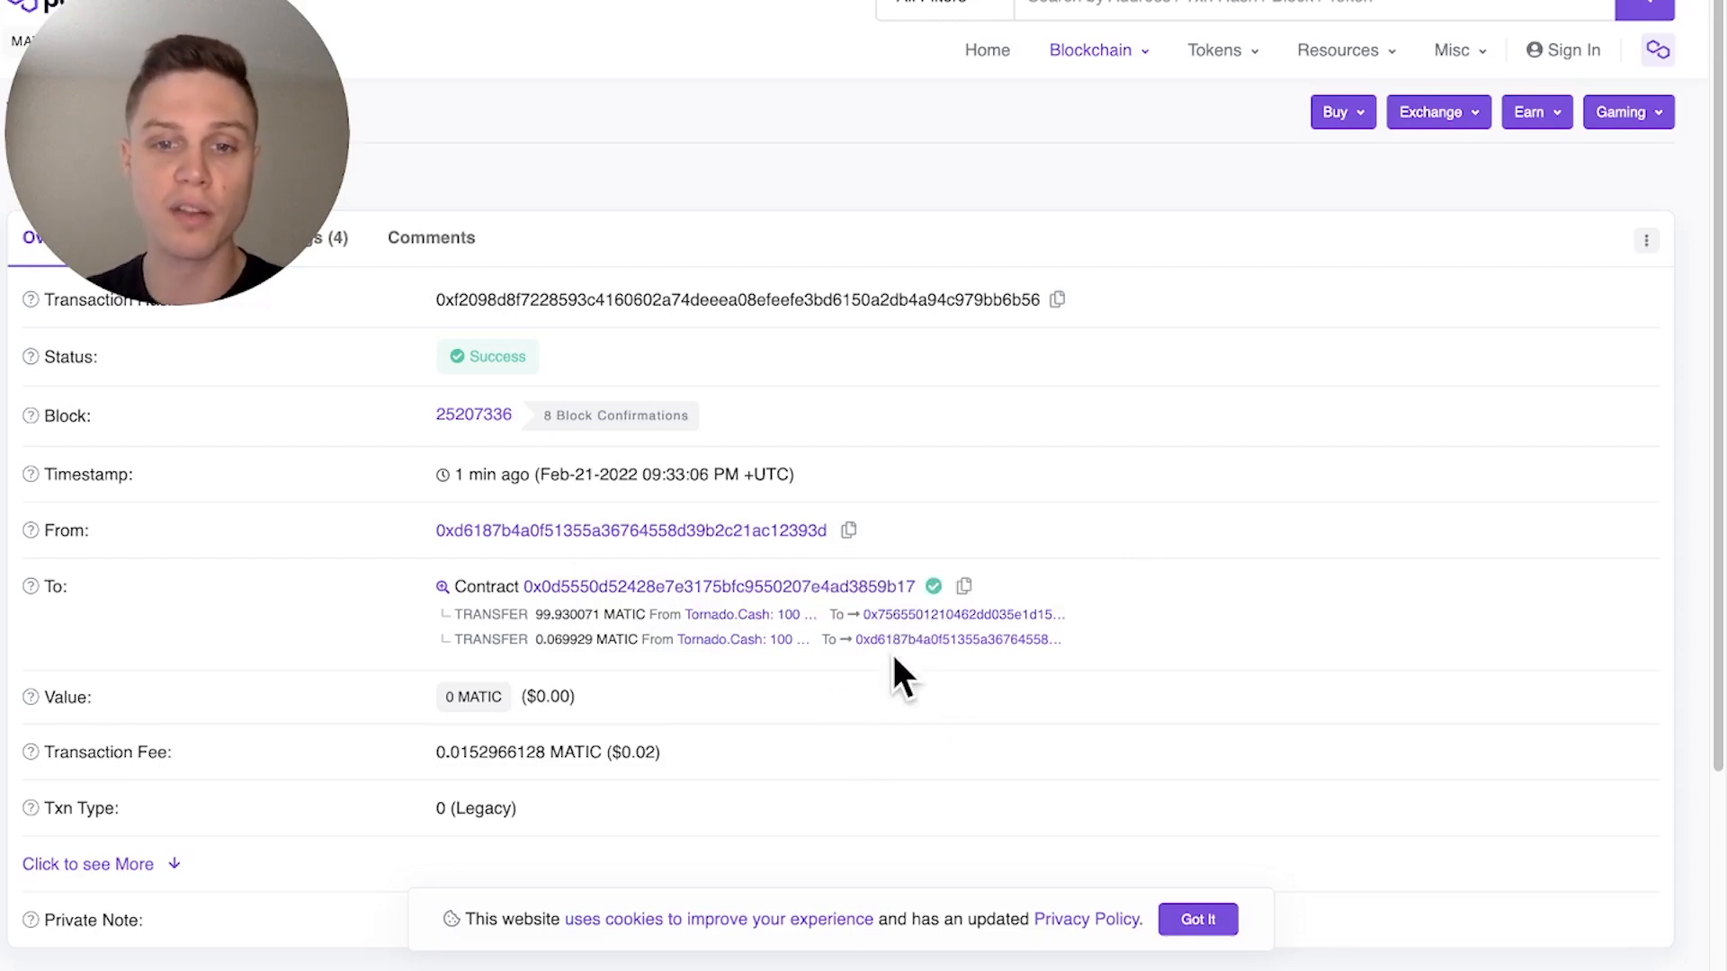
pyautogui.scroll(-3)
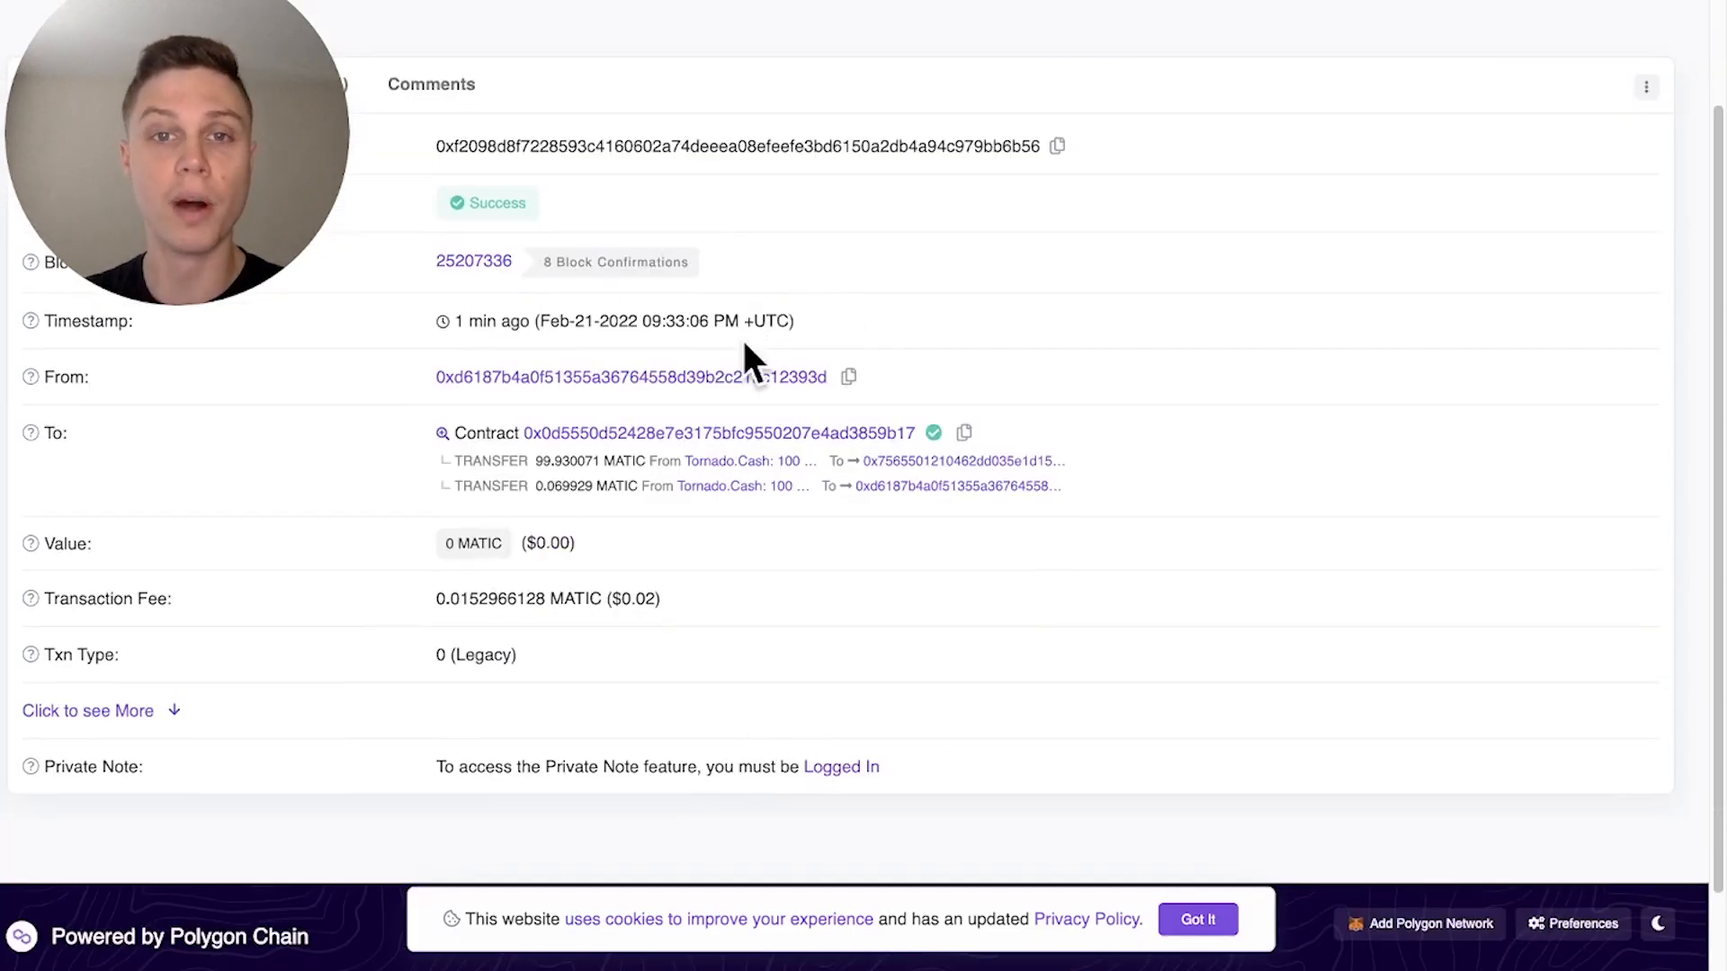
pyautogui.moveTo(730, 192)
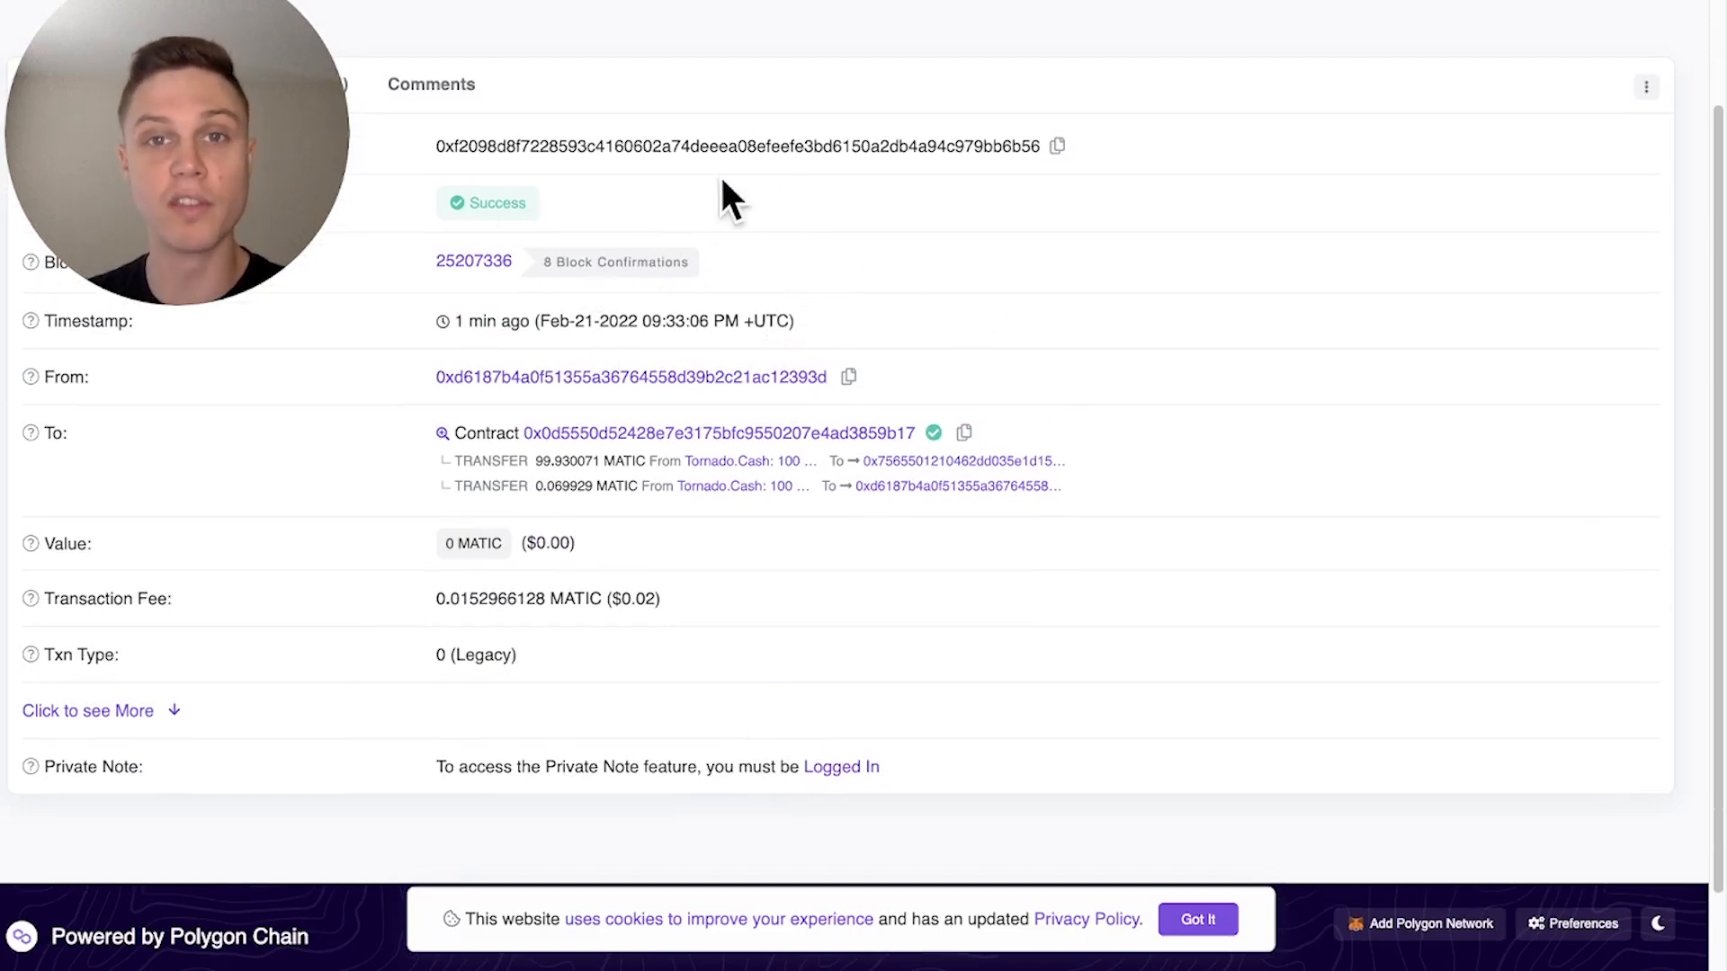
pyautogui.moveTo(783, 451)
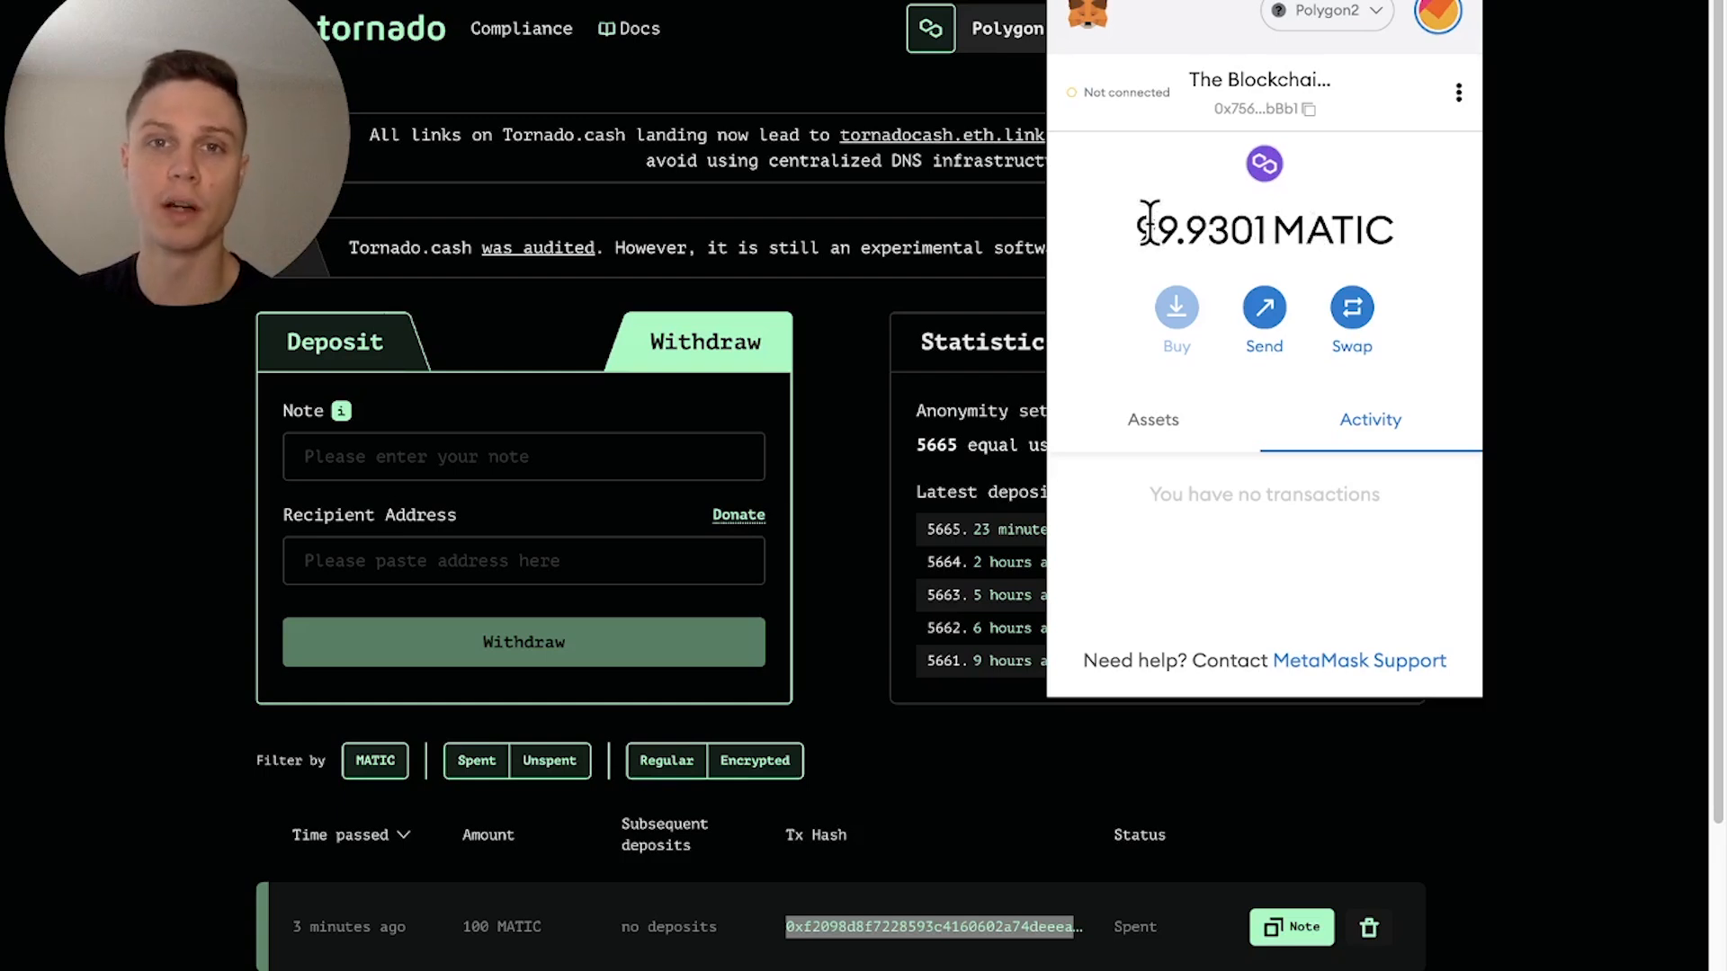
# - Highlight the recipient account's new 99.9301 MATIC balance in MetaMask
pyautogui.doubleClick(1263, 228)
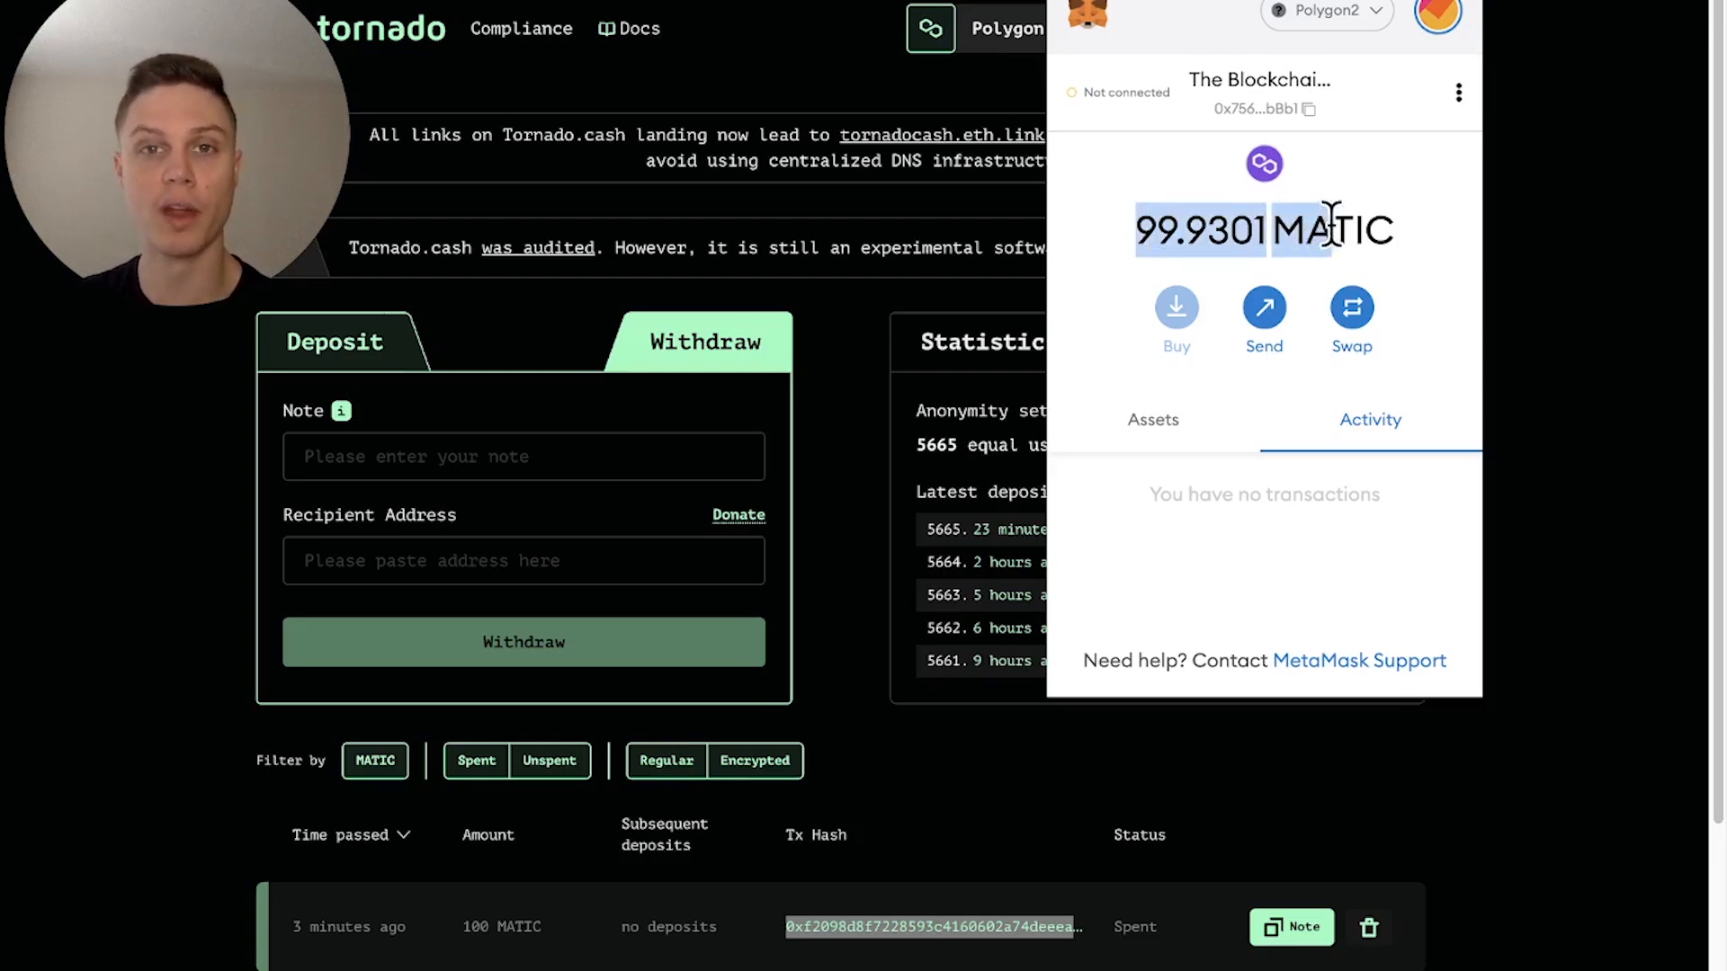